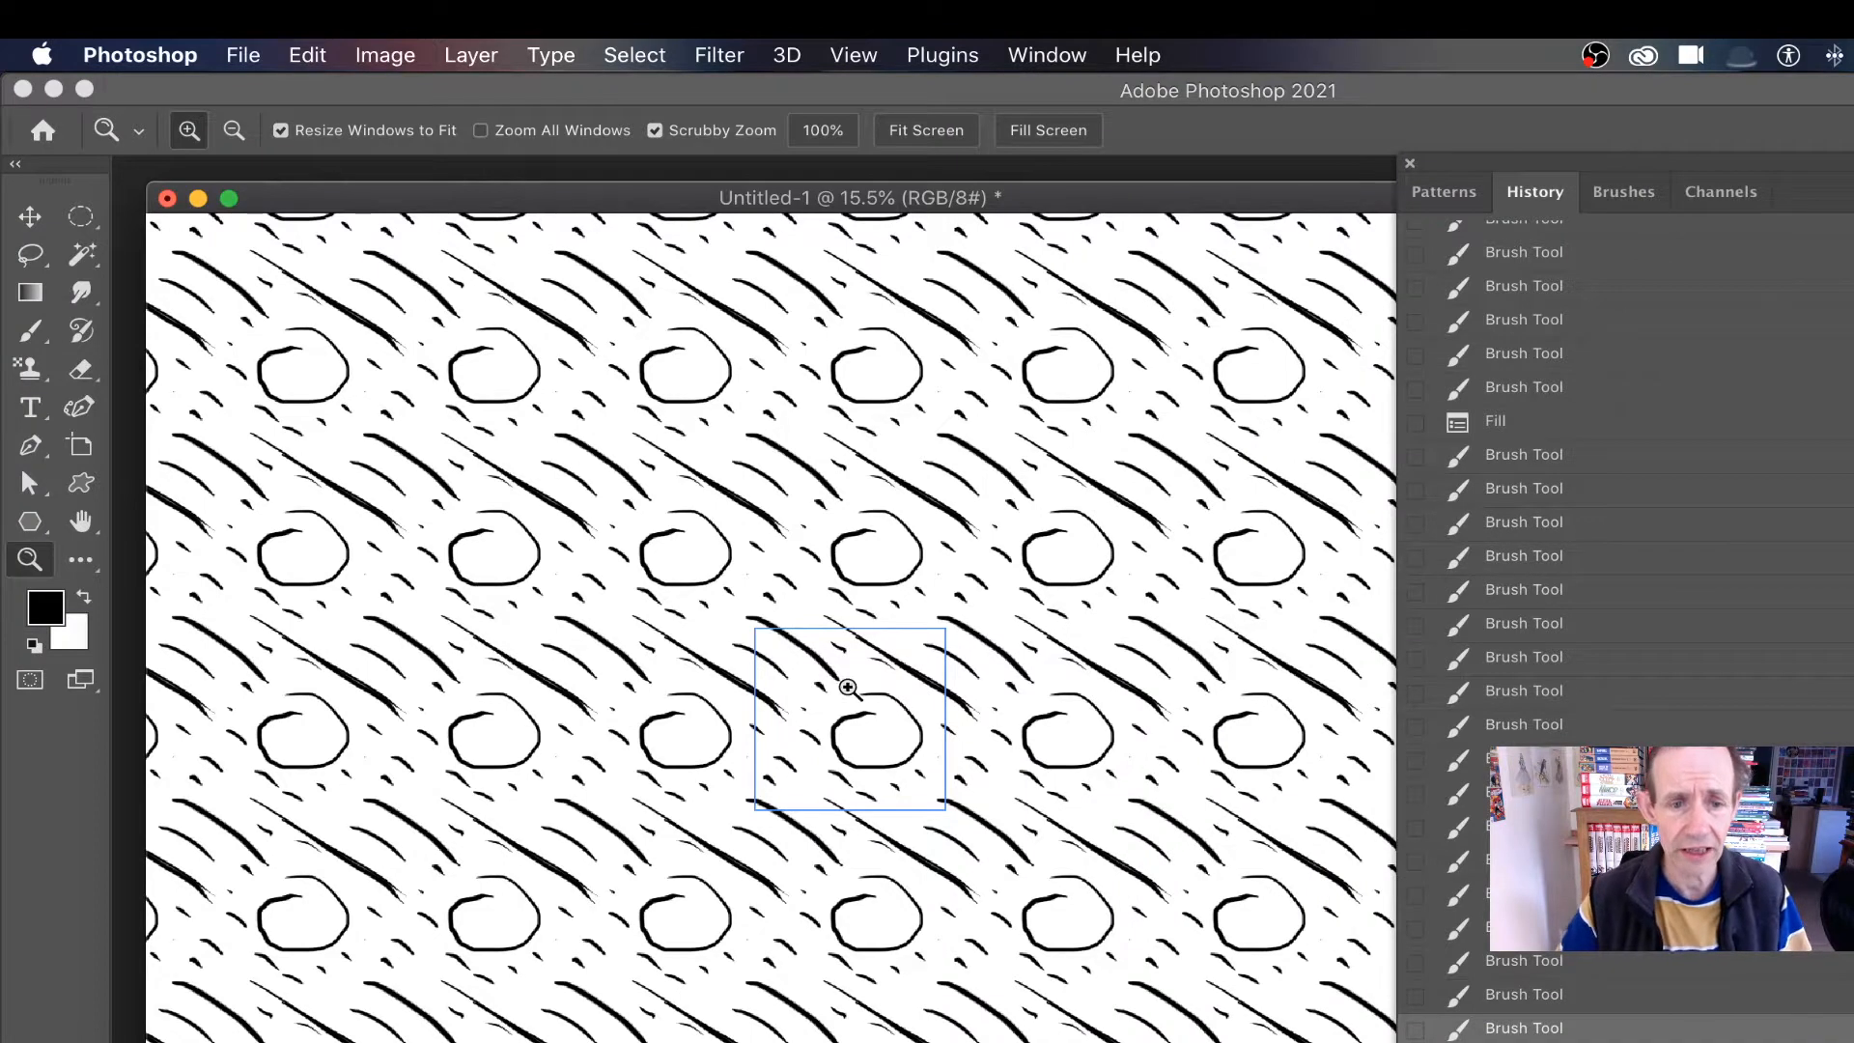
pyautogui.moveTo(821, 691)
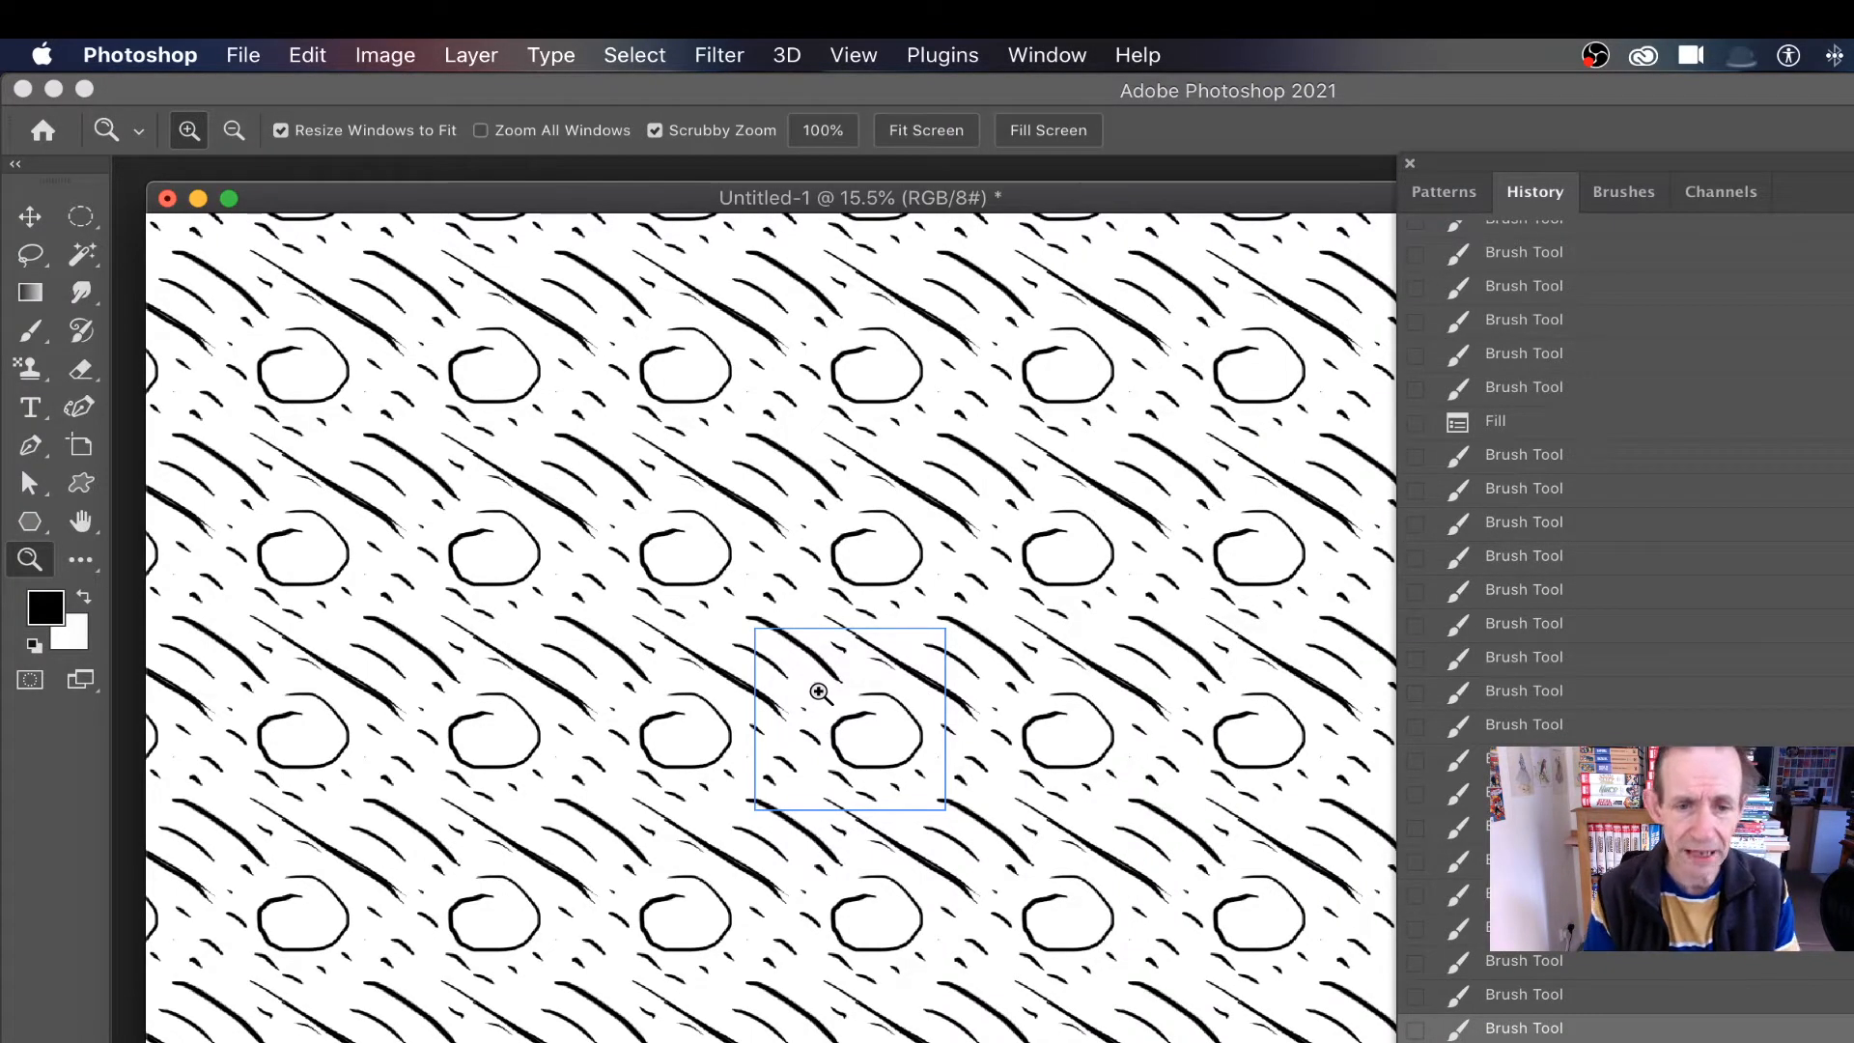
pyautogui.moveTo(633, 827)
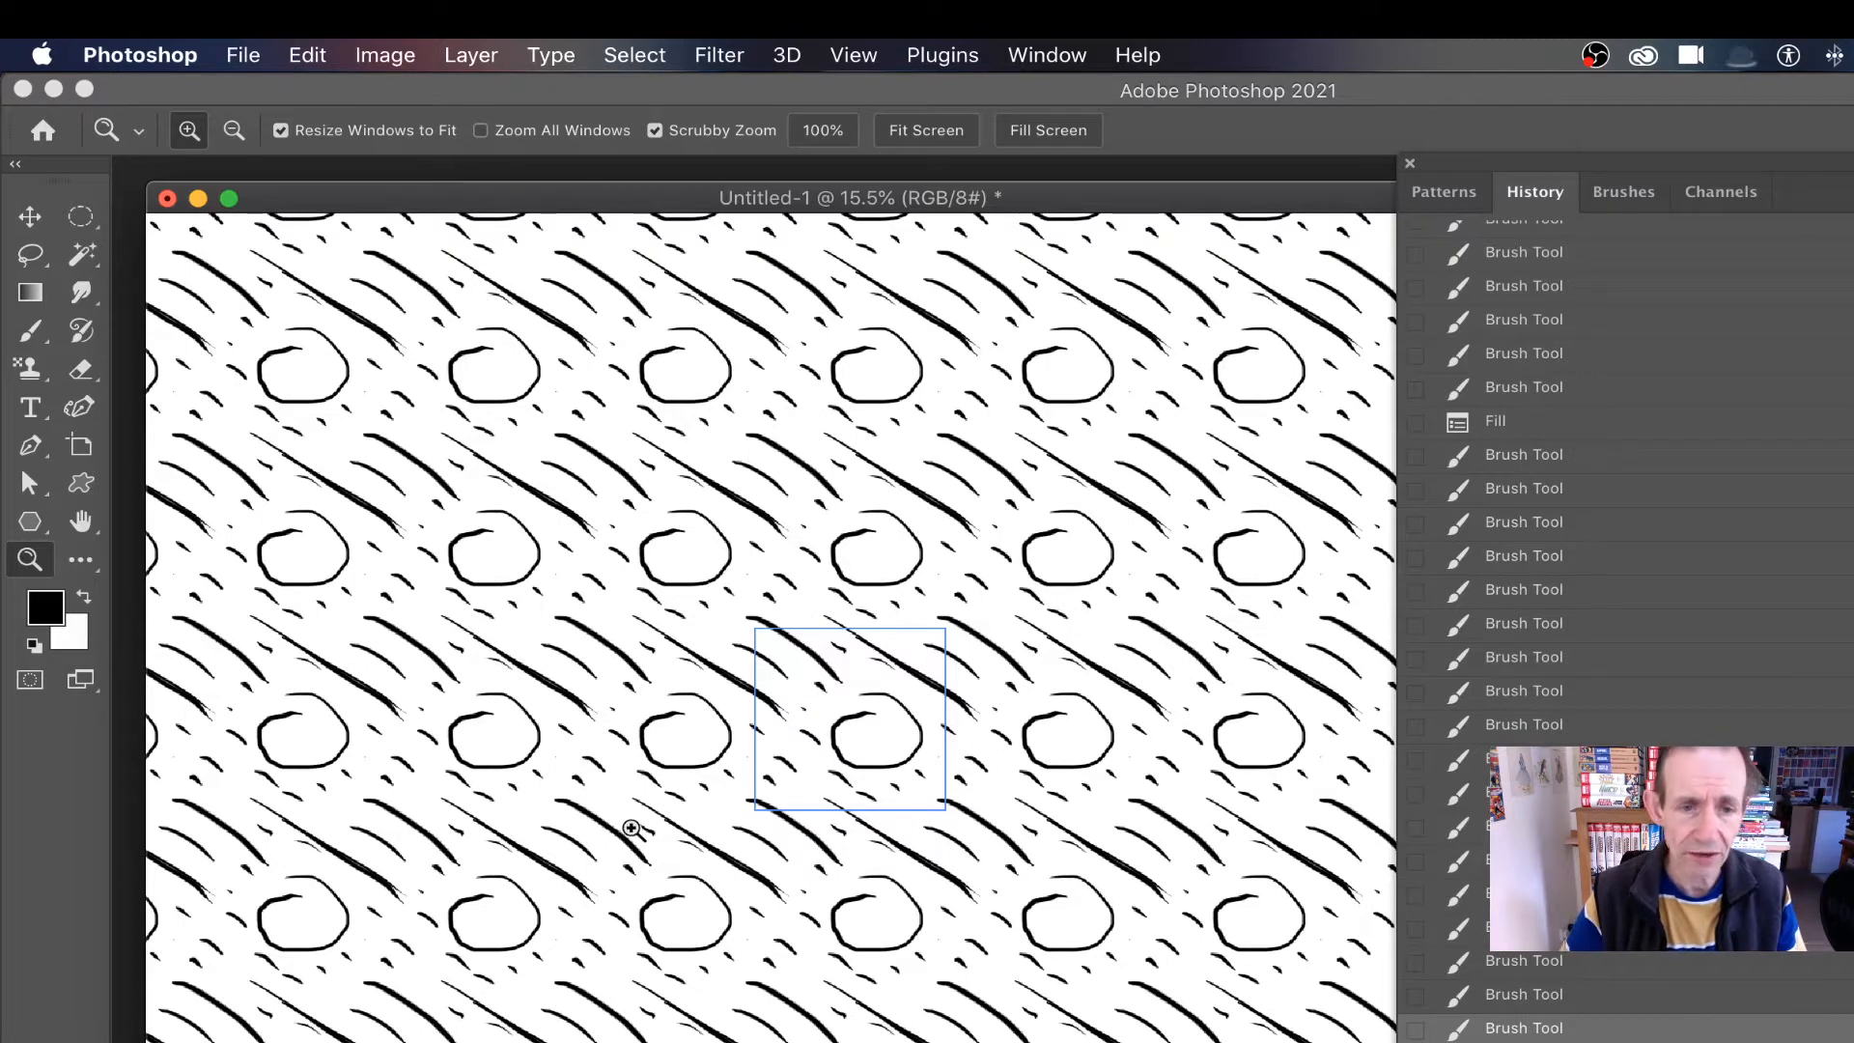
pyautogui.moveTo(820, 539)
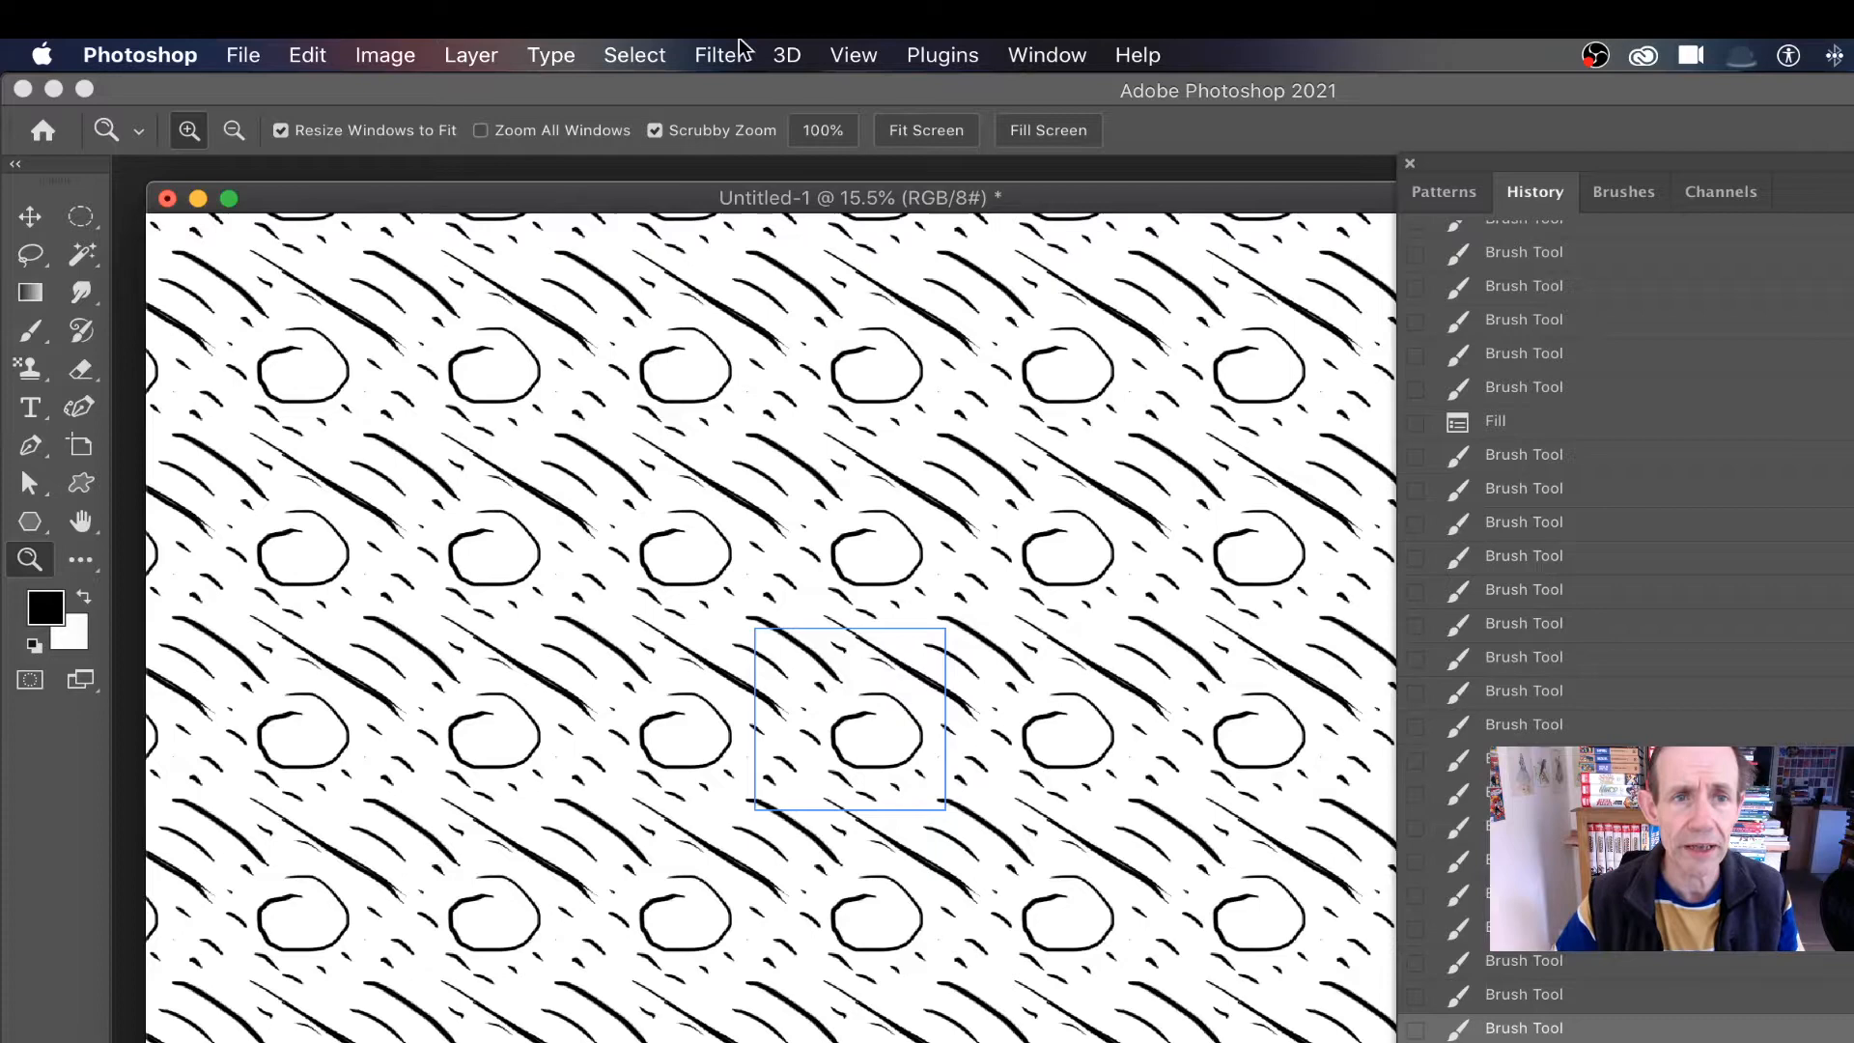
# - Open the View menu to see that Pattern Preview is checked
pyautogui.click(853, 54)
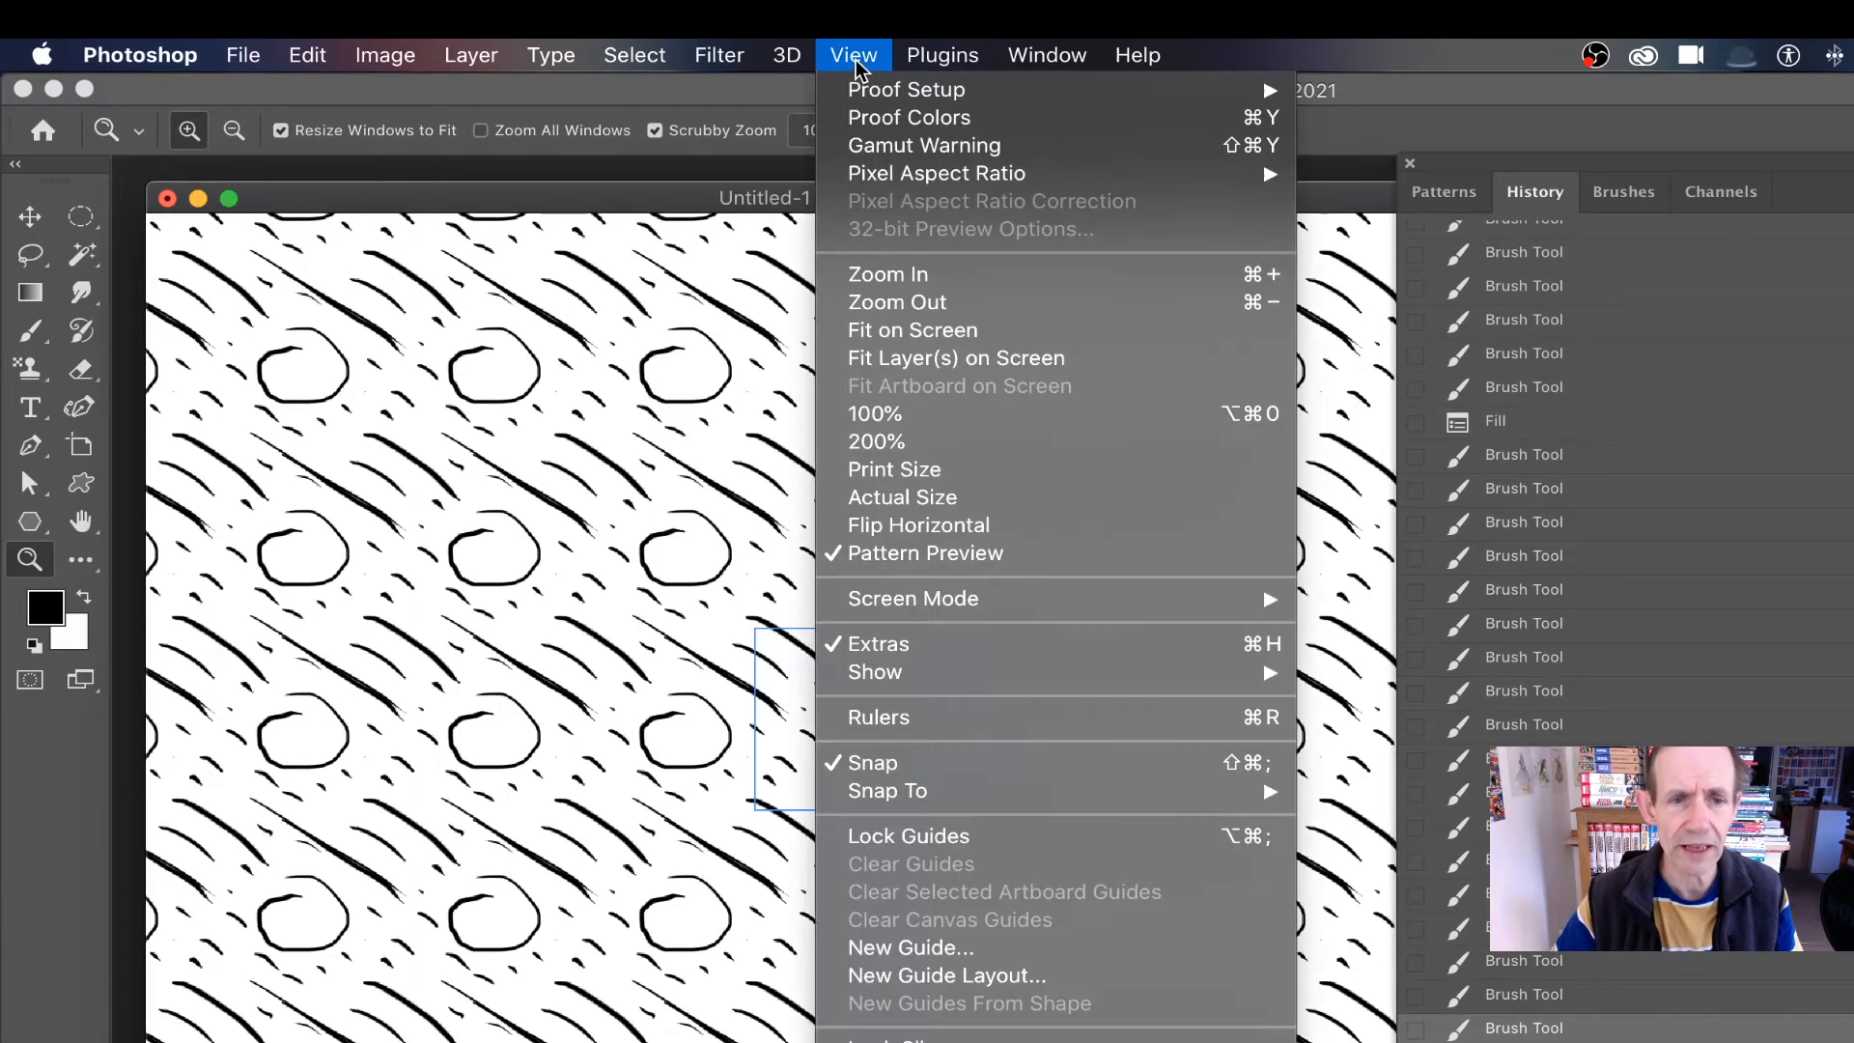
pyautogui.moveTo(925, 554)
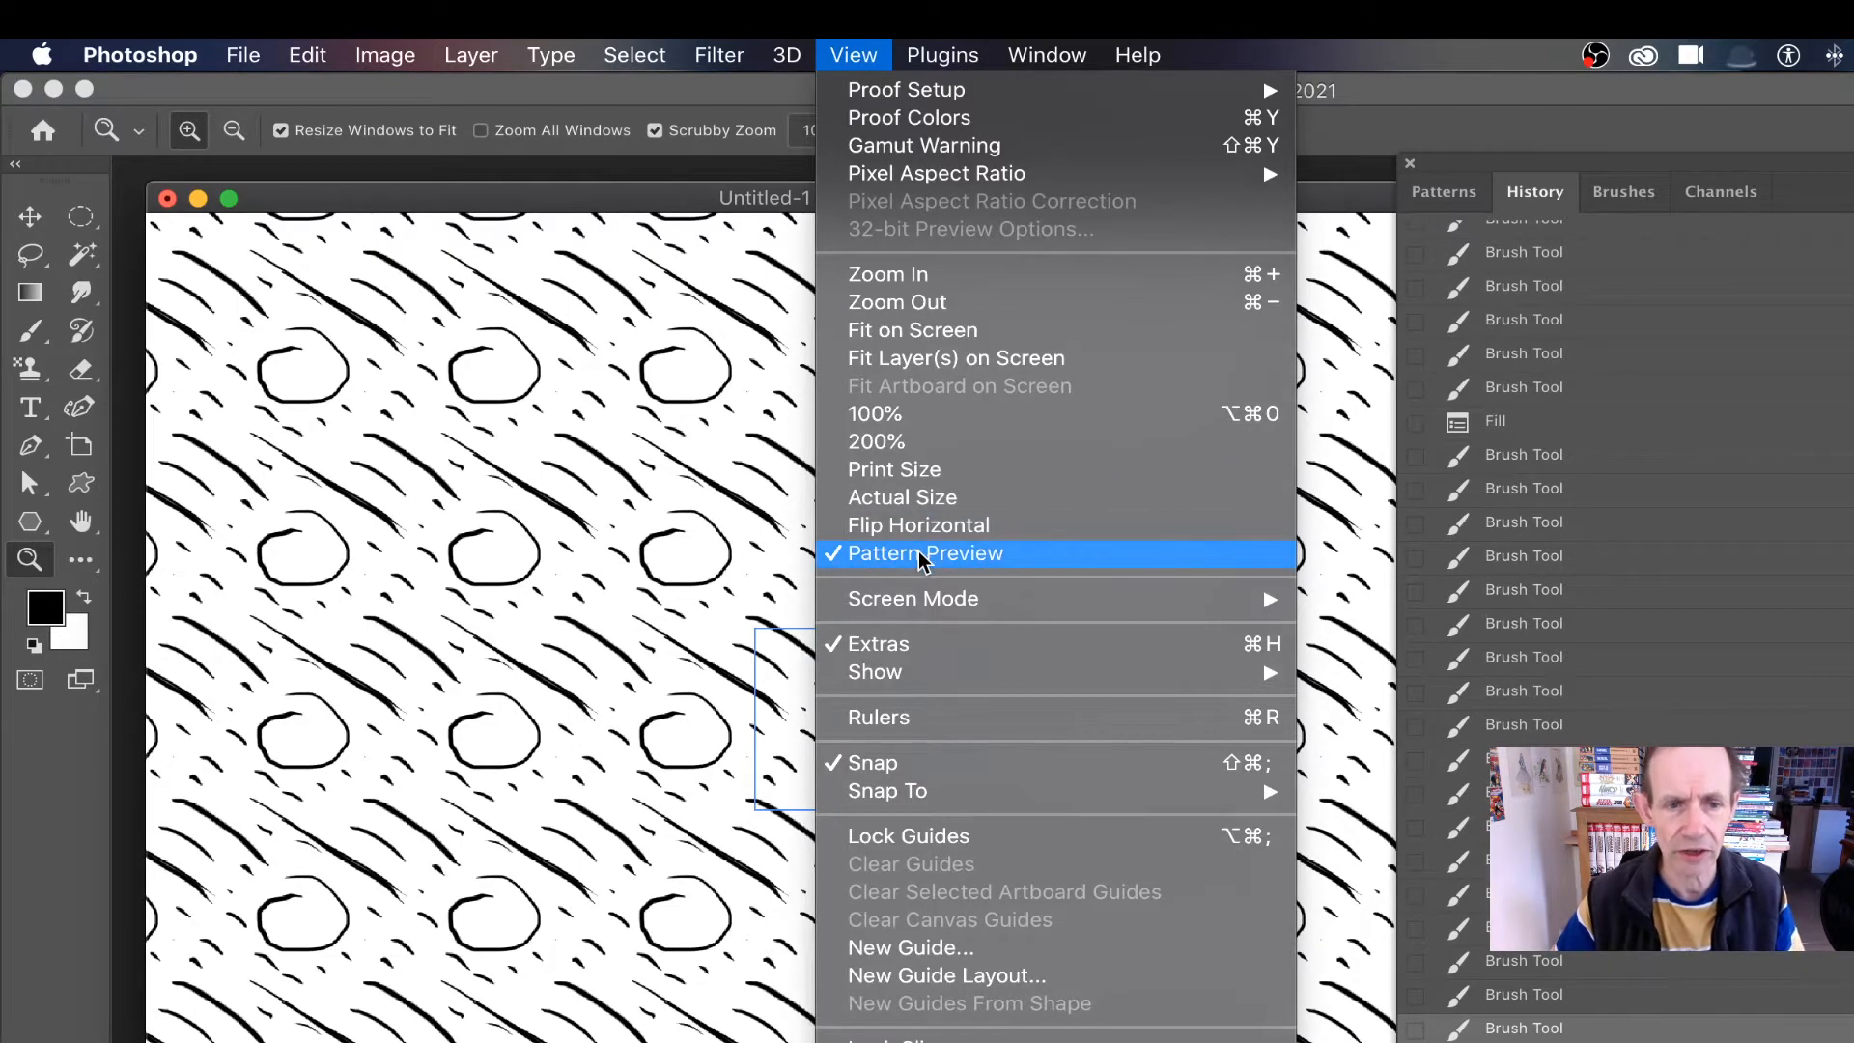
# - Uncheck Pattern Preview so only the single scribble tile is shown
pyautogui.click(925, 552)
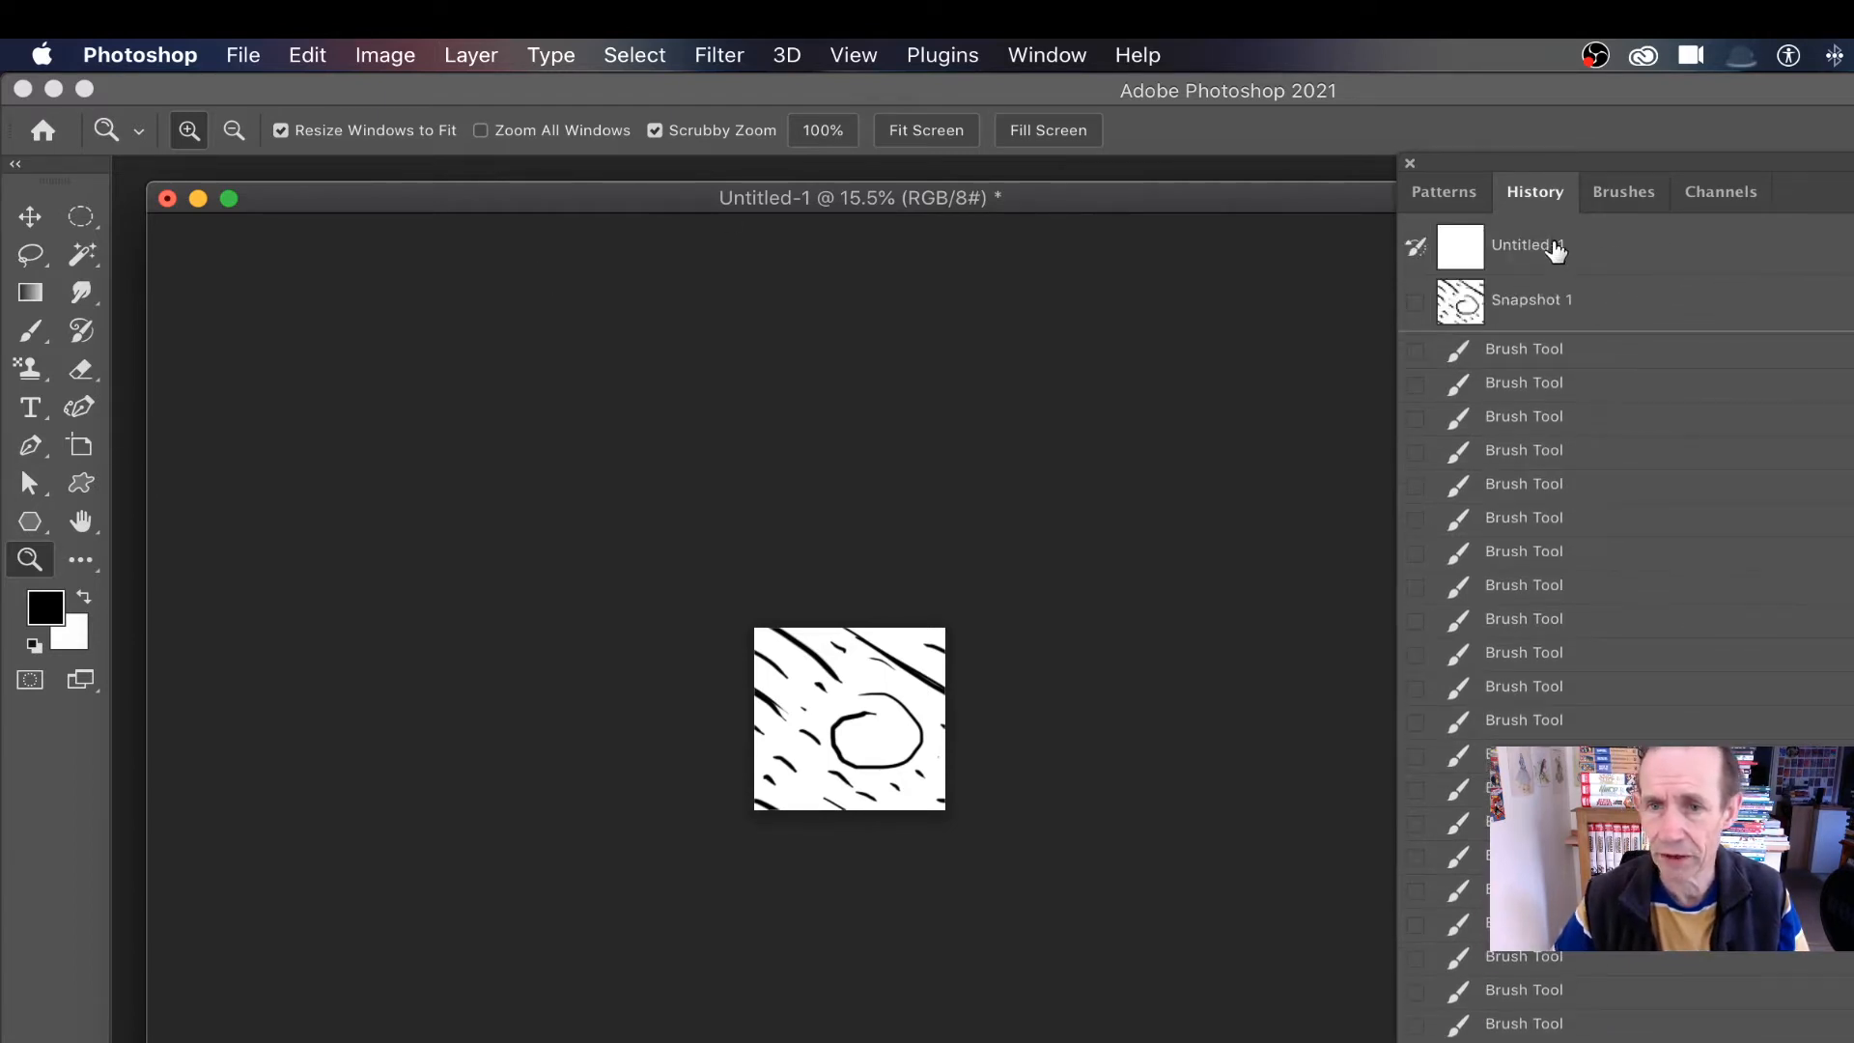
# - Revert to the Untitled-1 state and paint diagonal brush strokes from the top-left corner
pyautogui.click(1527, 244)
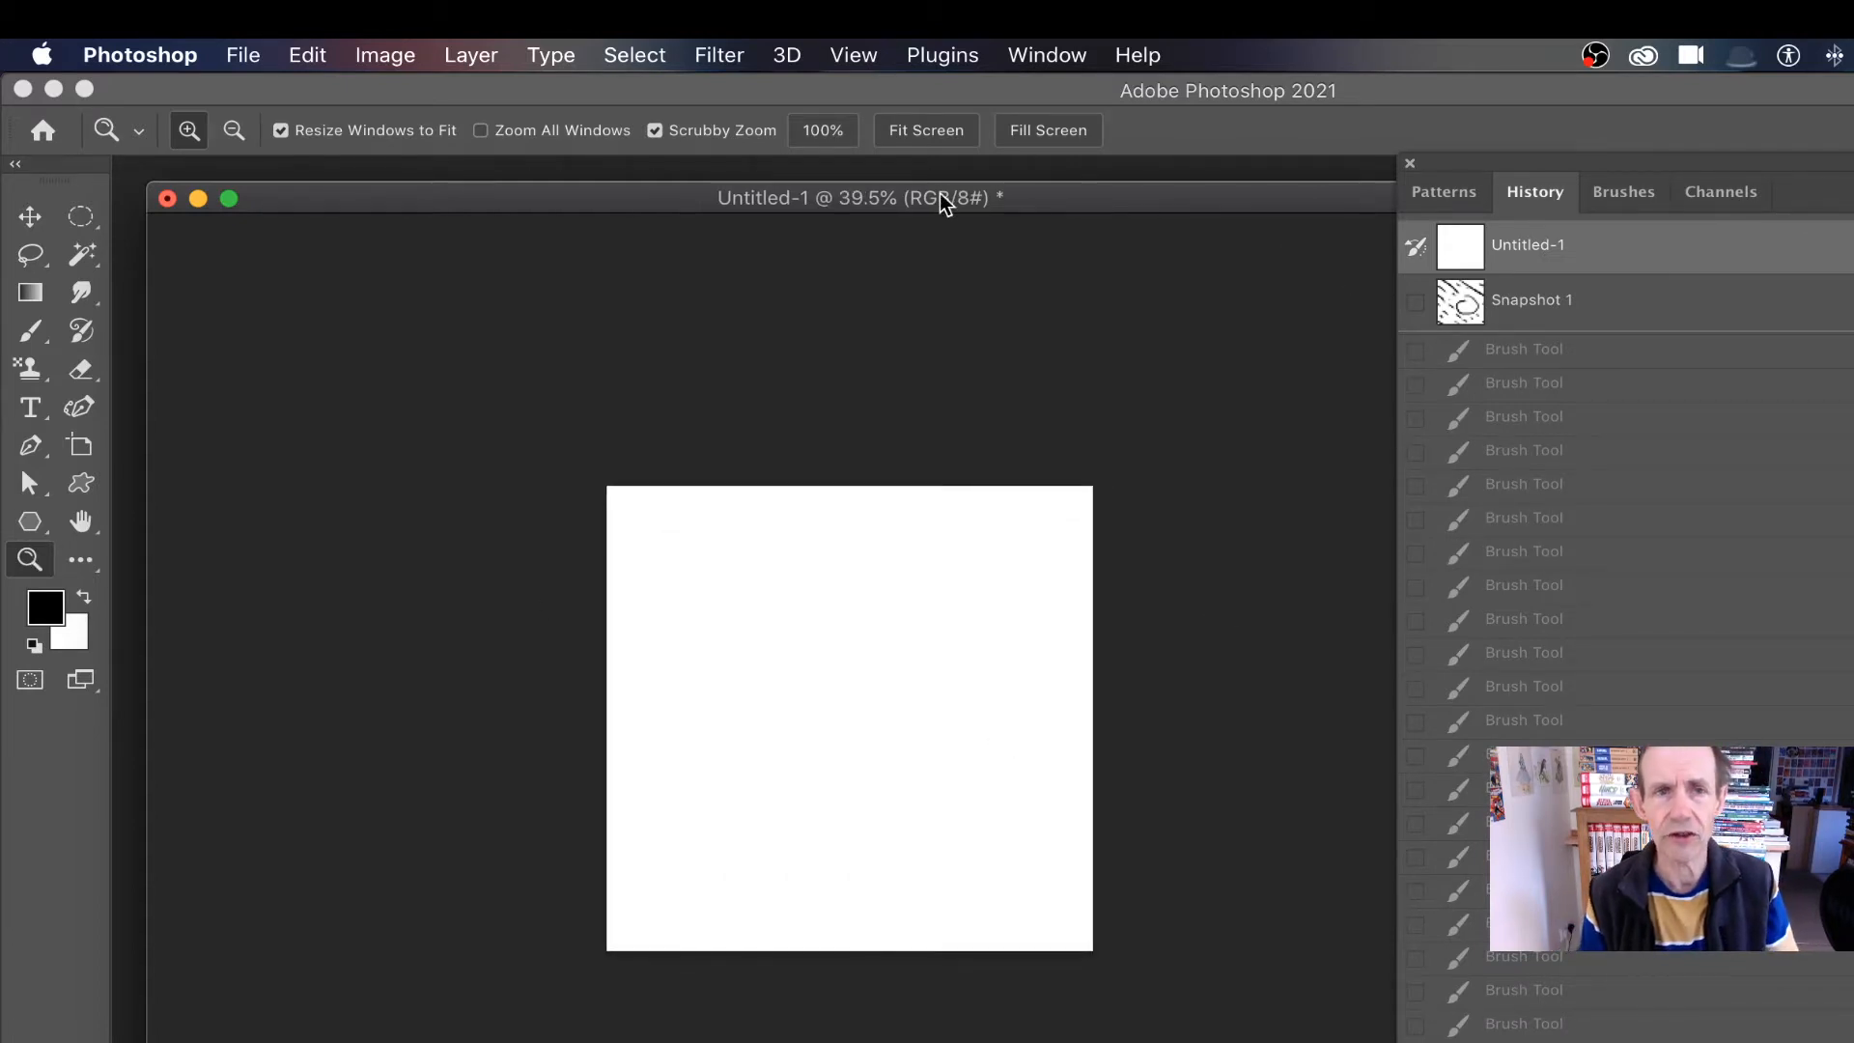
pyautogui.moveTo(870, 65)
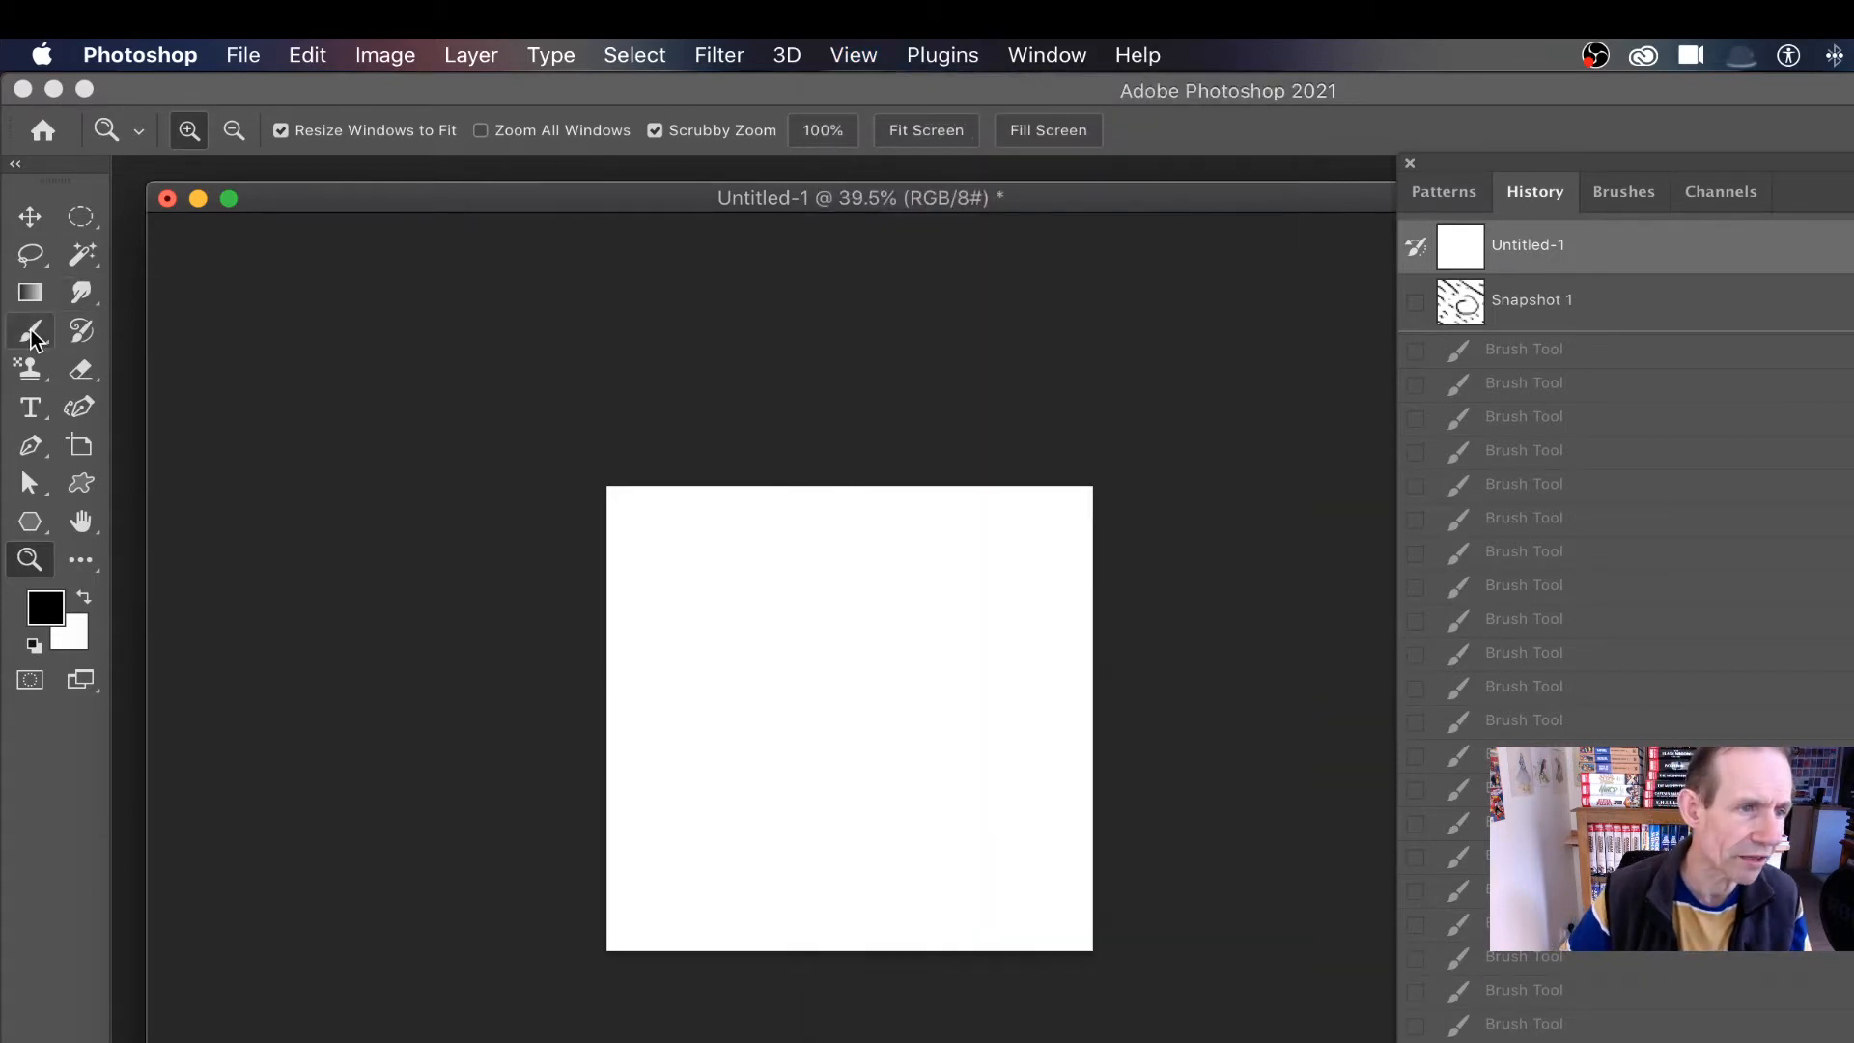
pyautogui.click(30, 330)
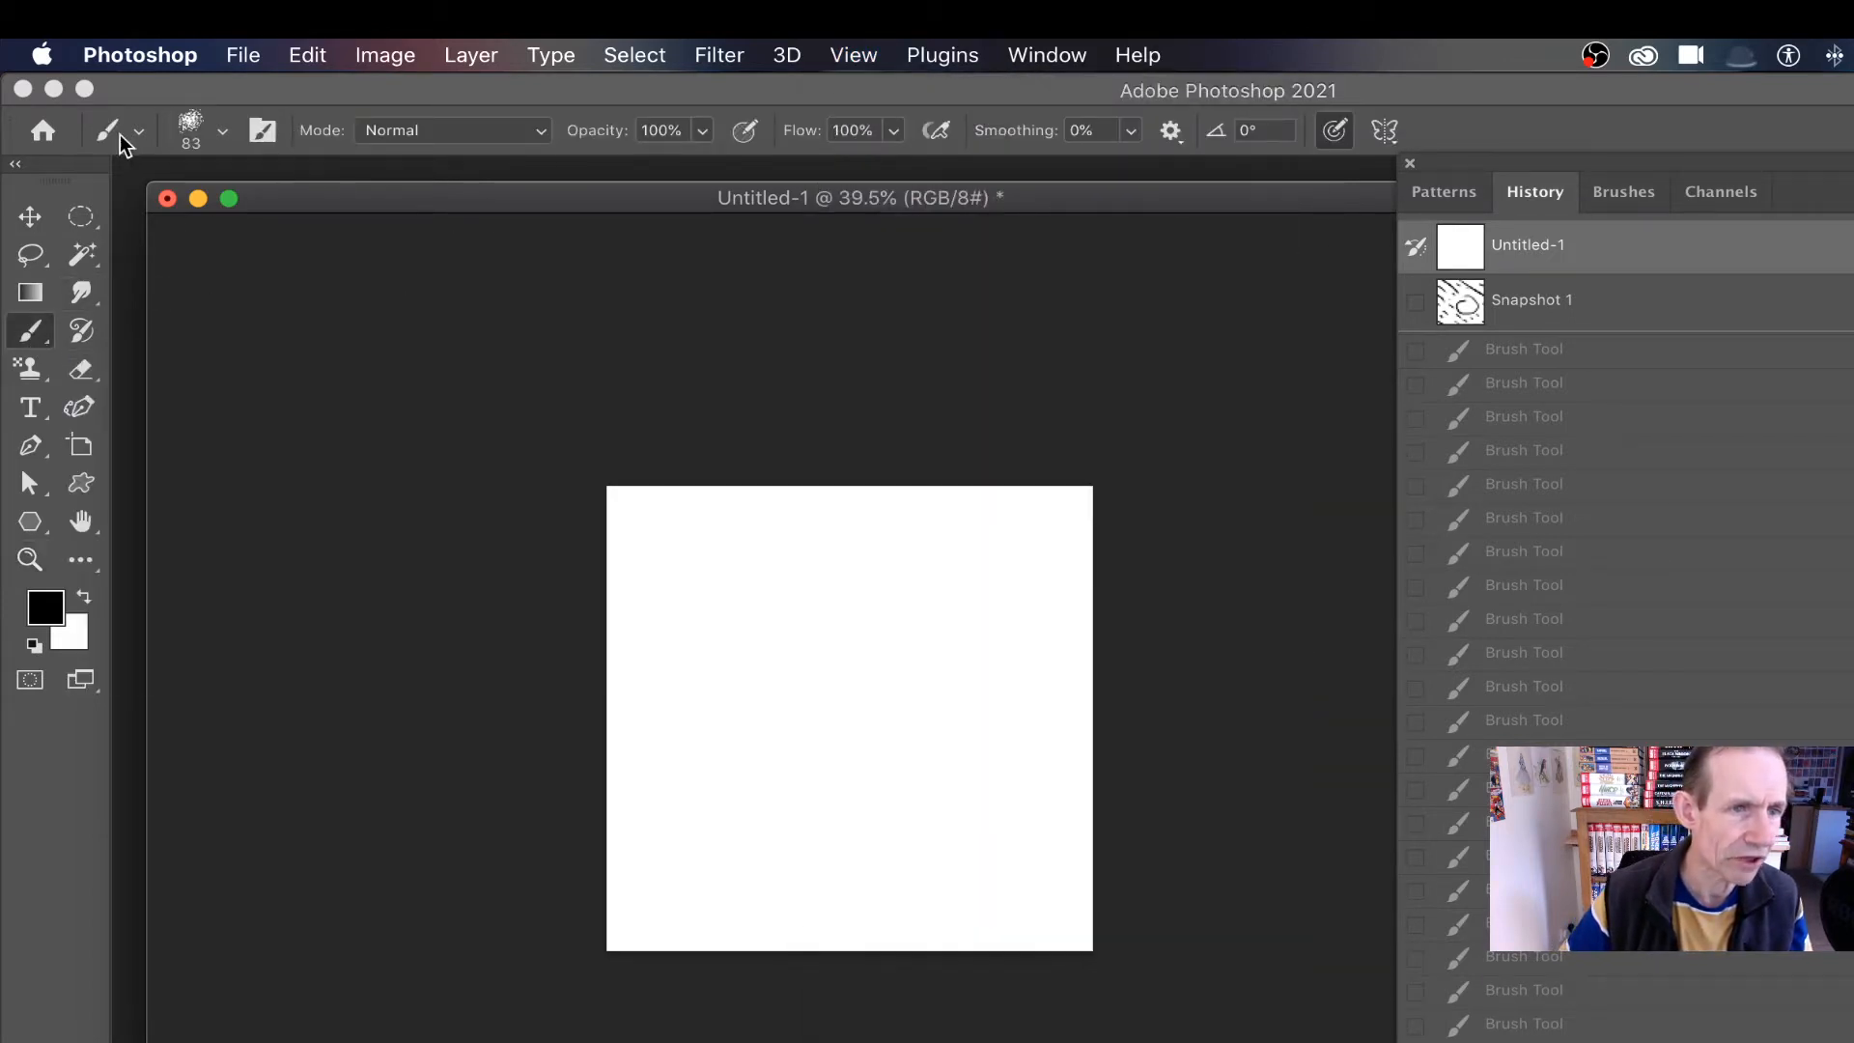
pyautogui.moveTo(449, 130)
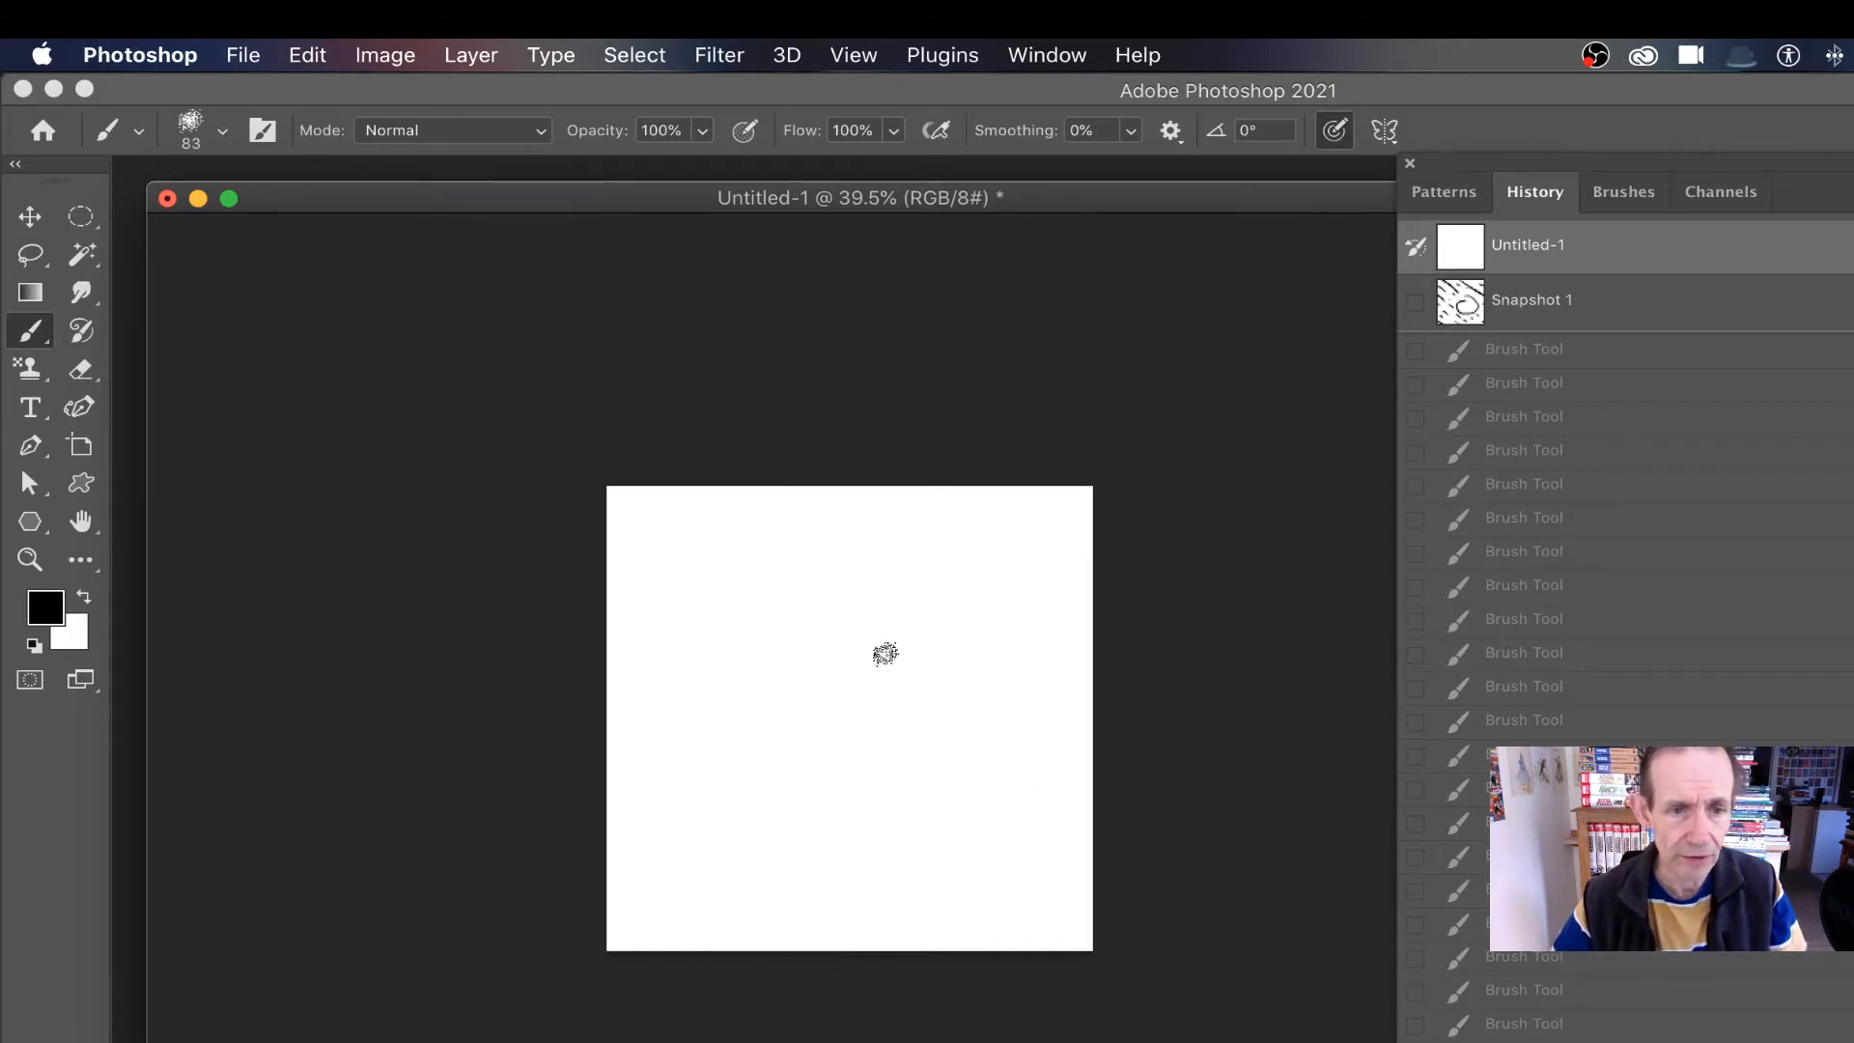
pyautogui.moveTo(621, 488); pyautogui.dragTo(802, 632)
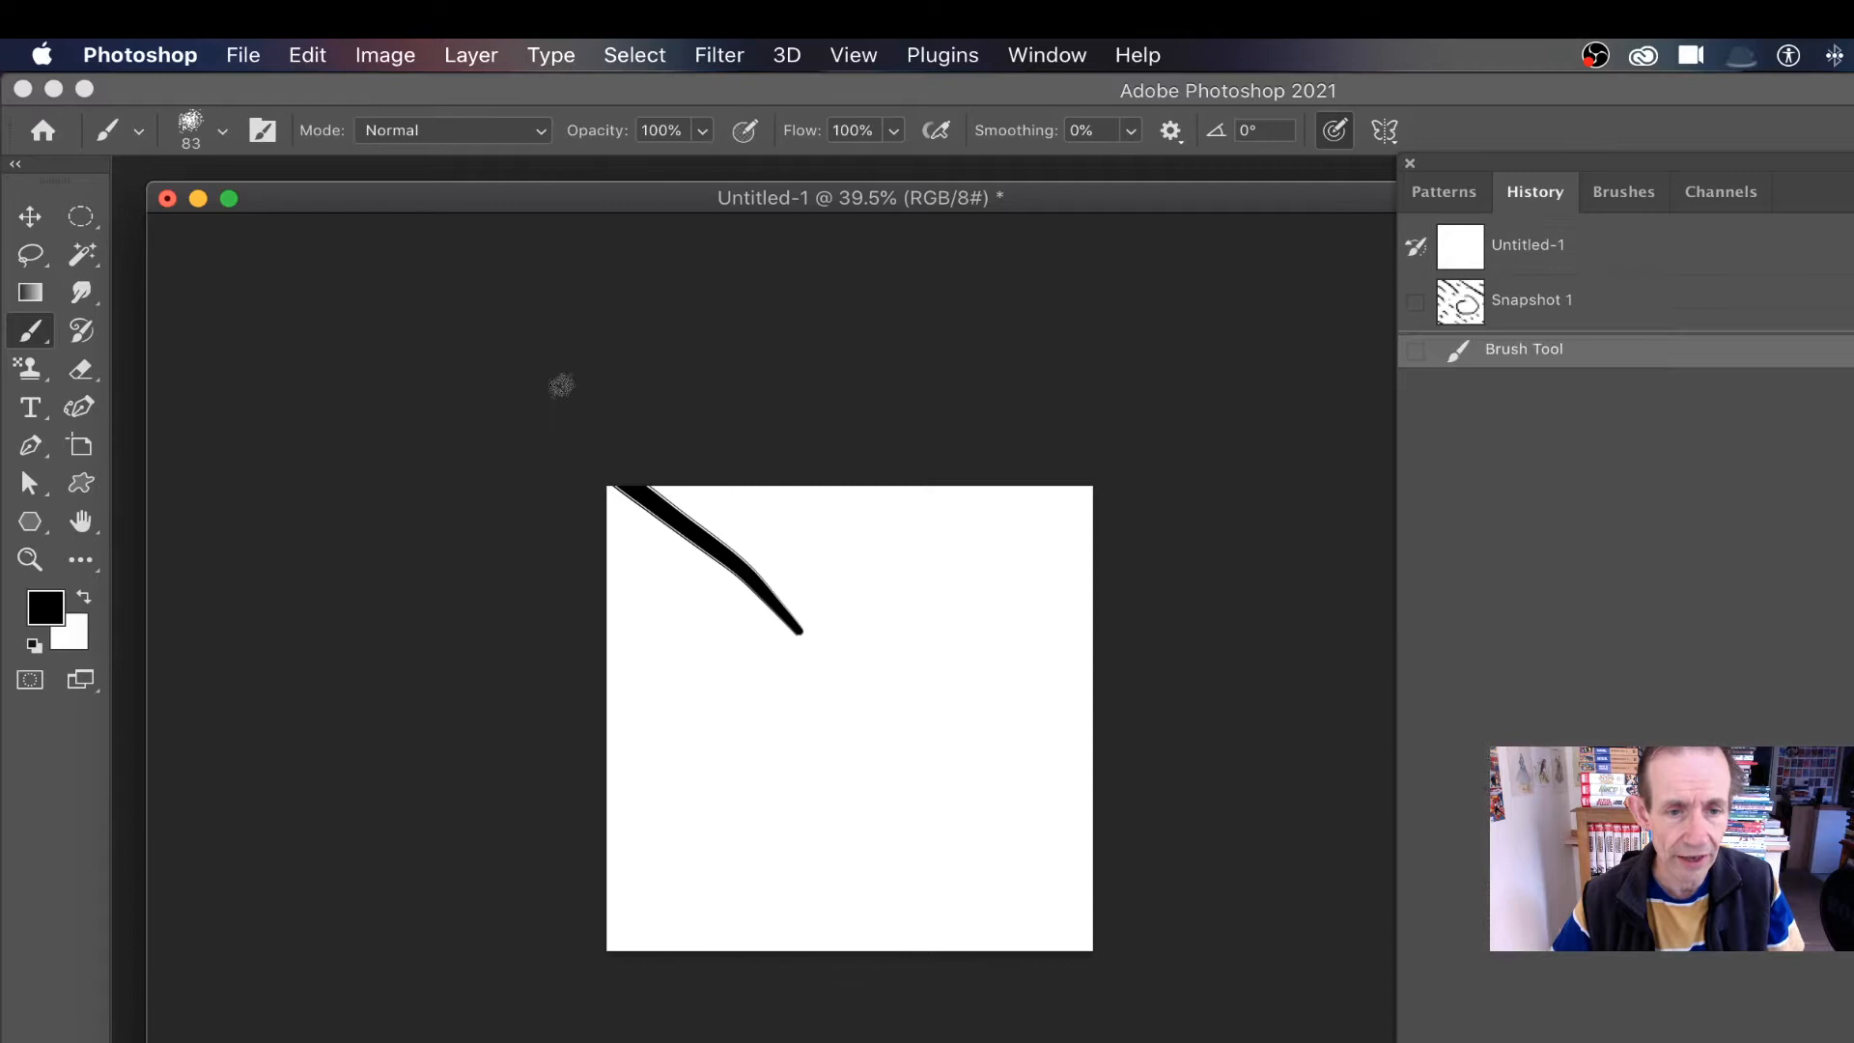
pyautogui.moveTo(916, 685); pyautogui.dragTo(1088, 899)
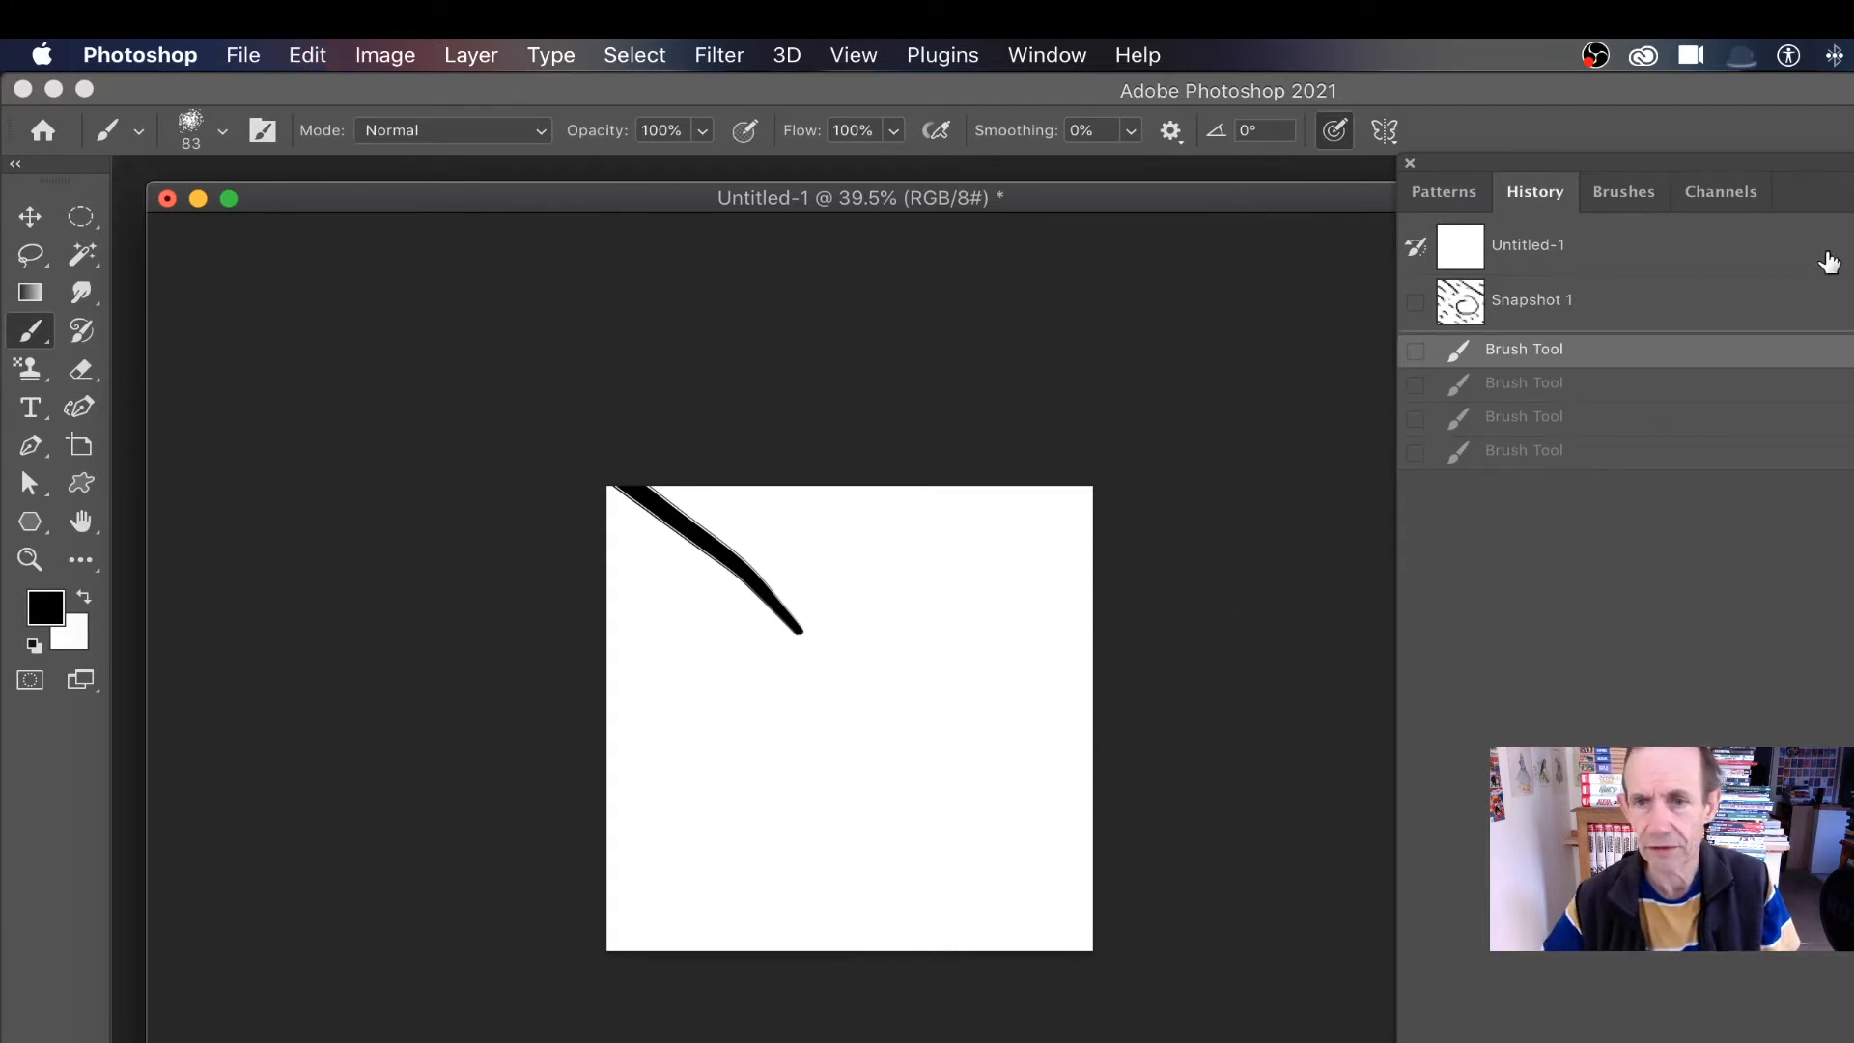
# - Revert to Untitled-1 and enable Pattern Preview, accepting the smart objects warning
pyautogui.click(1526, 244)
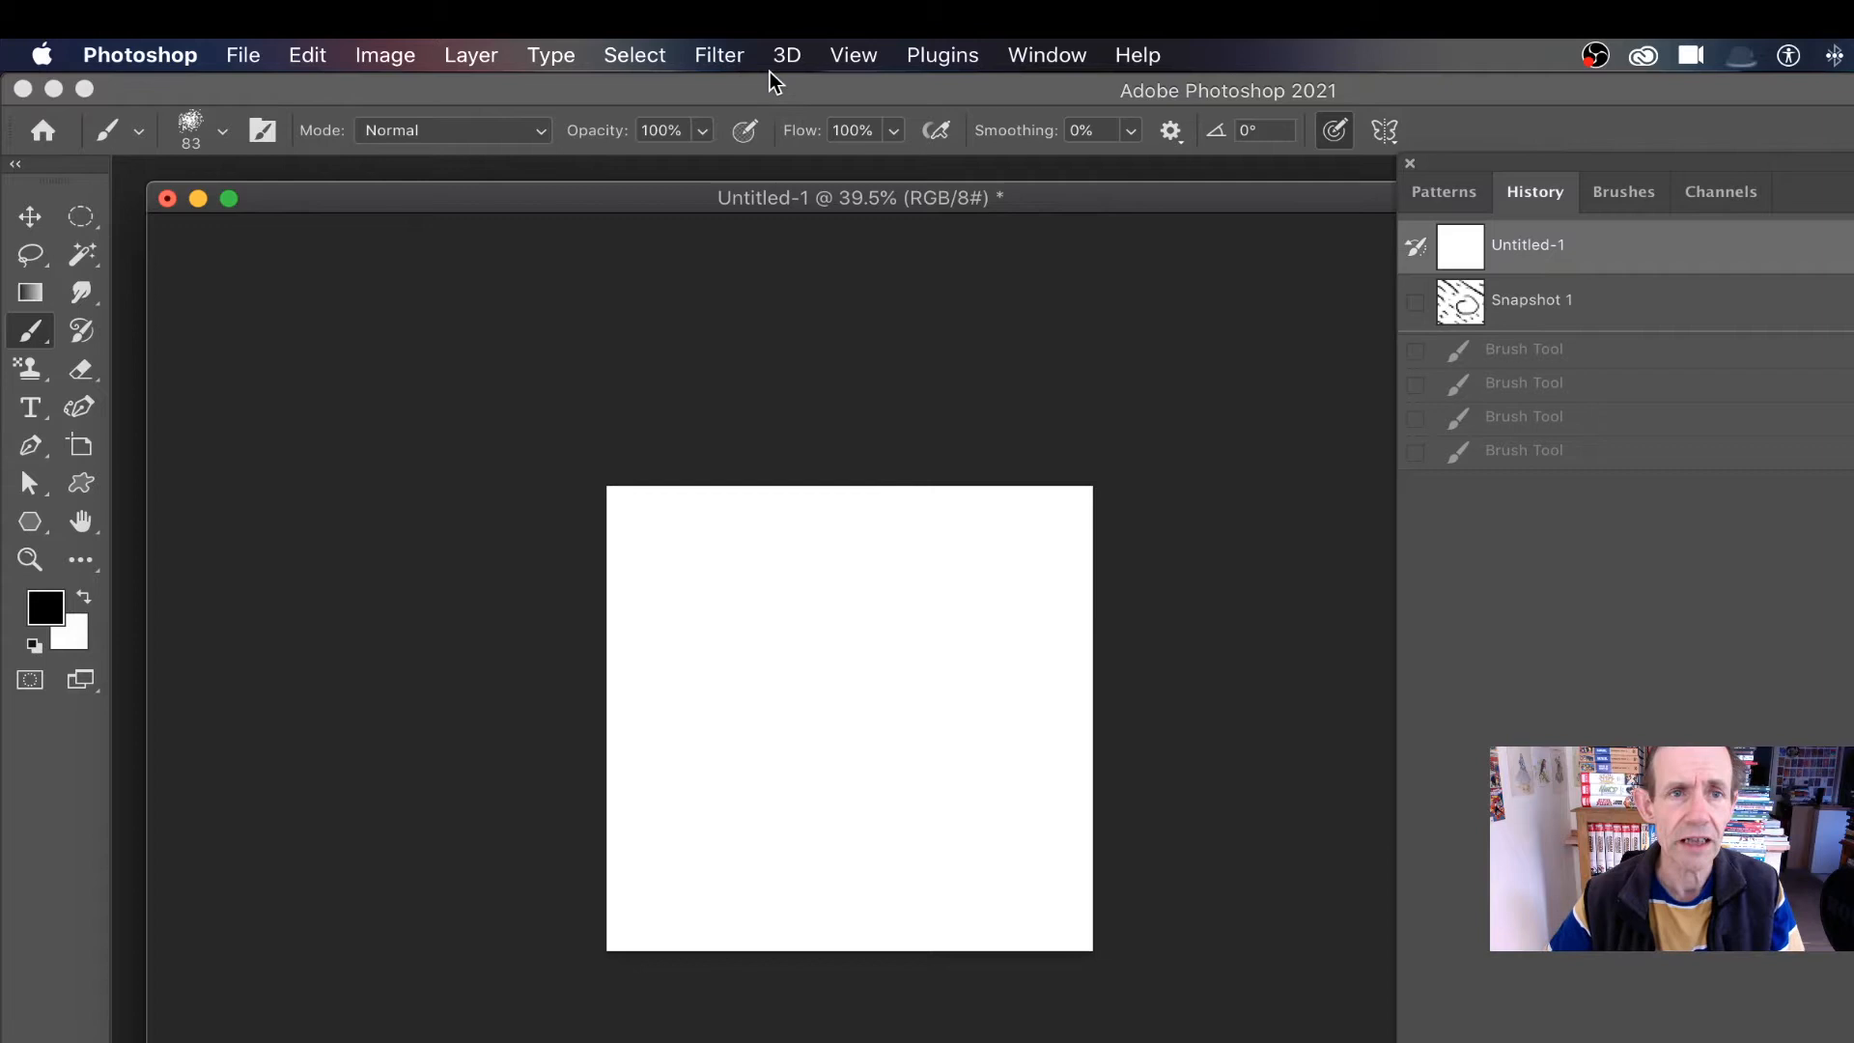
pyautogui.click(852, 55)
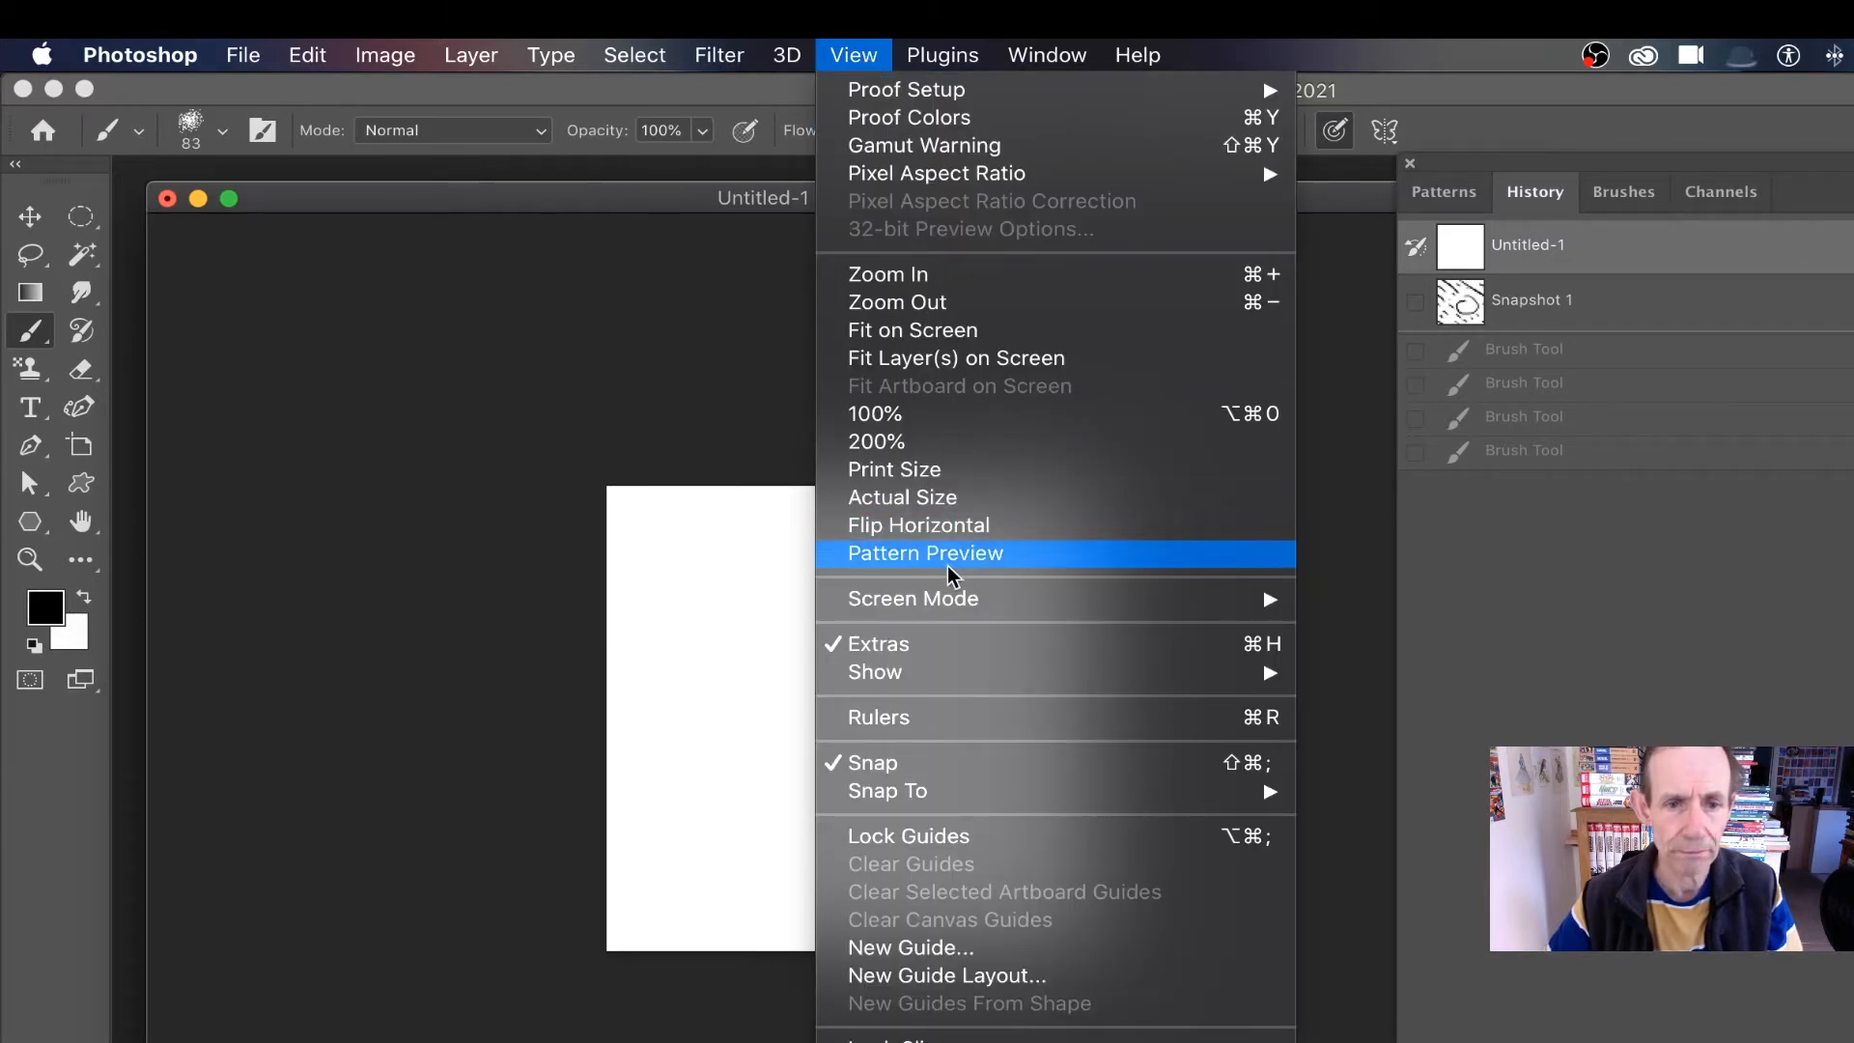
pyautogui.click(925, 552)
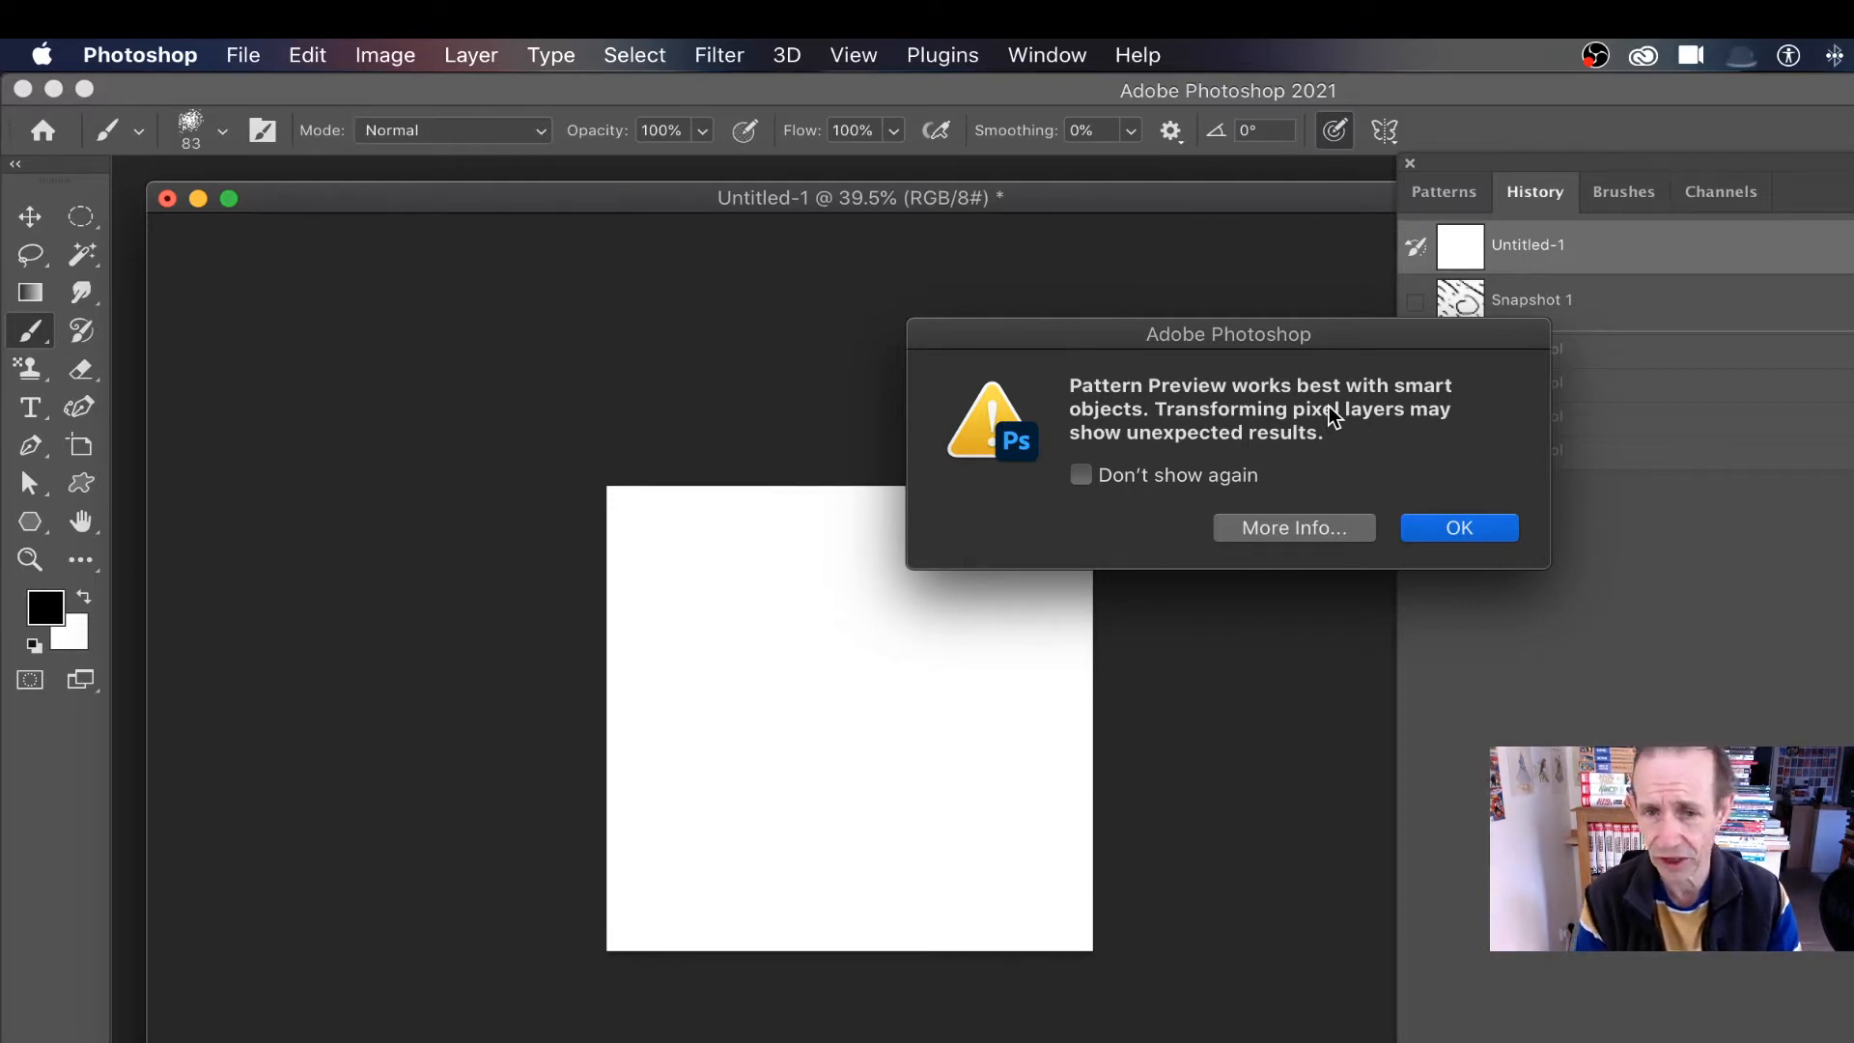
pyautogui.moveTo(1471, 439)
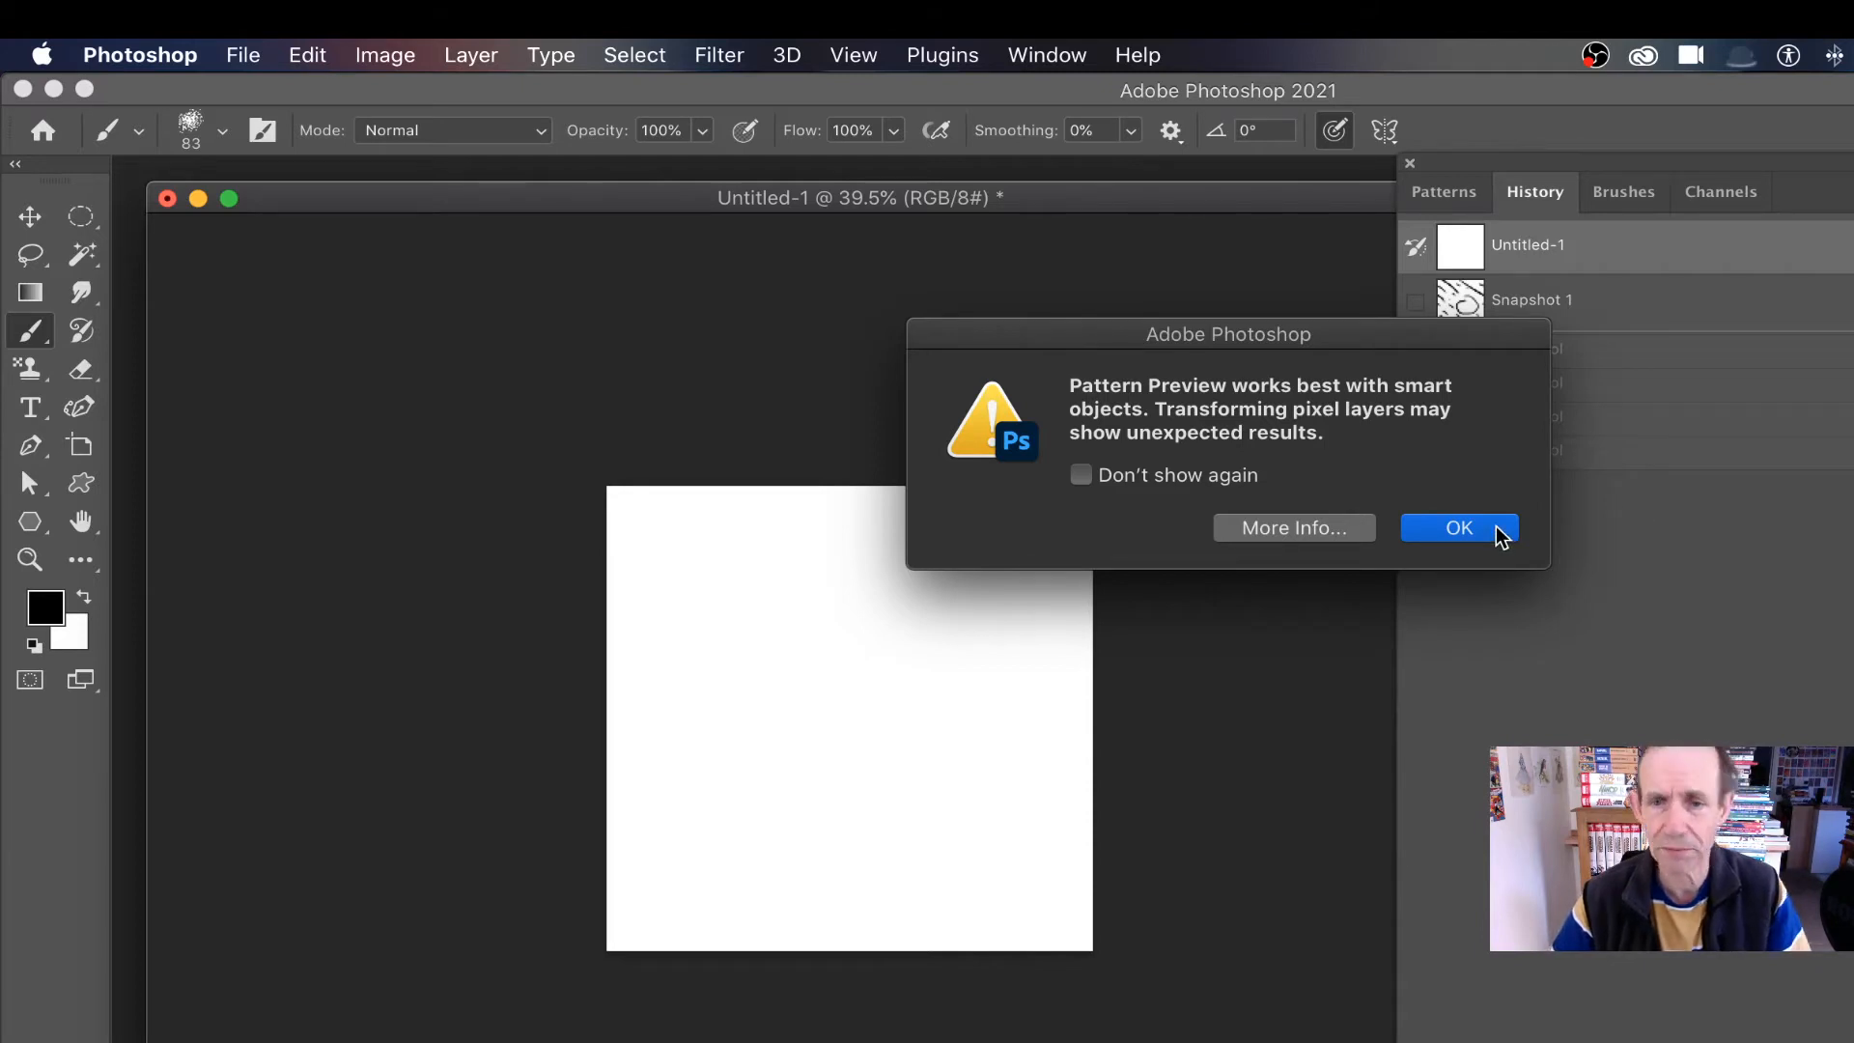
pyautogui.click(1458, 528)
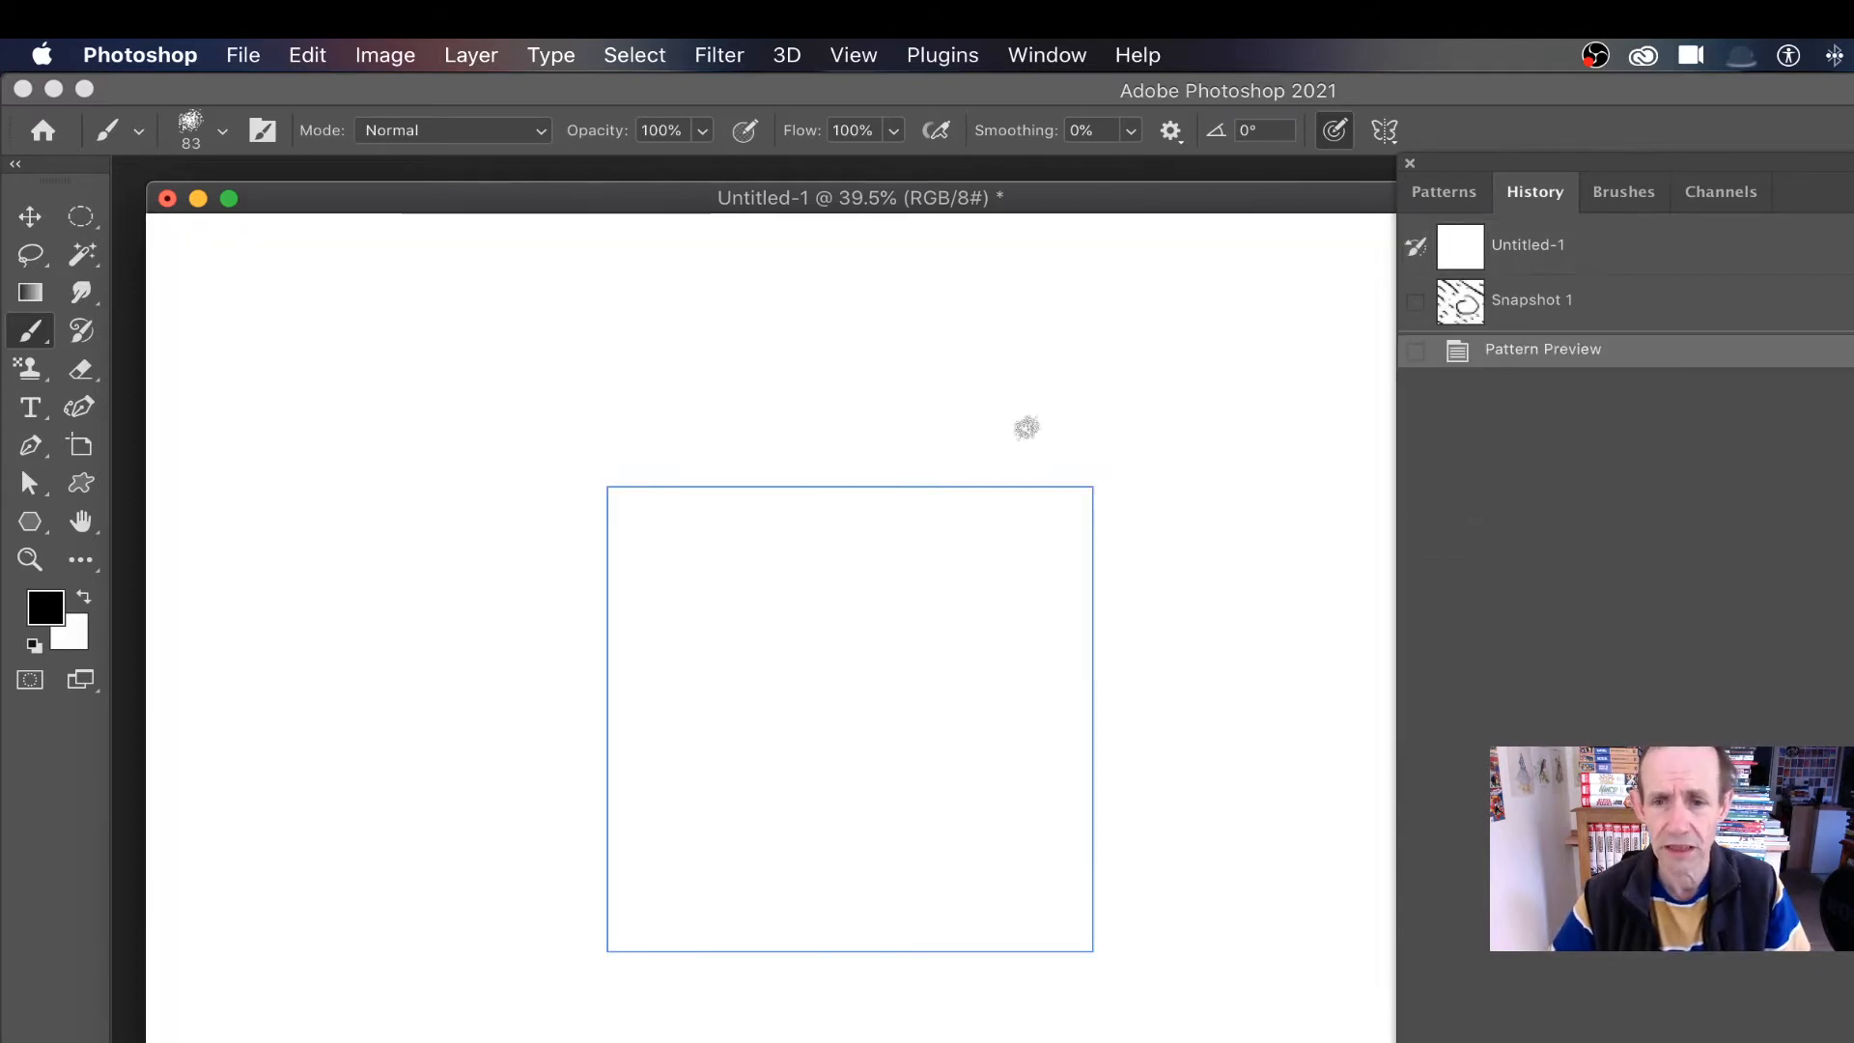
pyautogui.moveTo(707, 286)
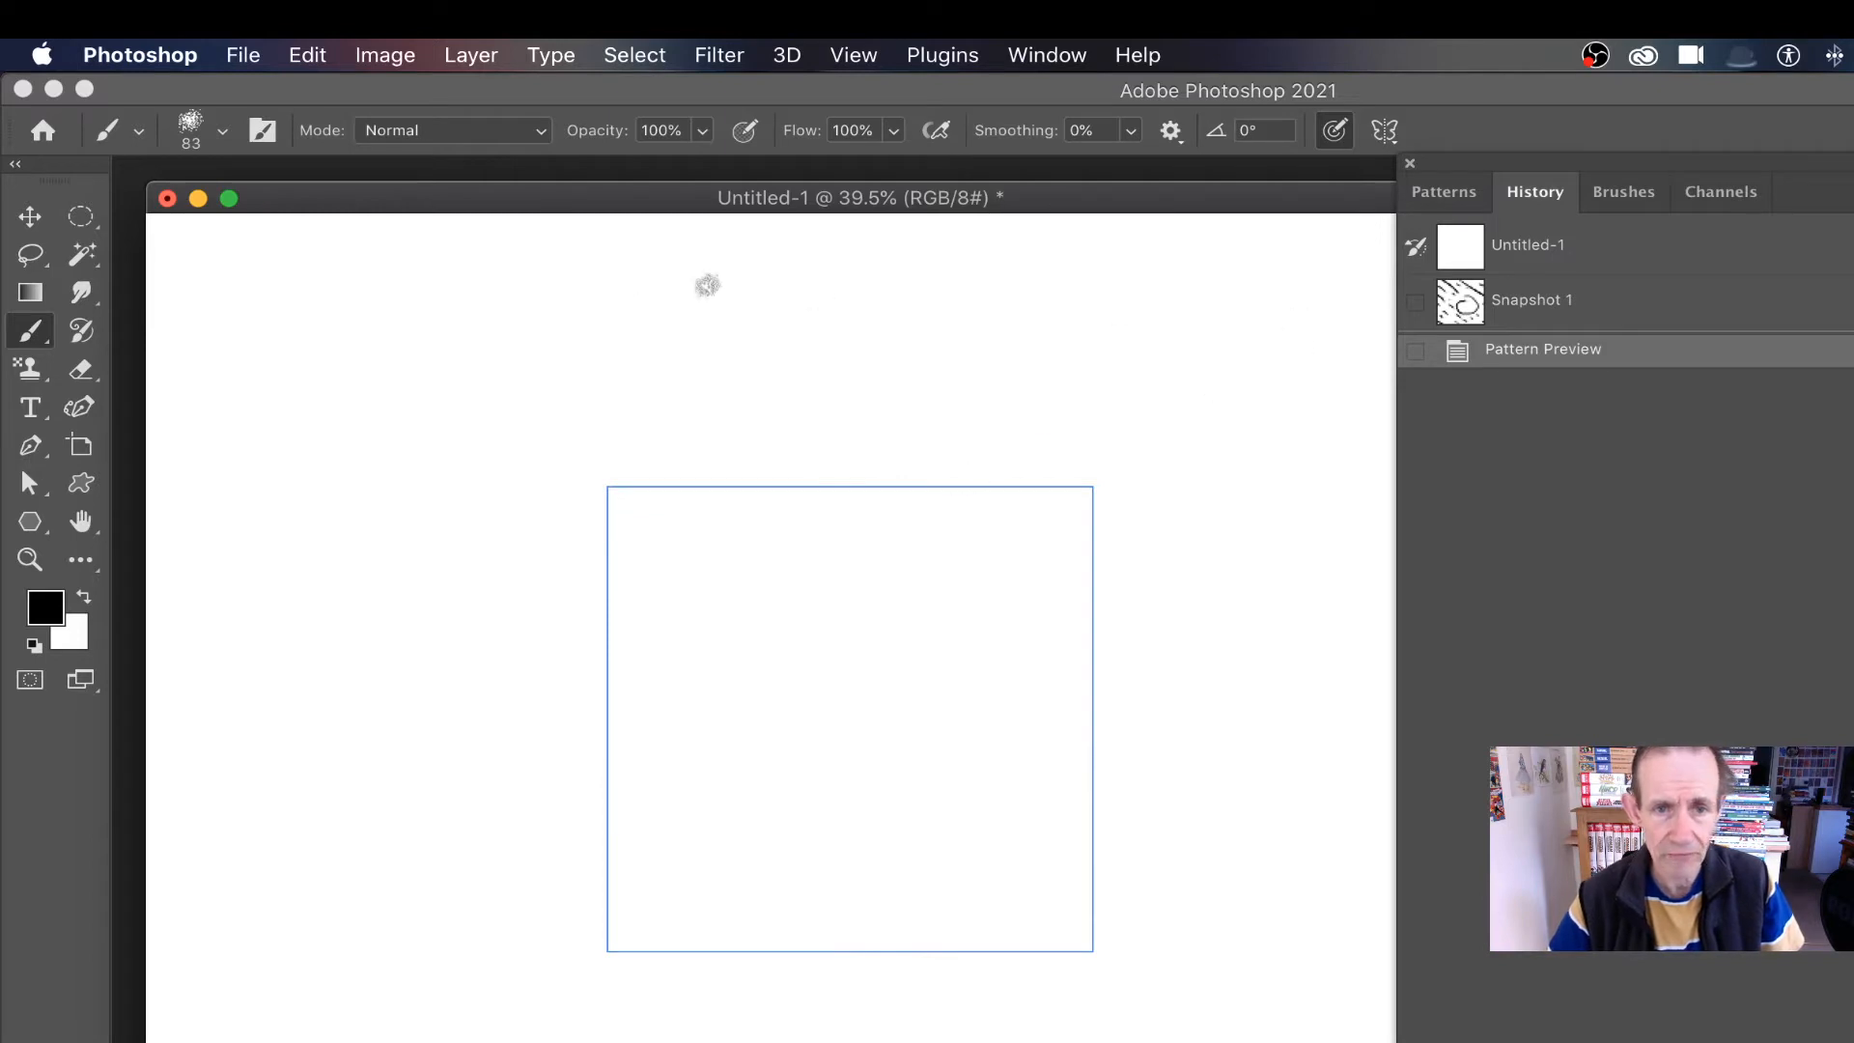
pyautogui.moveTo(834, 360)
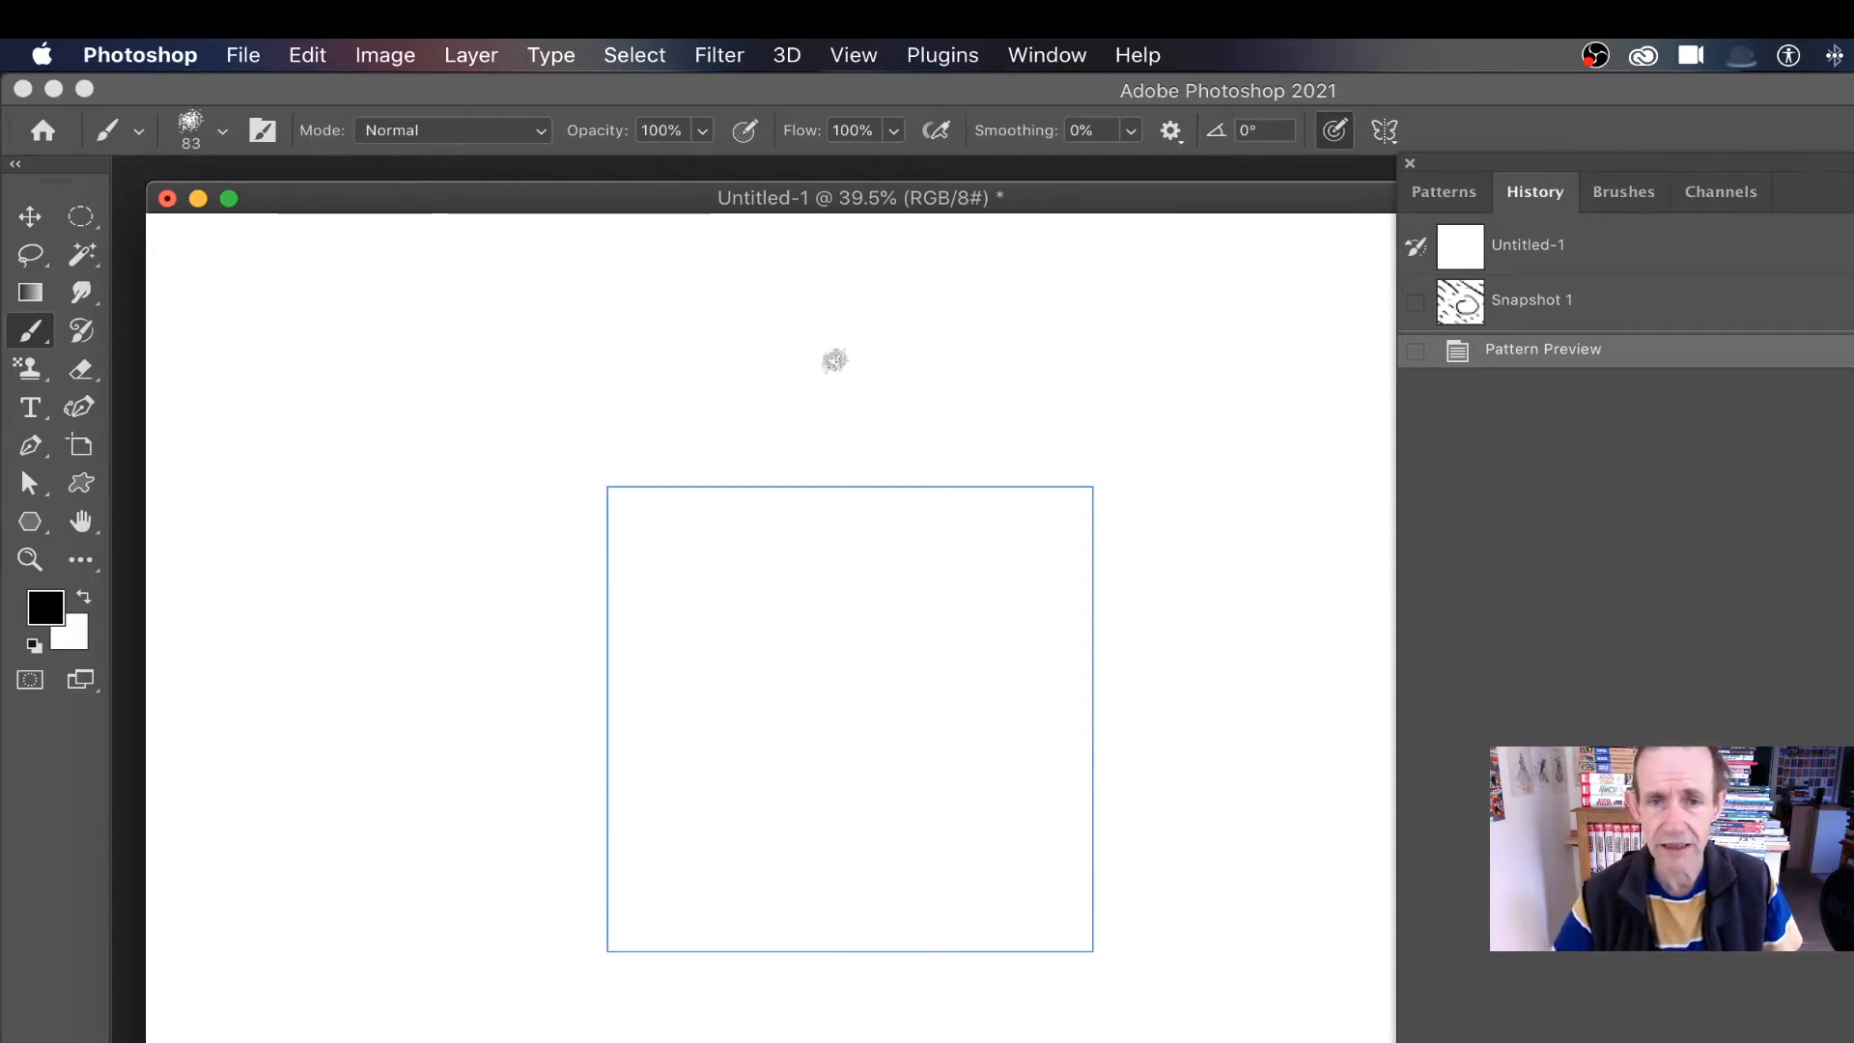
pyautogui.moveTo(1186, 388)
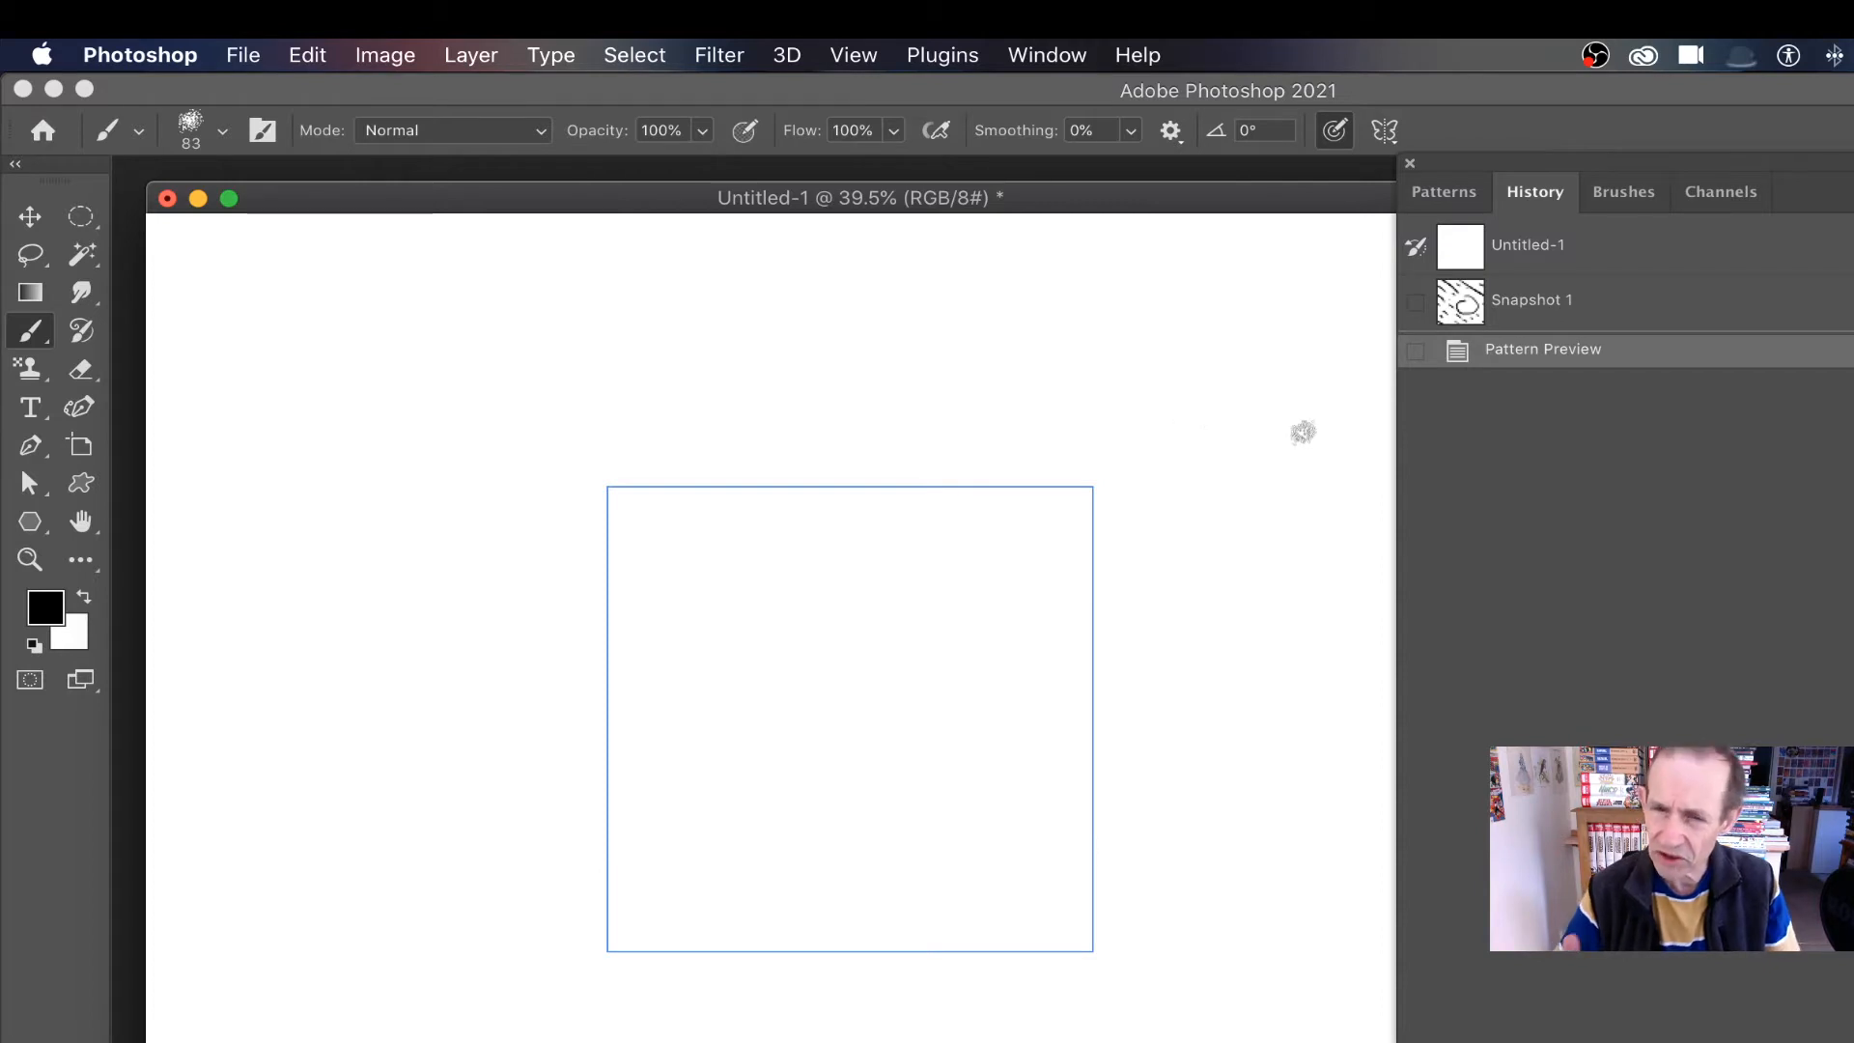
pyautogui.moveTo(1186, 391)
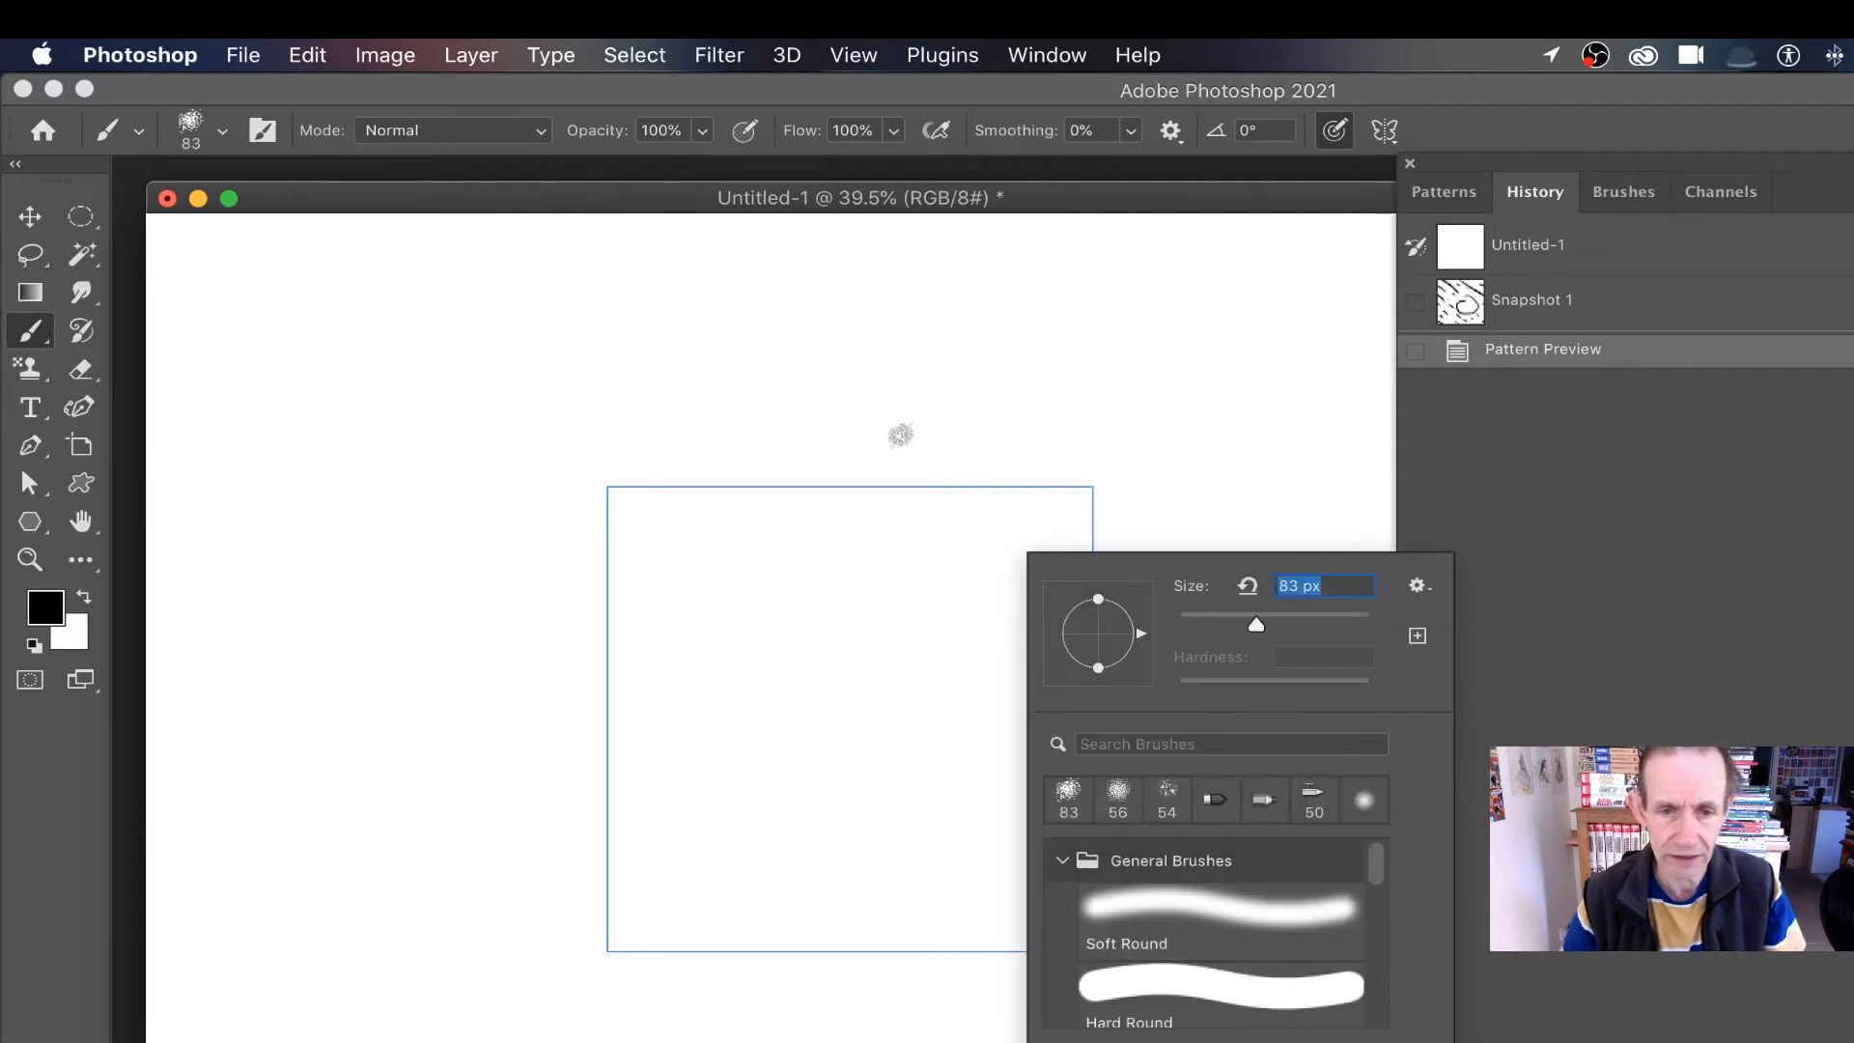
# - Choose a brush preset and paint a diagonal stroke over the tile's top edge
pyautogui.click(899, 515)
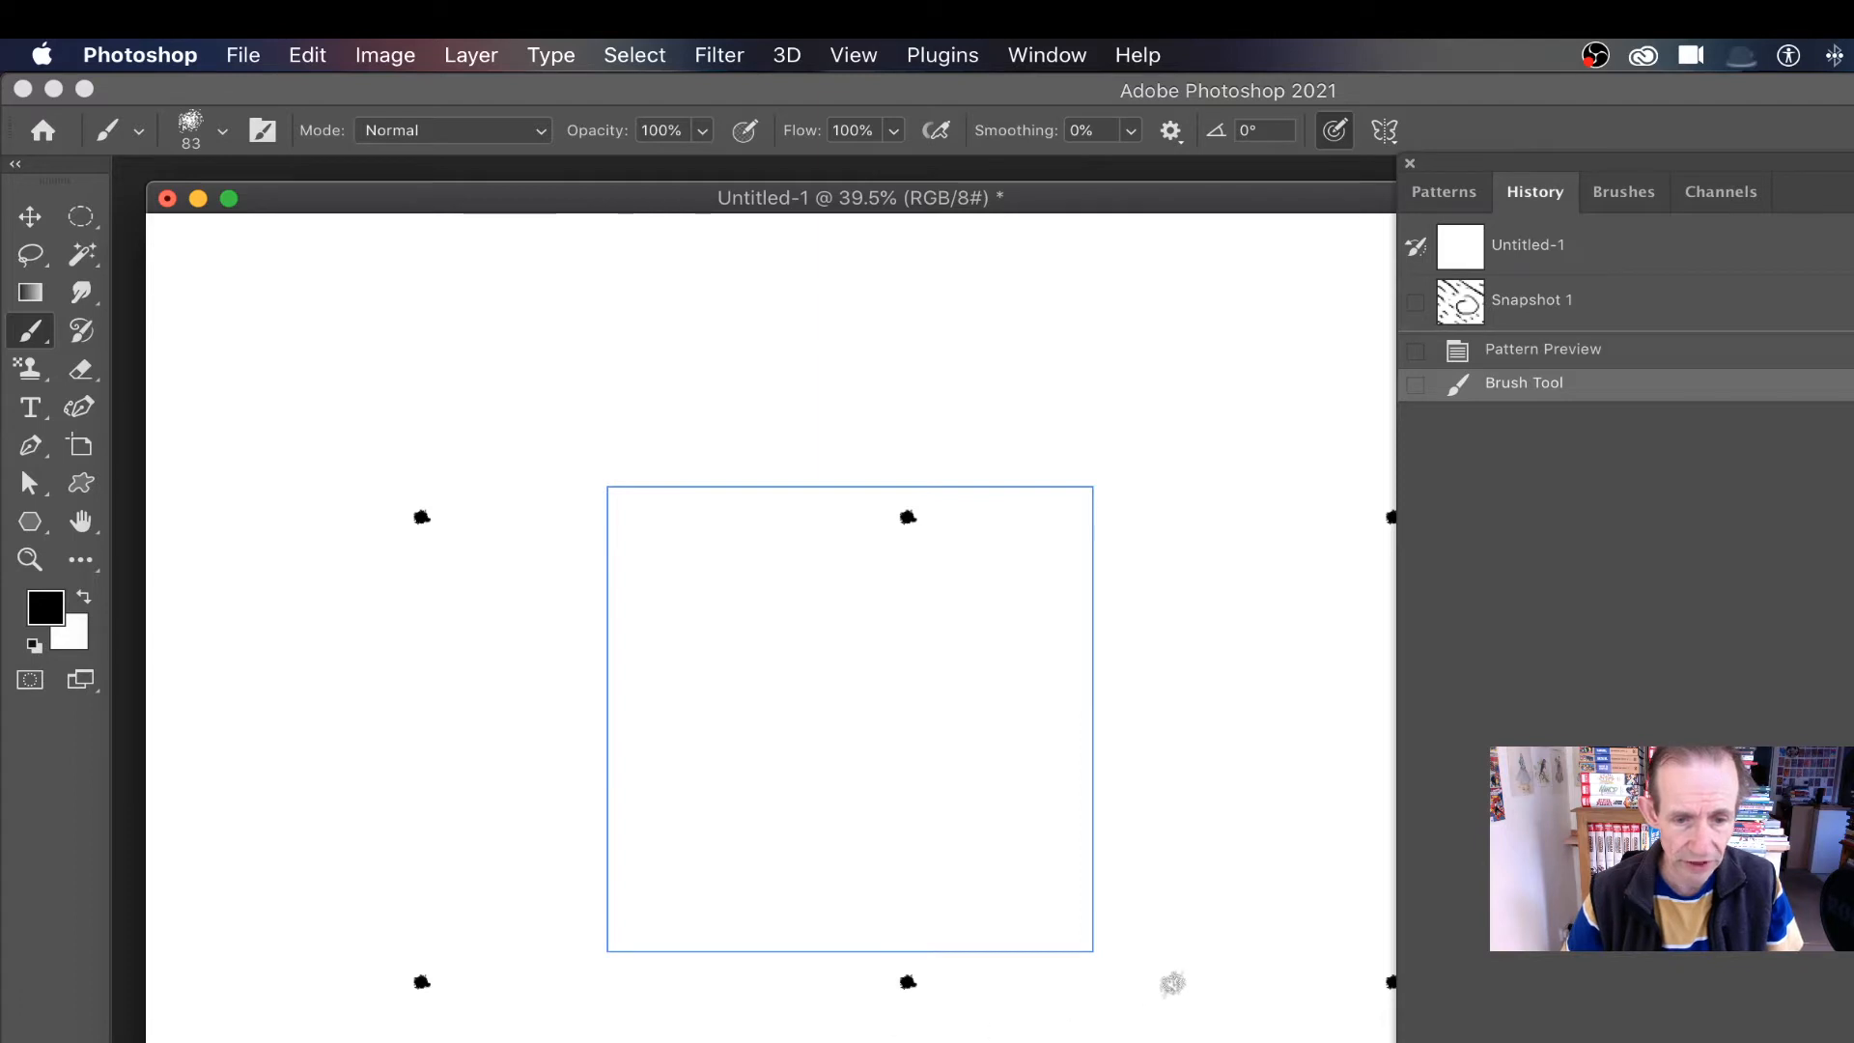
pyautogui.moveTo(570, 833)
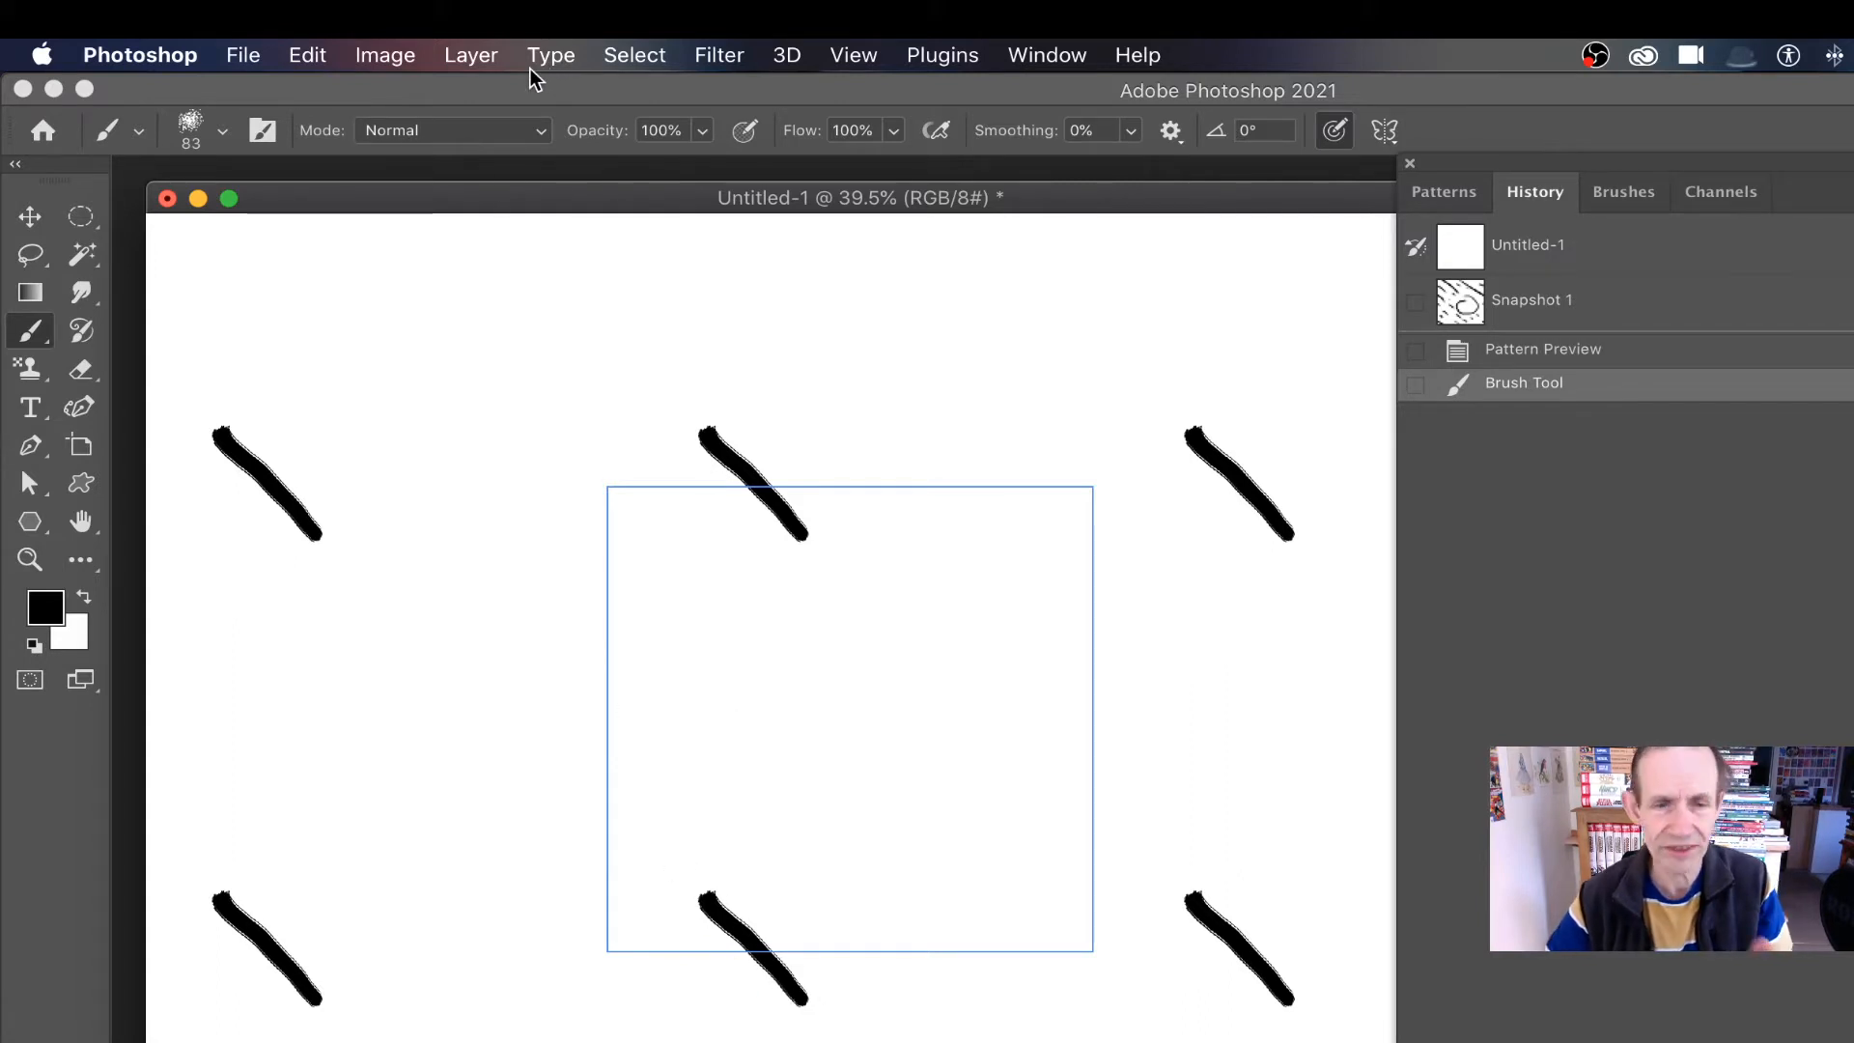
pyautogui.moveTo(307, 54)
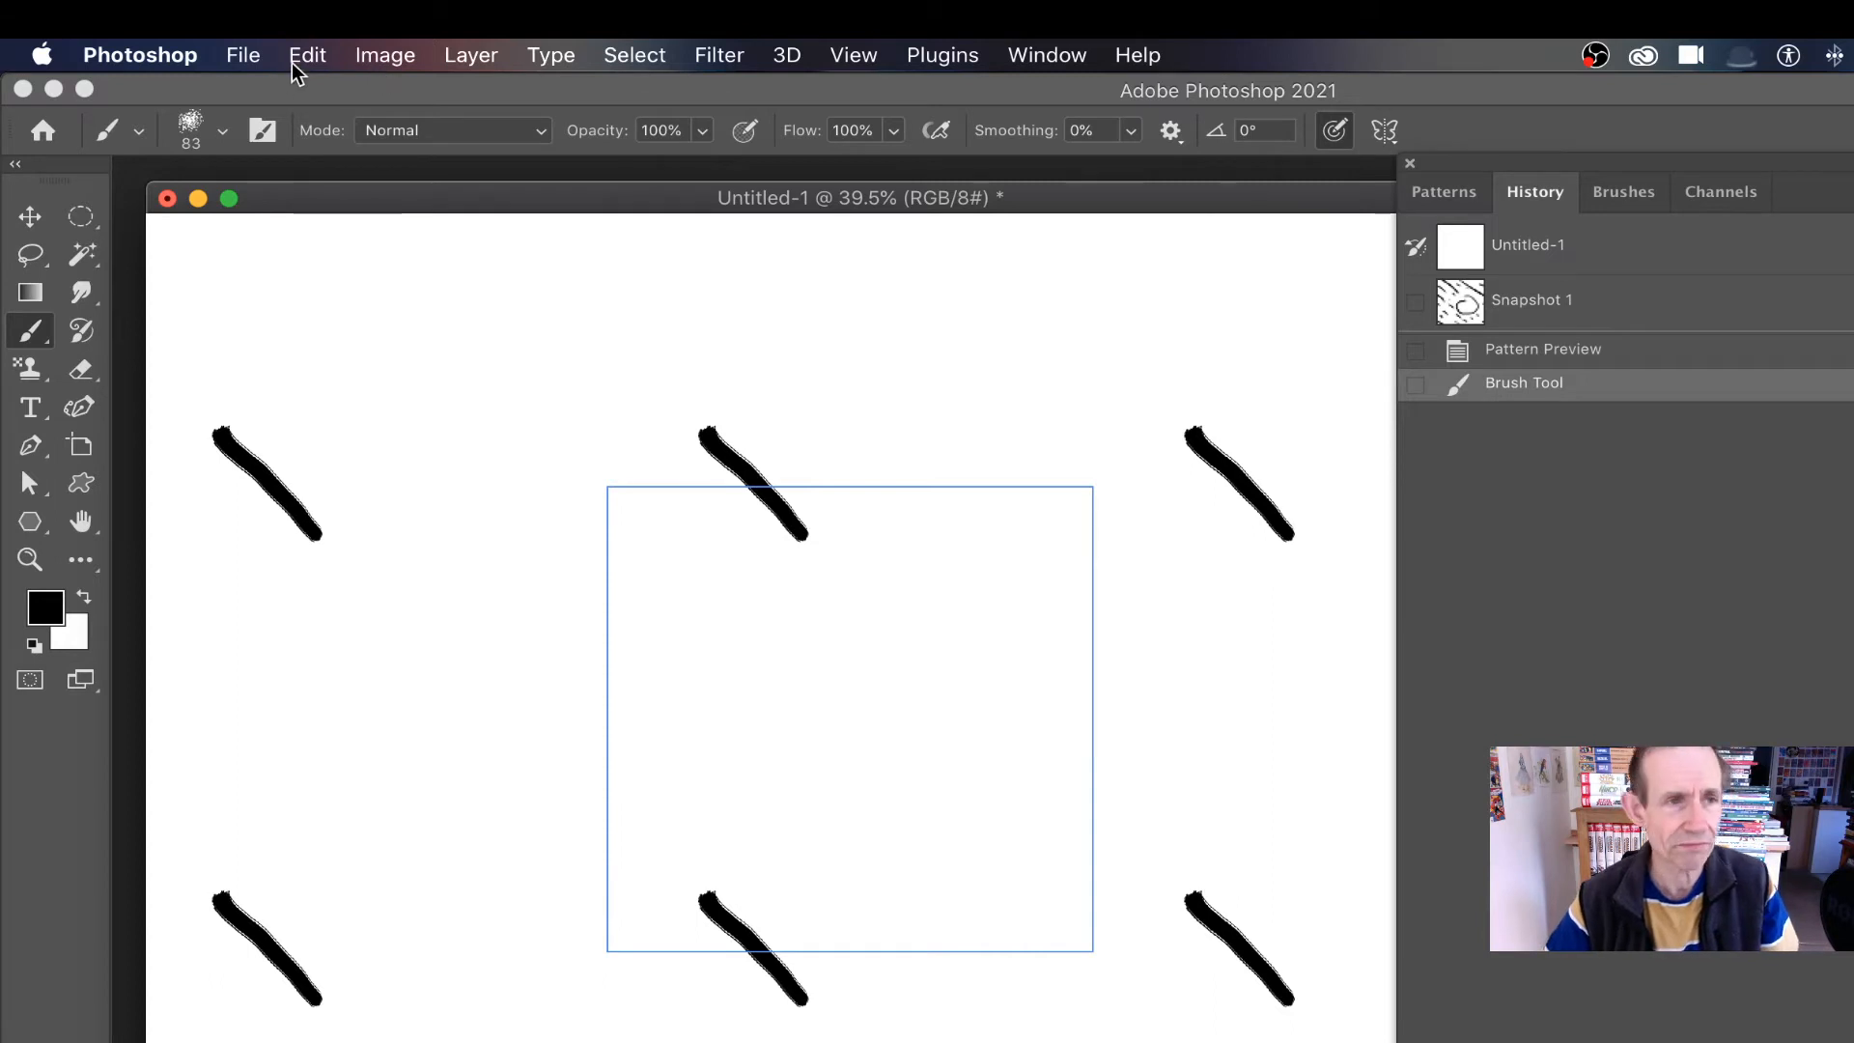
# - Define the single-stroke tile as Pattern 530 via Edit > Define Pattern
pyautogui.click(307, 54)
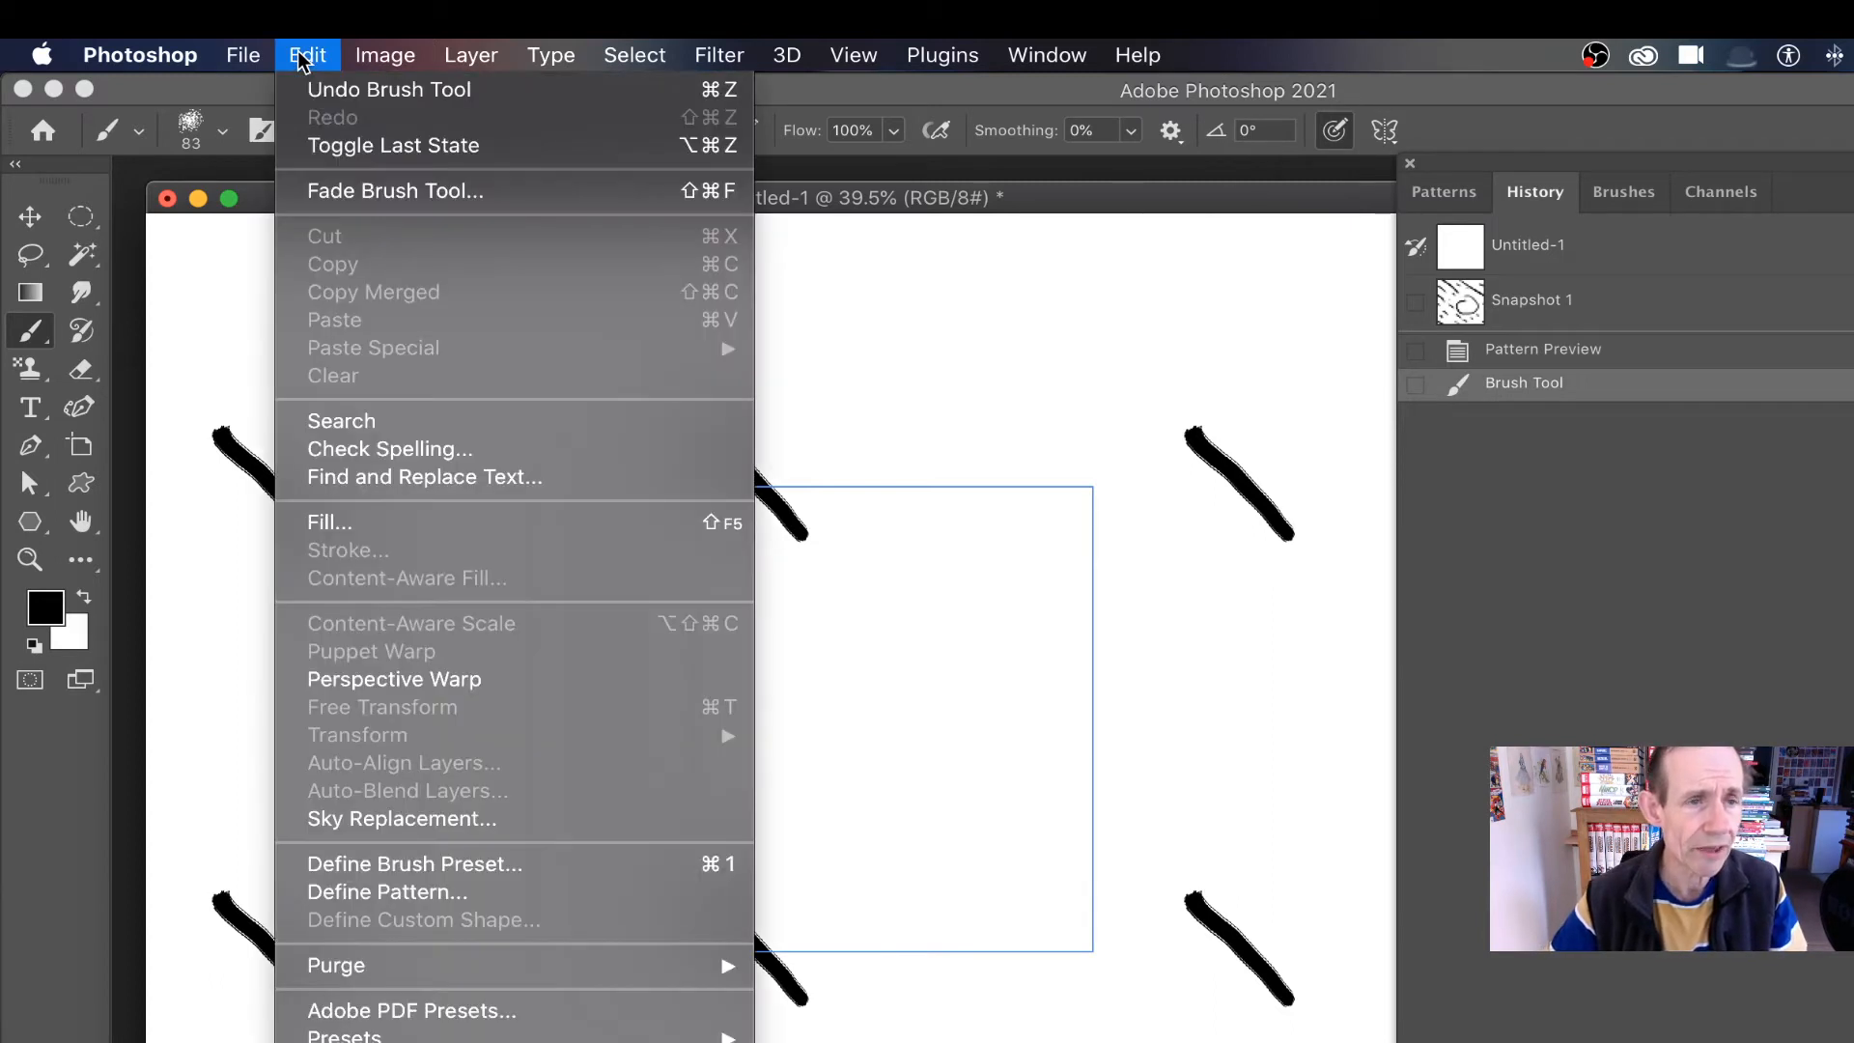
pyautogui.moveTo(387, 891)
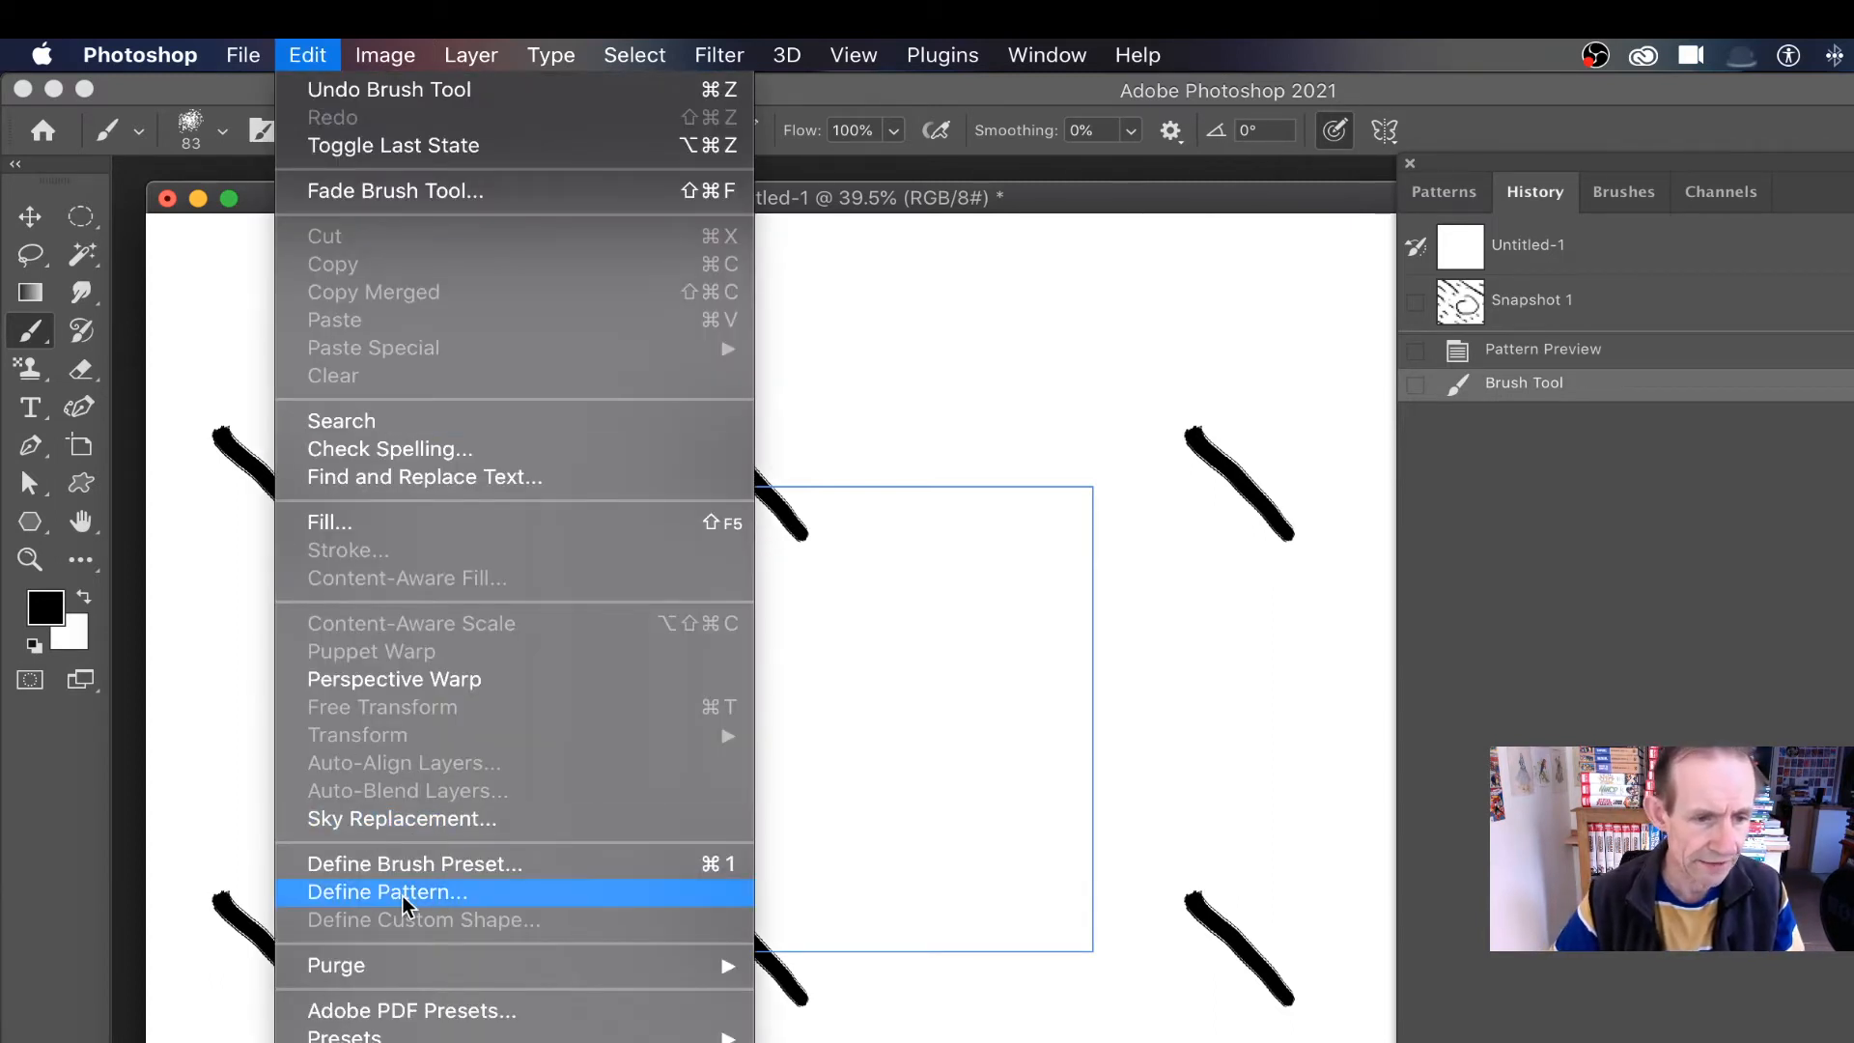
pyautogui.click(385, 891)
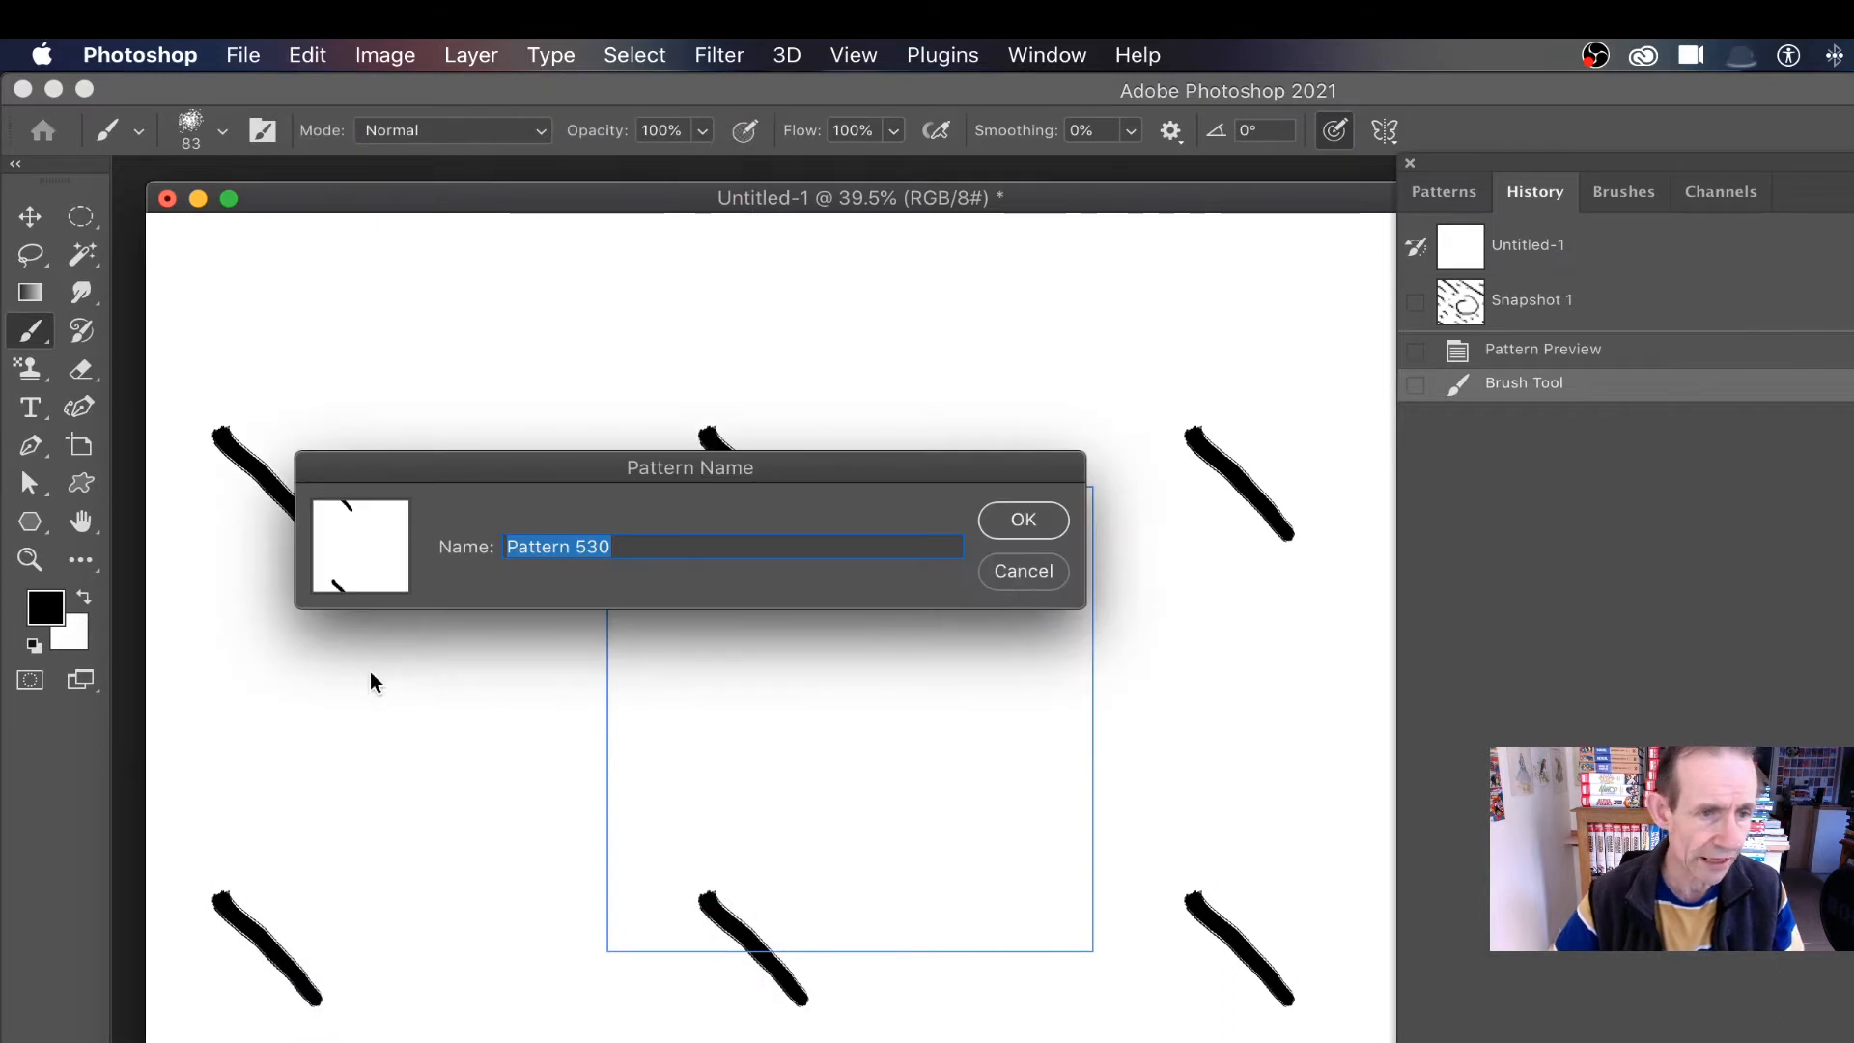
pyautogui.click(1022, 519)
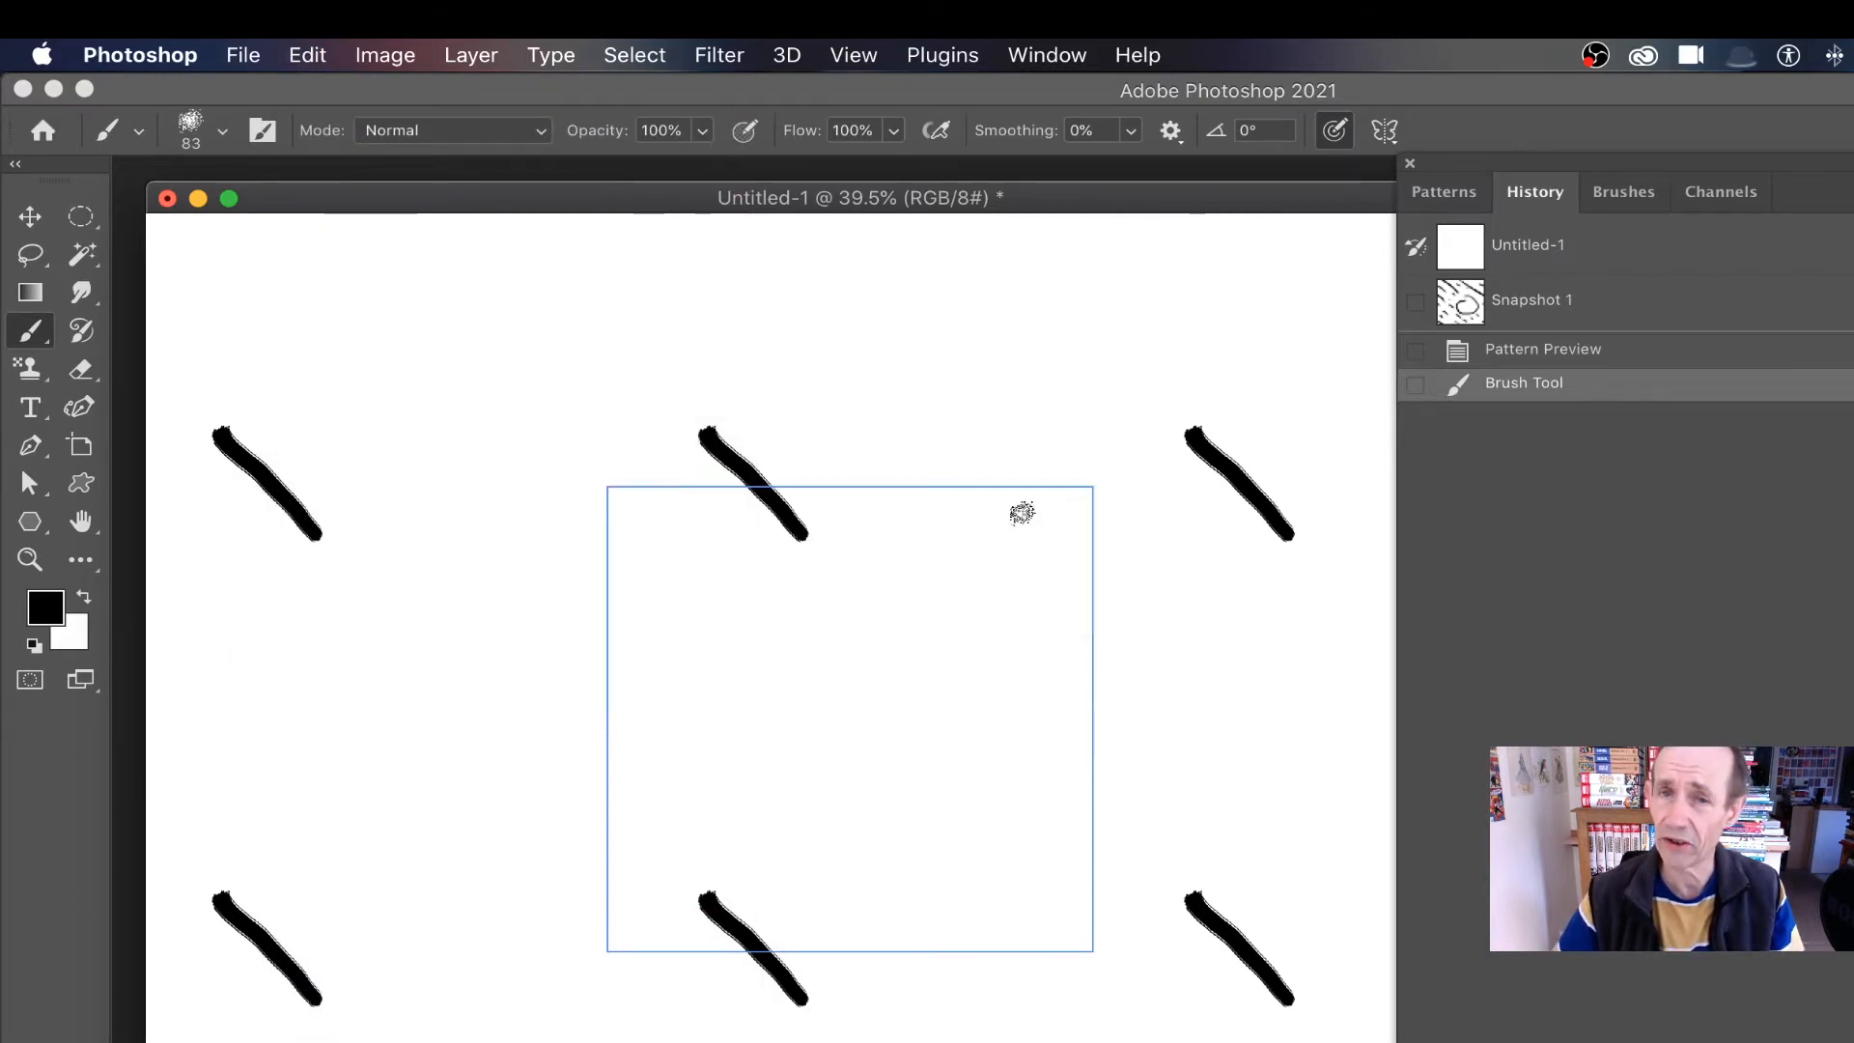
pyautogui.moveTo(885, 575)
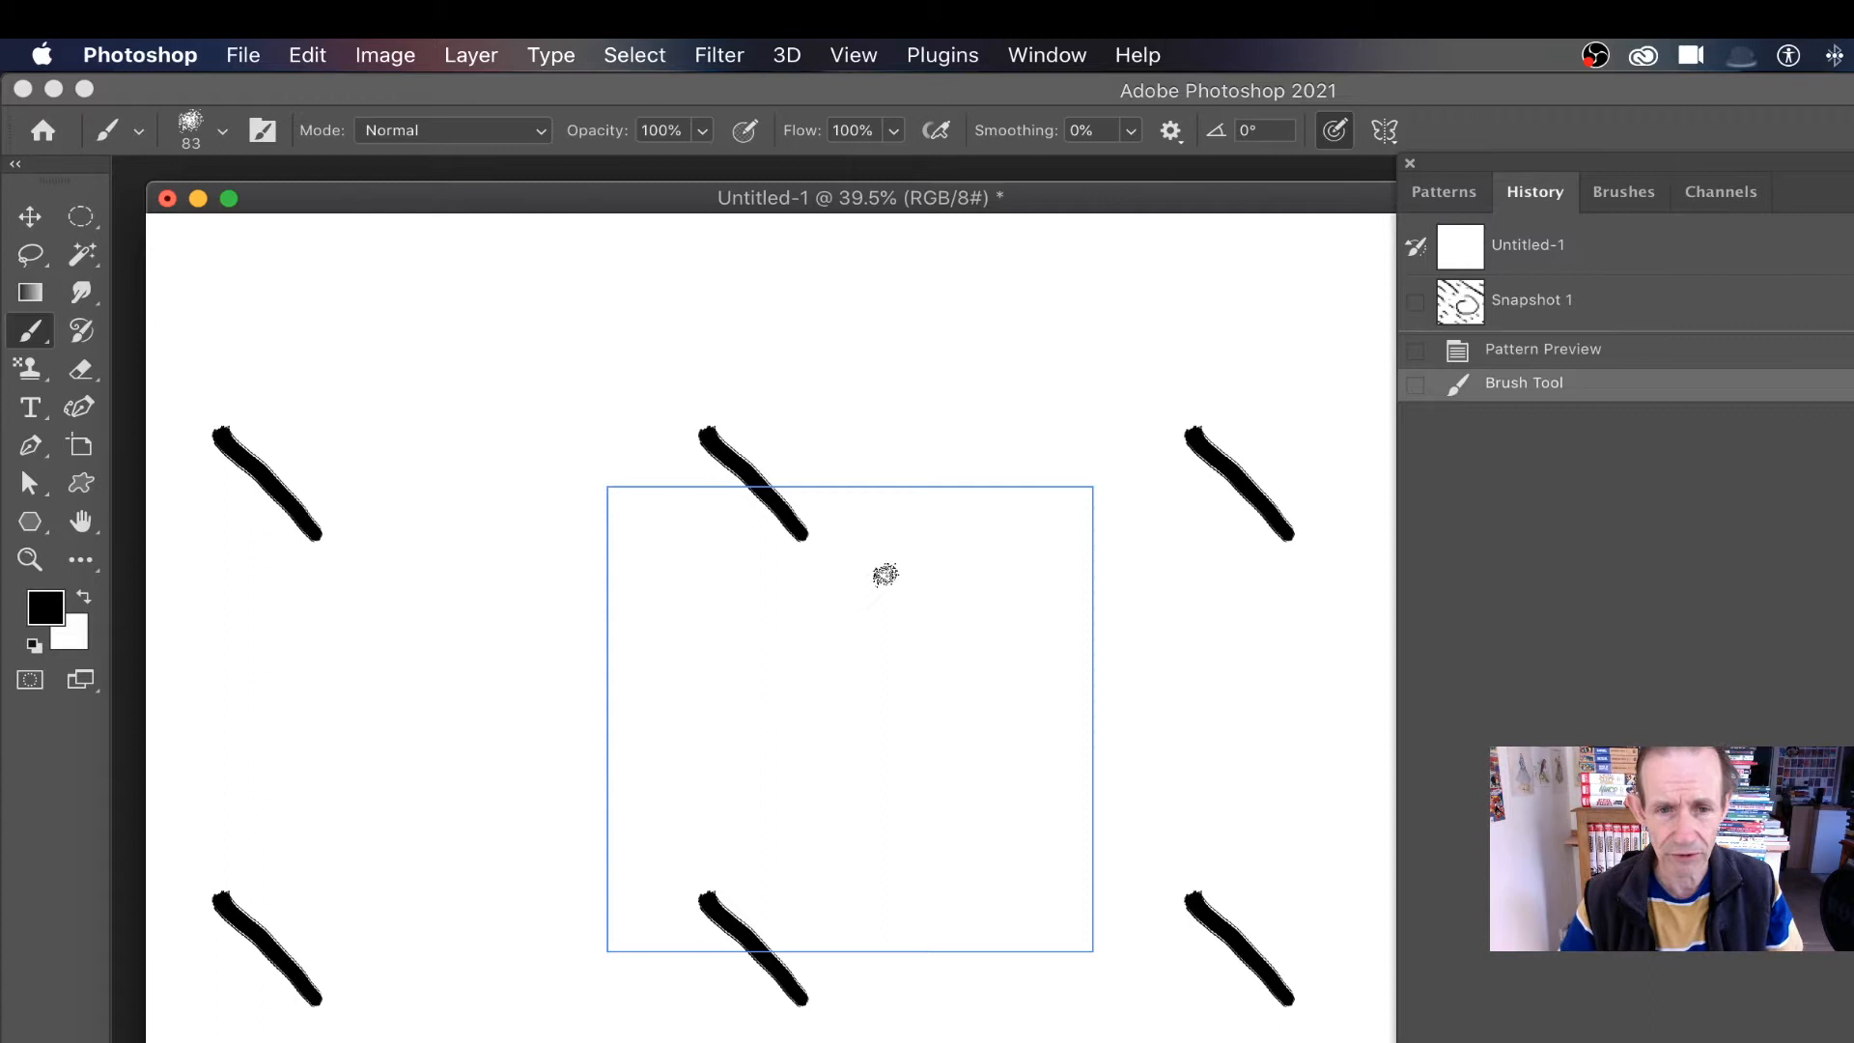
# - Paint black, yellow, red and pink scribbles, then zoom out to check the repeat
pyautogui.moveTo(792, 426); pyautogui.dragTo(1026, 688)
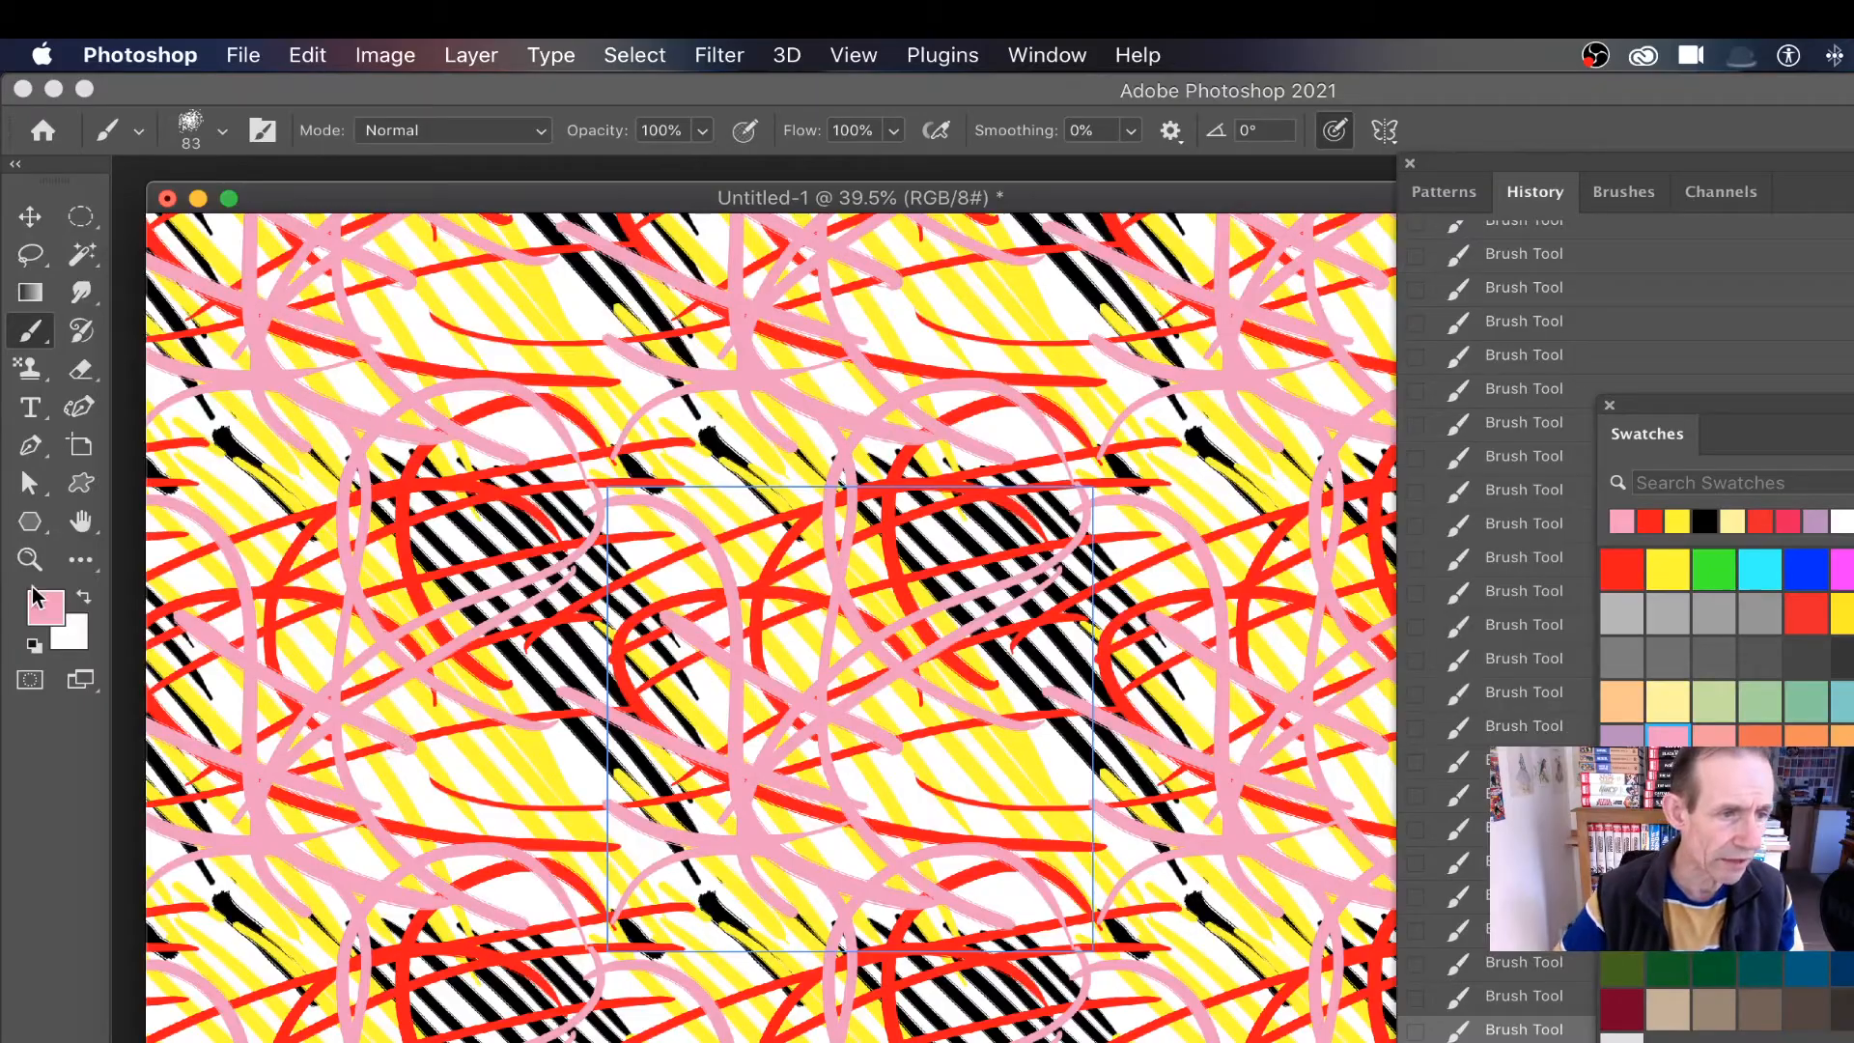
pyautogui.click(29, 560)
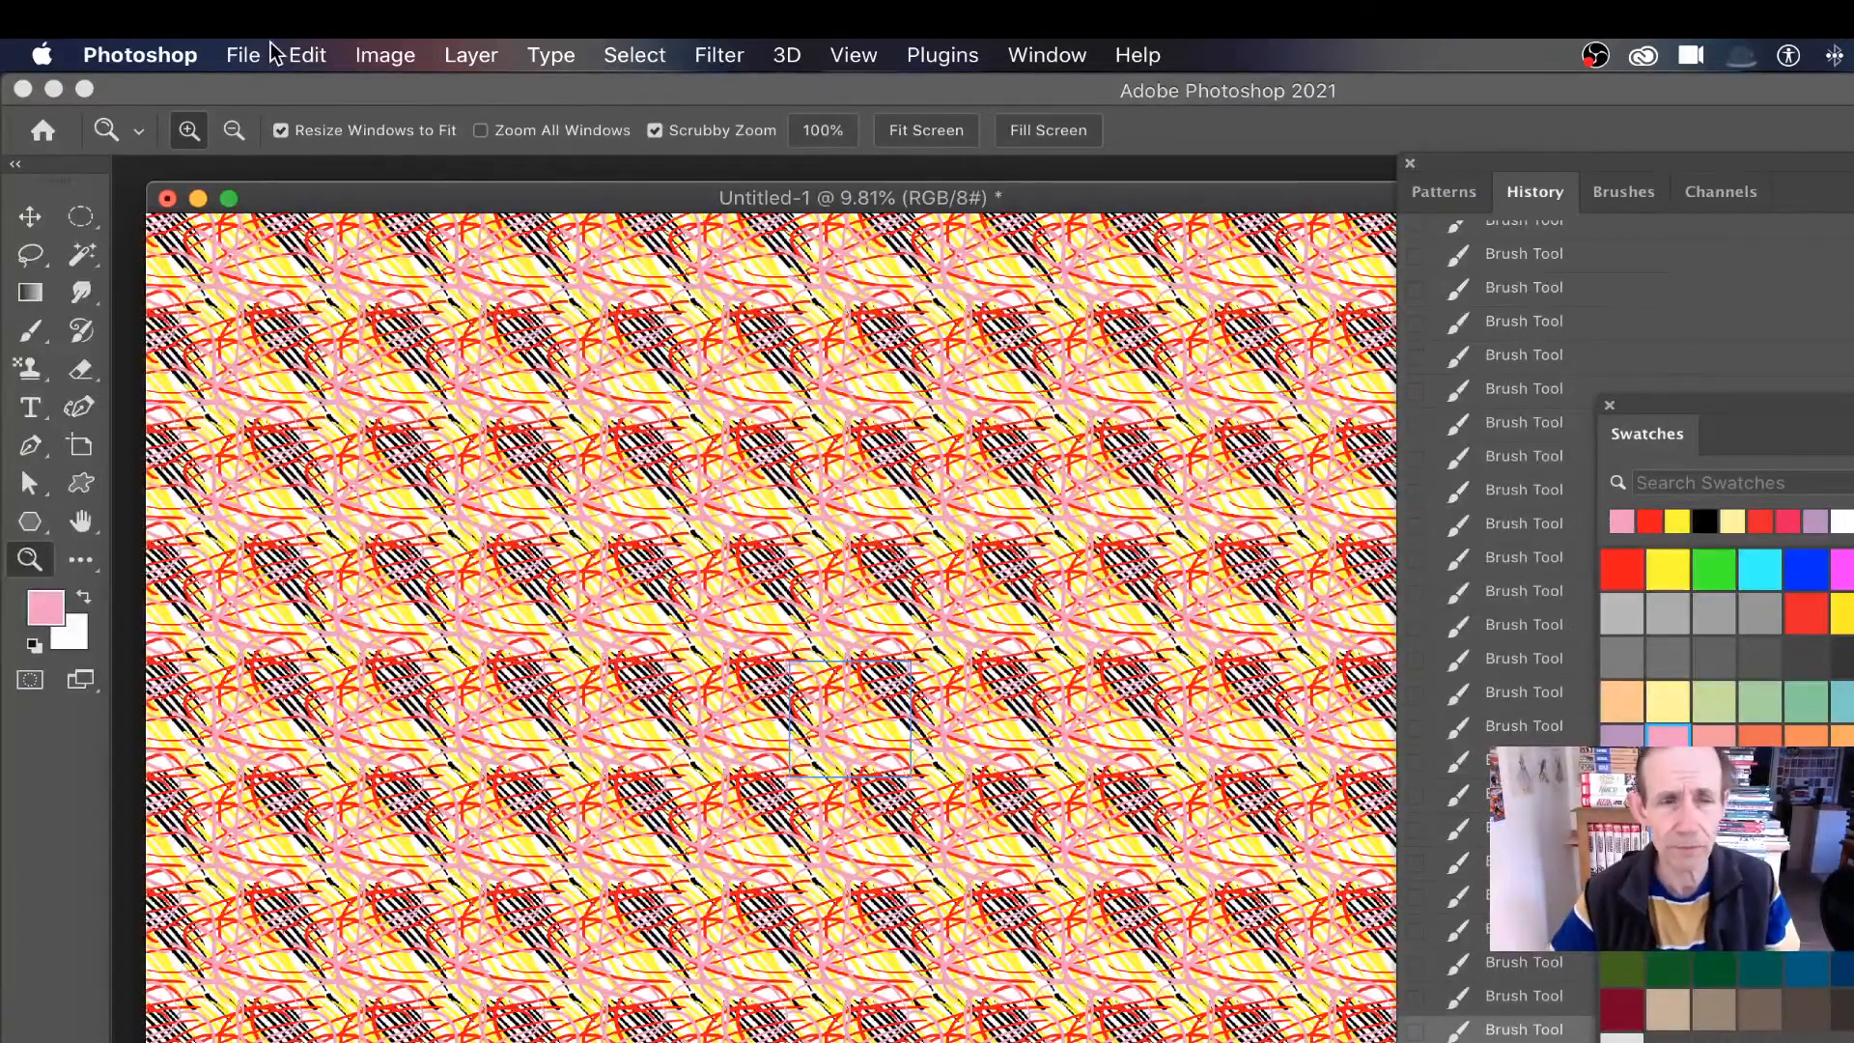
pyautogui.click(307, 54)
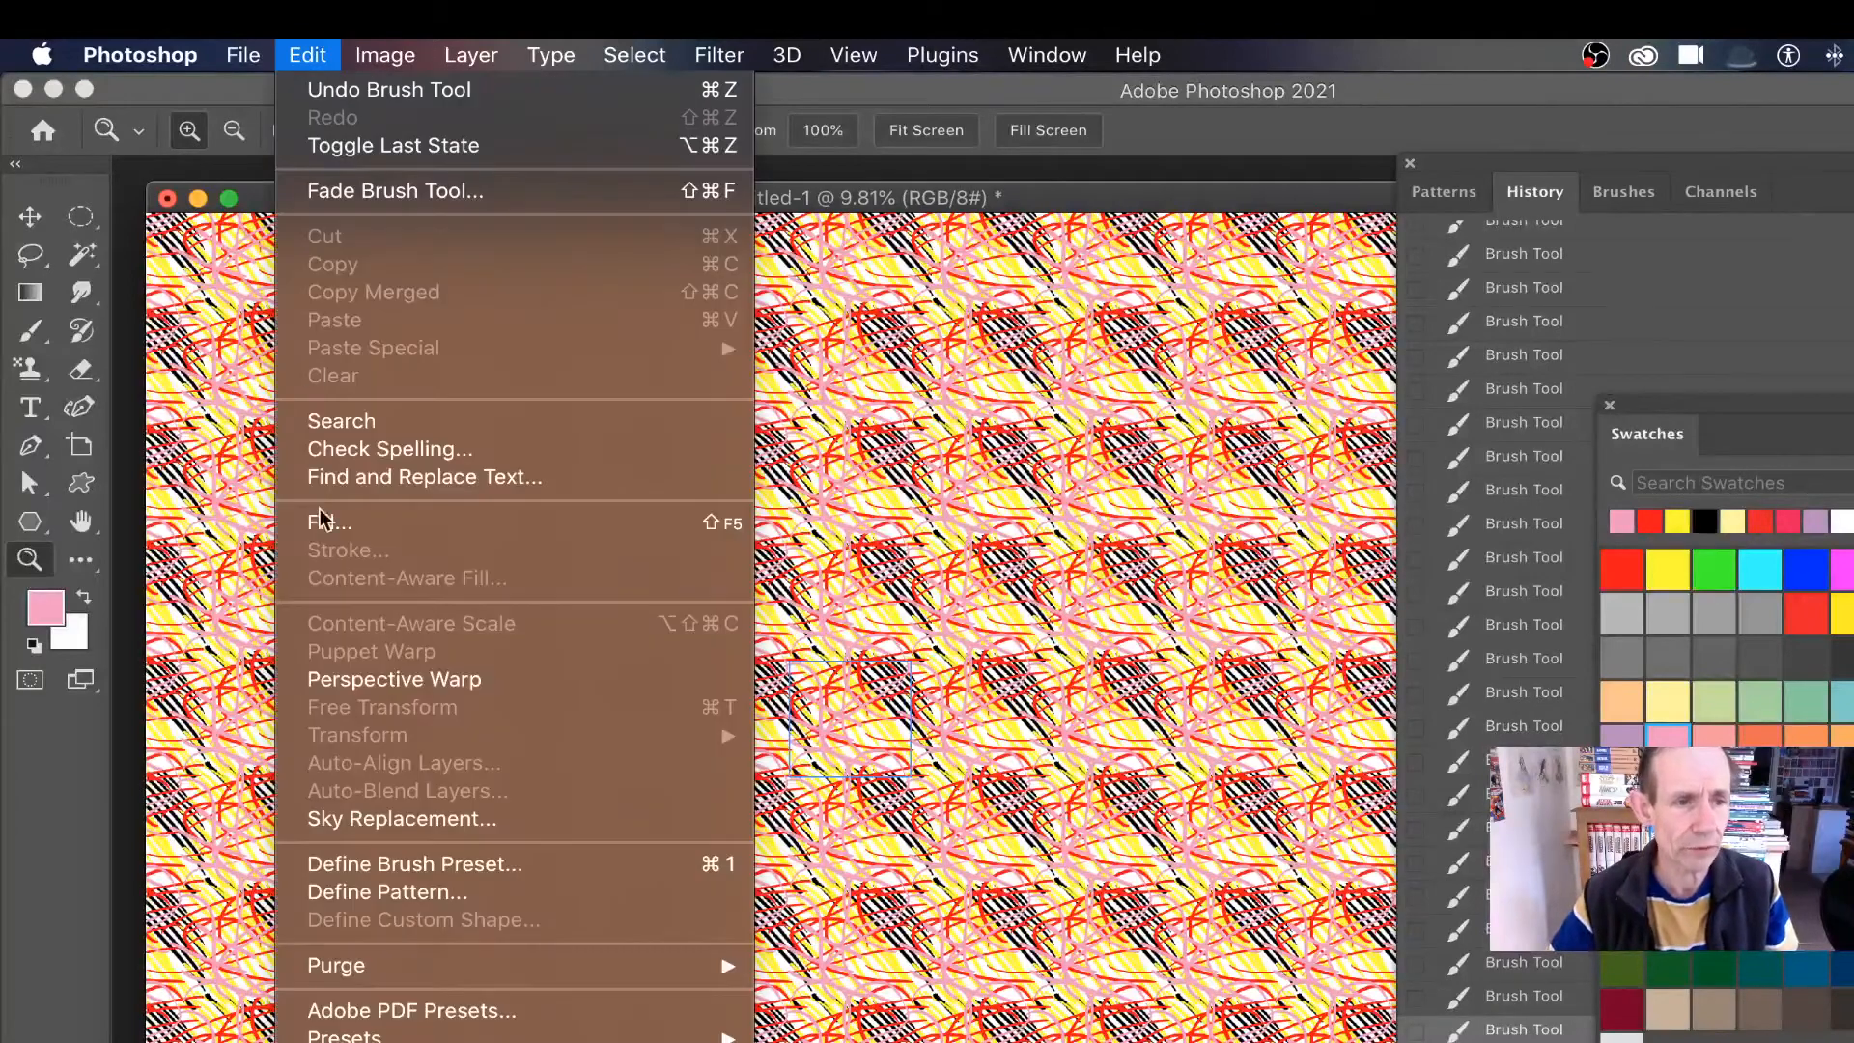
pyautogui.moveTo(385, 523)
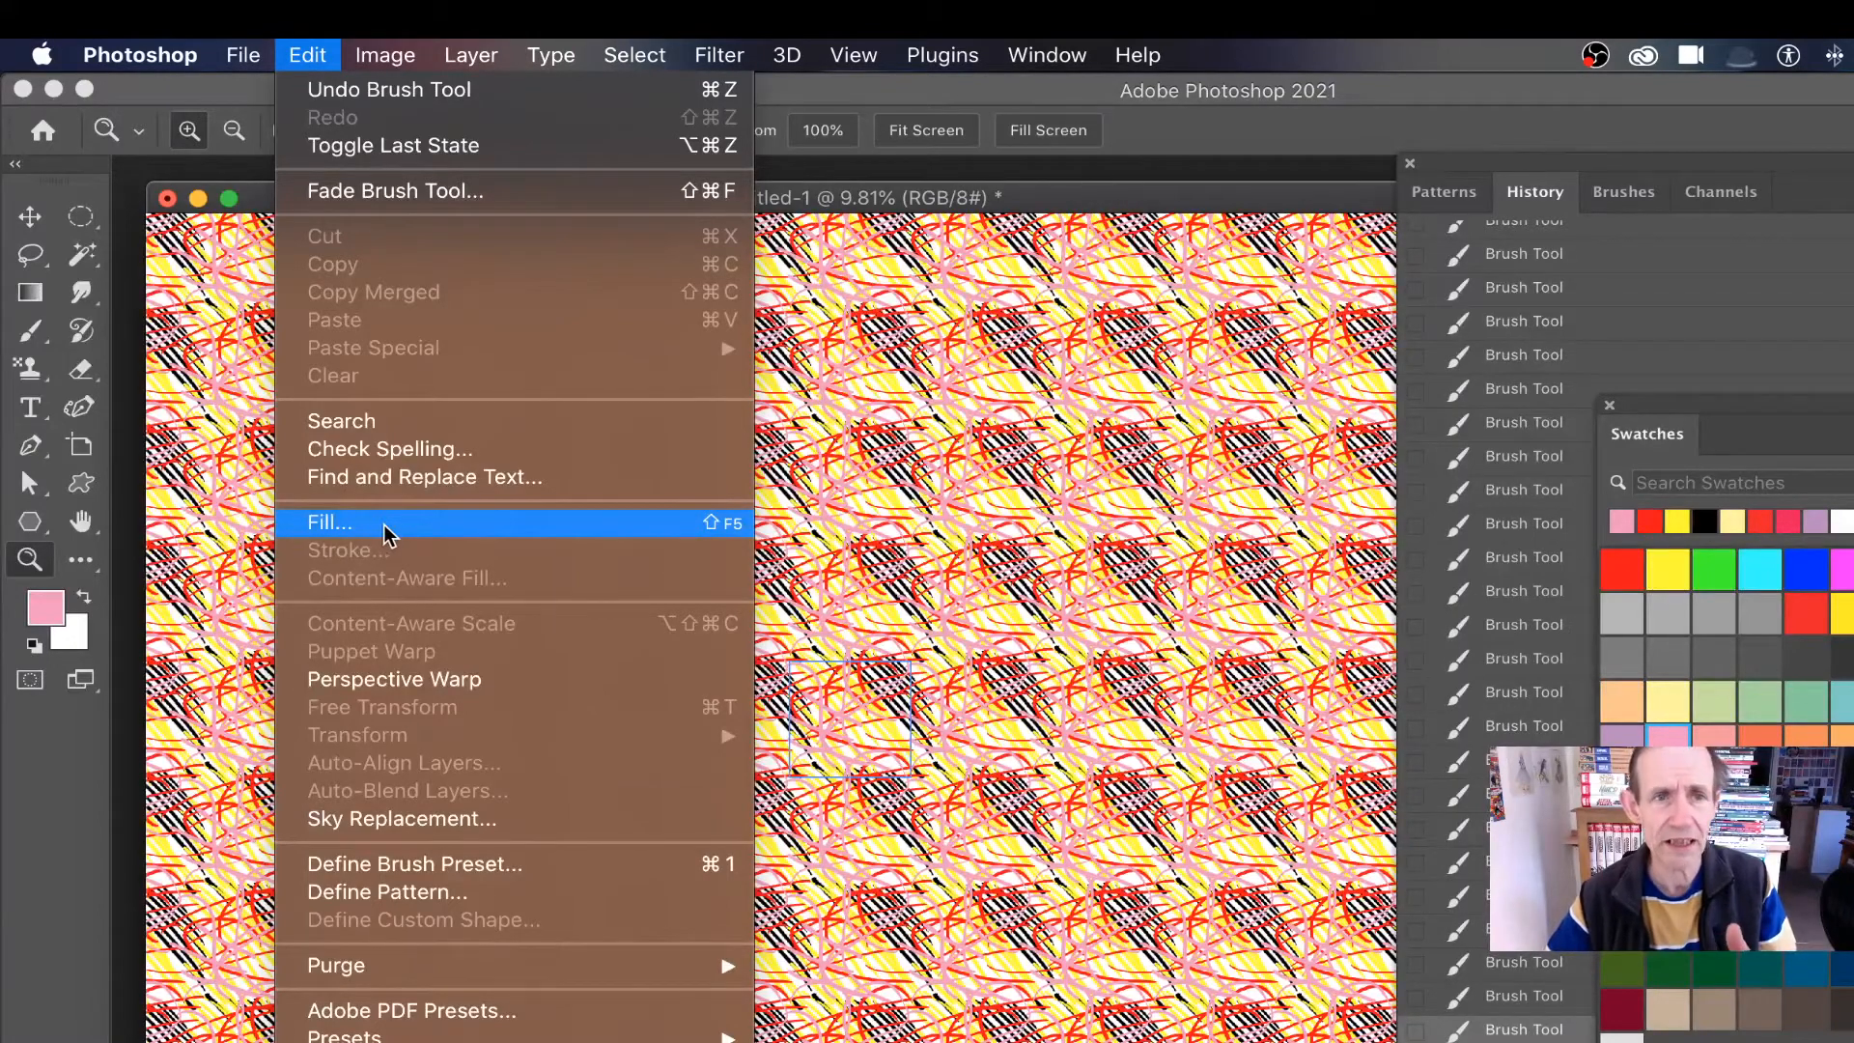
pyautogui.moveTo(911, 342)
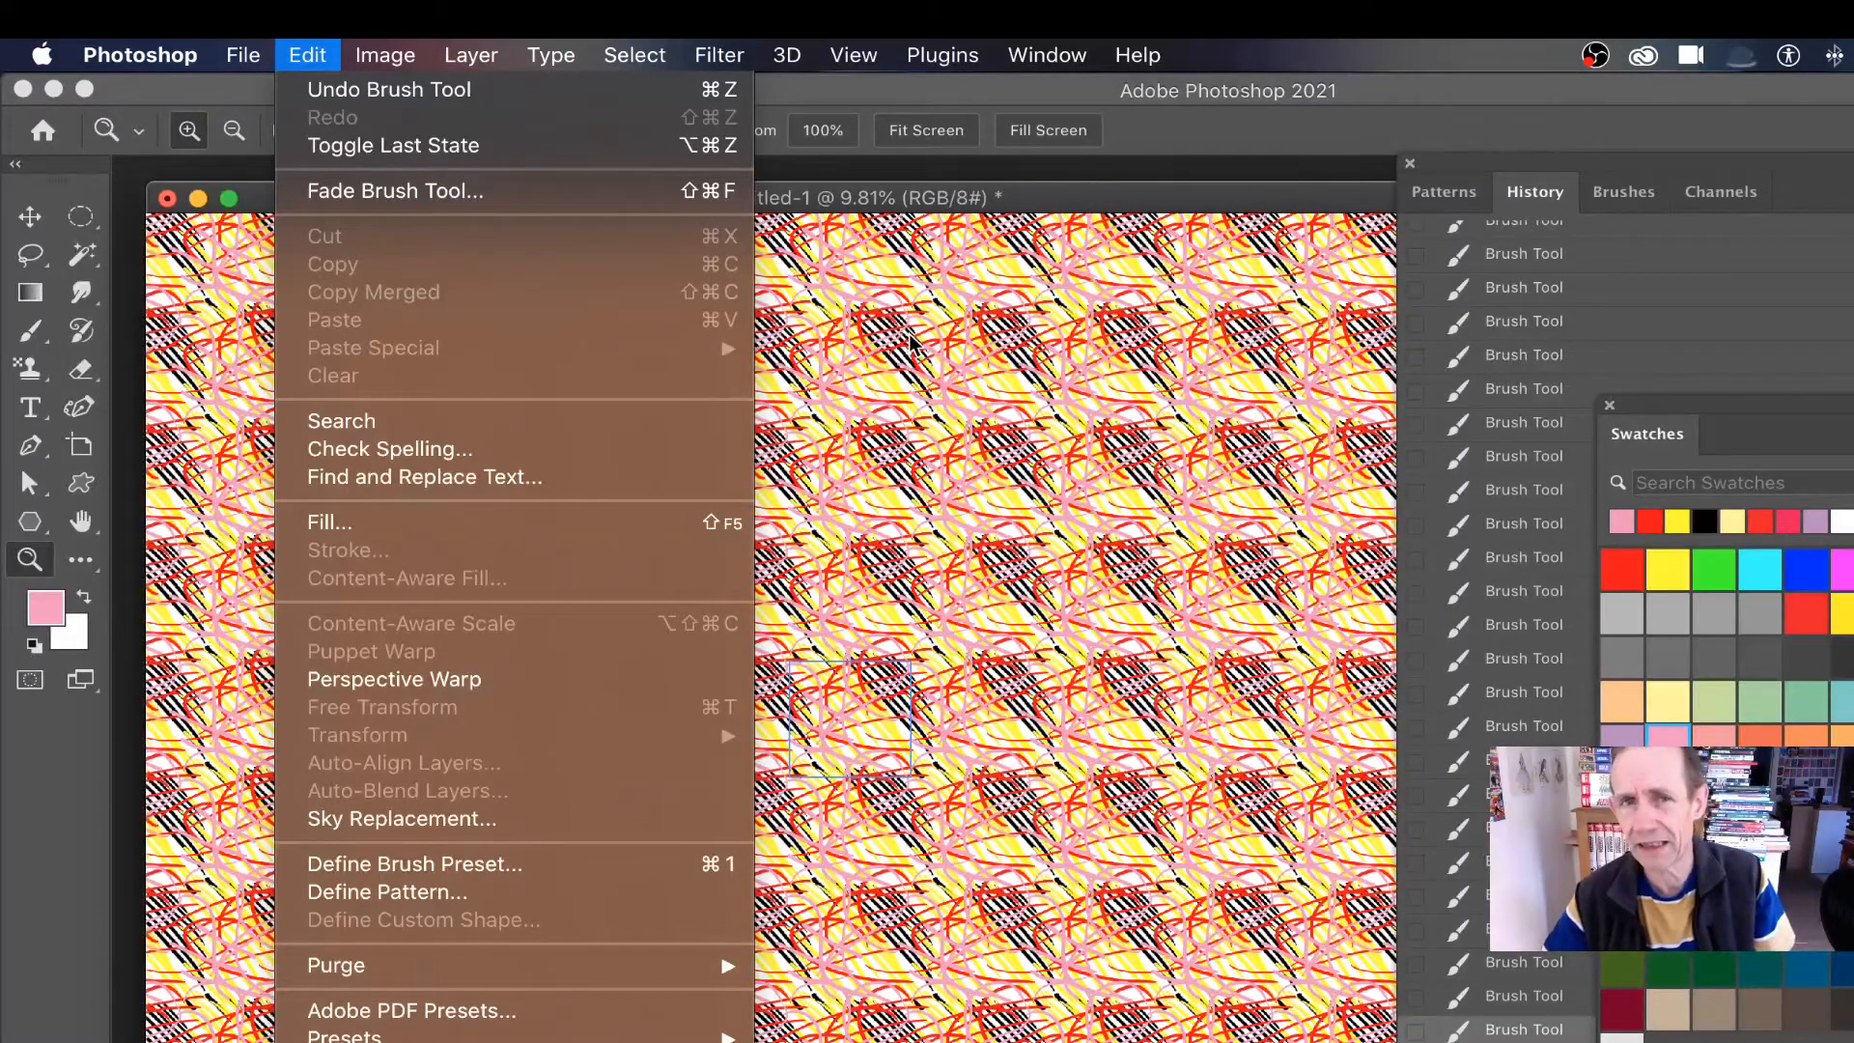
pyautogui.click(471, 54)
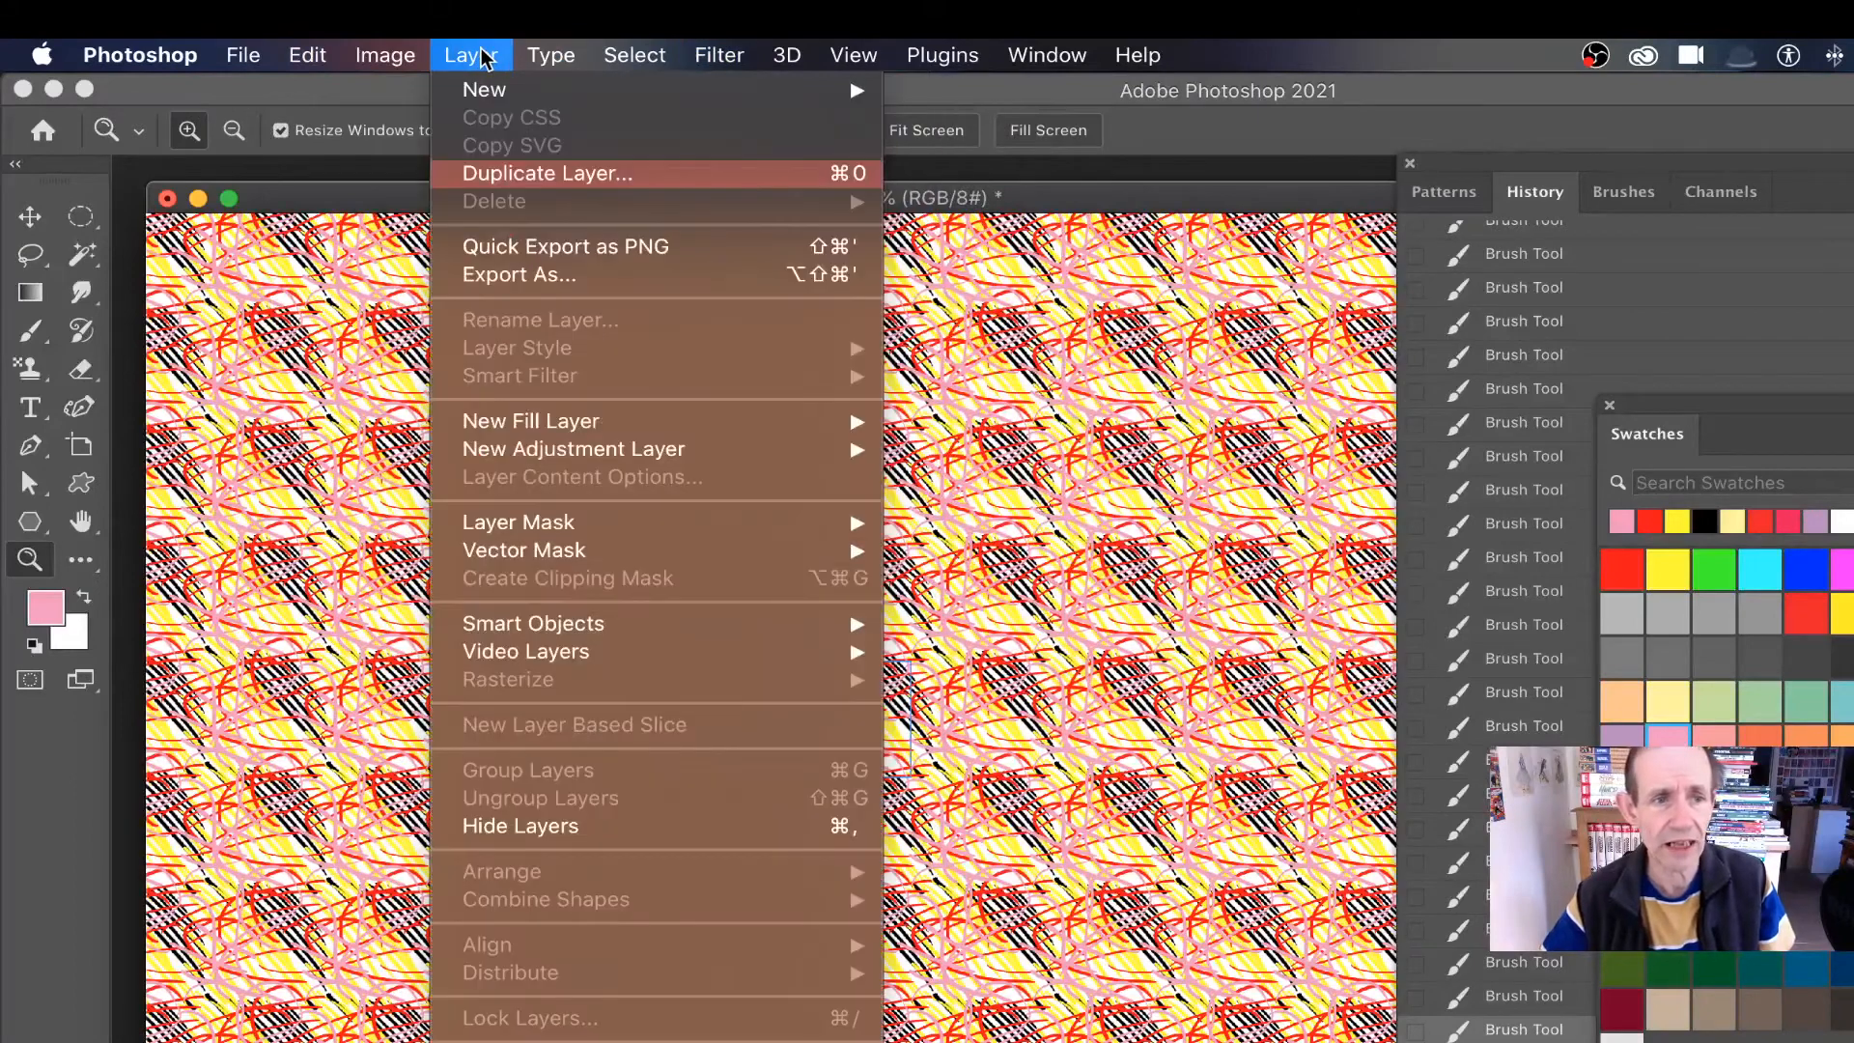
pyautogui.moveTo(531, 421)
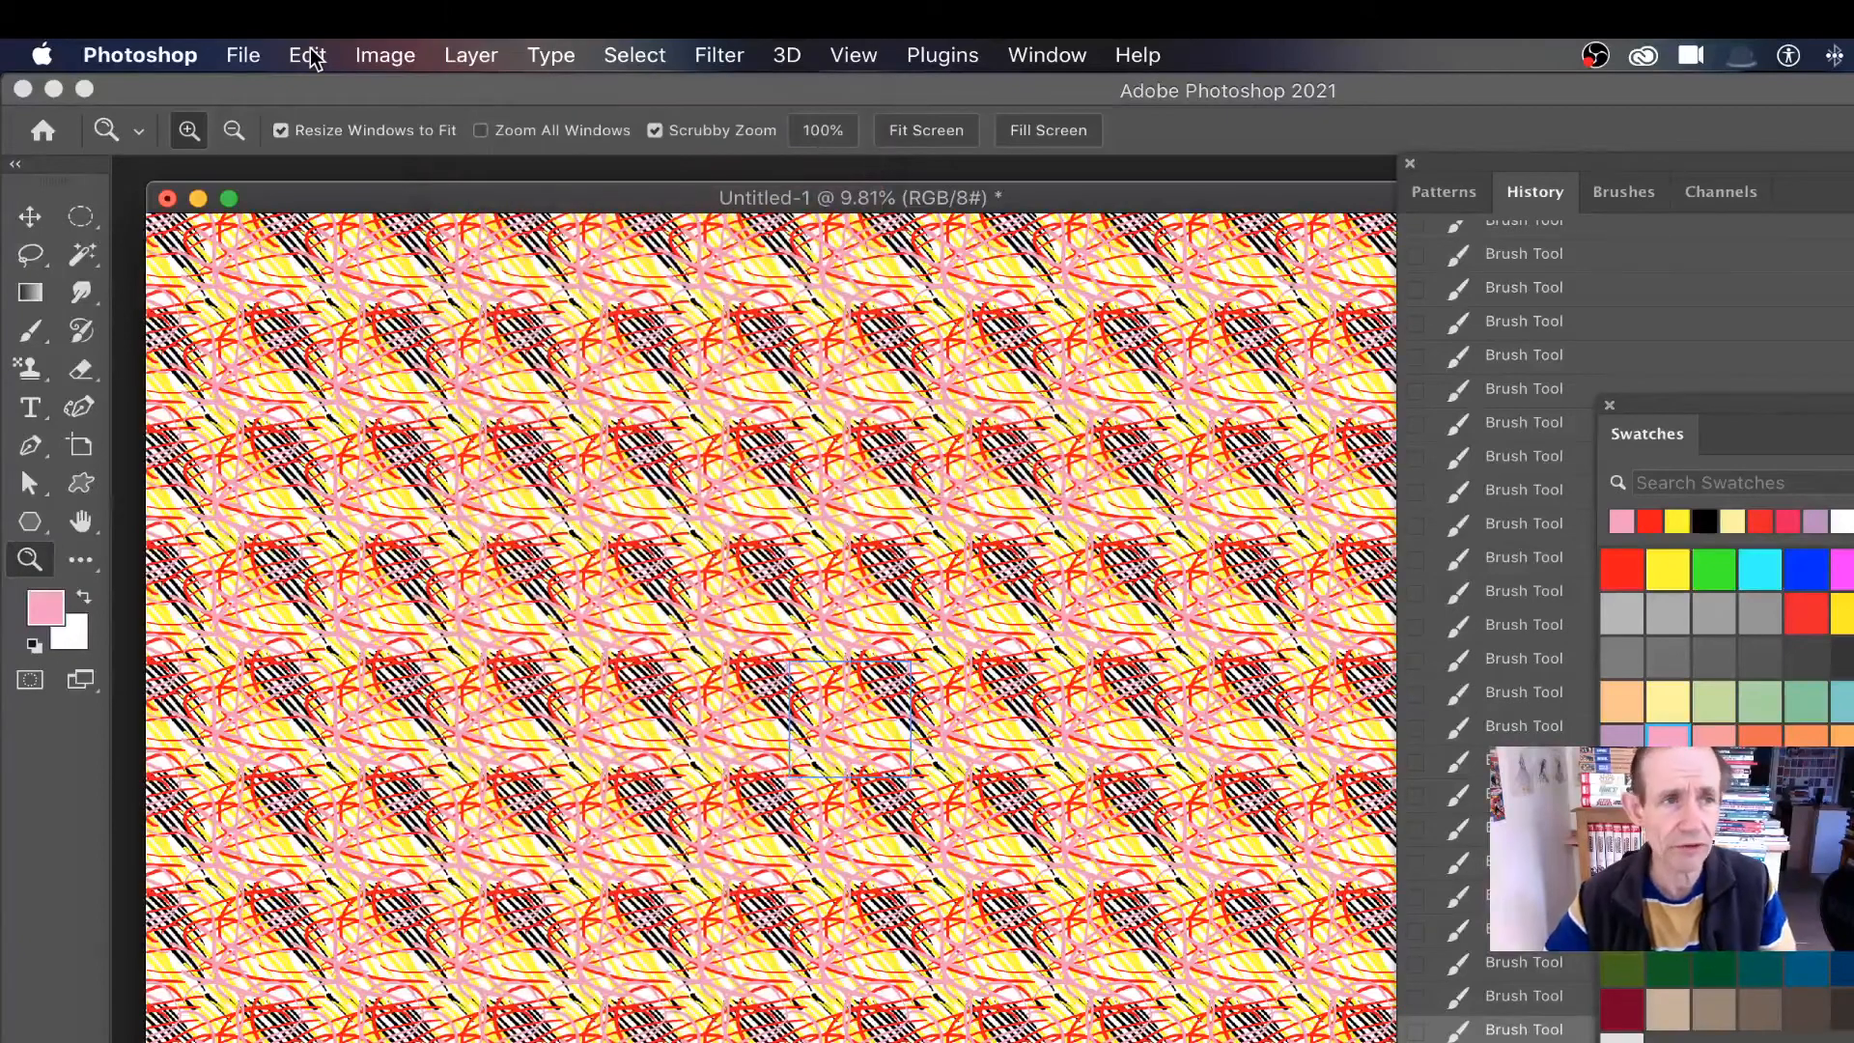
# - Define the colourful scribble tile as Pattern 531 via Edit > Define Pattern
pyautogui.click(306, 54)
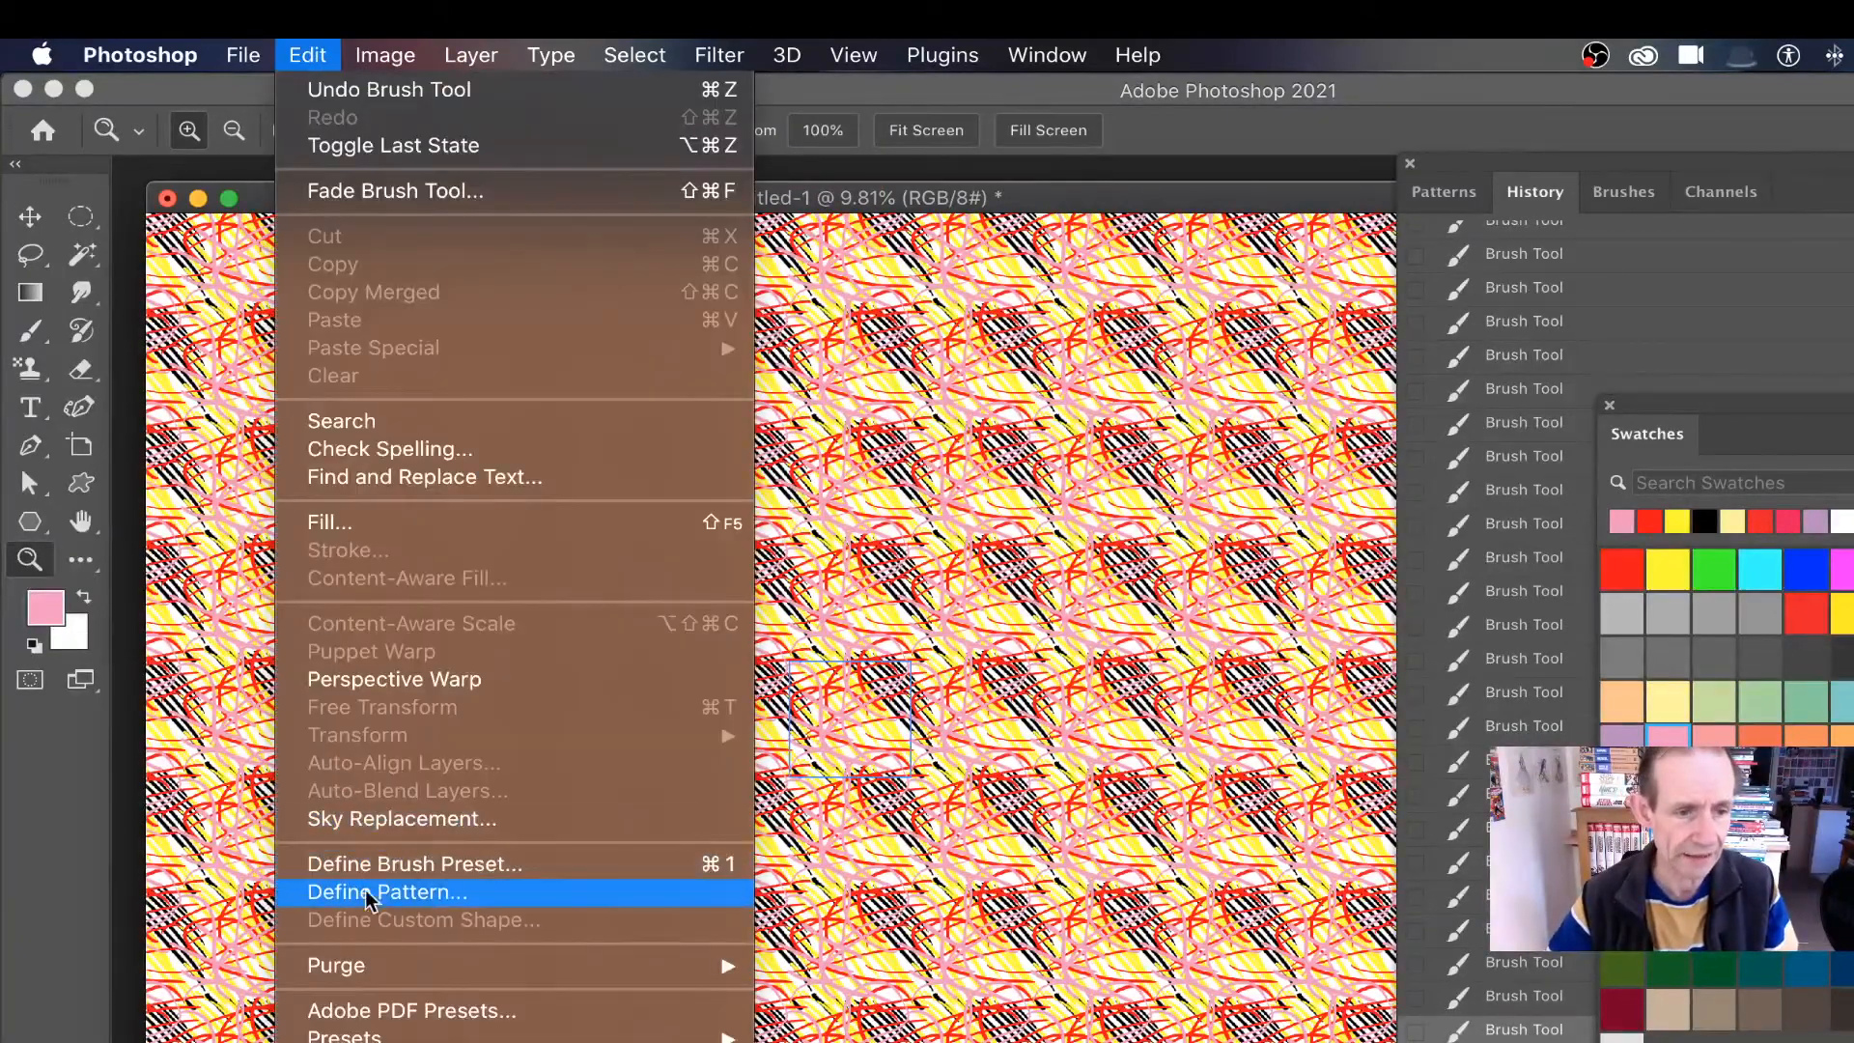
pyautogui.click(386, 892)
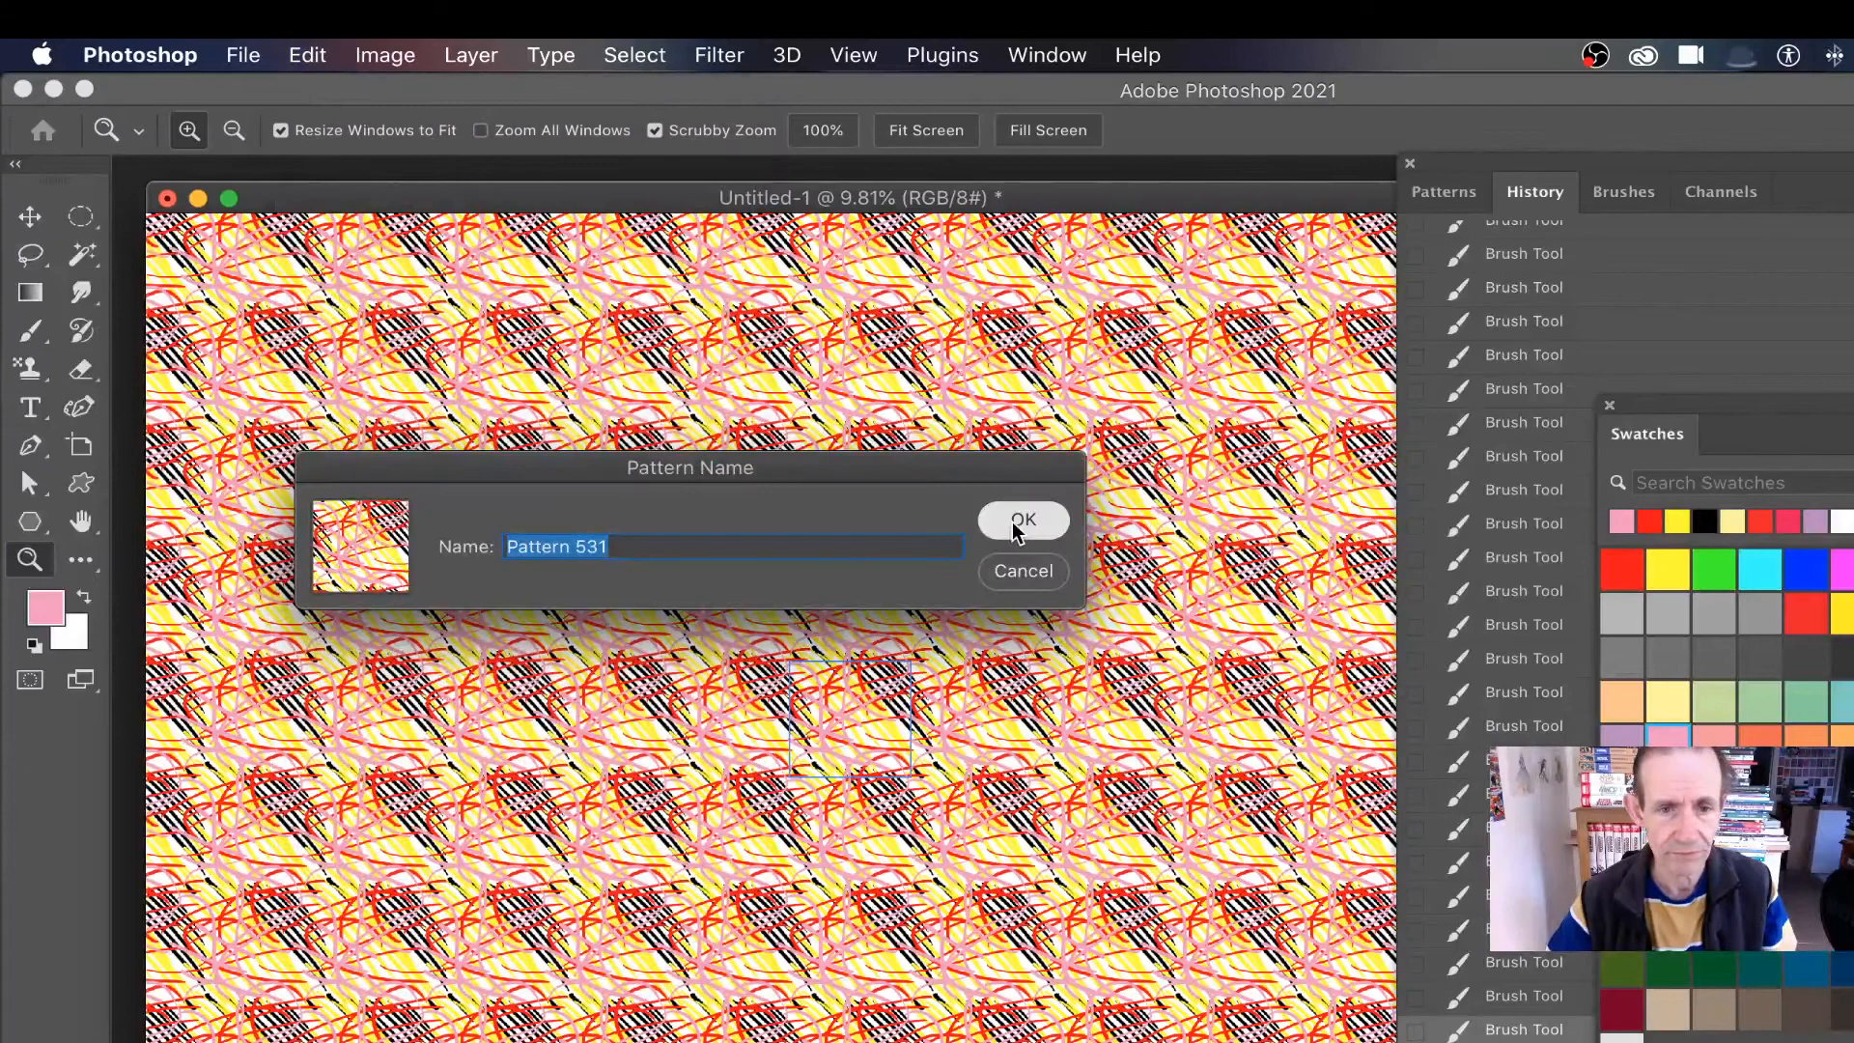
pyautogui.click(1022, 520)
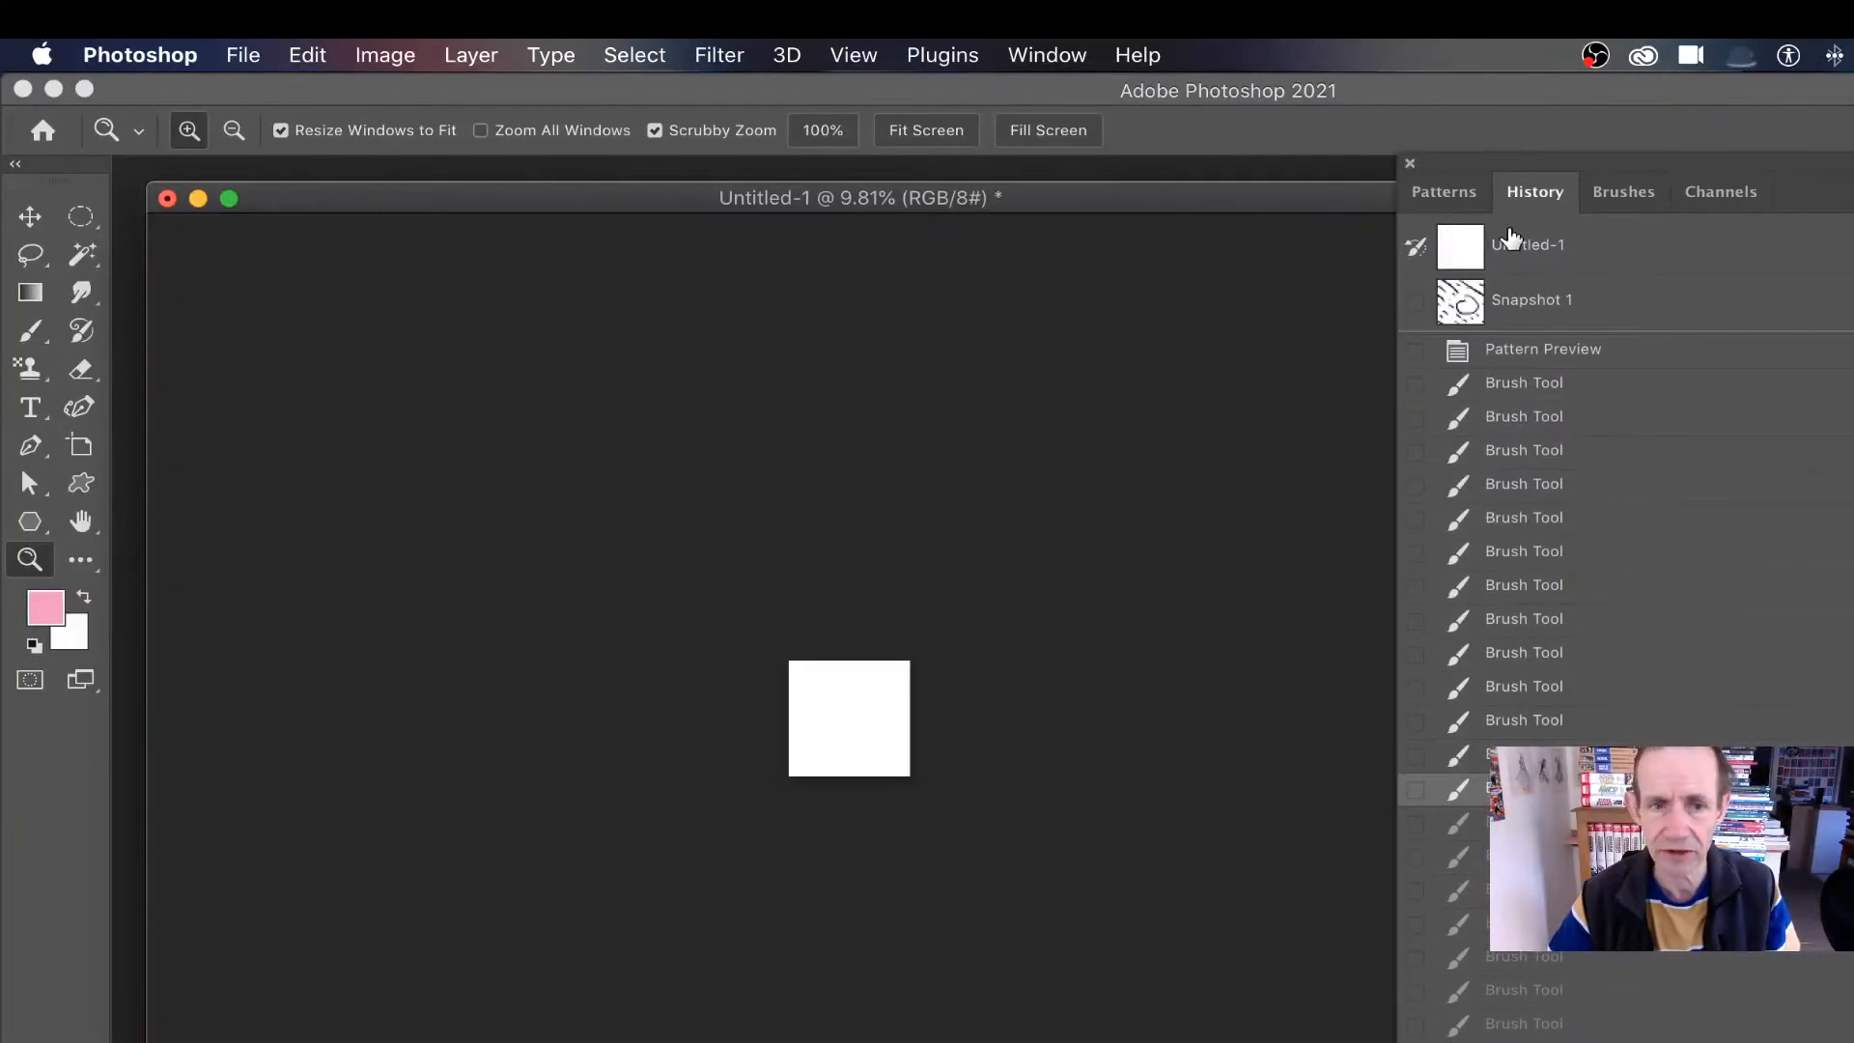
# - Revert to Untitled-1 and add a new Pattern fill layer
pyautogui.click(1527, 244)
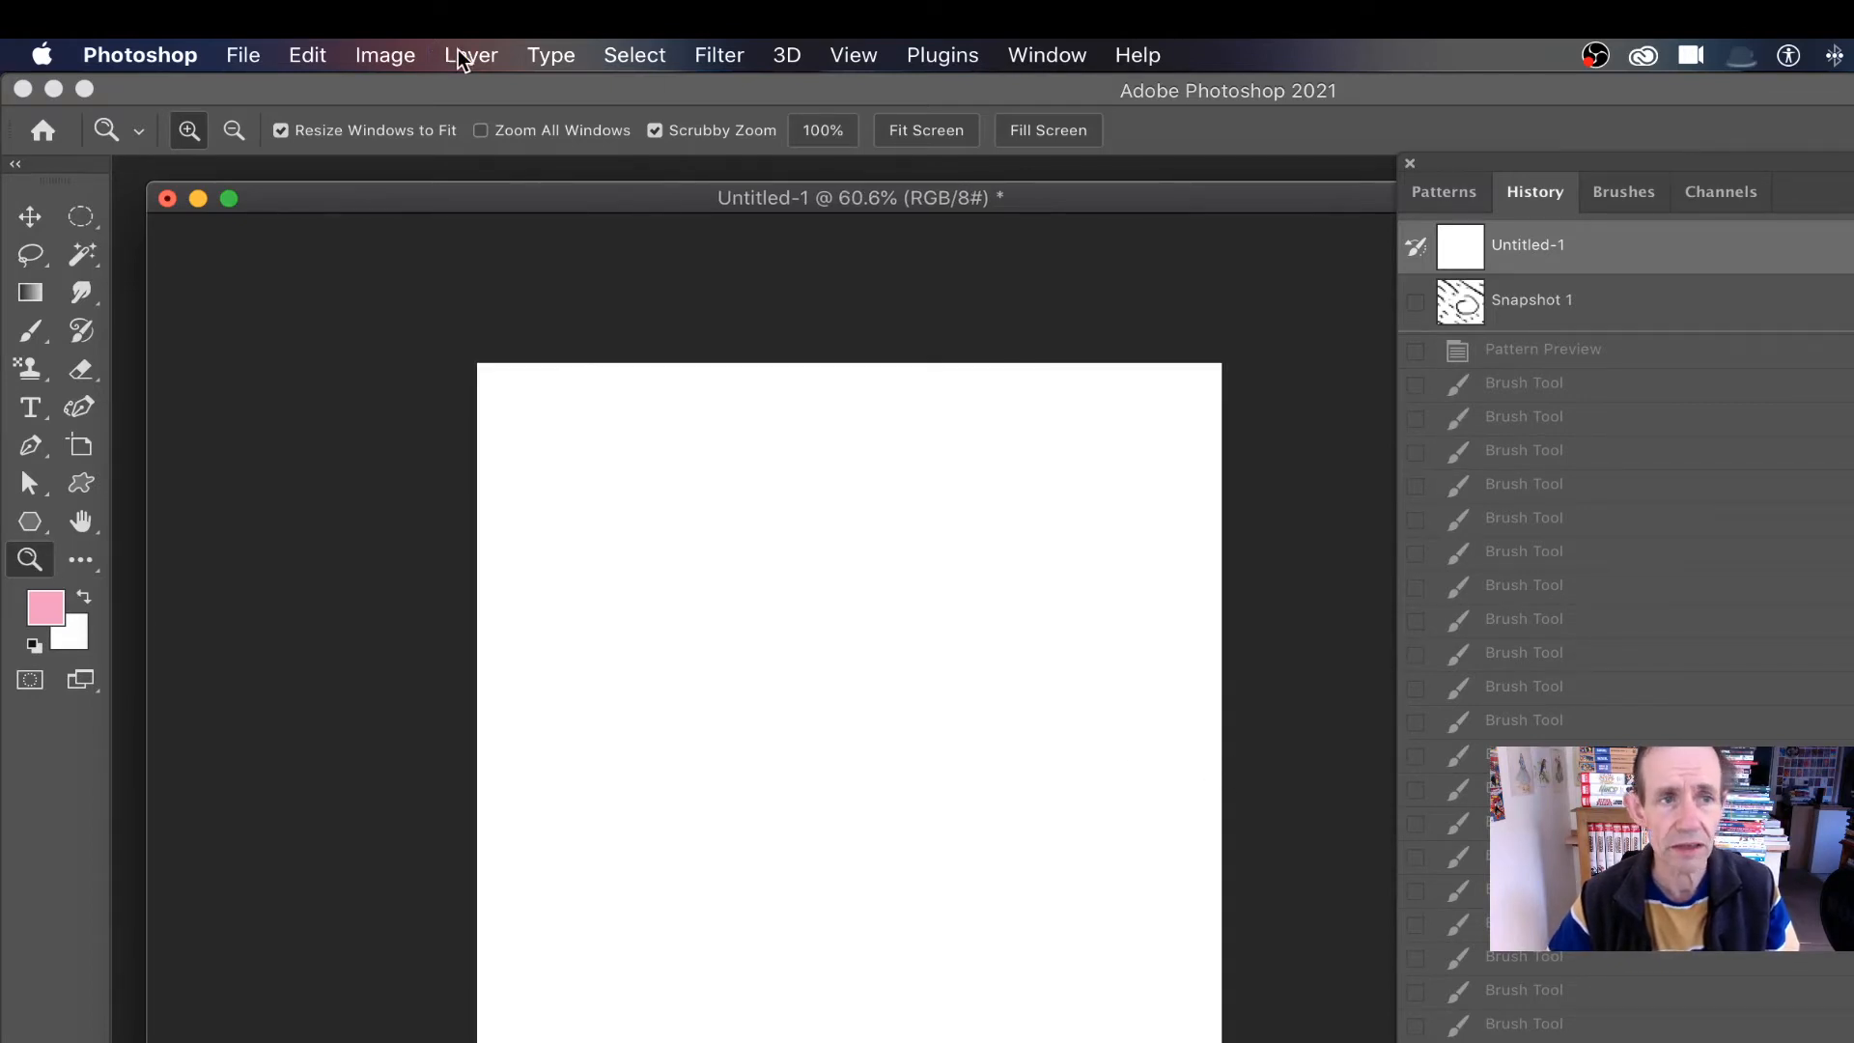
pyautogui.click(470, 54)
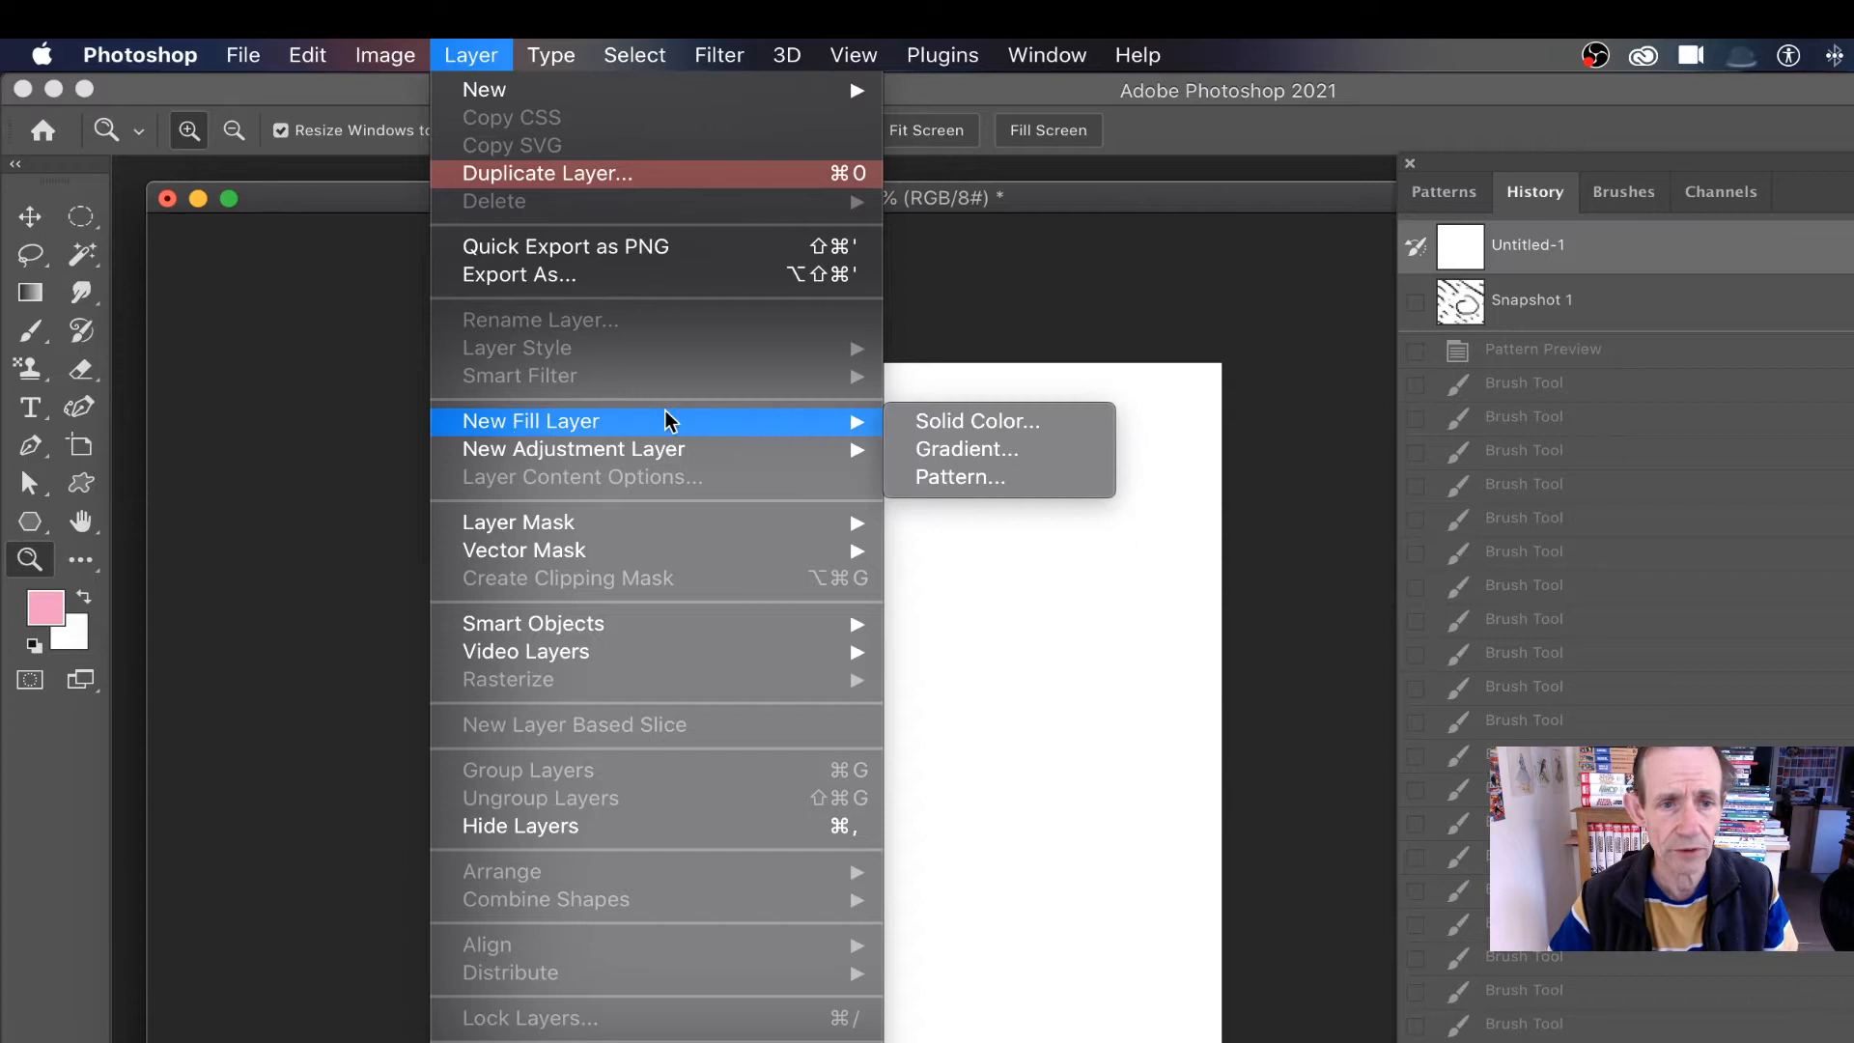
pyautogui.click(959, 476)
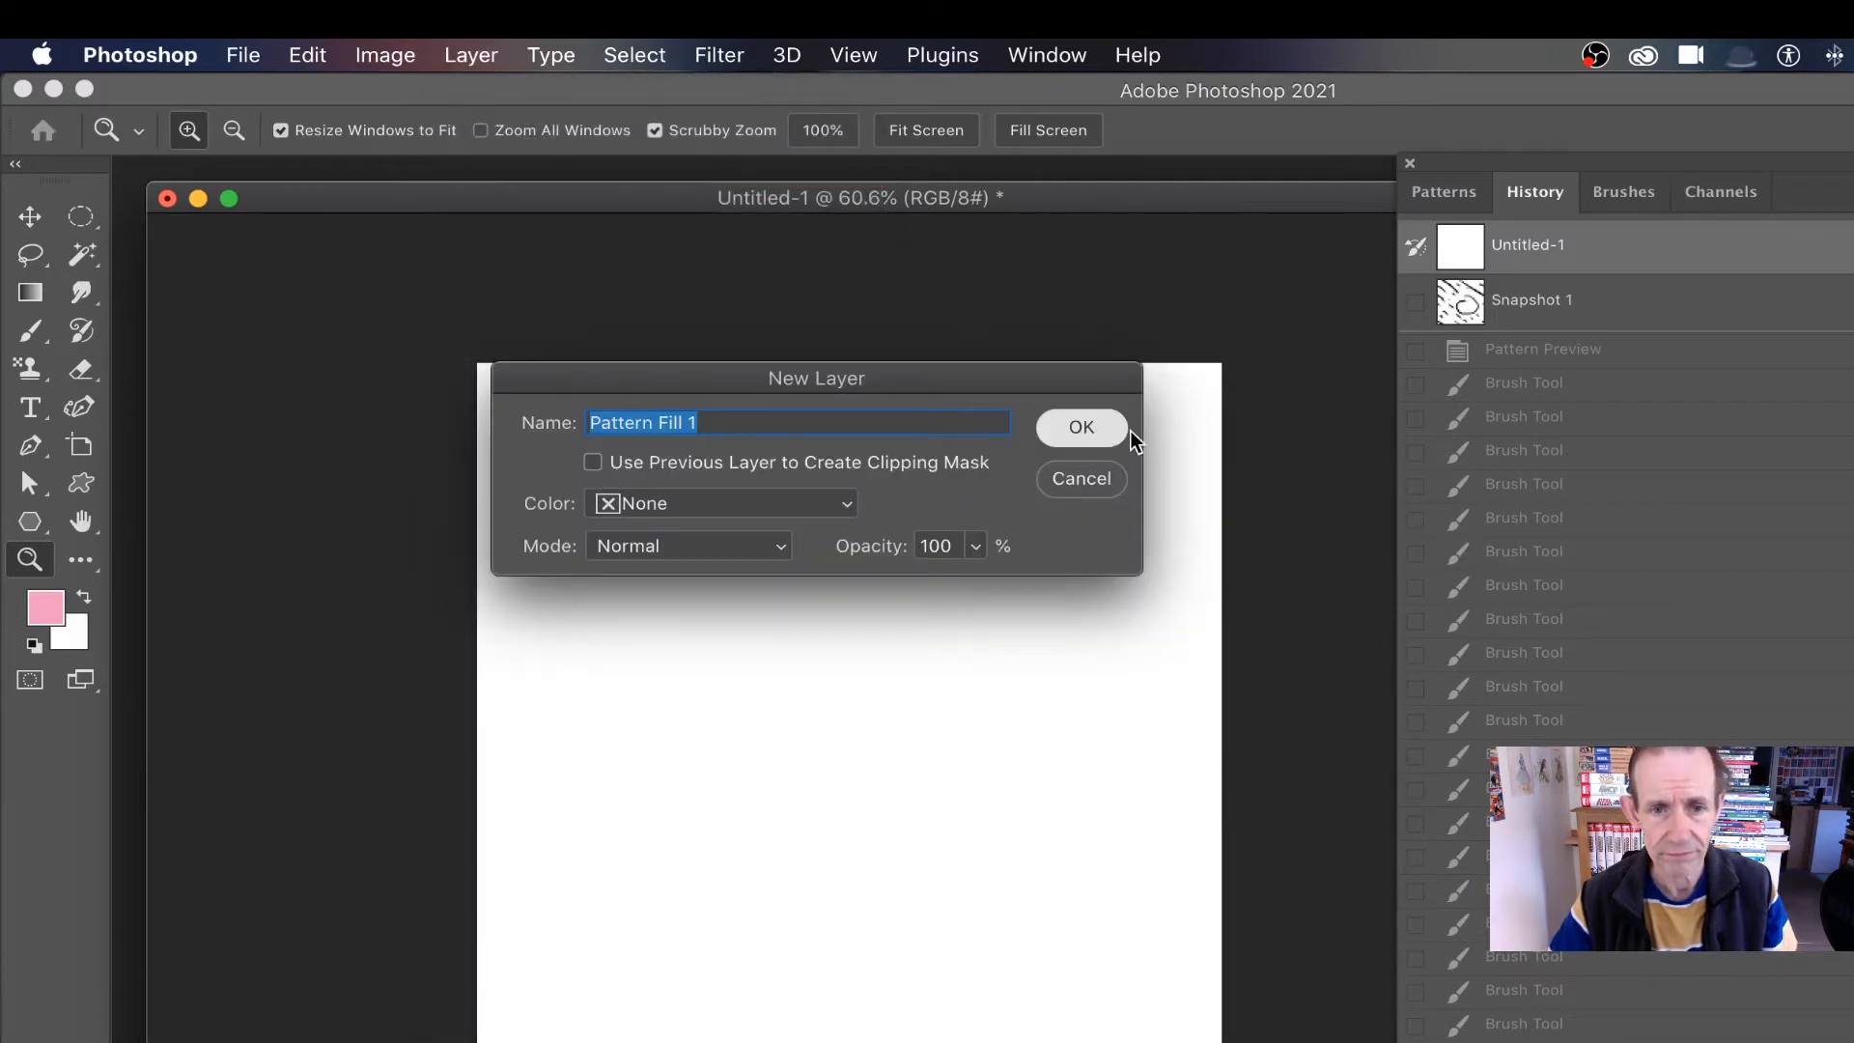
pyautogui.click(1078, 426)
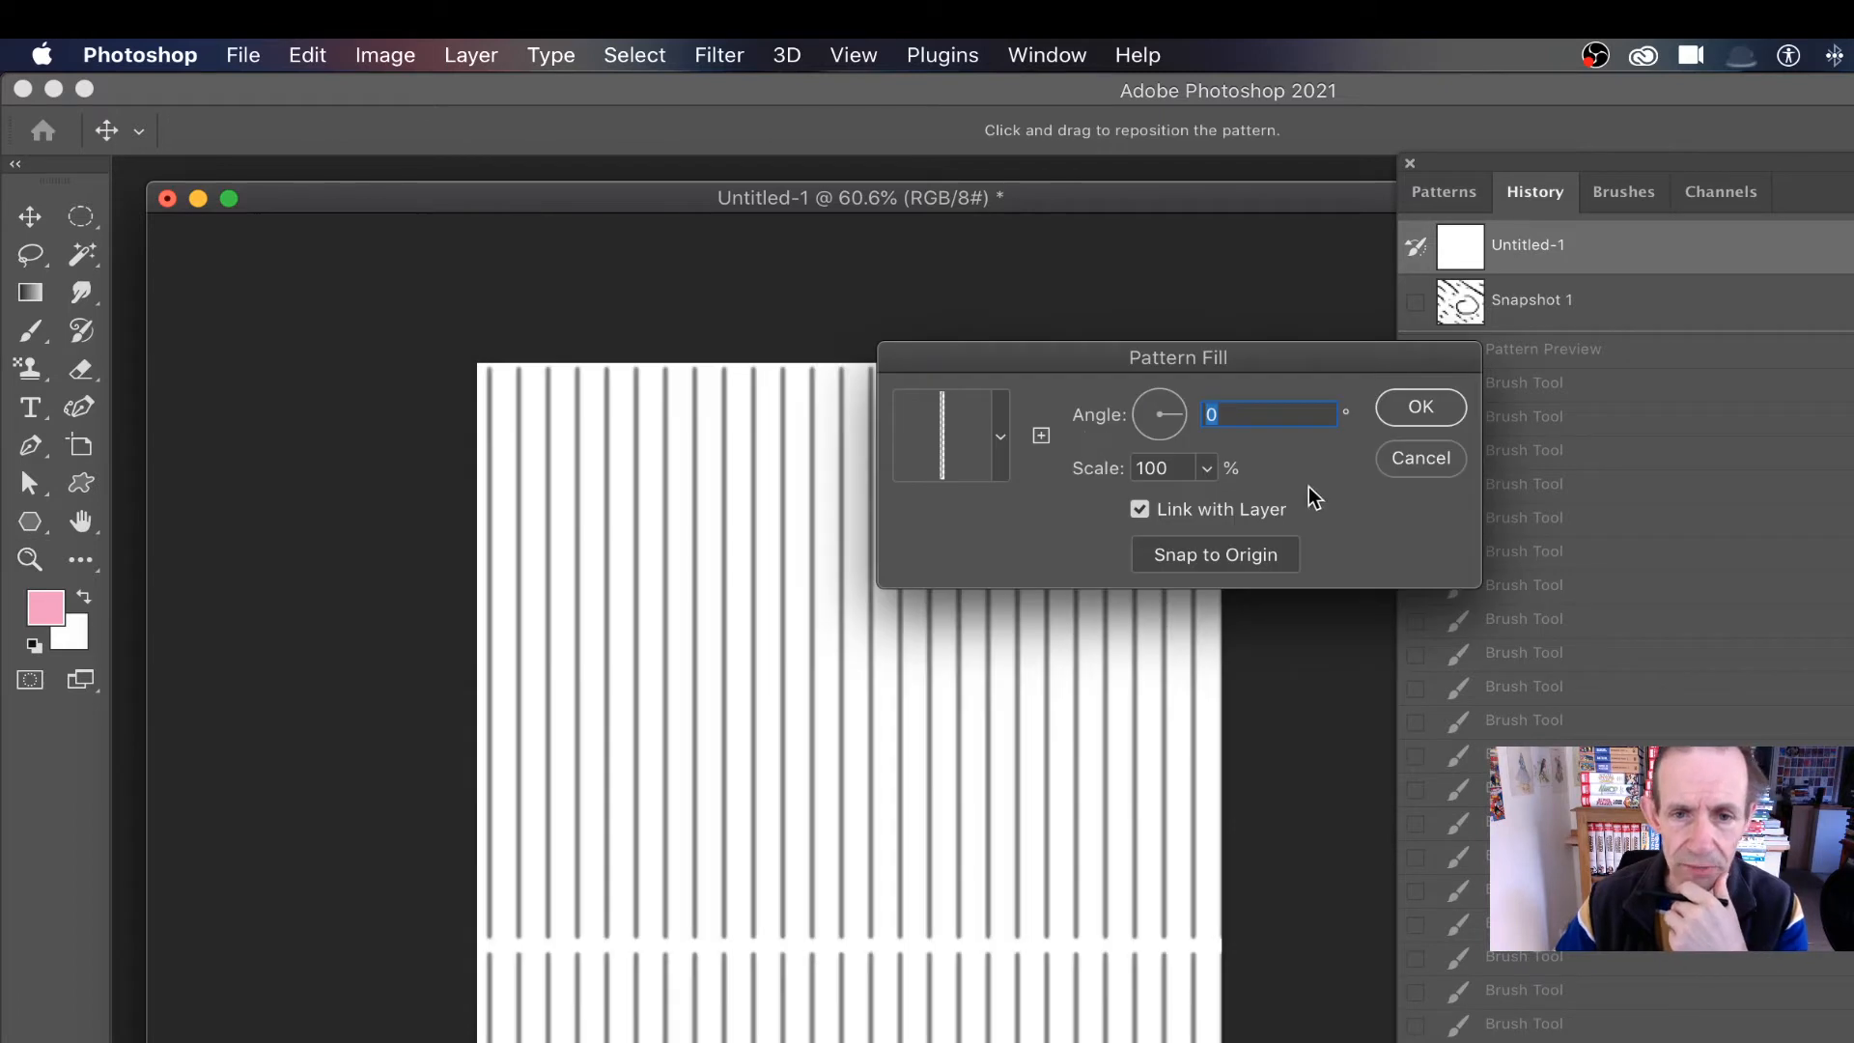
# - Pick the scribble pattern, rotate it to about -156° and scale it to 25%
pyautogui.click(999, 436)
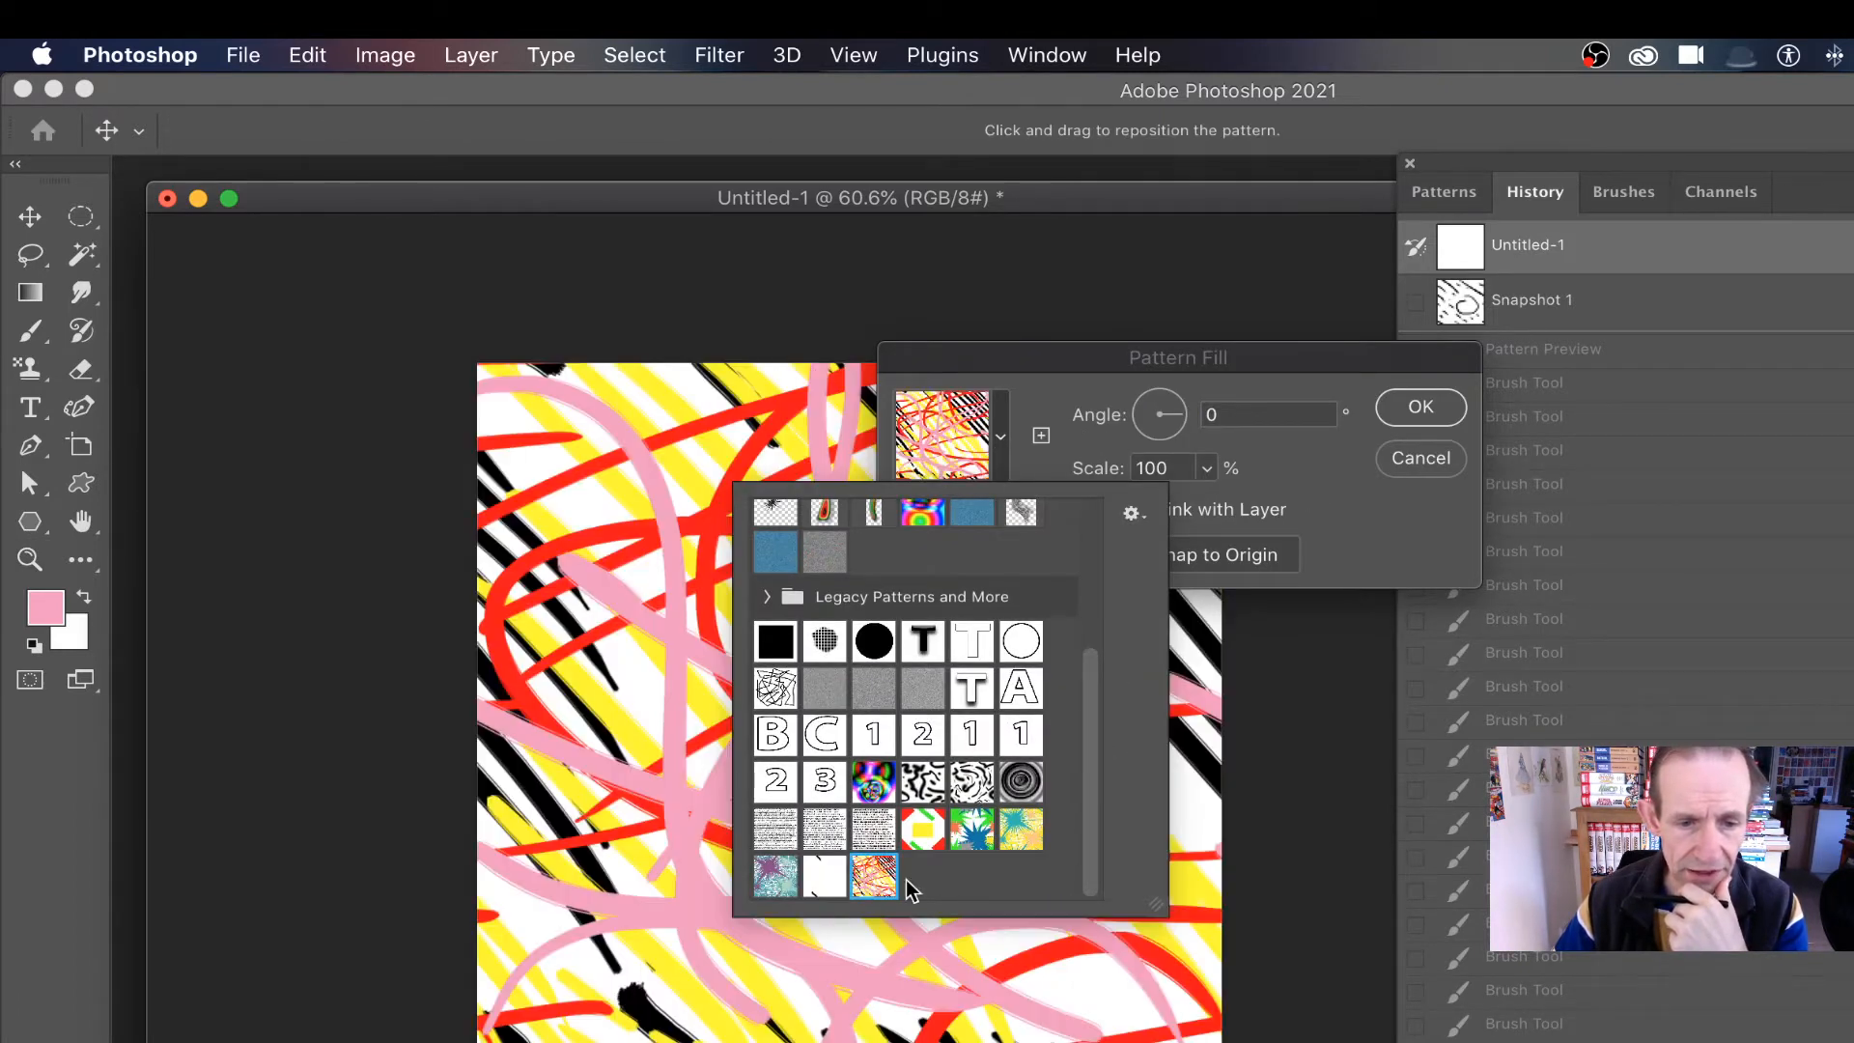
pyautogui.click(873, 876)
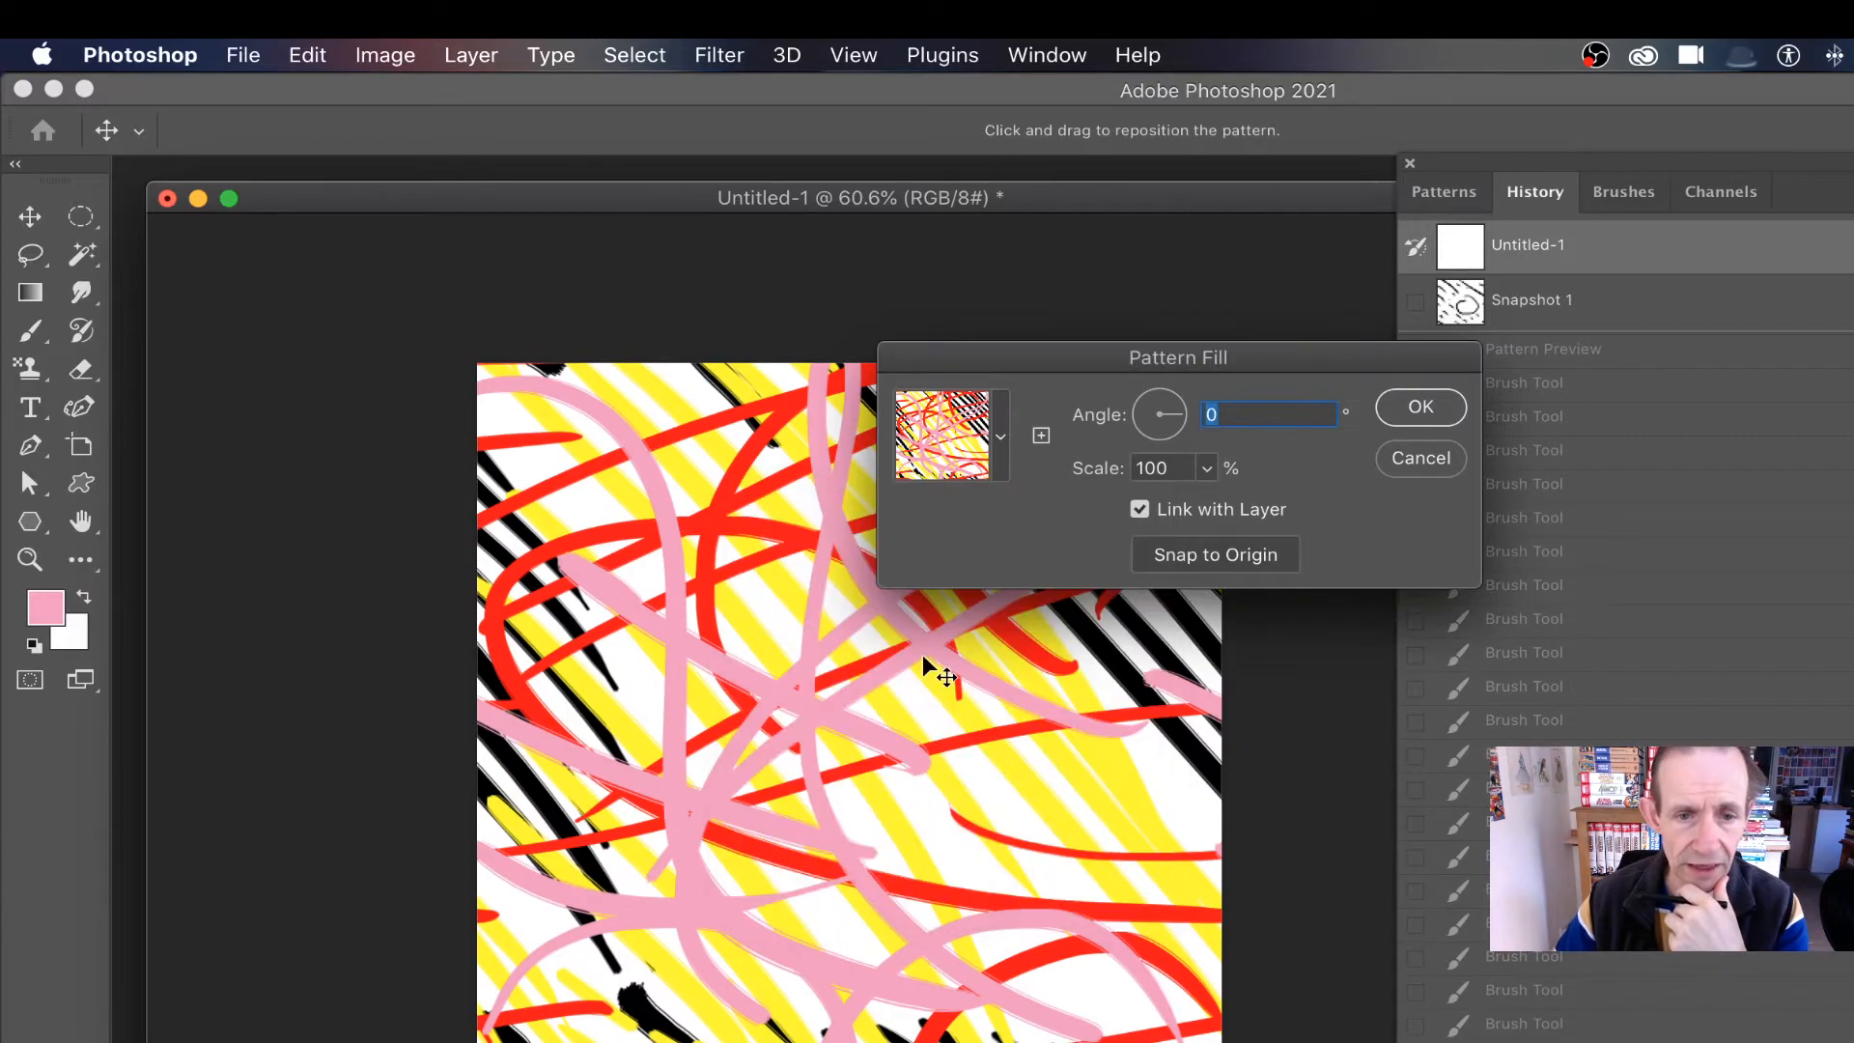
pyautogui.moveTo(939, 674); pyautogui.dragTo(573, 905)
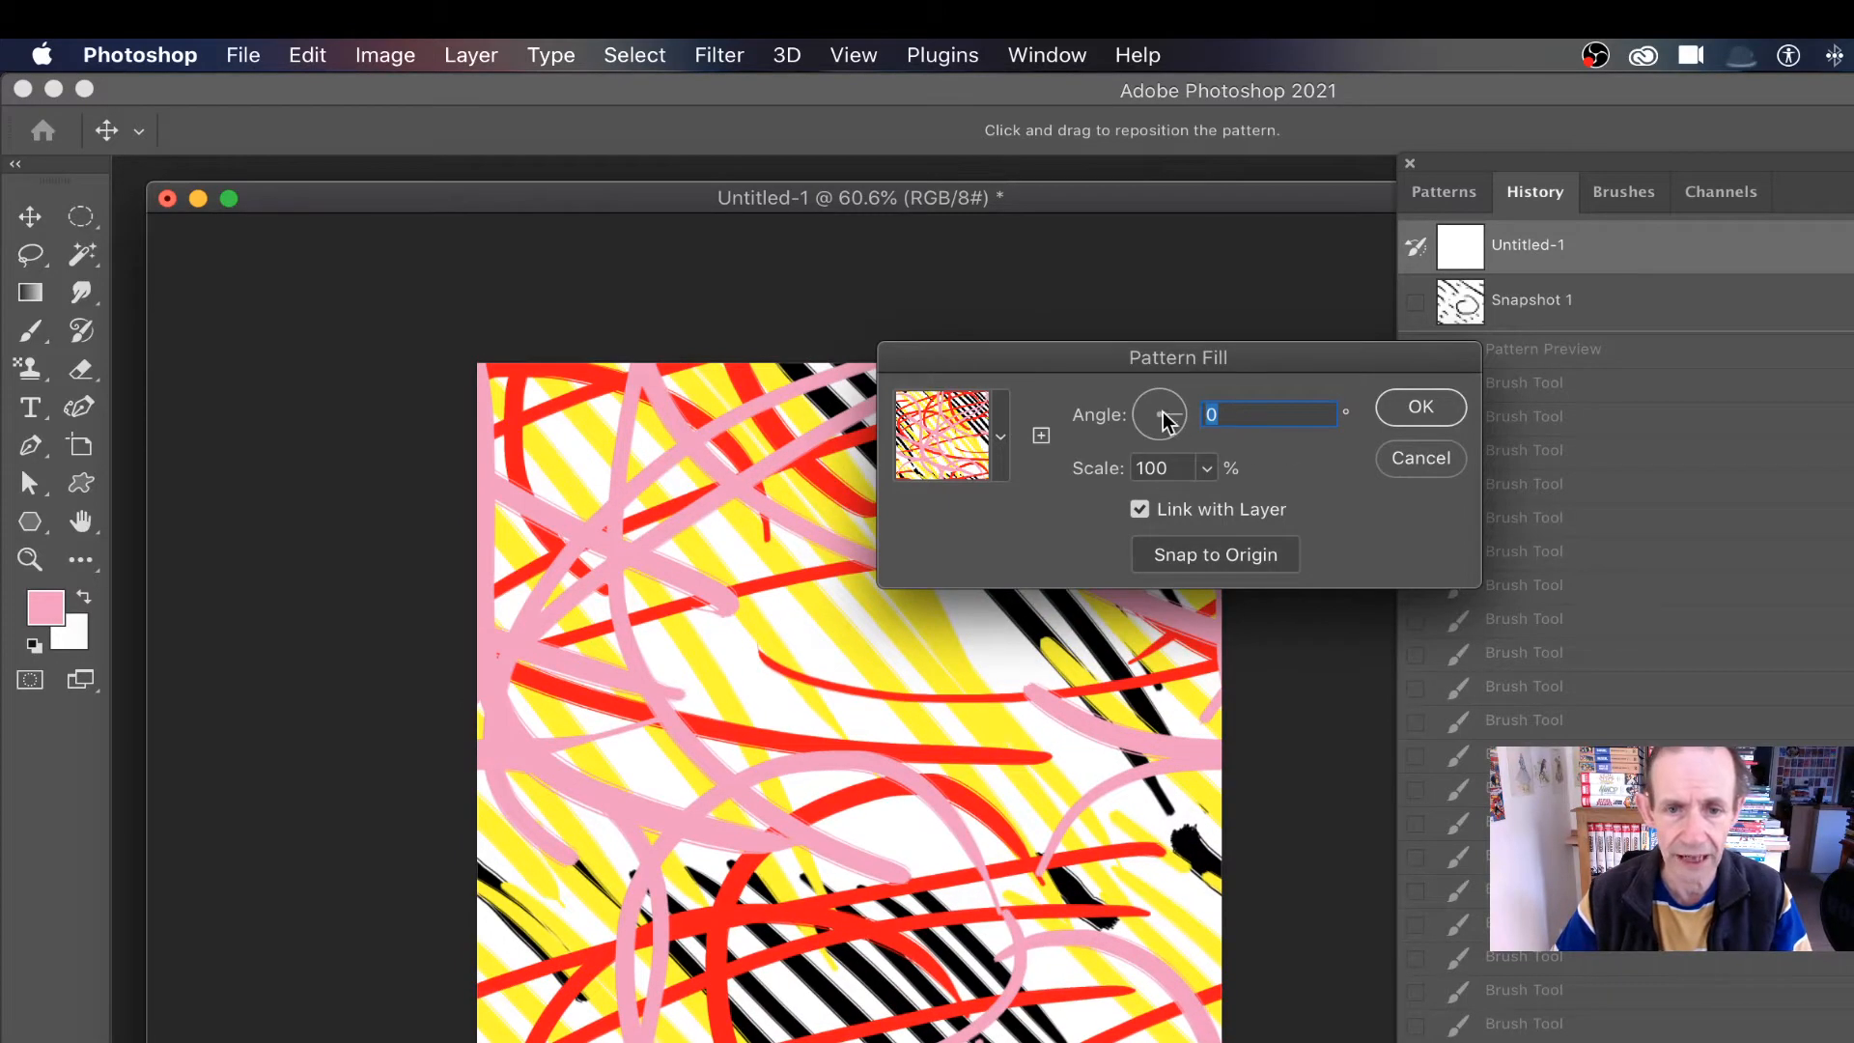
pyautogui.moveTo(1159, 414); pyautogui.dragTo(1153, 440)
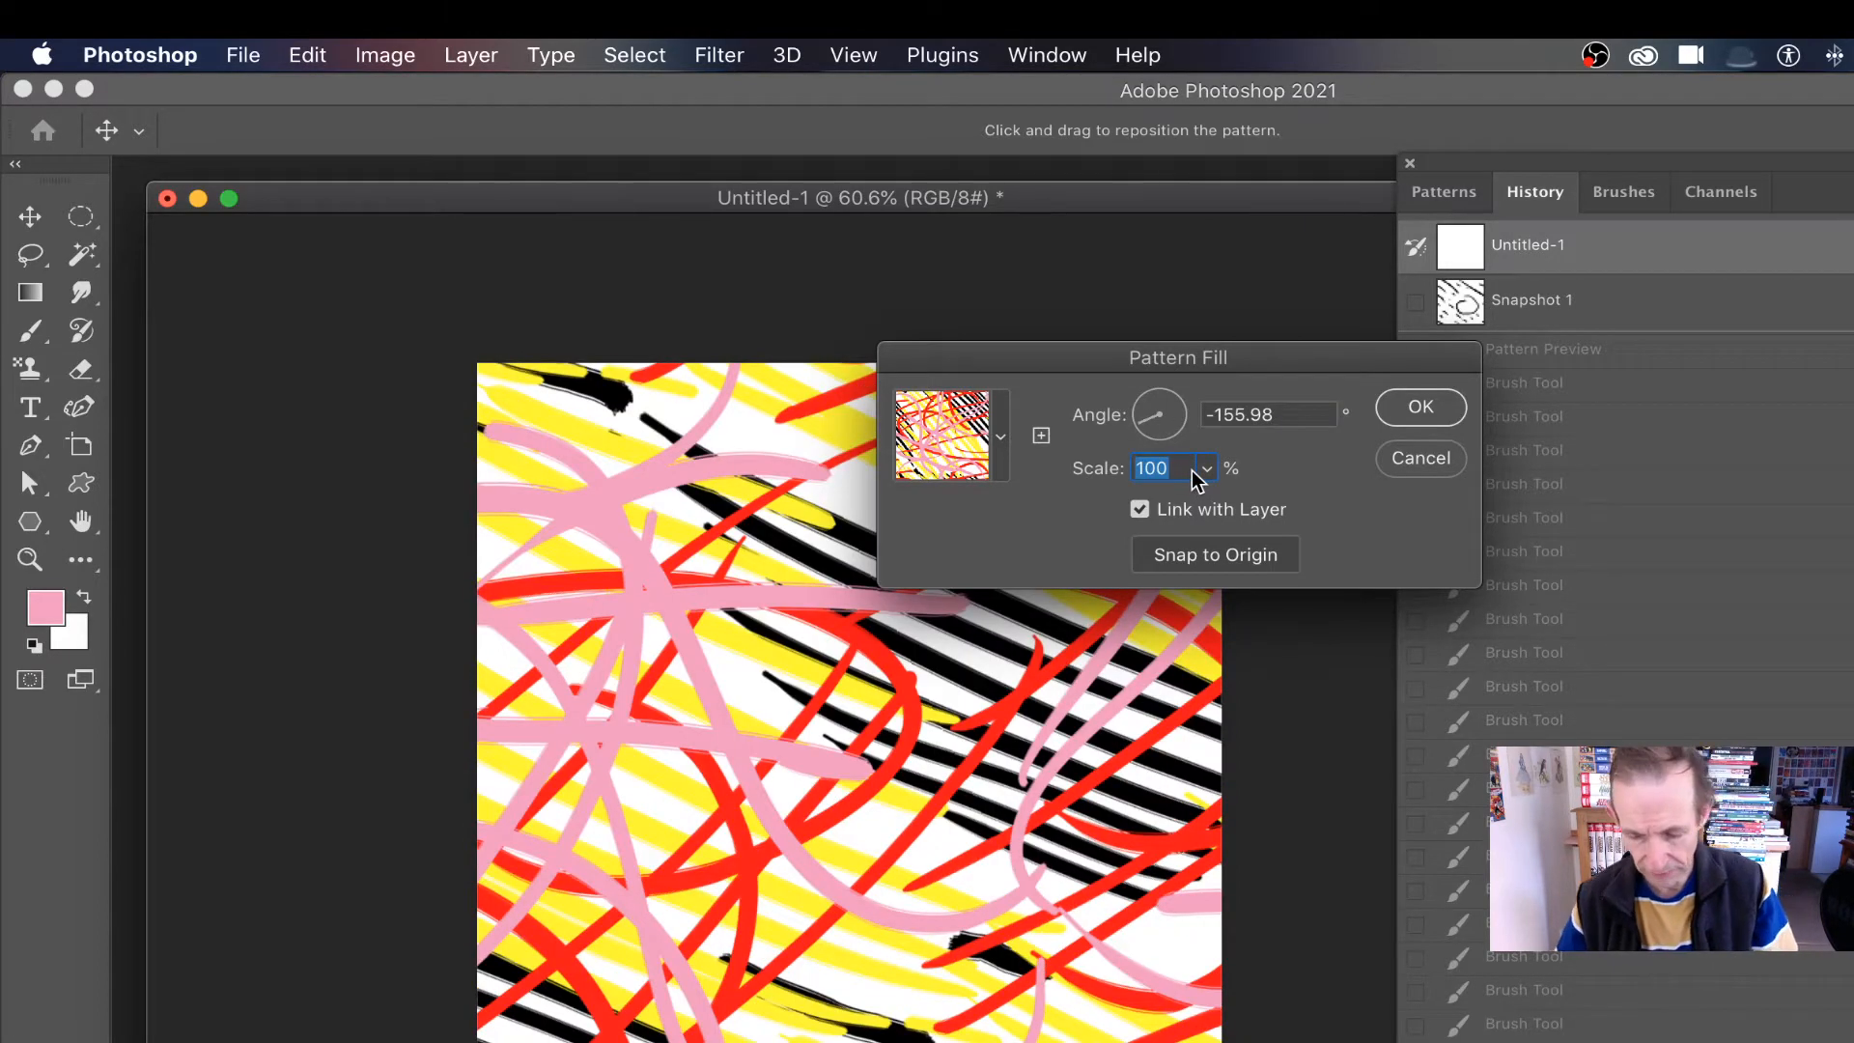
pyautogui.write('25')
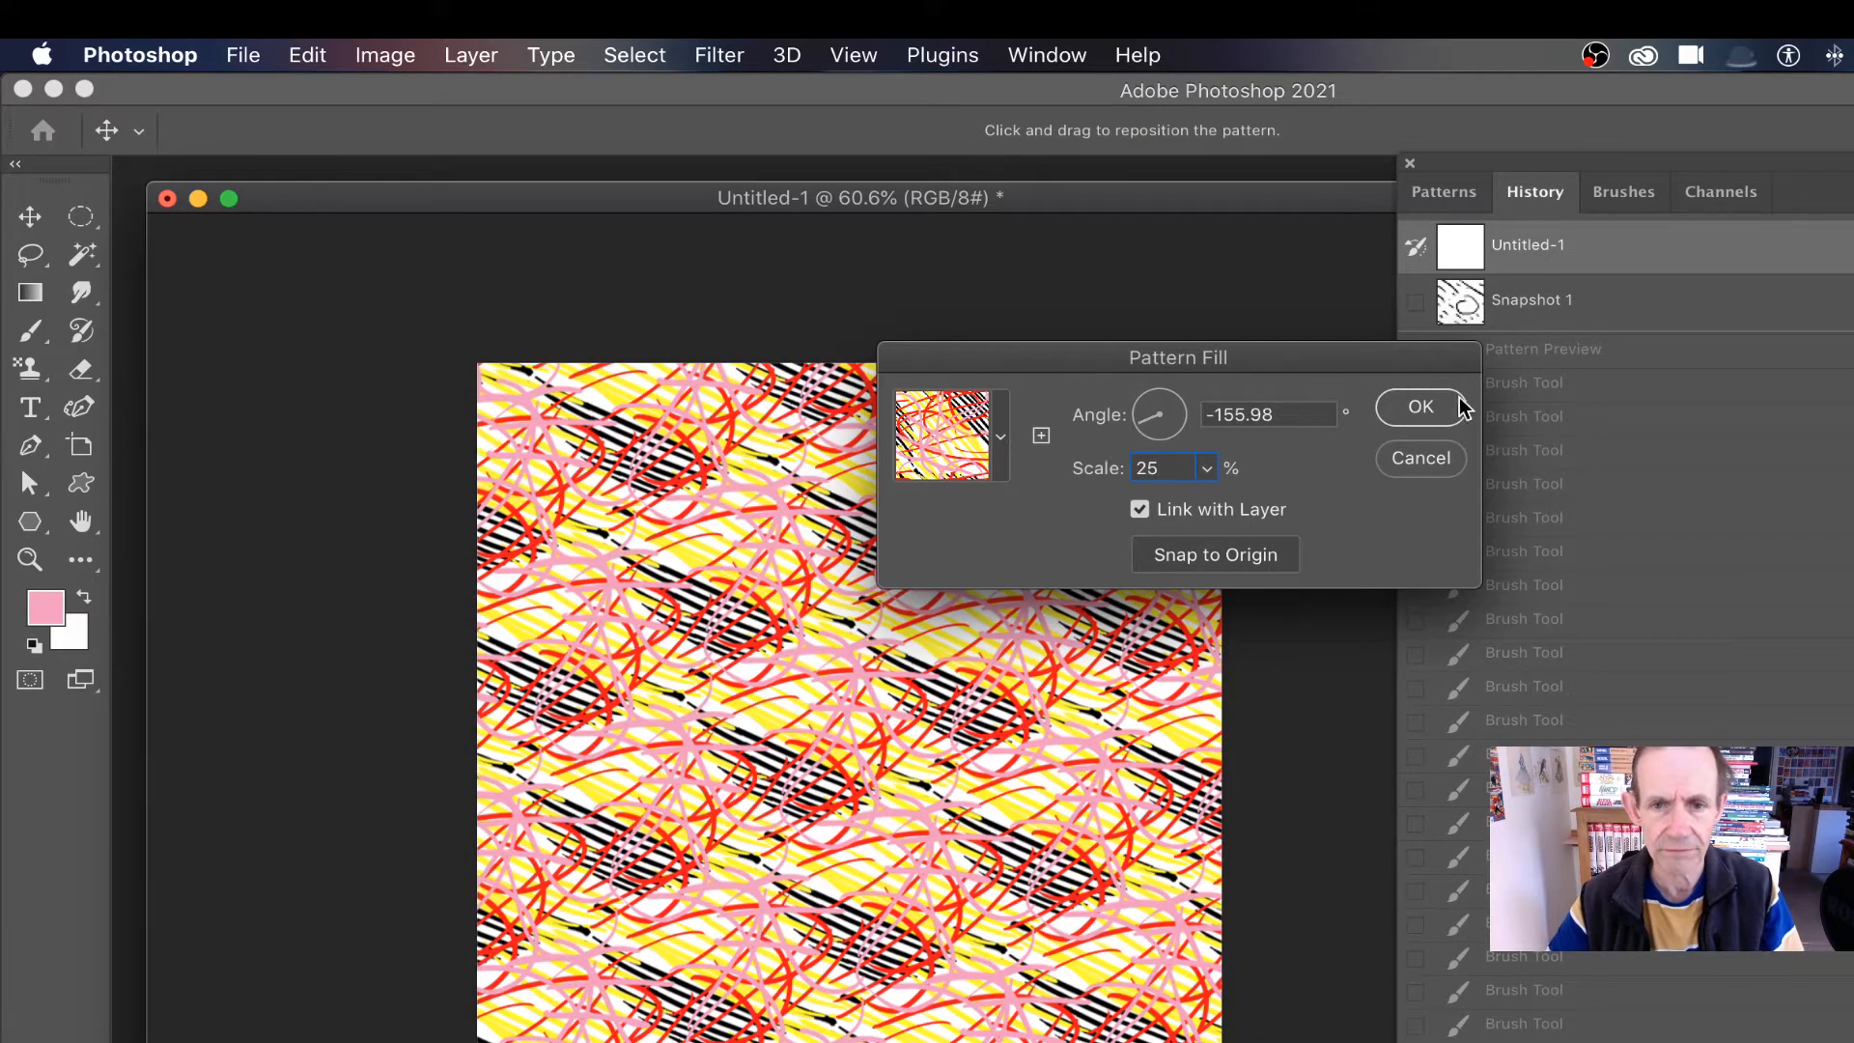
pyautogui.click(1421, 407)
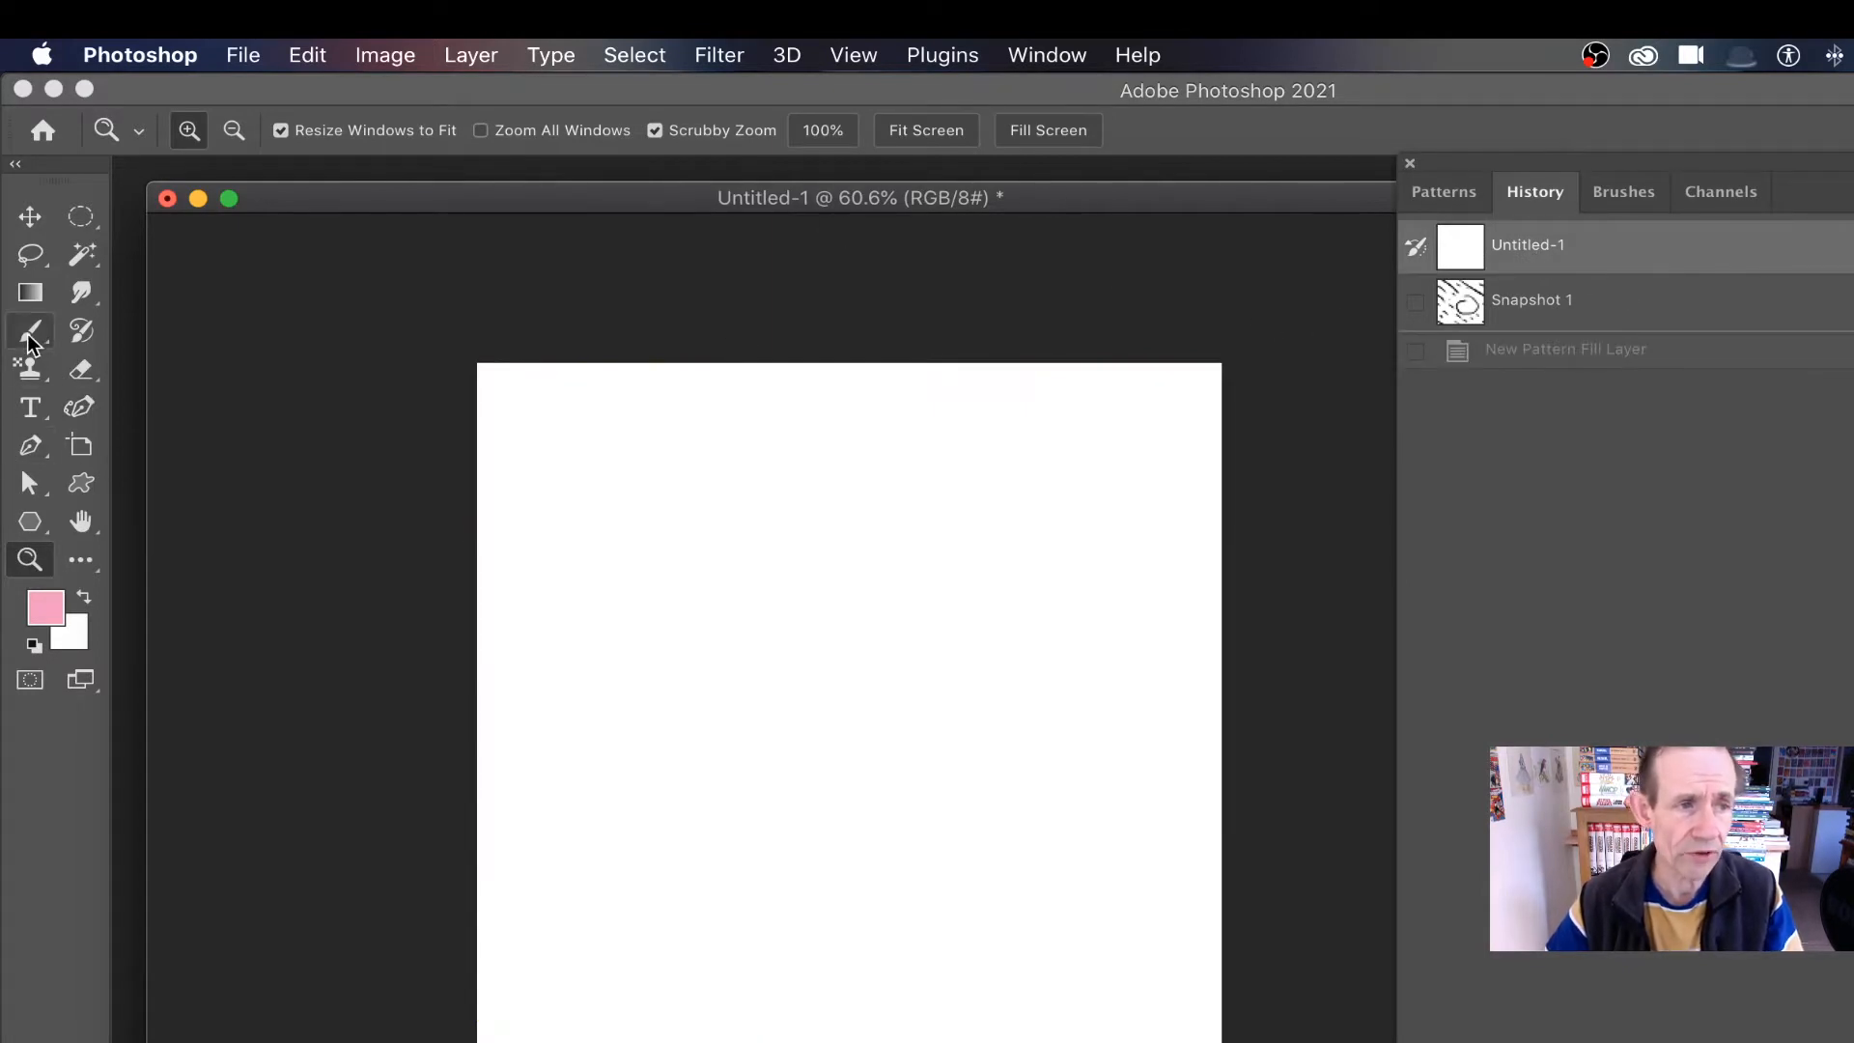
# - Switch to the Brush tool with a lavender colour and browse the Brushes panel presets
pyautogui.click(30, 331)
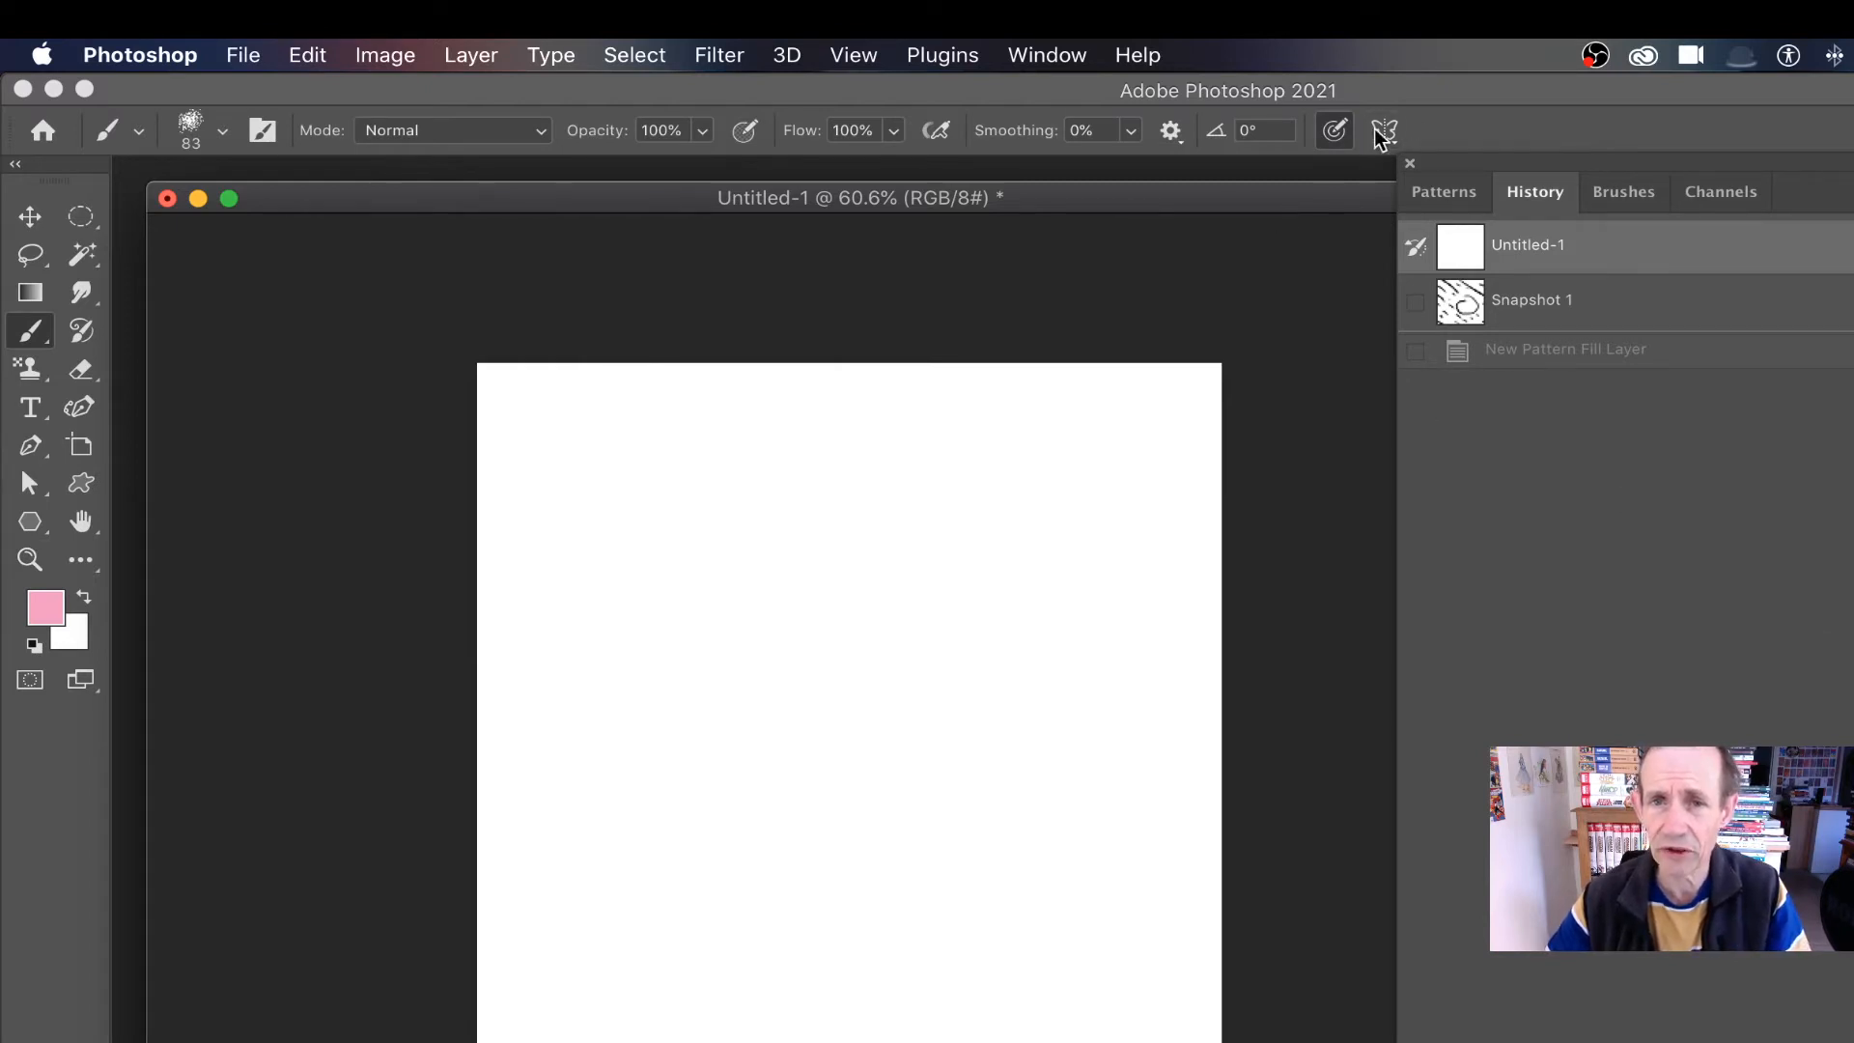
pyautogui.moveTo(1384, 130)
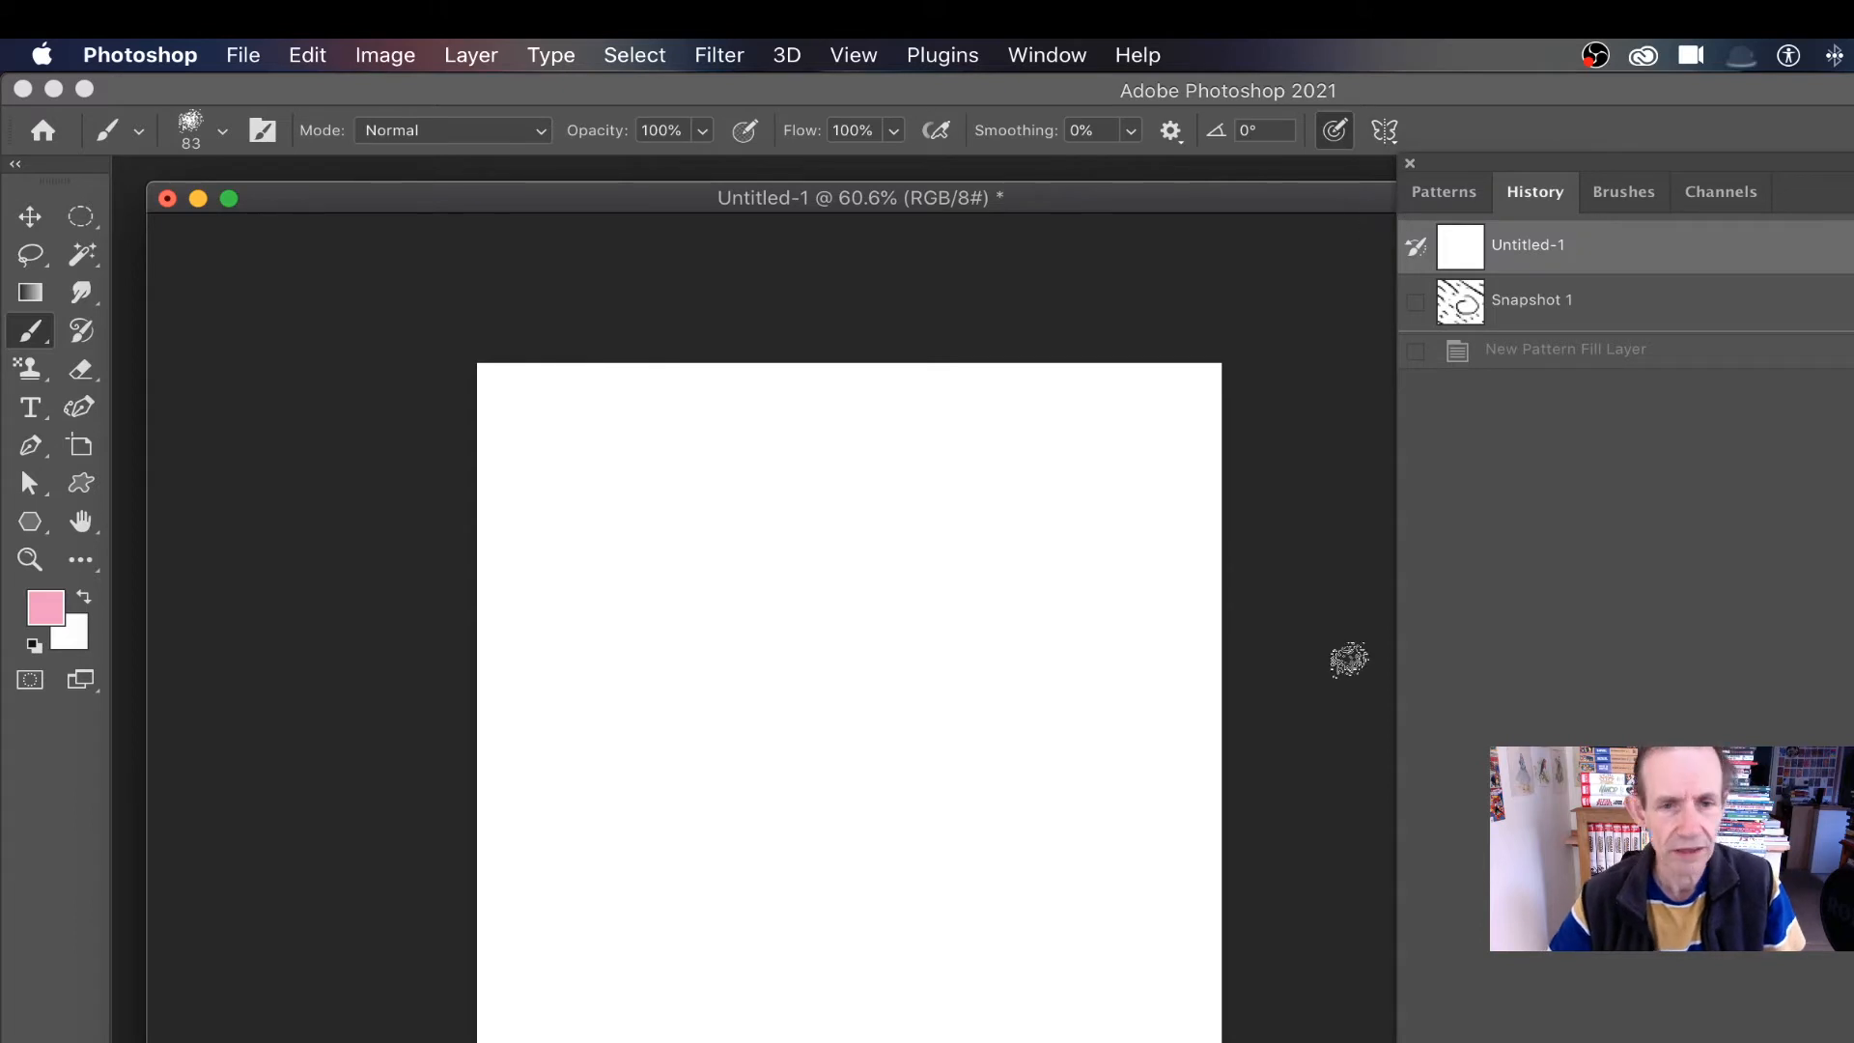
pyautogui.moveTo(1147, 639)
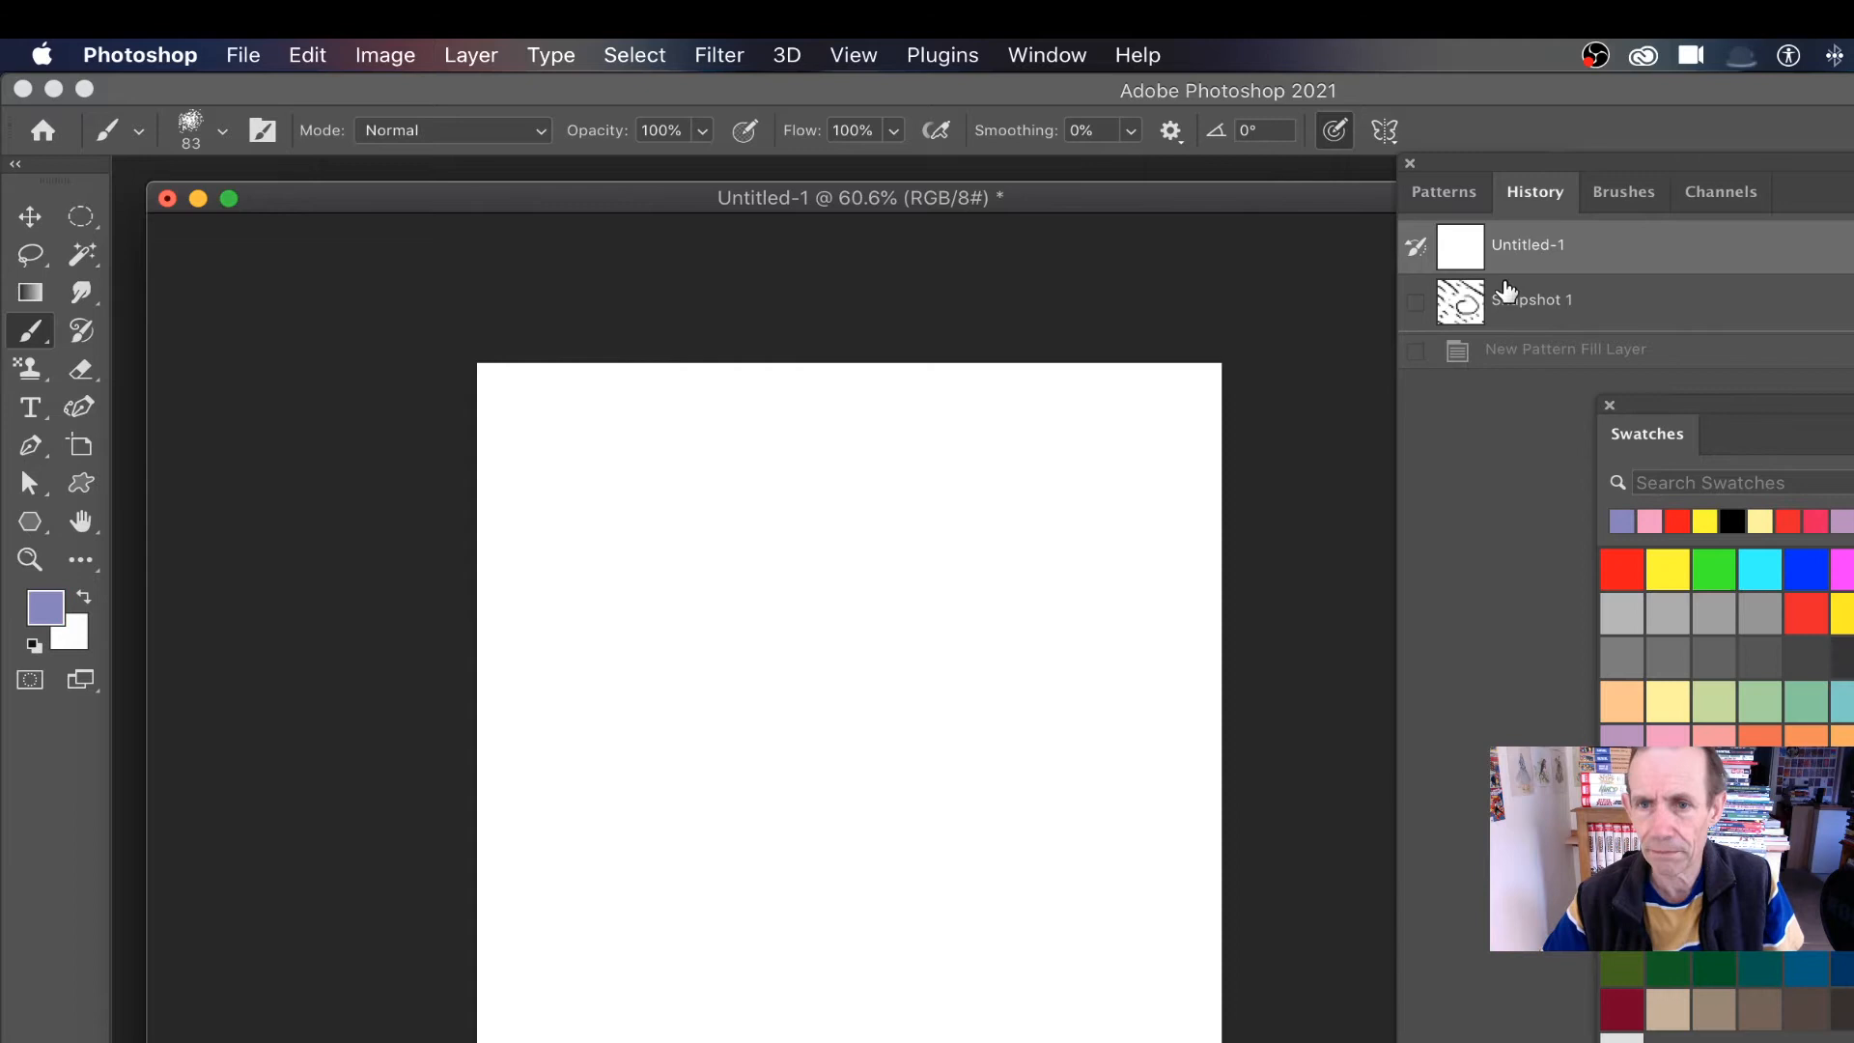
pyautogui.click(1624, 191)
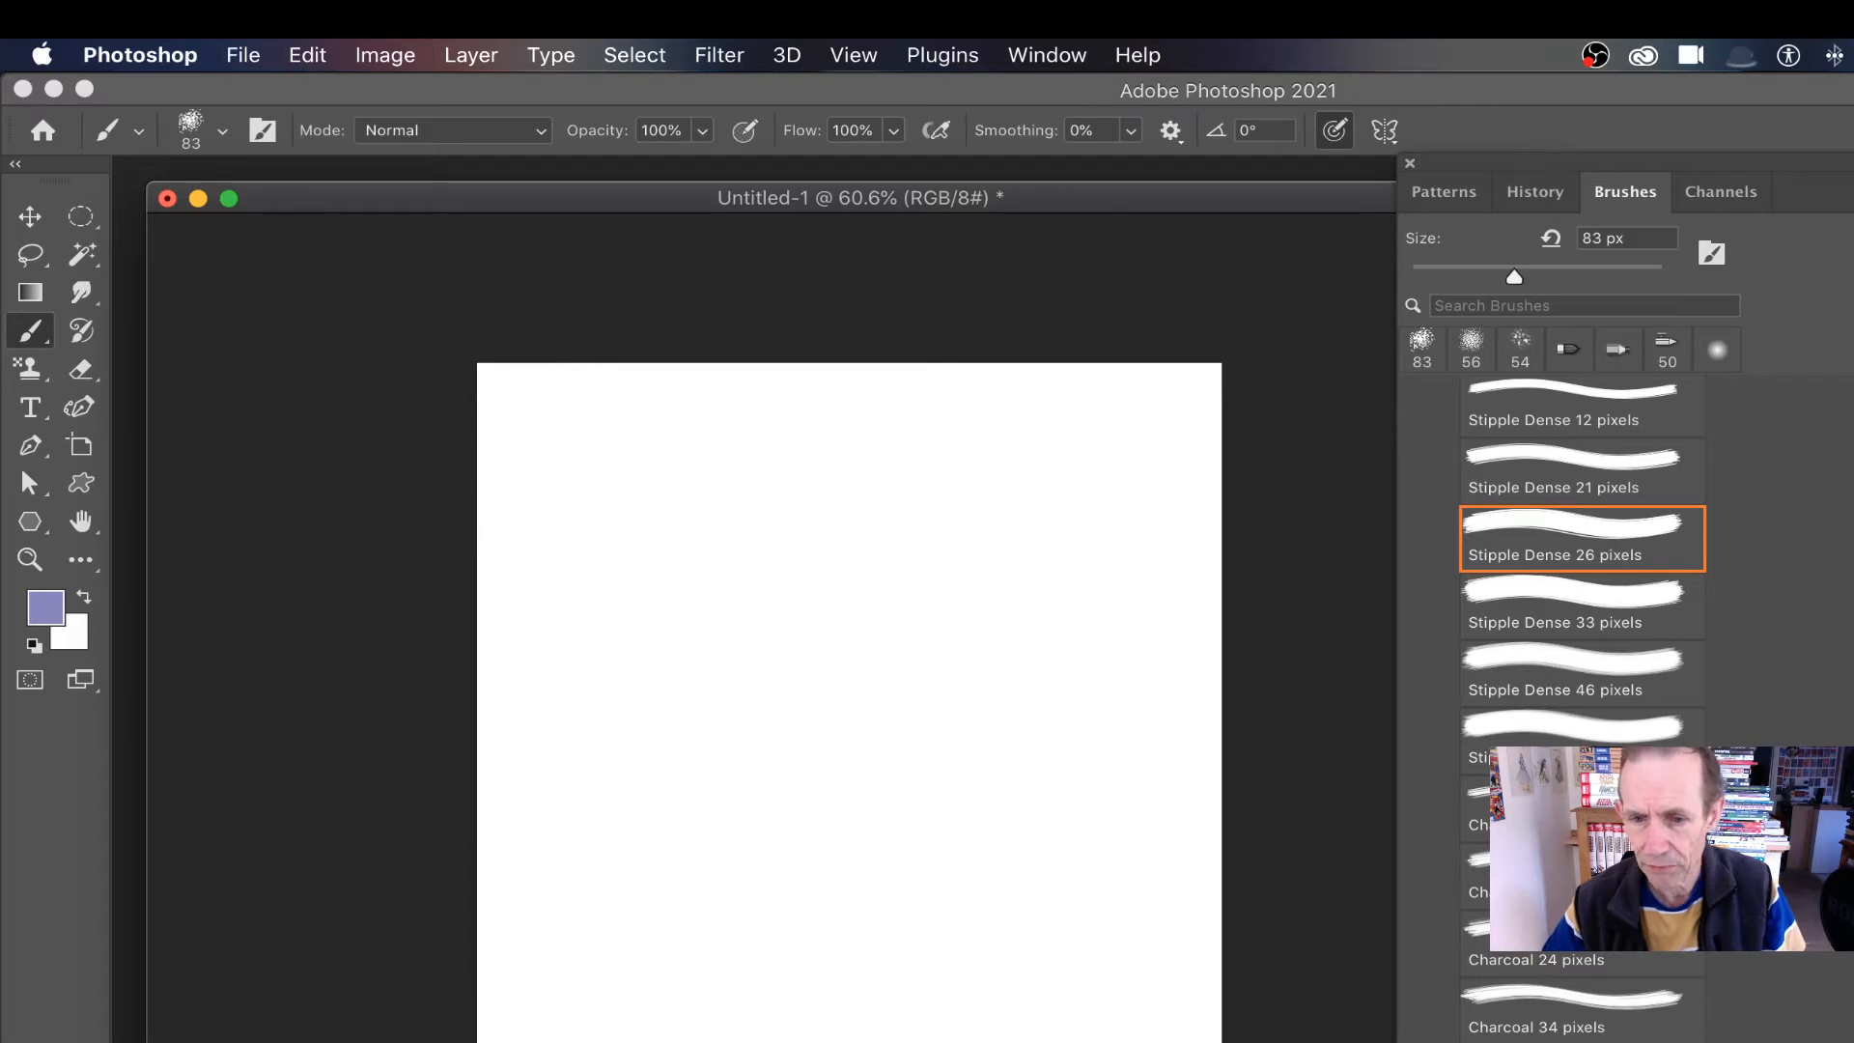
# - Paint lavender zigzag strokes repeating across the Pattern Preview tiles, undoing the last one
pyautogui.moveTo(733, 517); pyautogui.dragTo(958, 704)
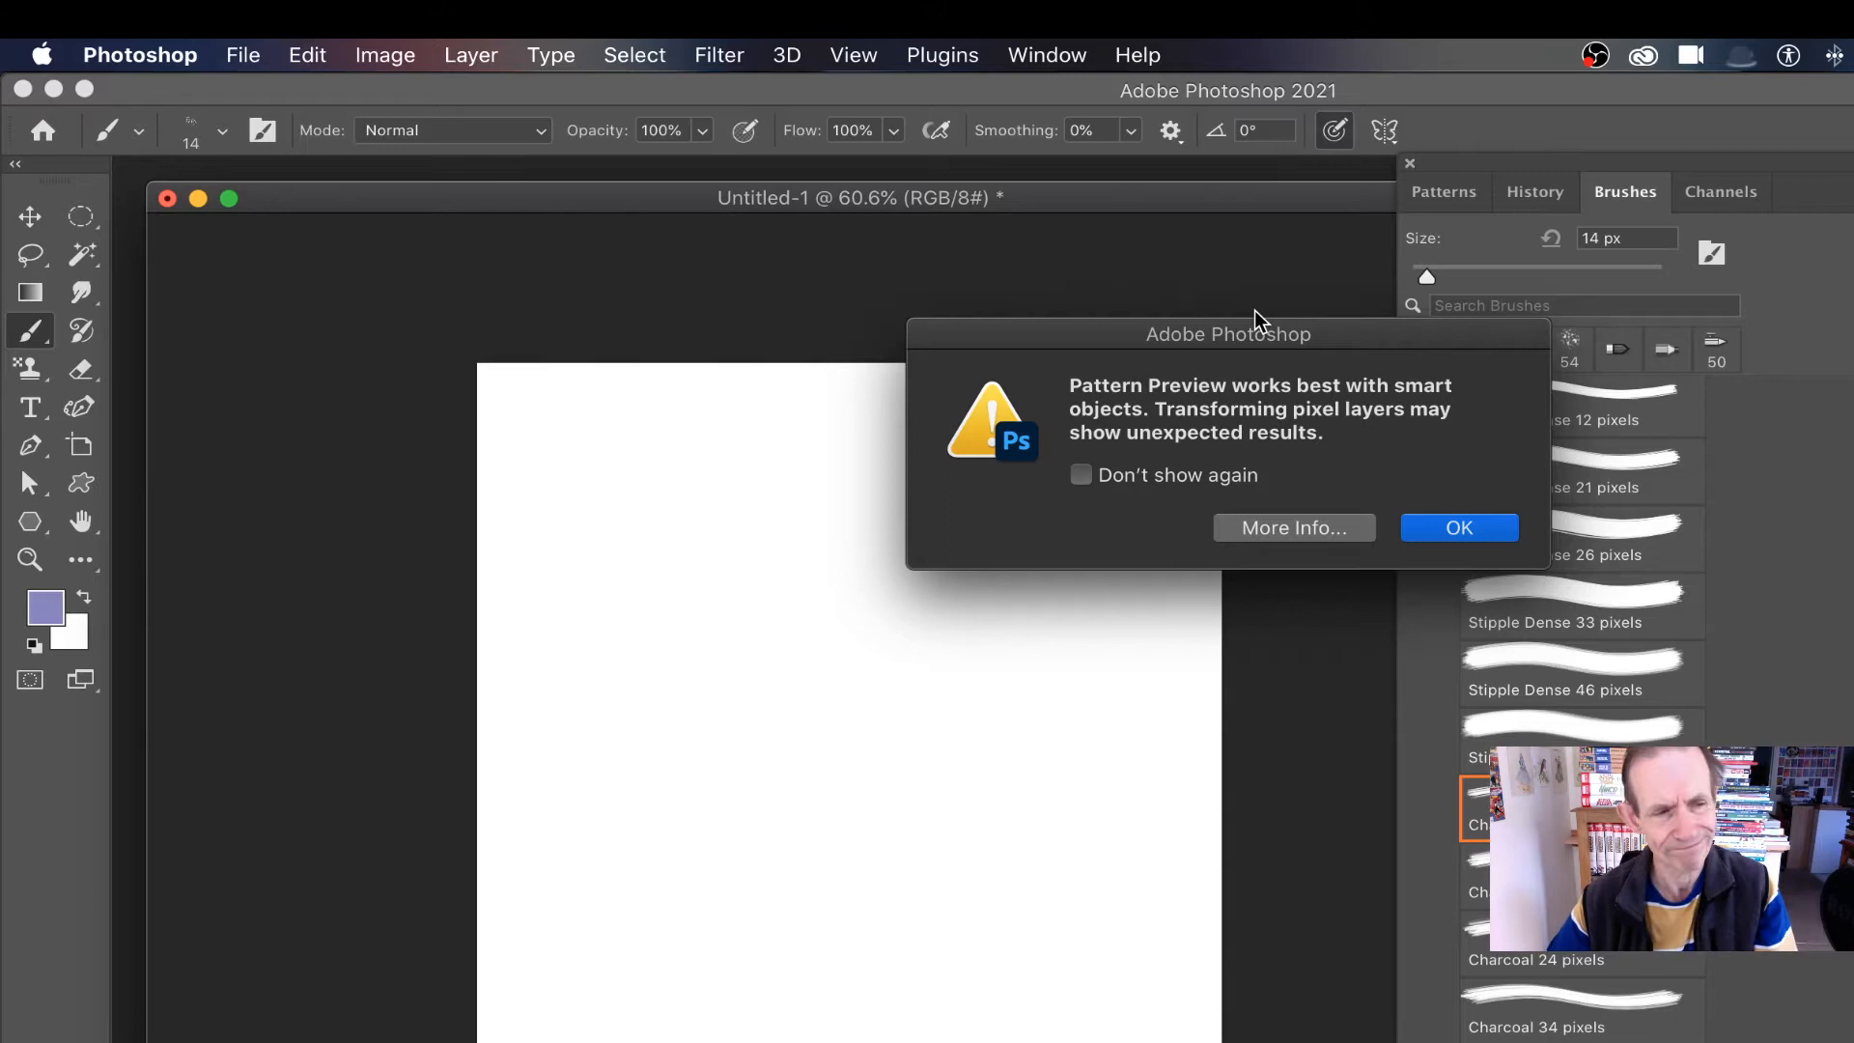
pyautogui.moveTo(1445, 534)
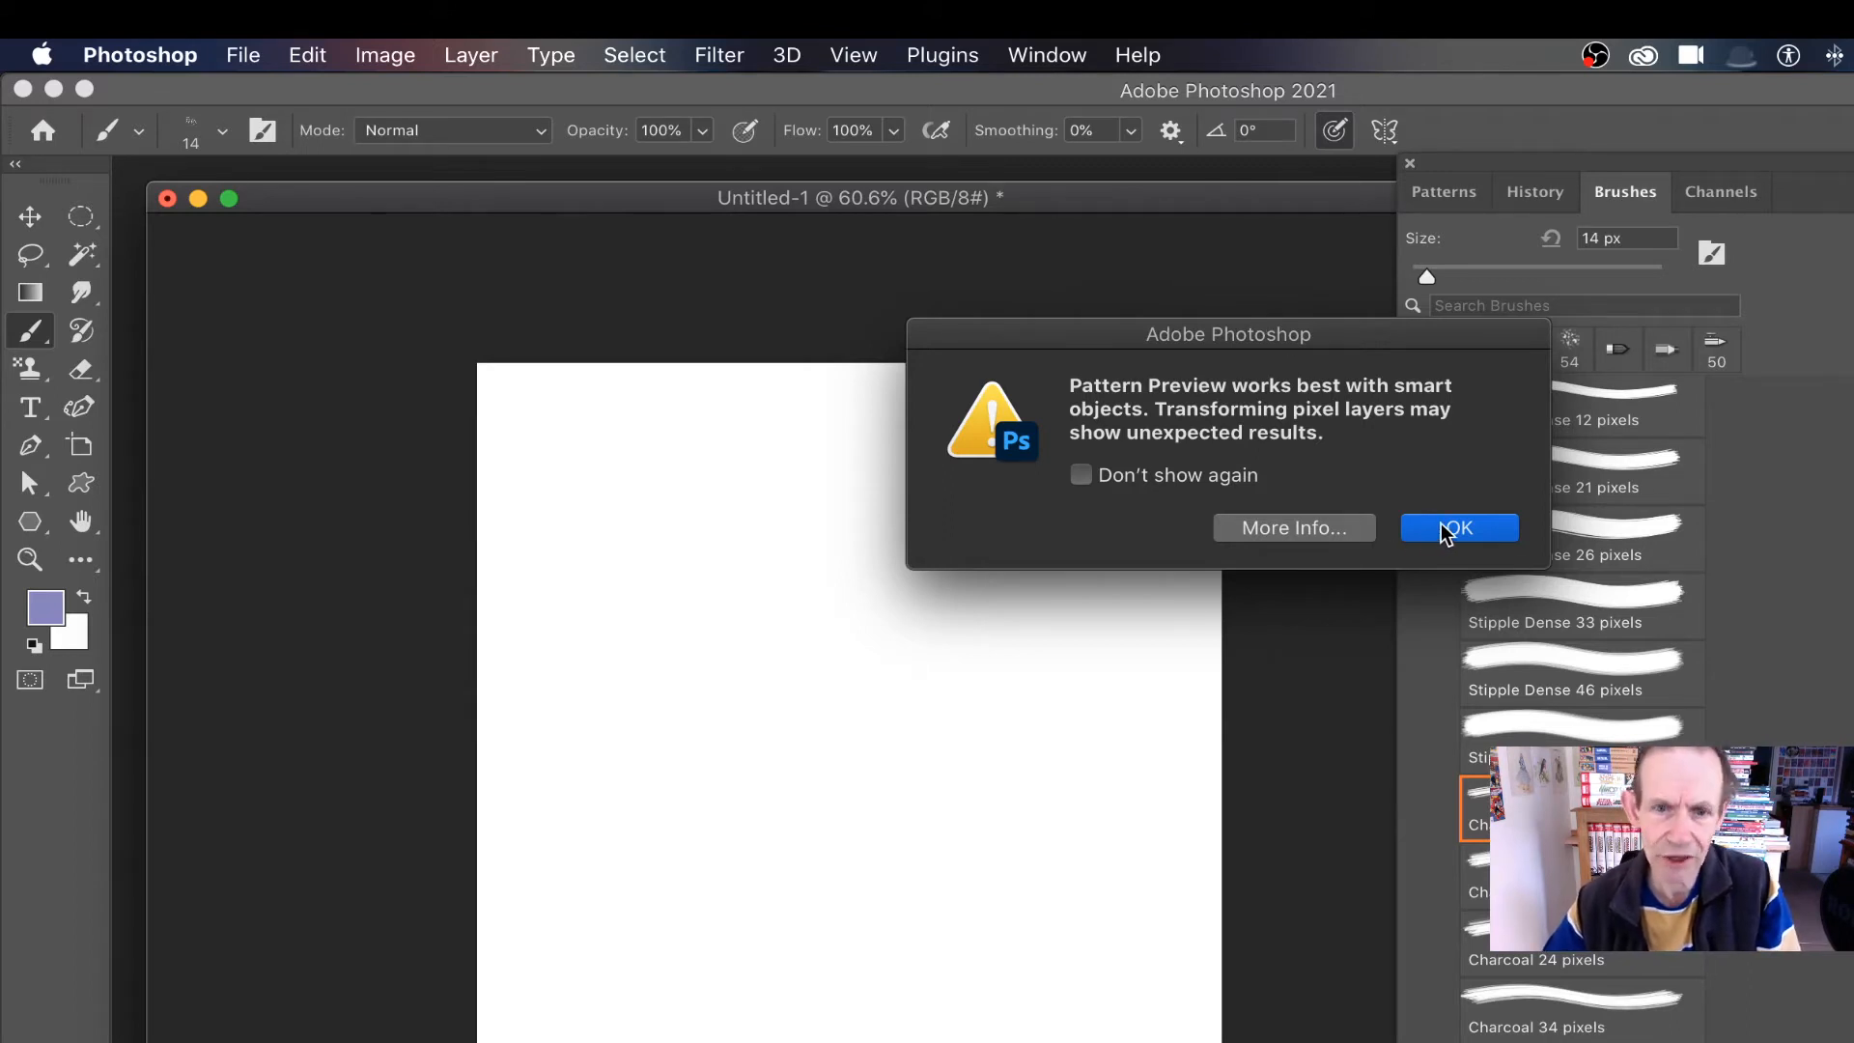
pyautogui.click(1458, 527)
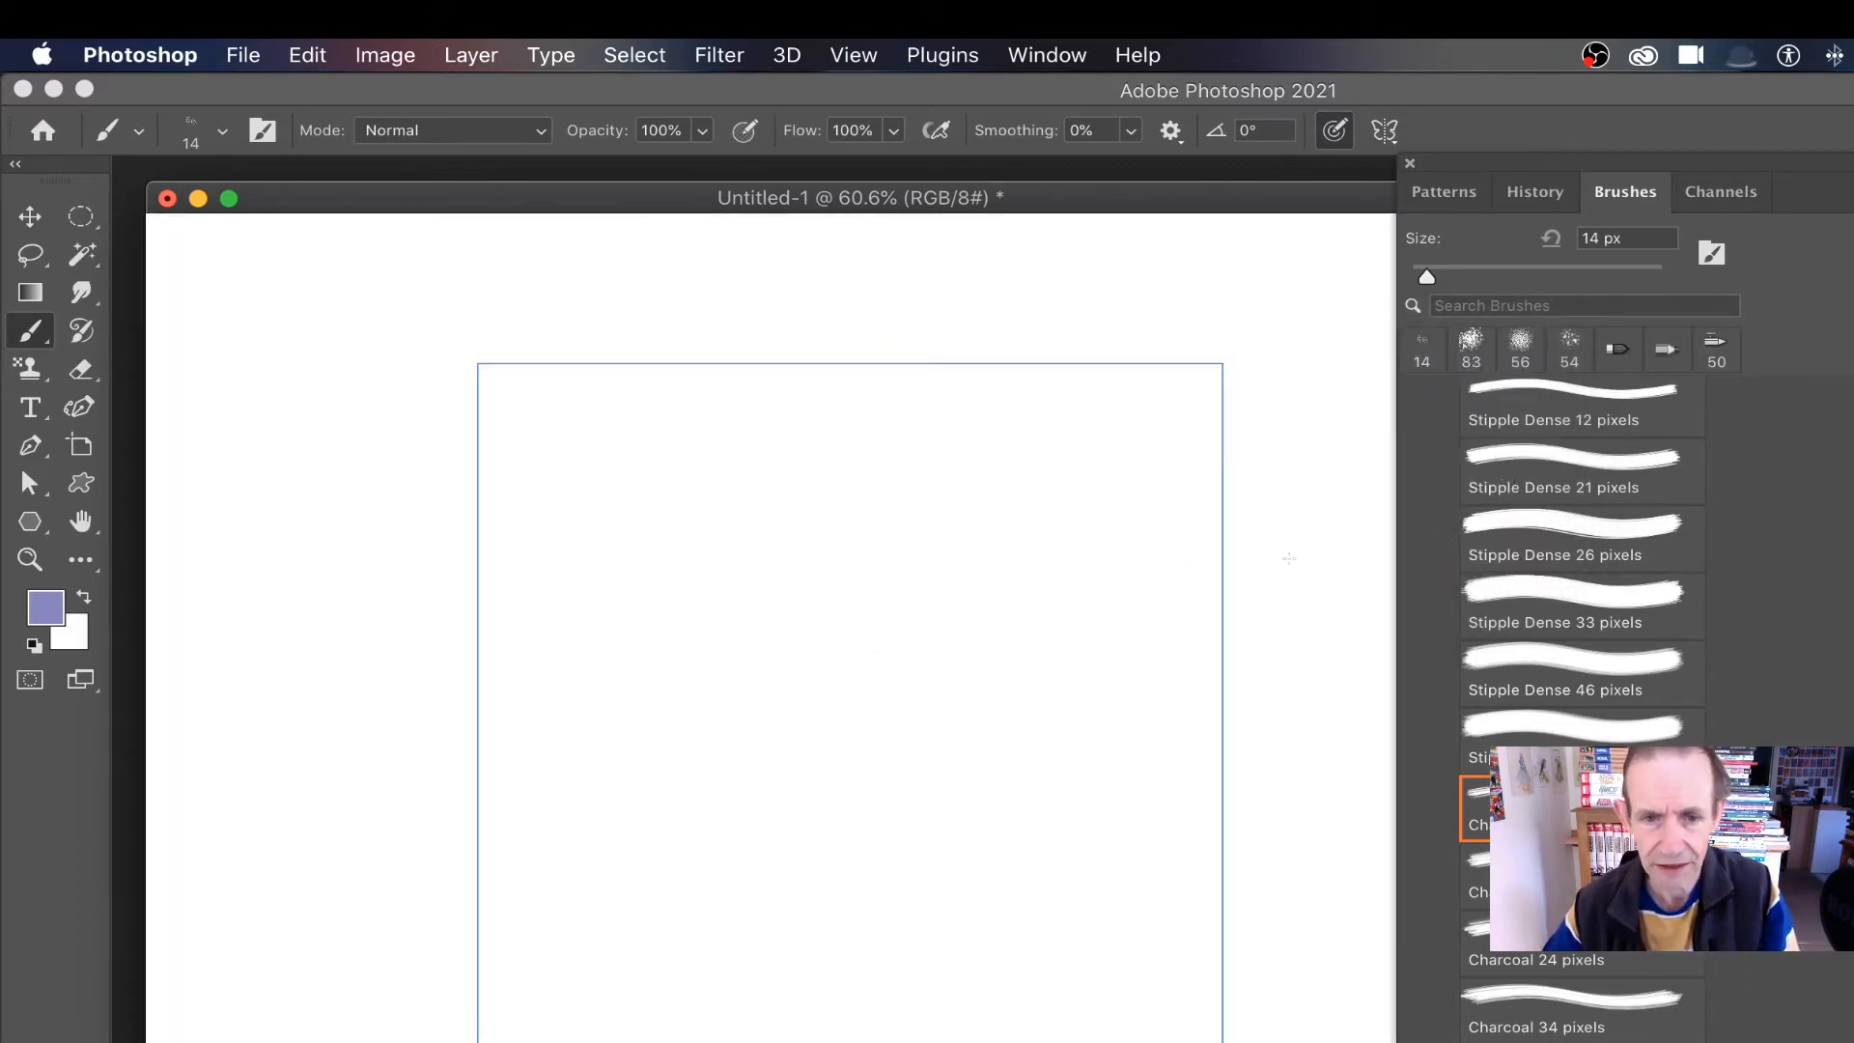
pyautogui.moveTo(996, 470); pyautogui.dragTo(1262, 686)
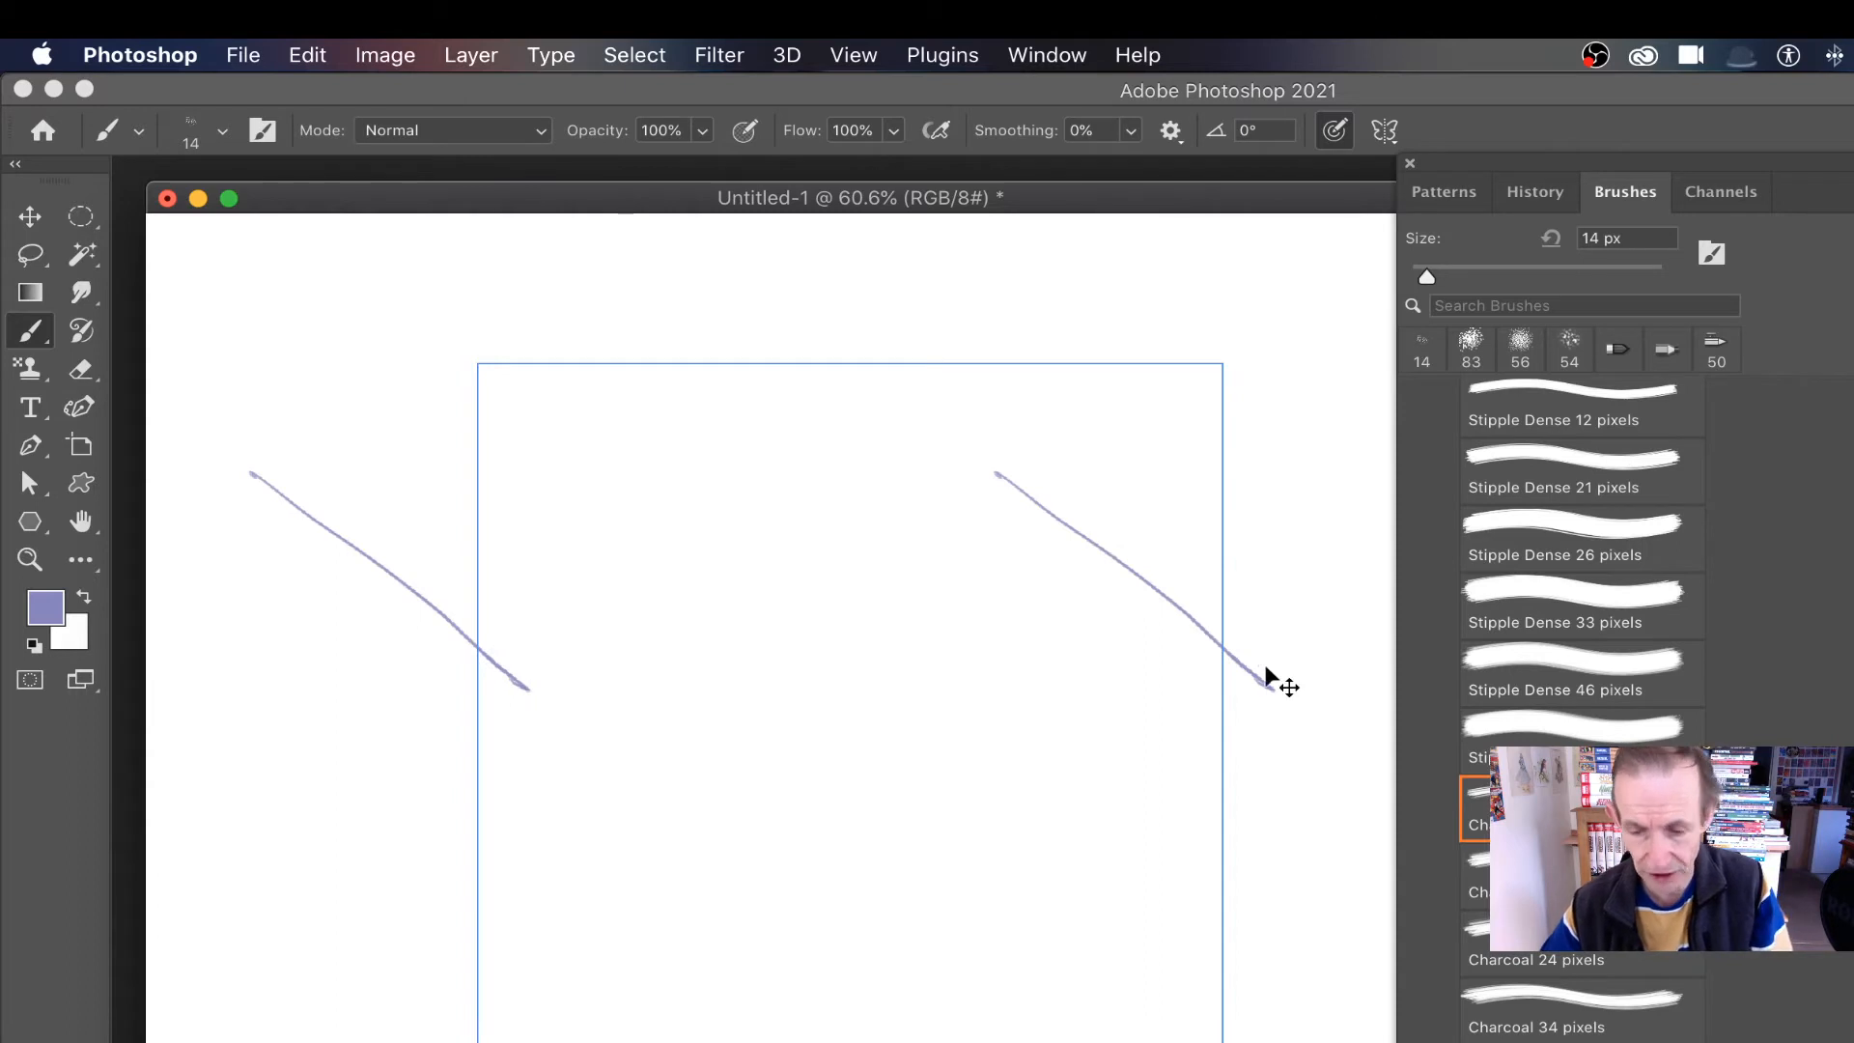
pyautogui.press('cmd+z')
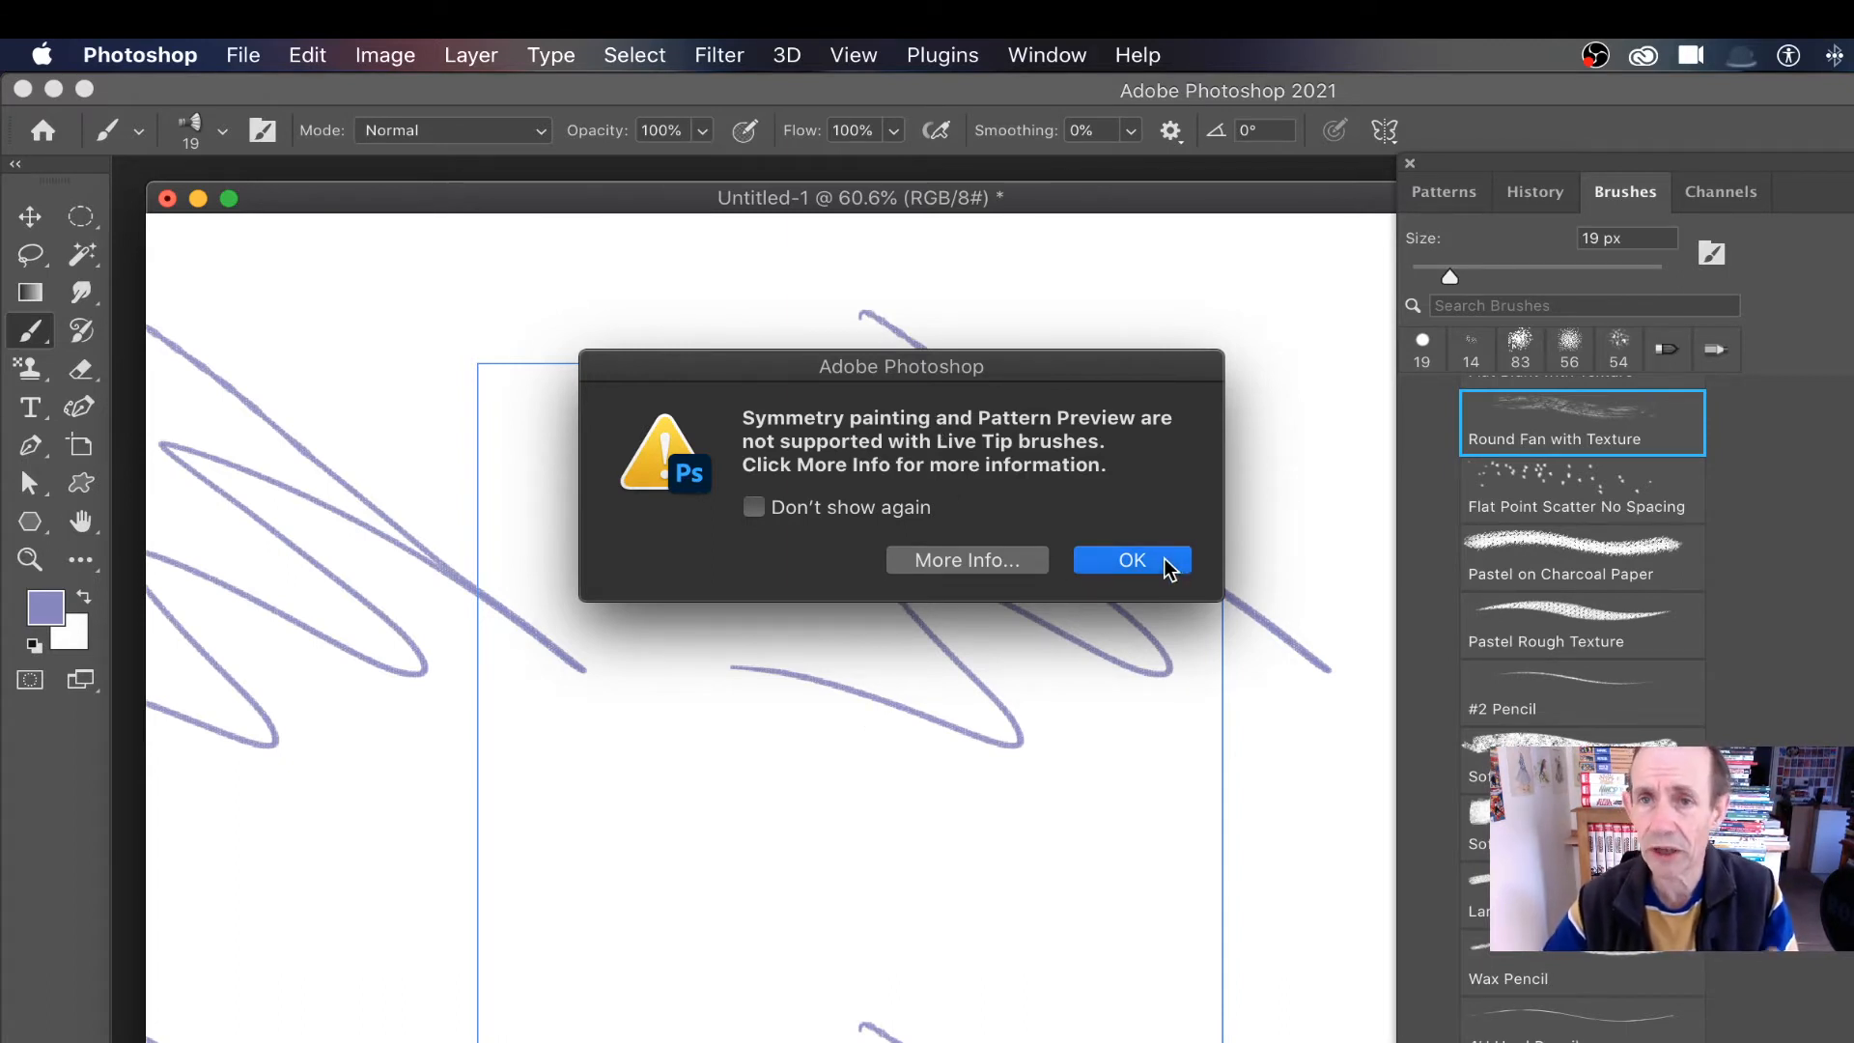
# - Dismiss the Live Tip warning and switch to the legacy Soft Round brush
pyautogui.click(1129, 559)
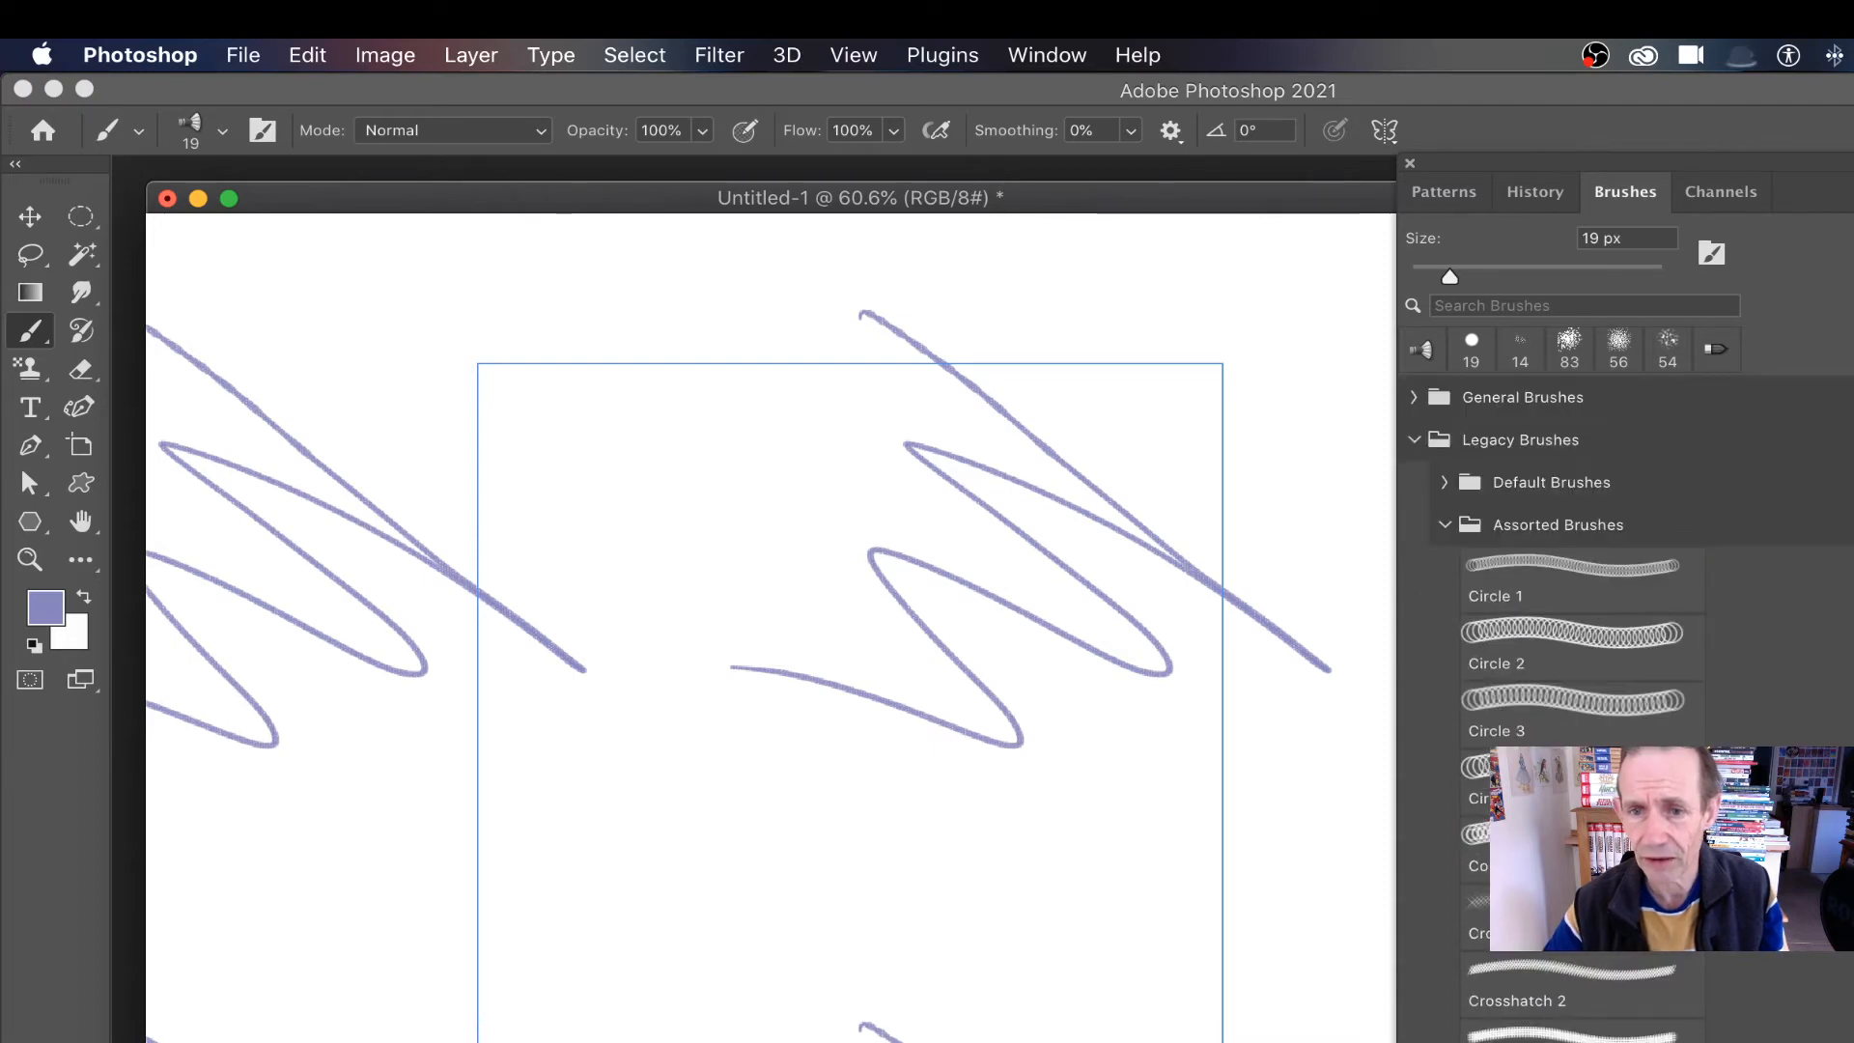
pyautogui.click(1444, 482)
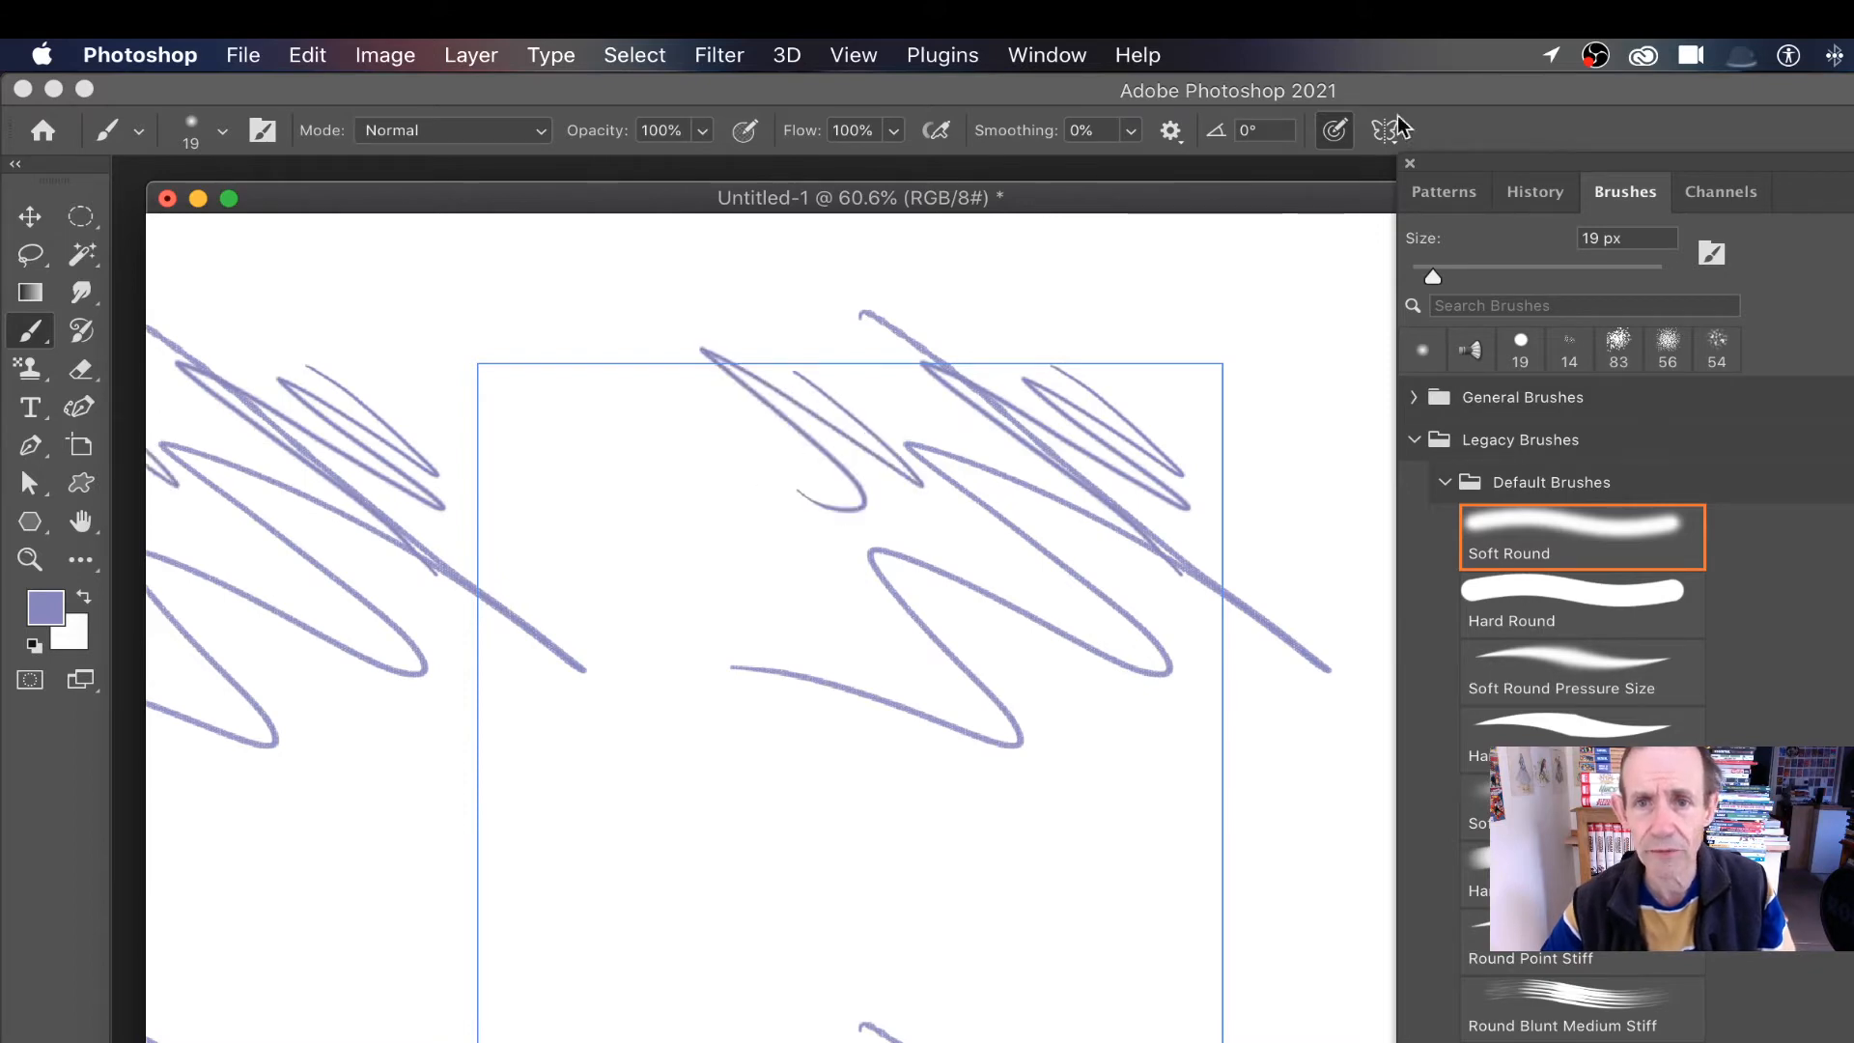
pyautogui.click(1384, 130)
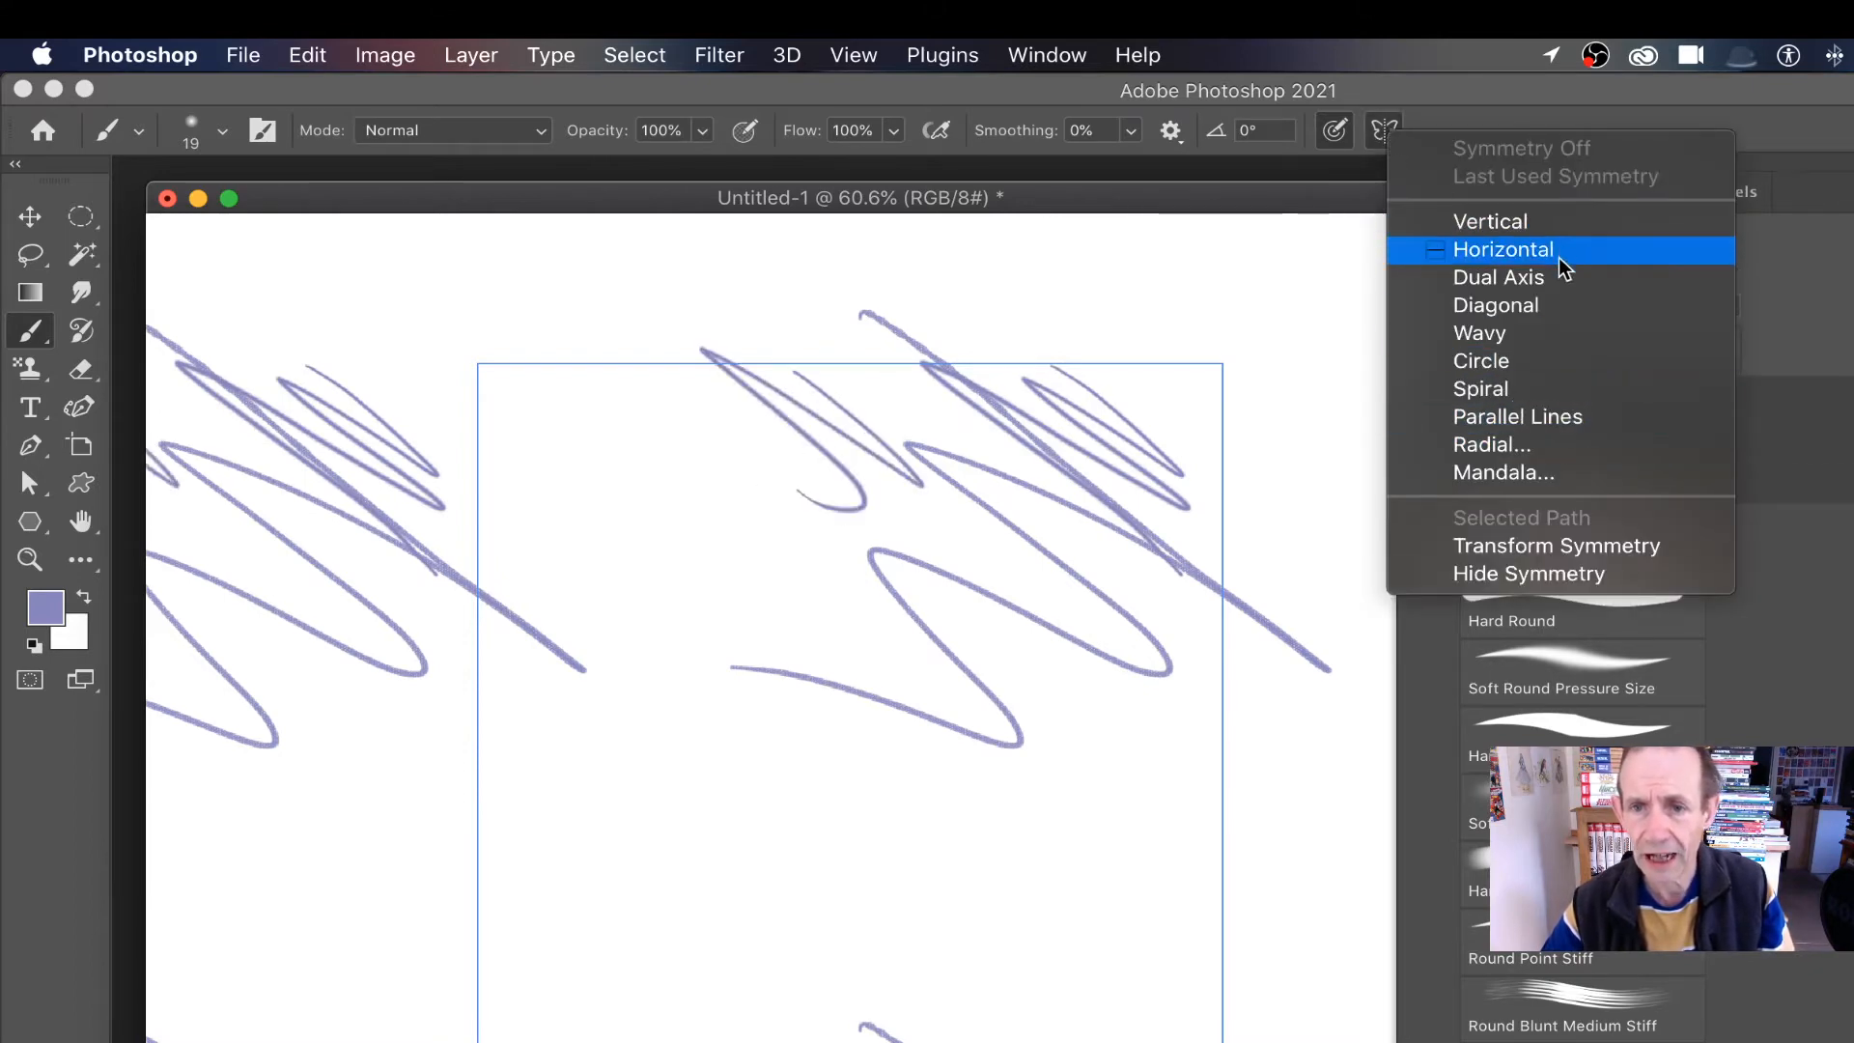
# - Choose Mandala symmetry with a segment count of 5 and accept the guide
pyautogui.click(1505, 472)
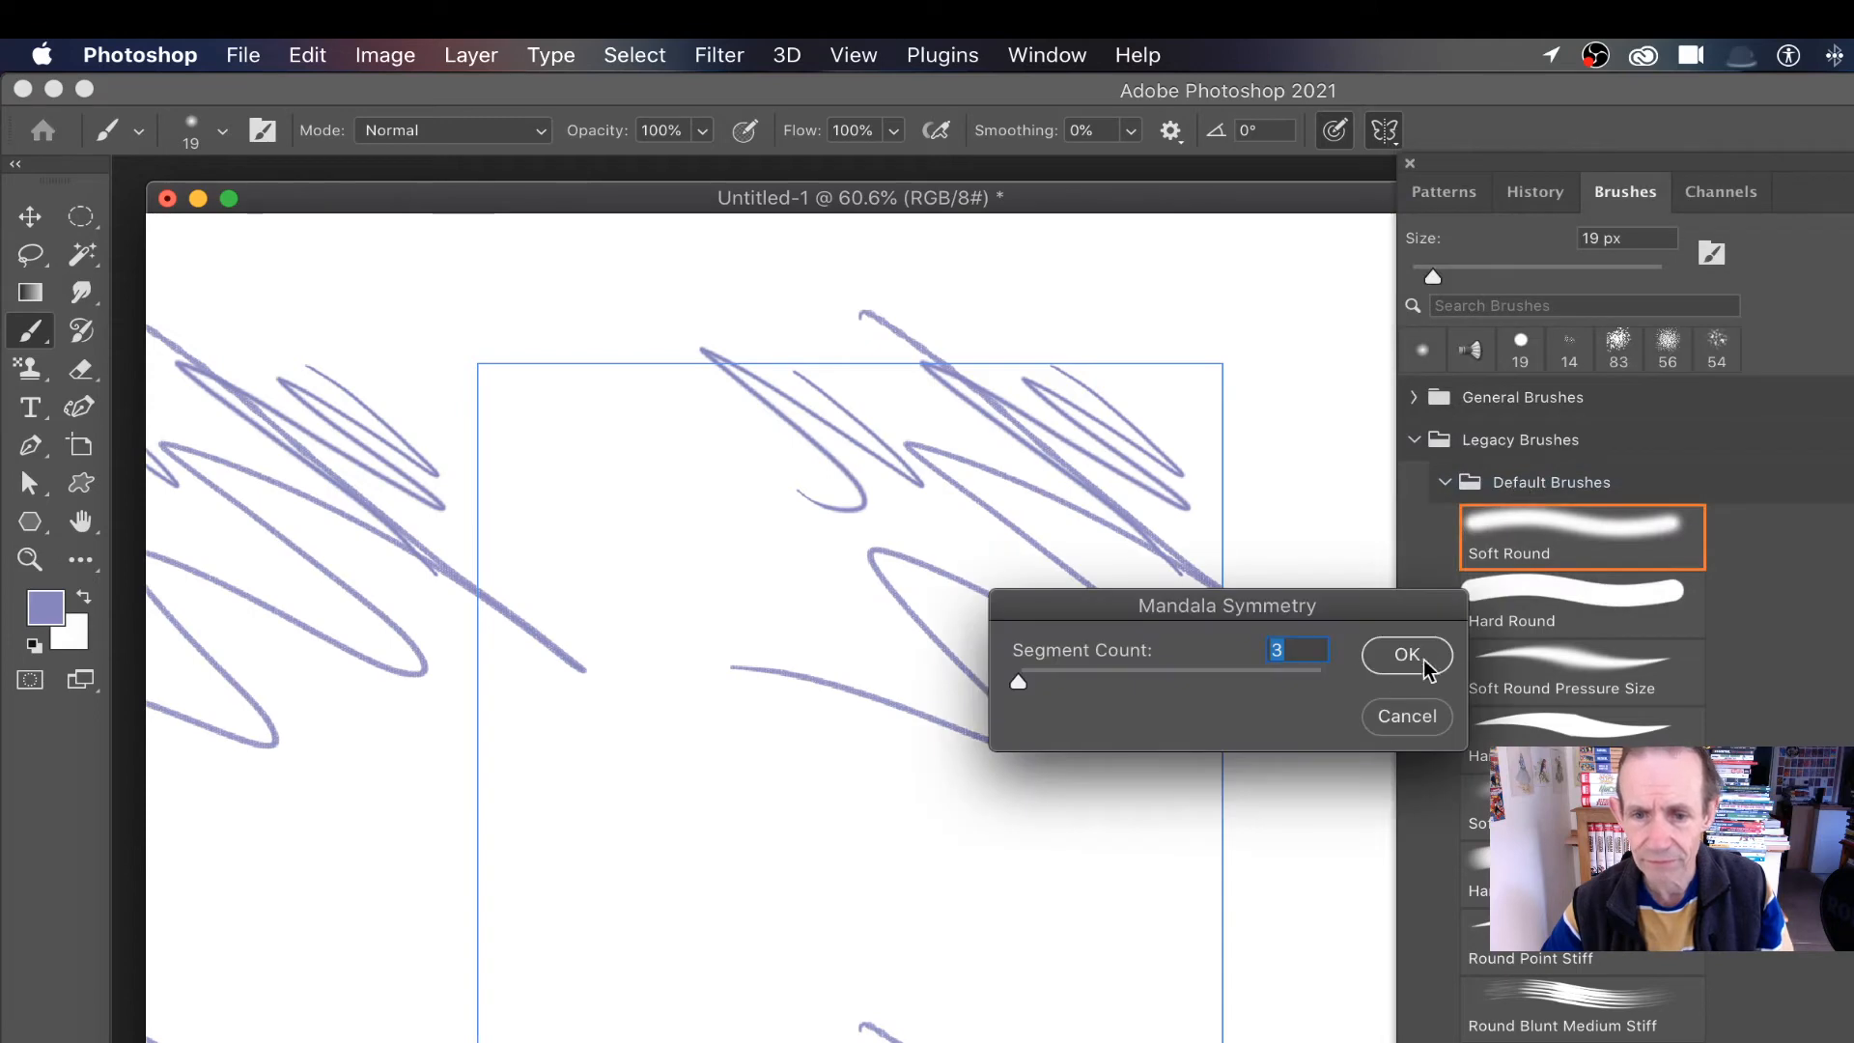
pyautogui.moveTo(1018, 683); pyautogui.dragTo(1088, 682)
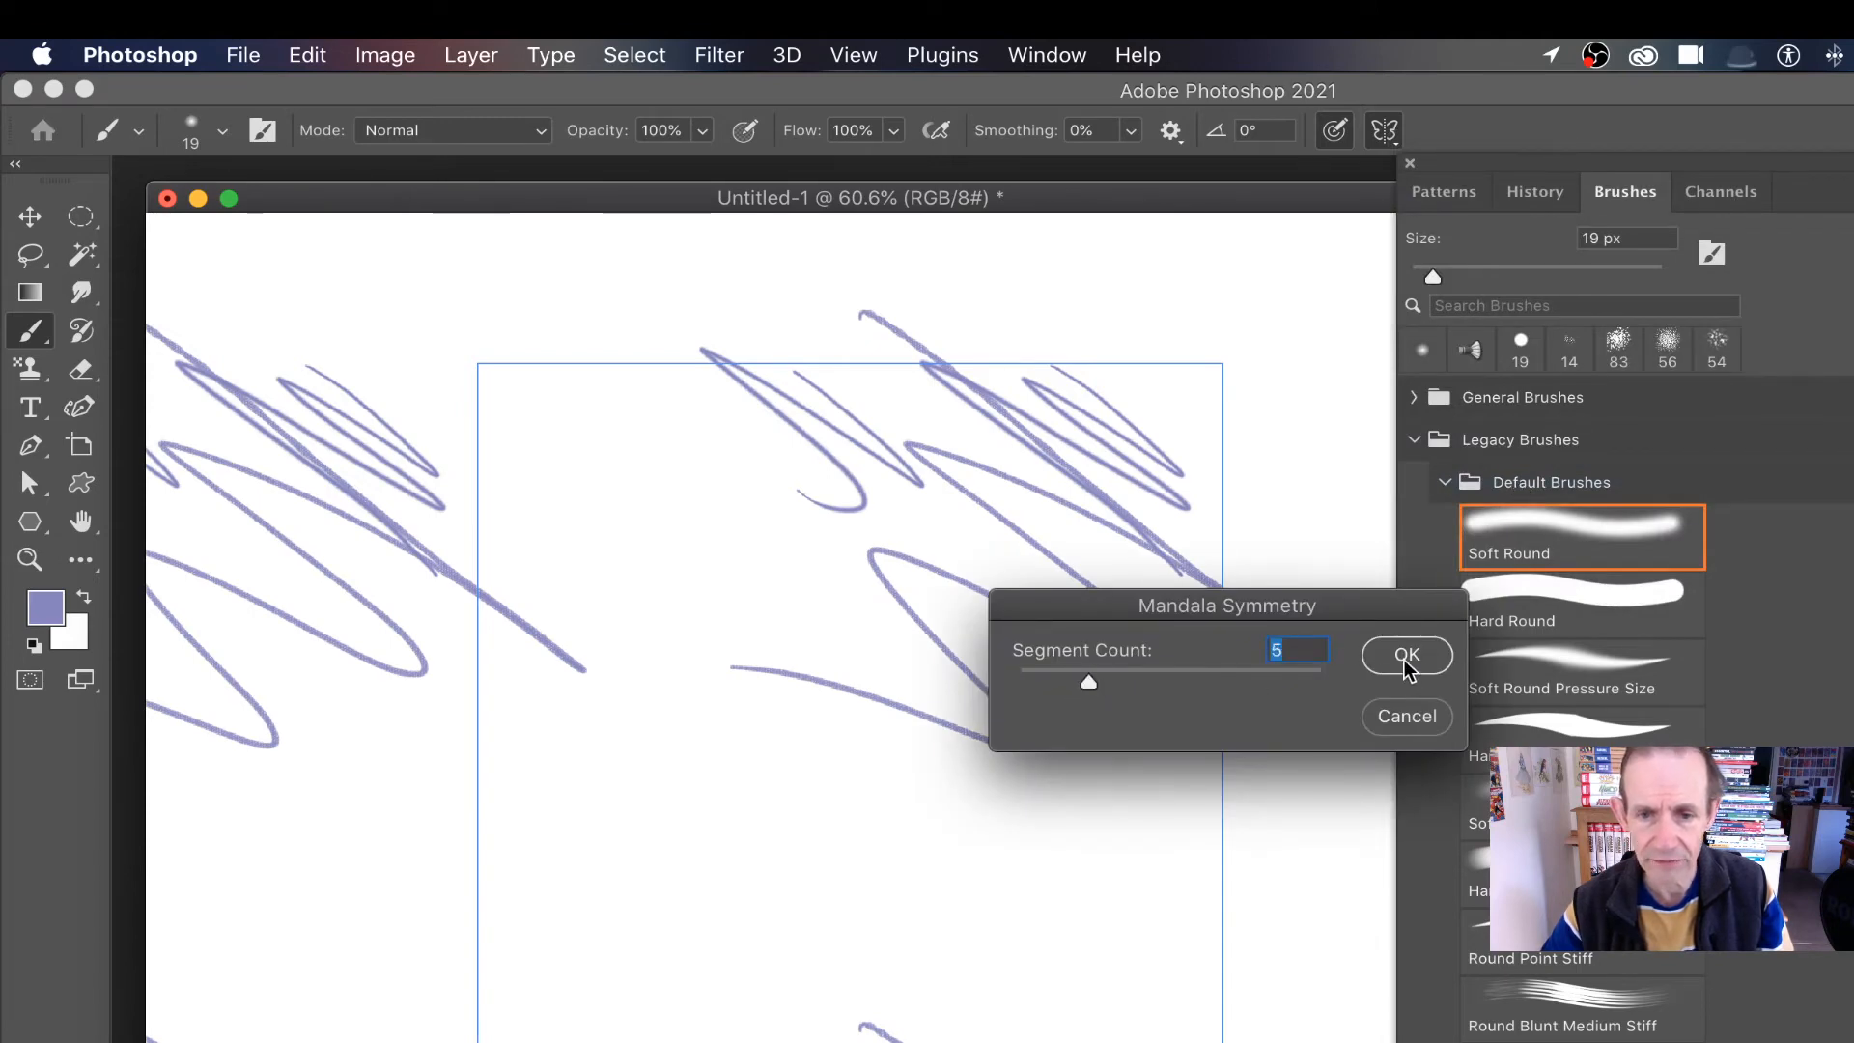
pyautogui.click(1407, 655)
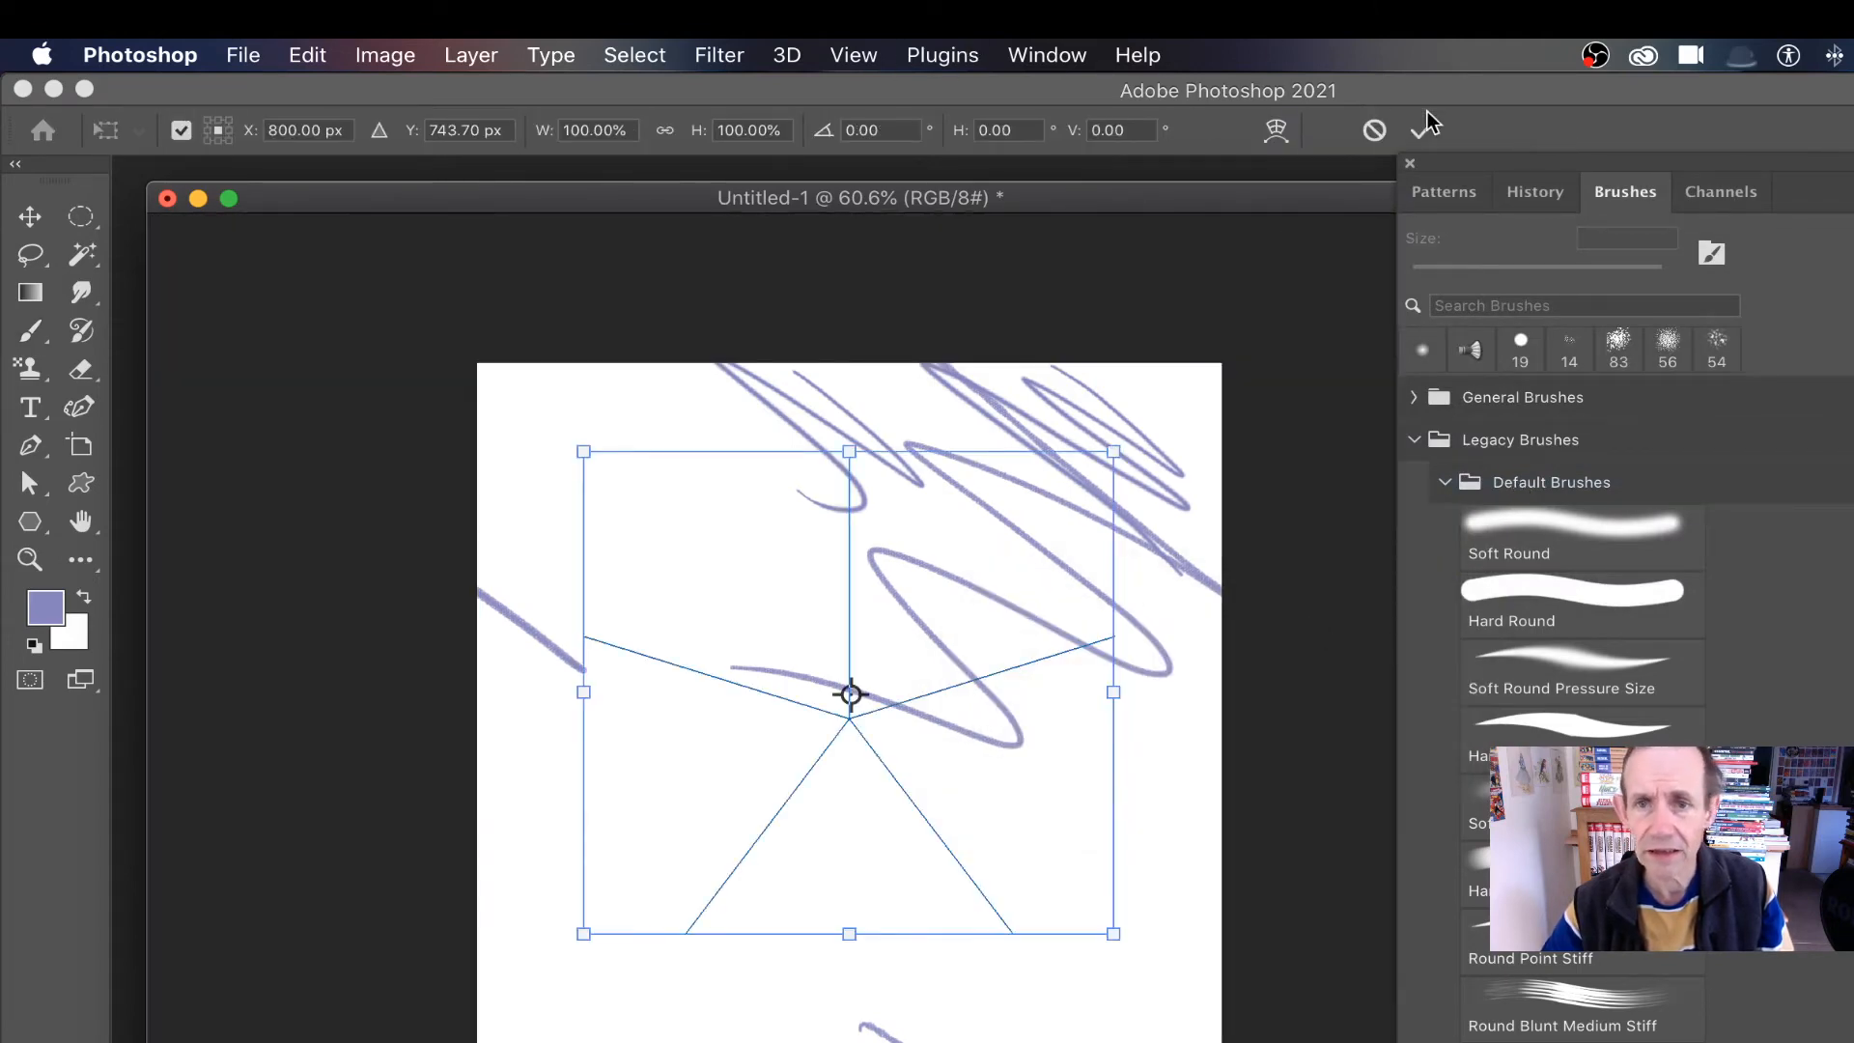
pyautogui.click(852, 54)
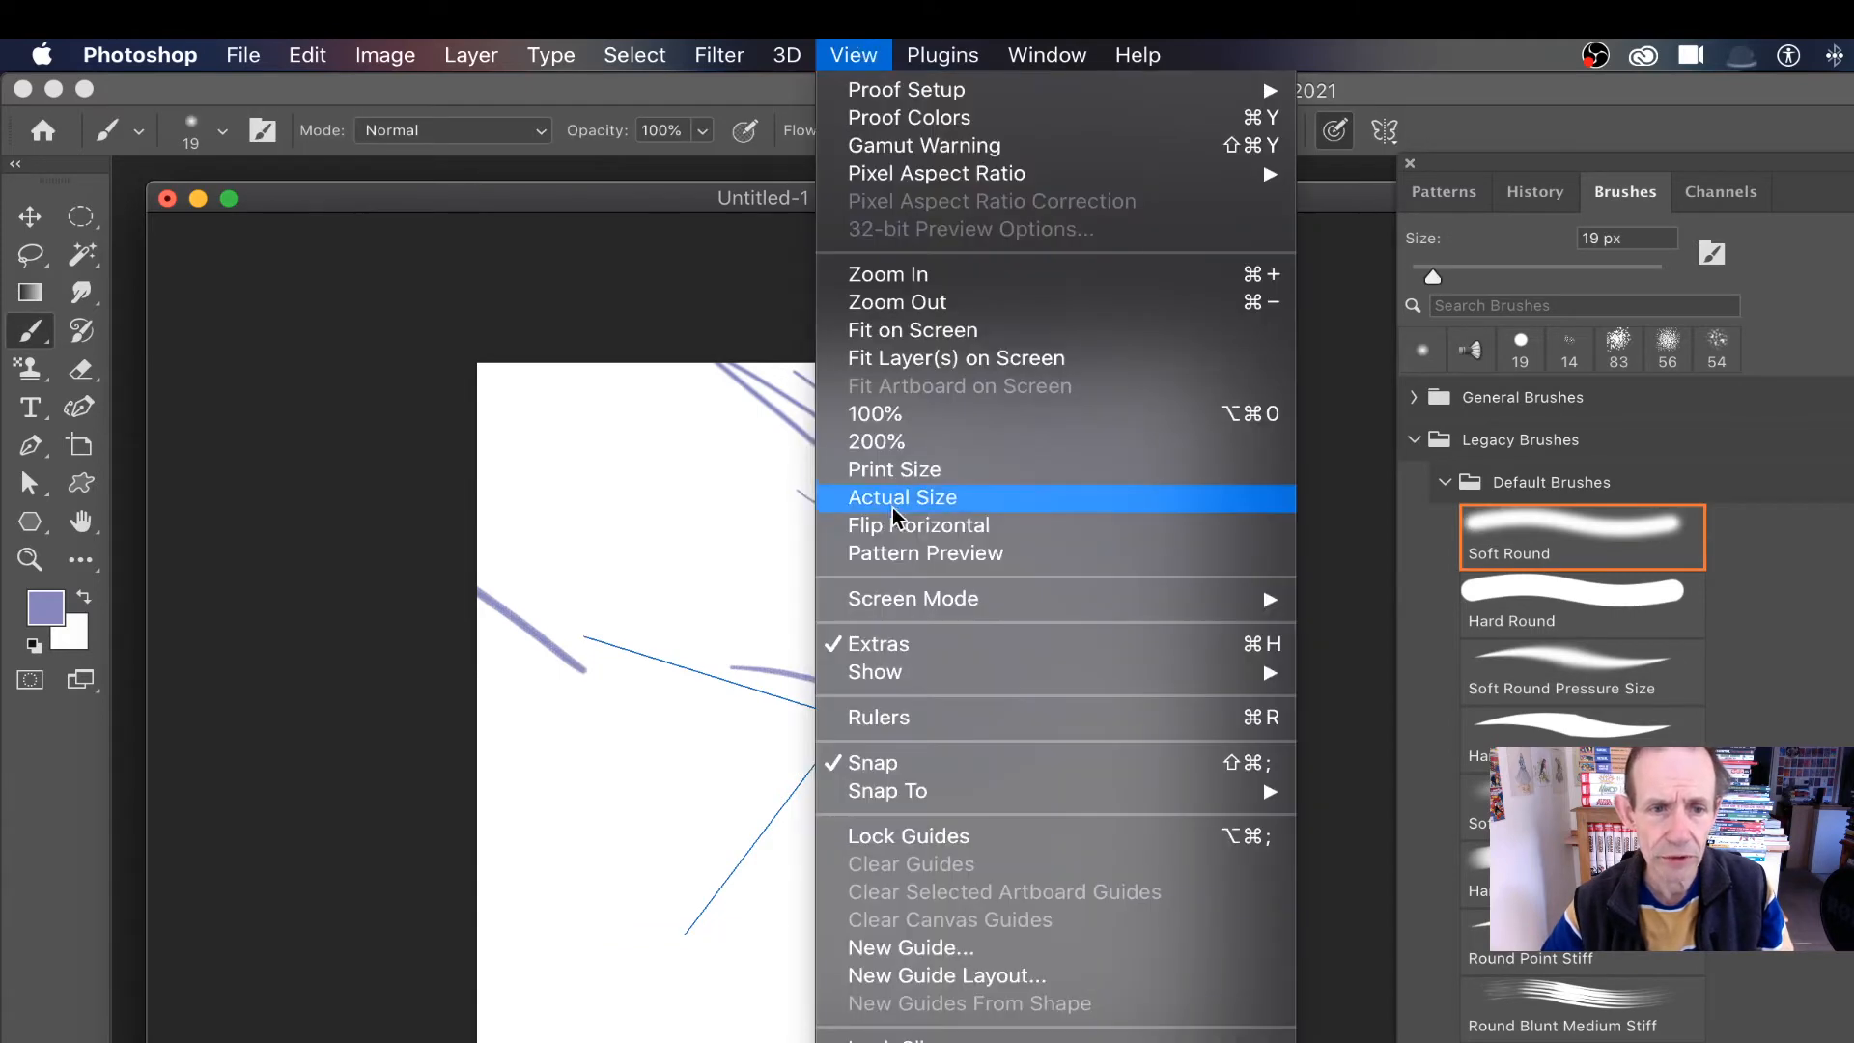
# - Re-enable Pattern Preview and dismiss its warning
pyautogui.click(925, 552)
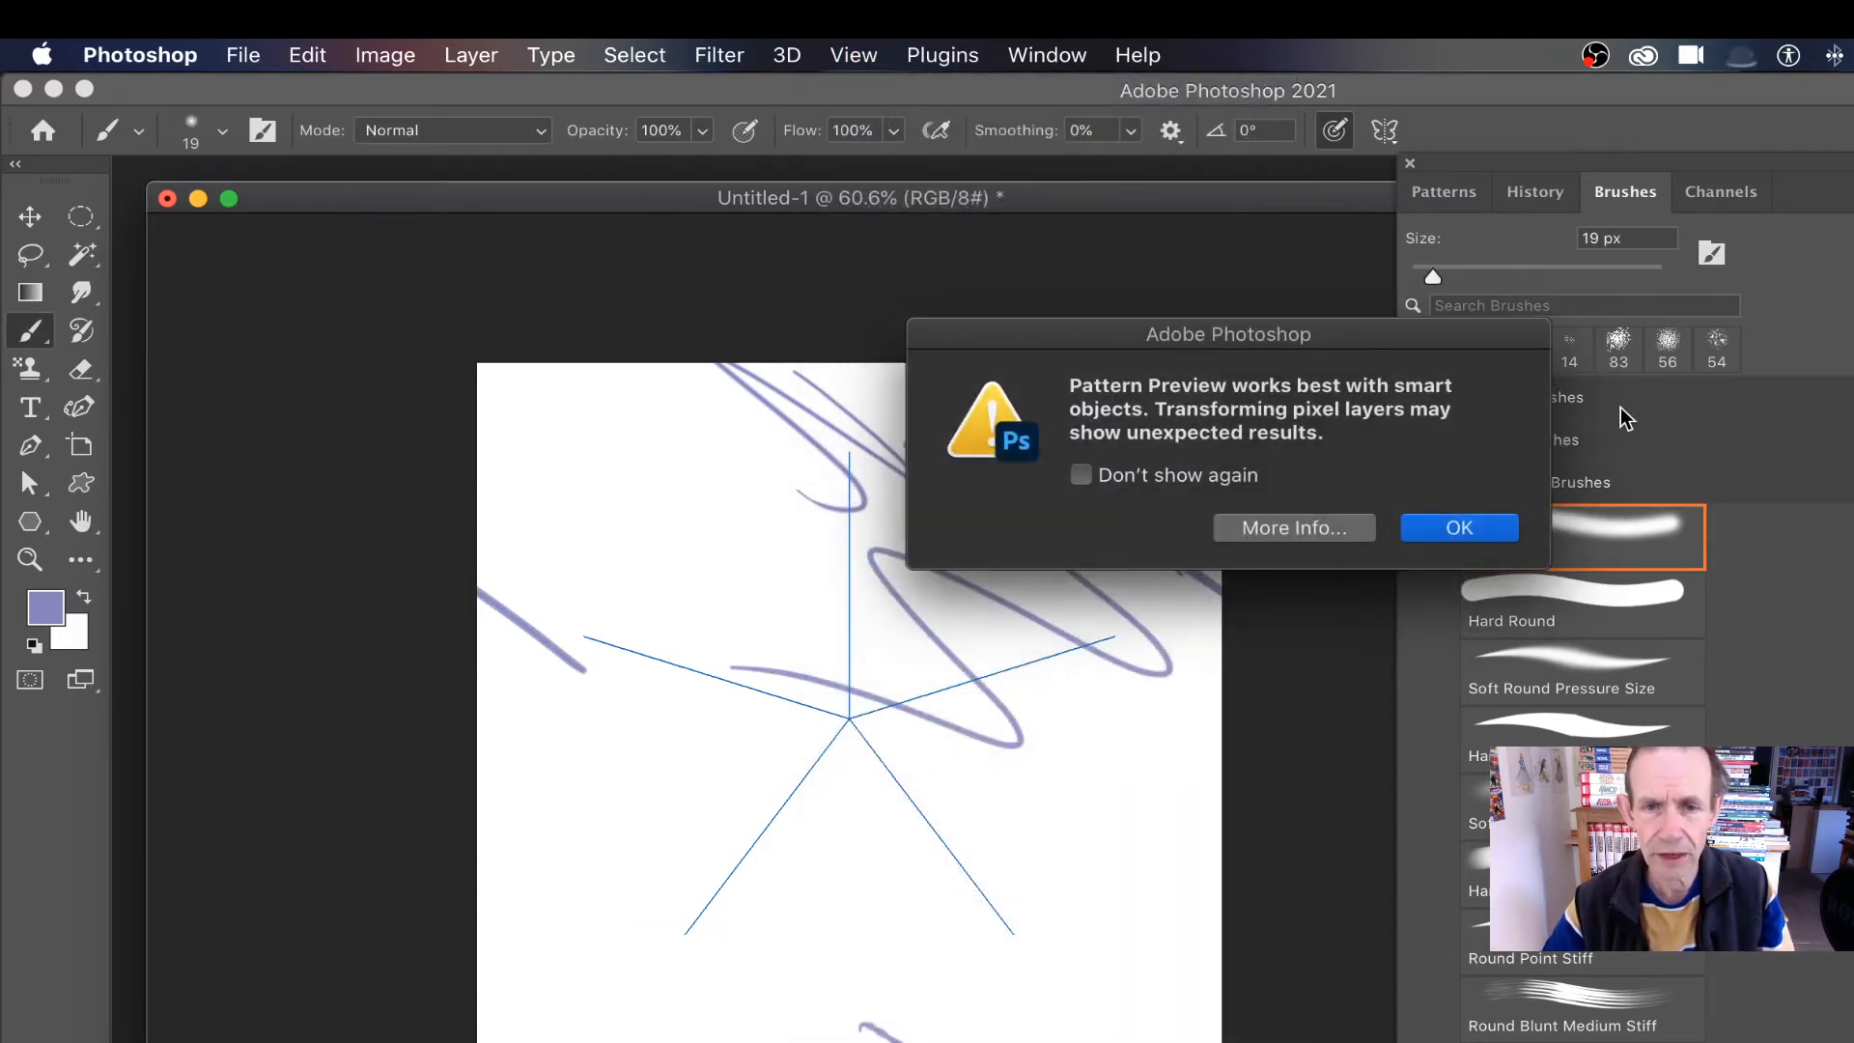
pyautogui.click(1458, 527)
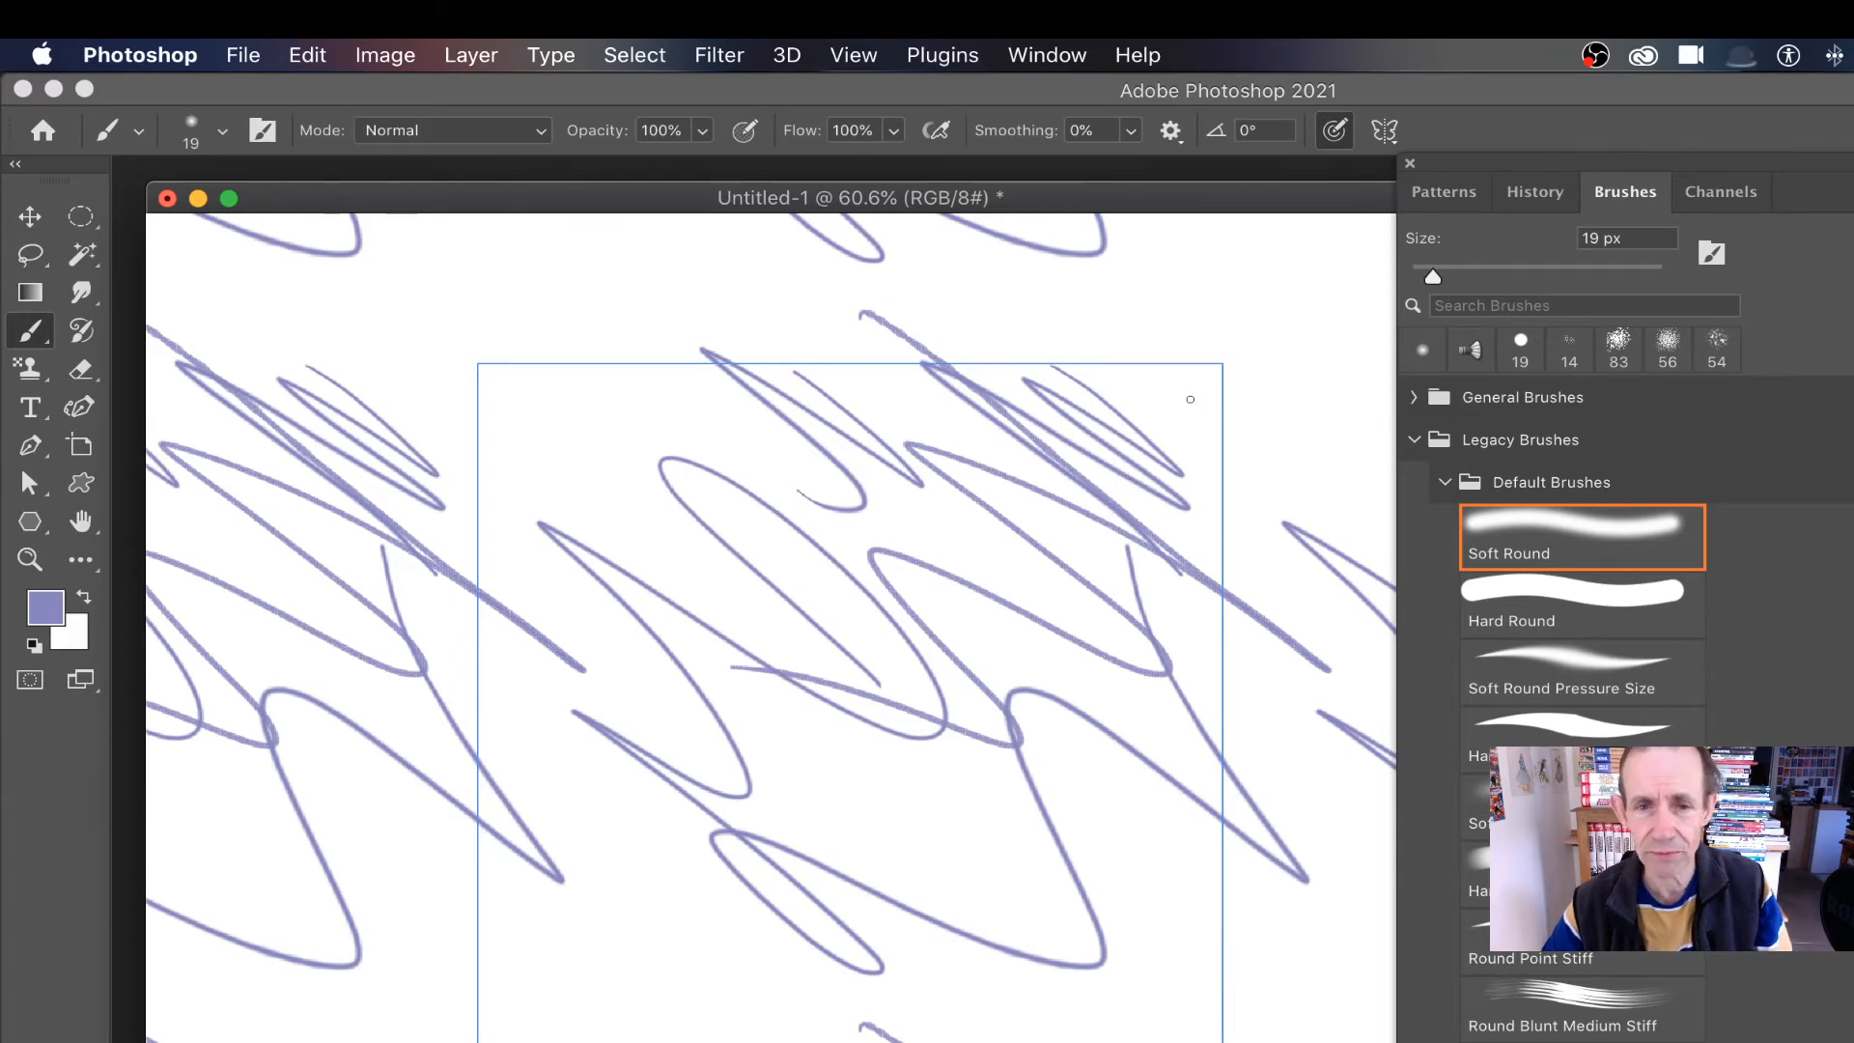
pyautogui.moveTo(1295, 557)
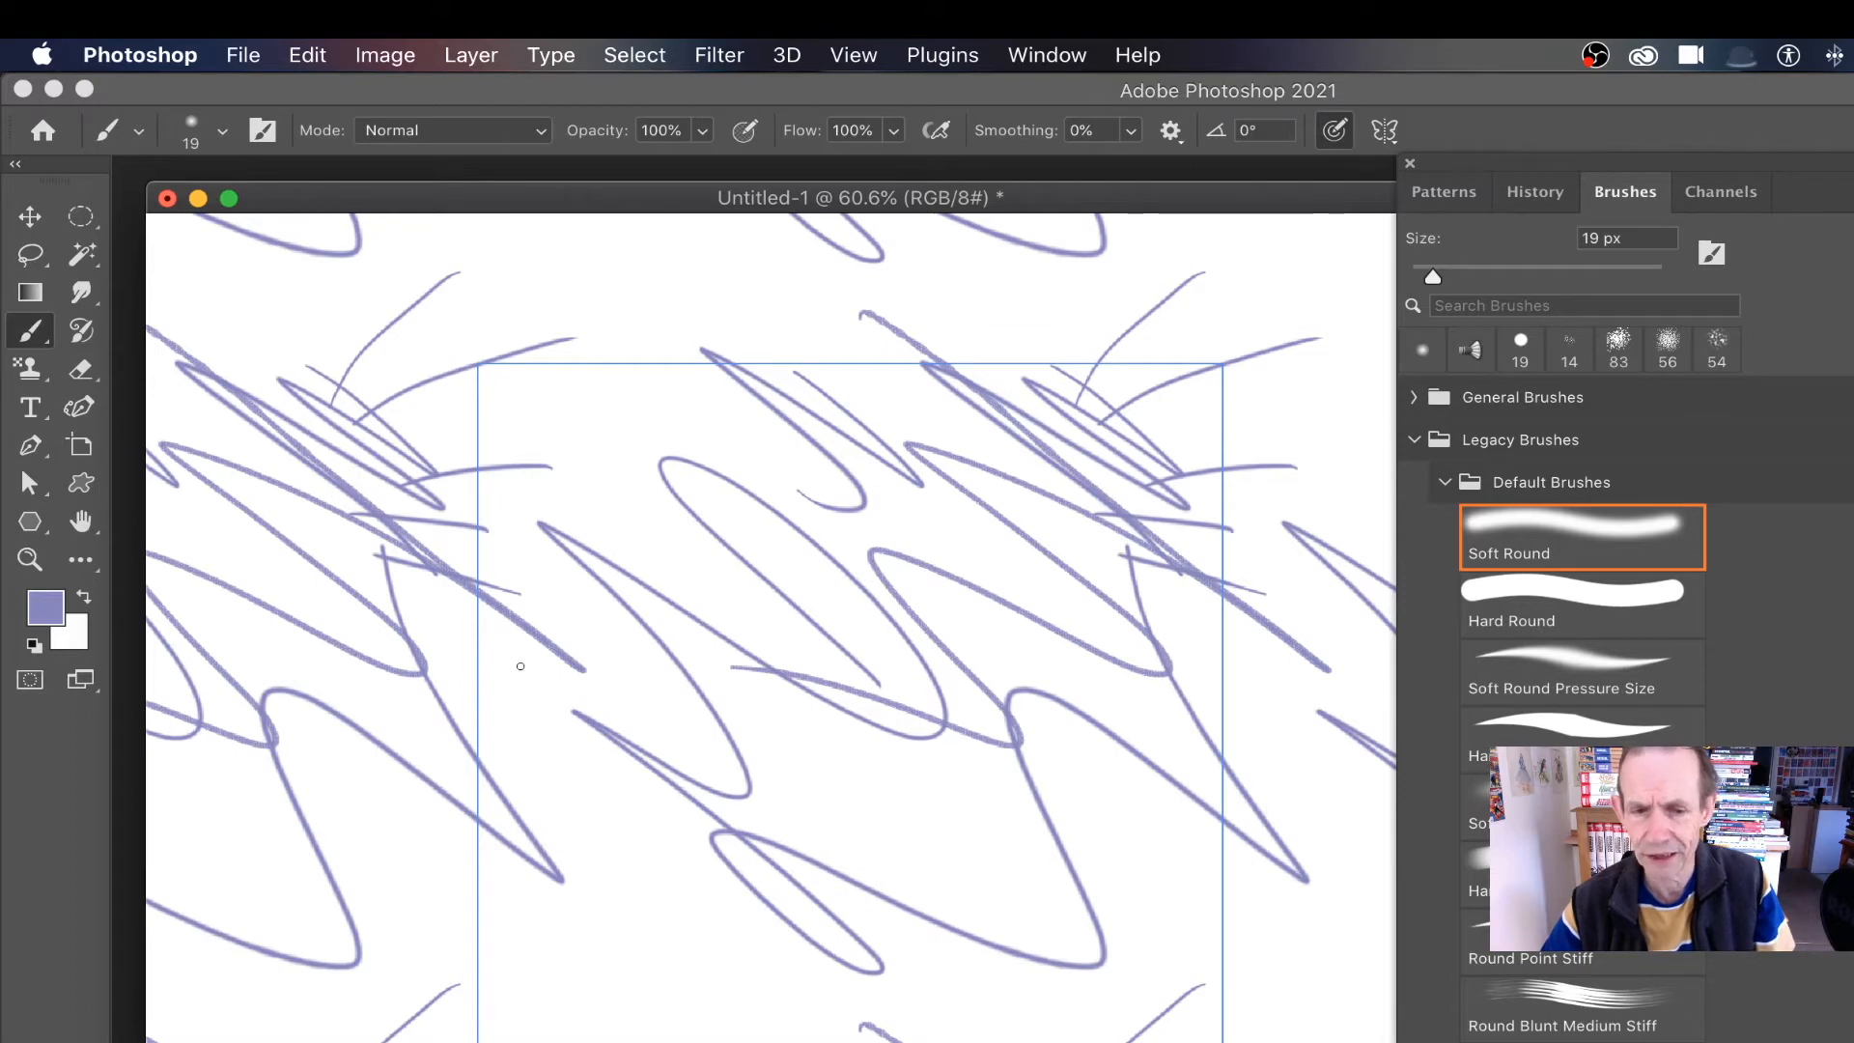
pyautogui.moveTo(964, 886)
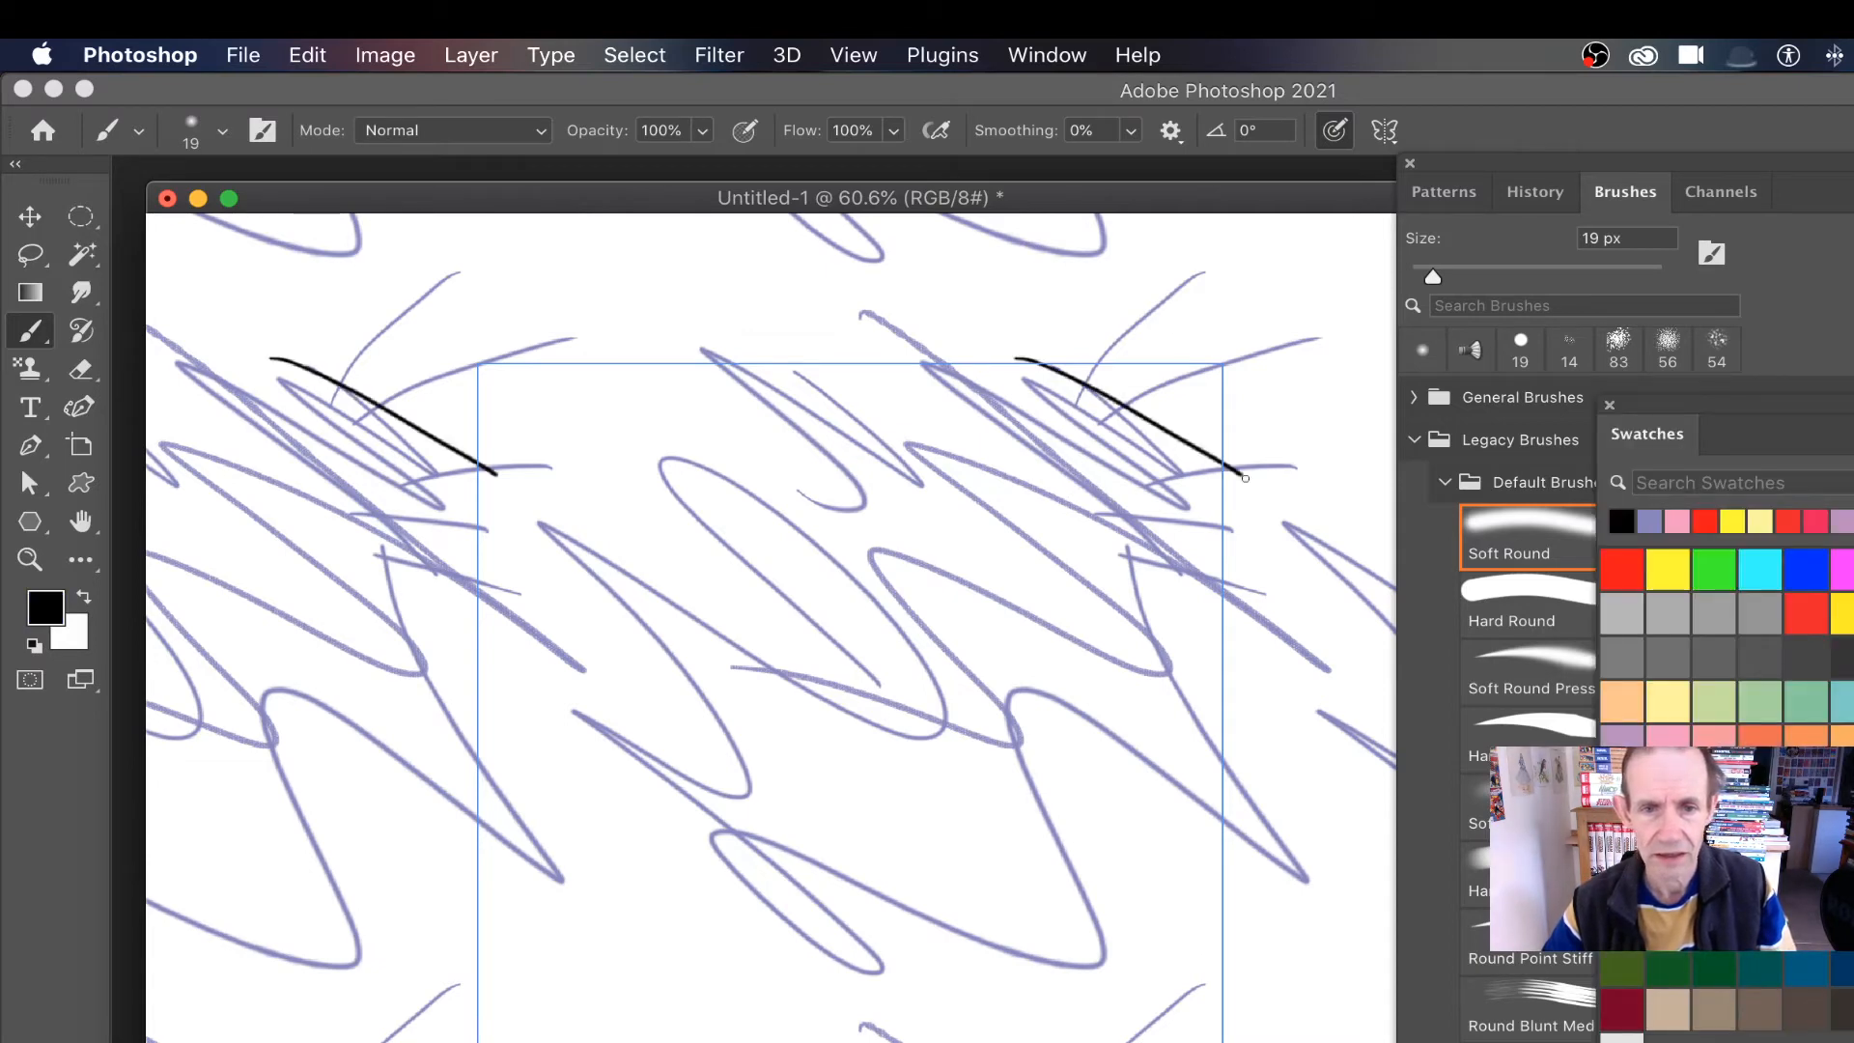
# - Paint a black scribble, then enlarge the brush to 95 px for a broad soft stroke
pyautogui.moveTo(296, 355); pyautogui.dragTo(1242, 710)
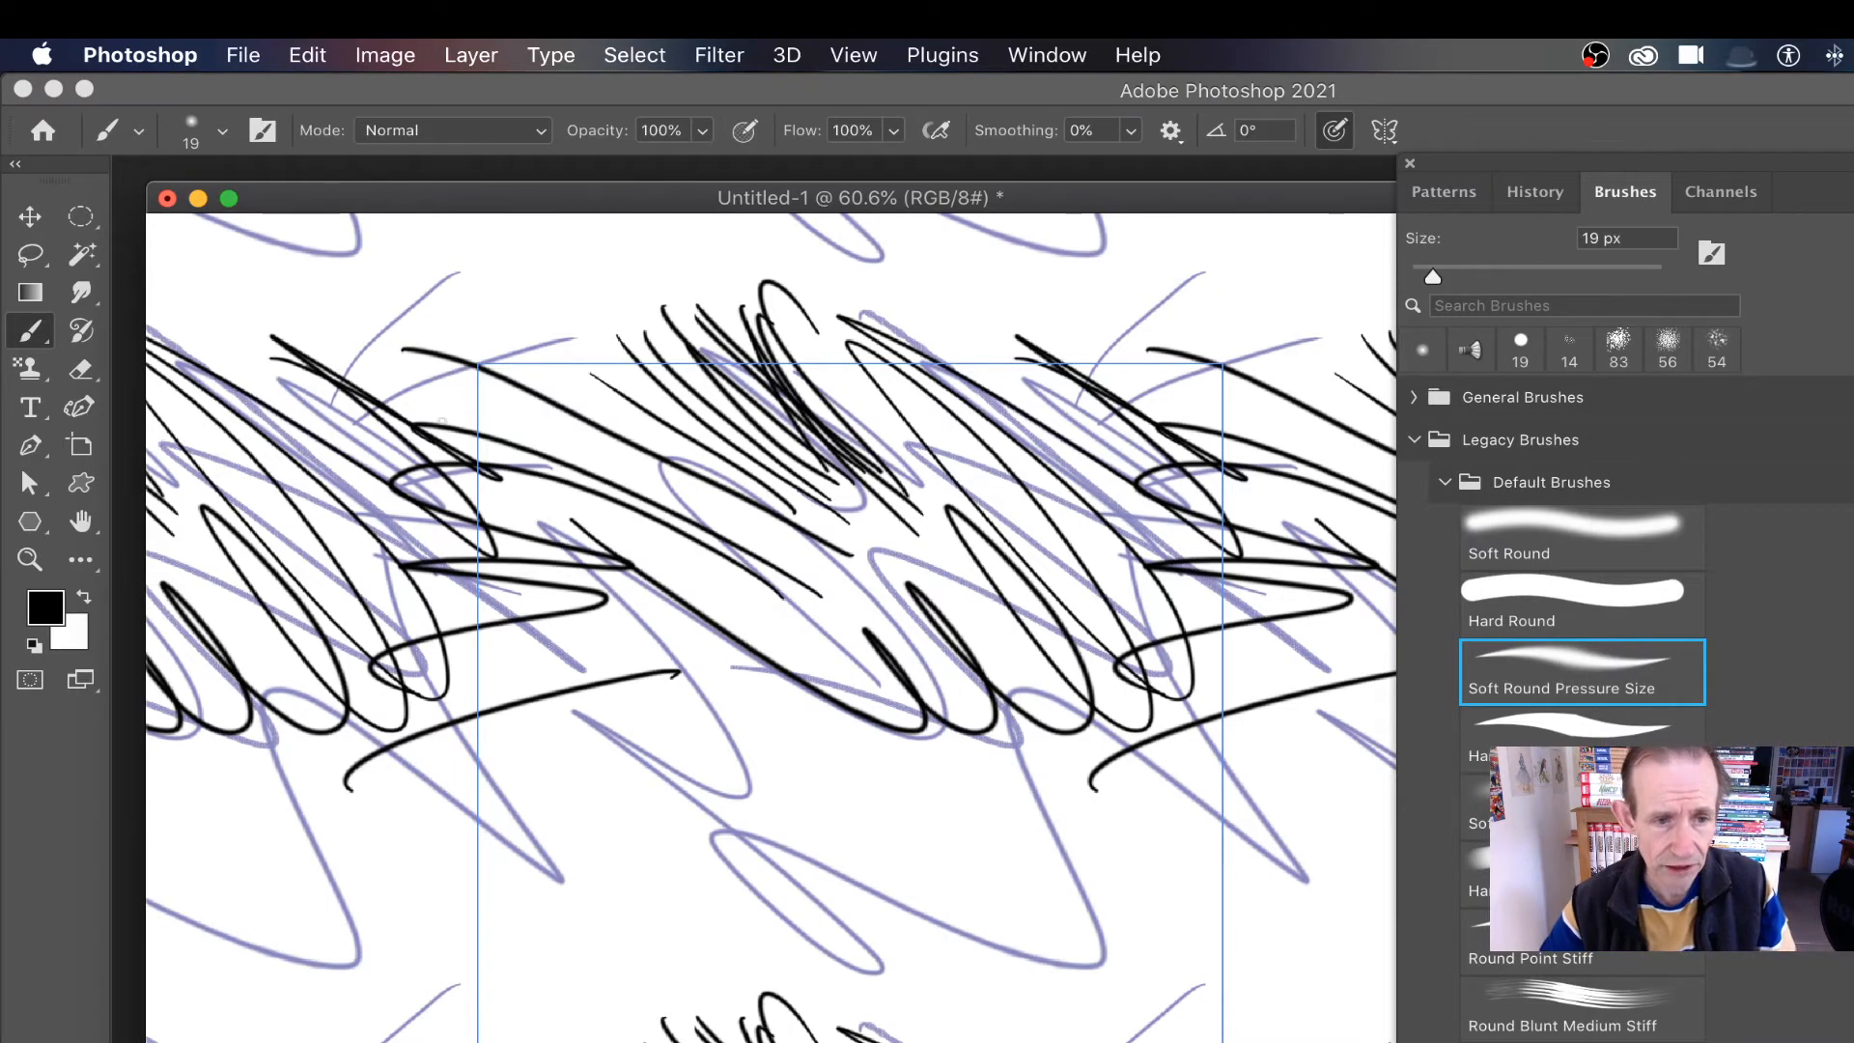
pyautogui.click(221, 130)
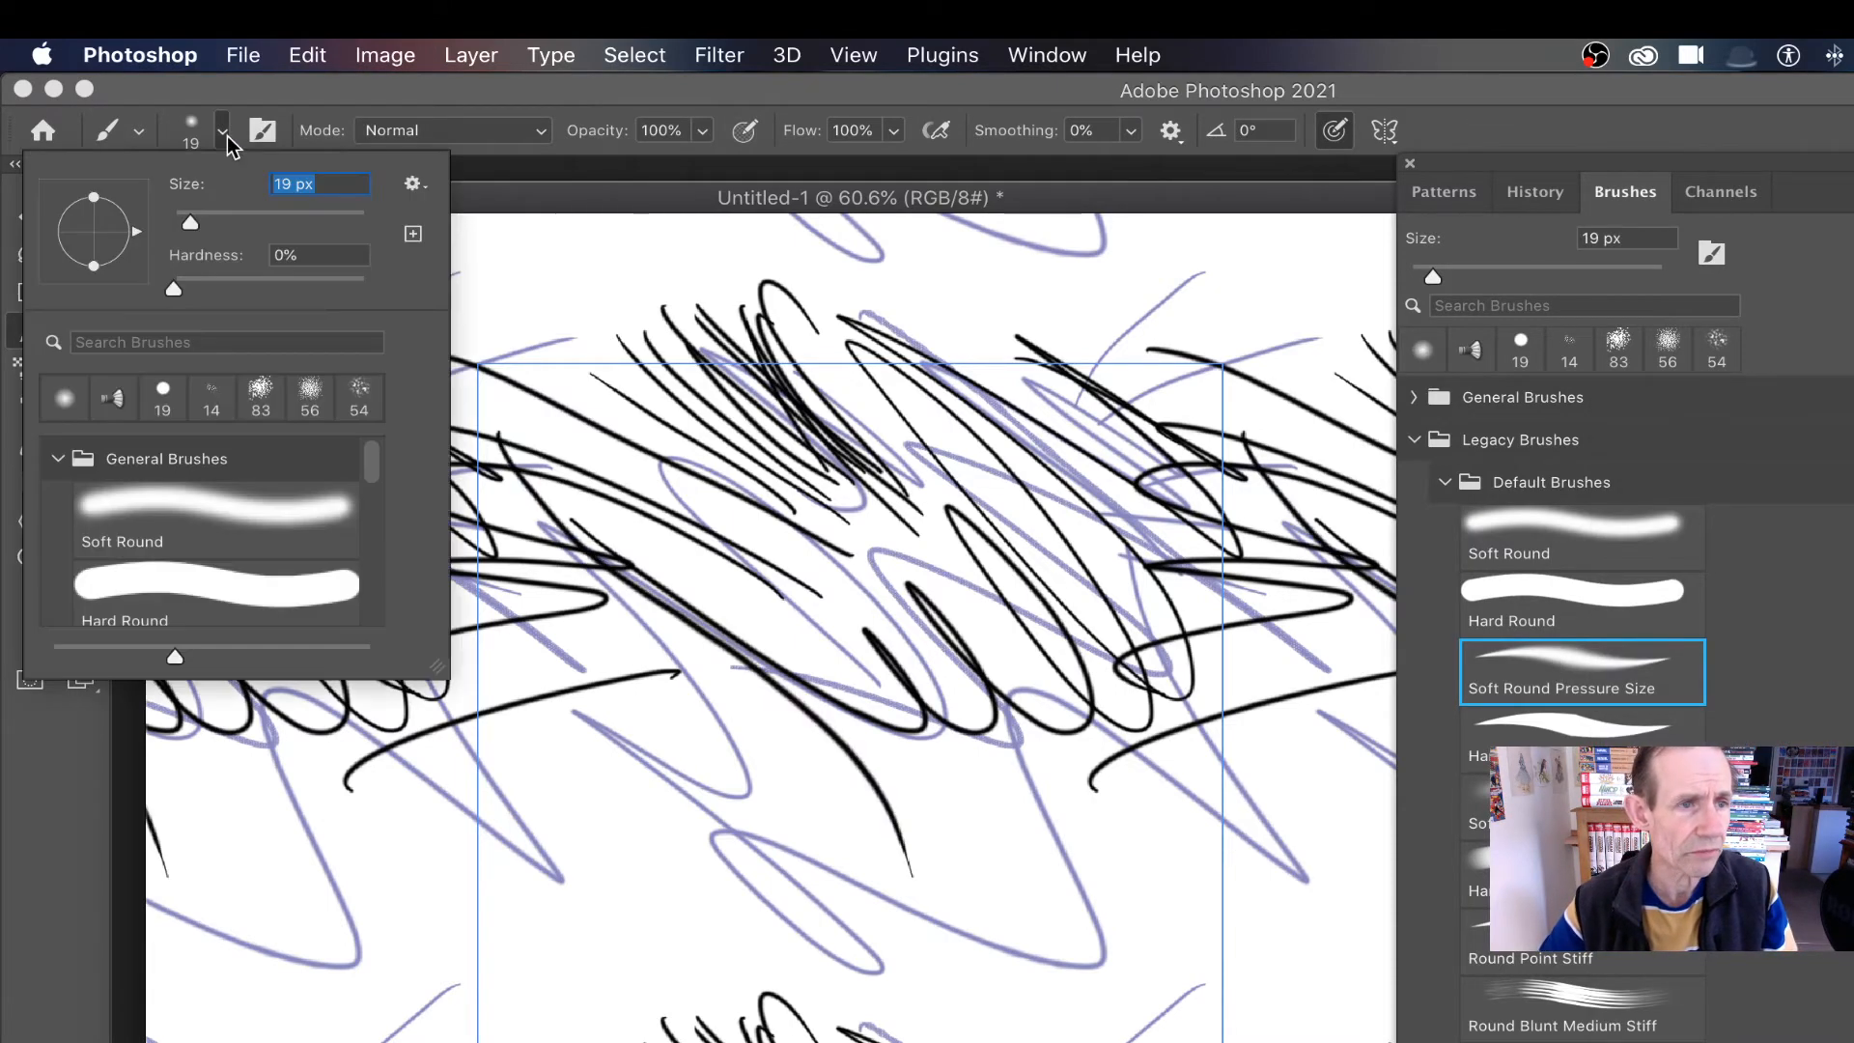
pyautogui.moveTo(190, 222); pyautogui.dragTo(264, 222)
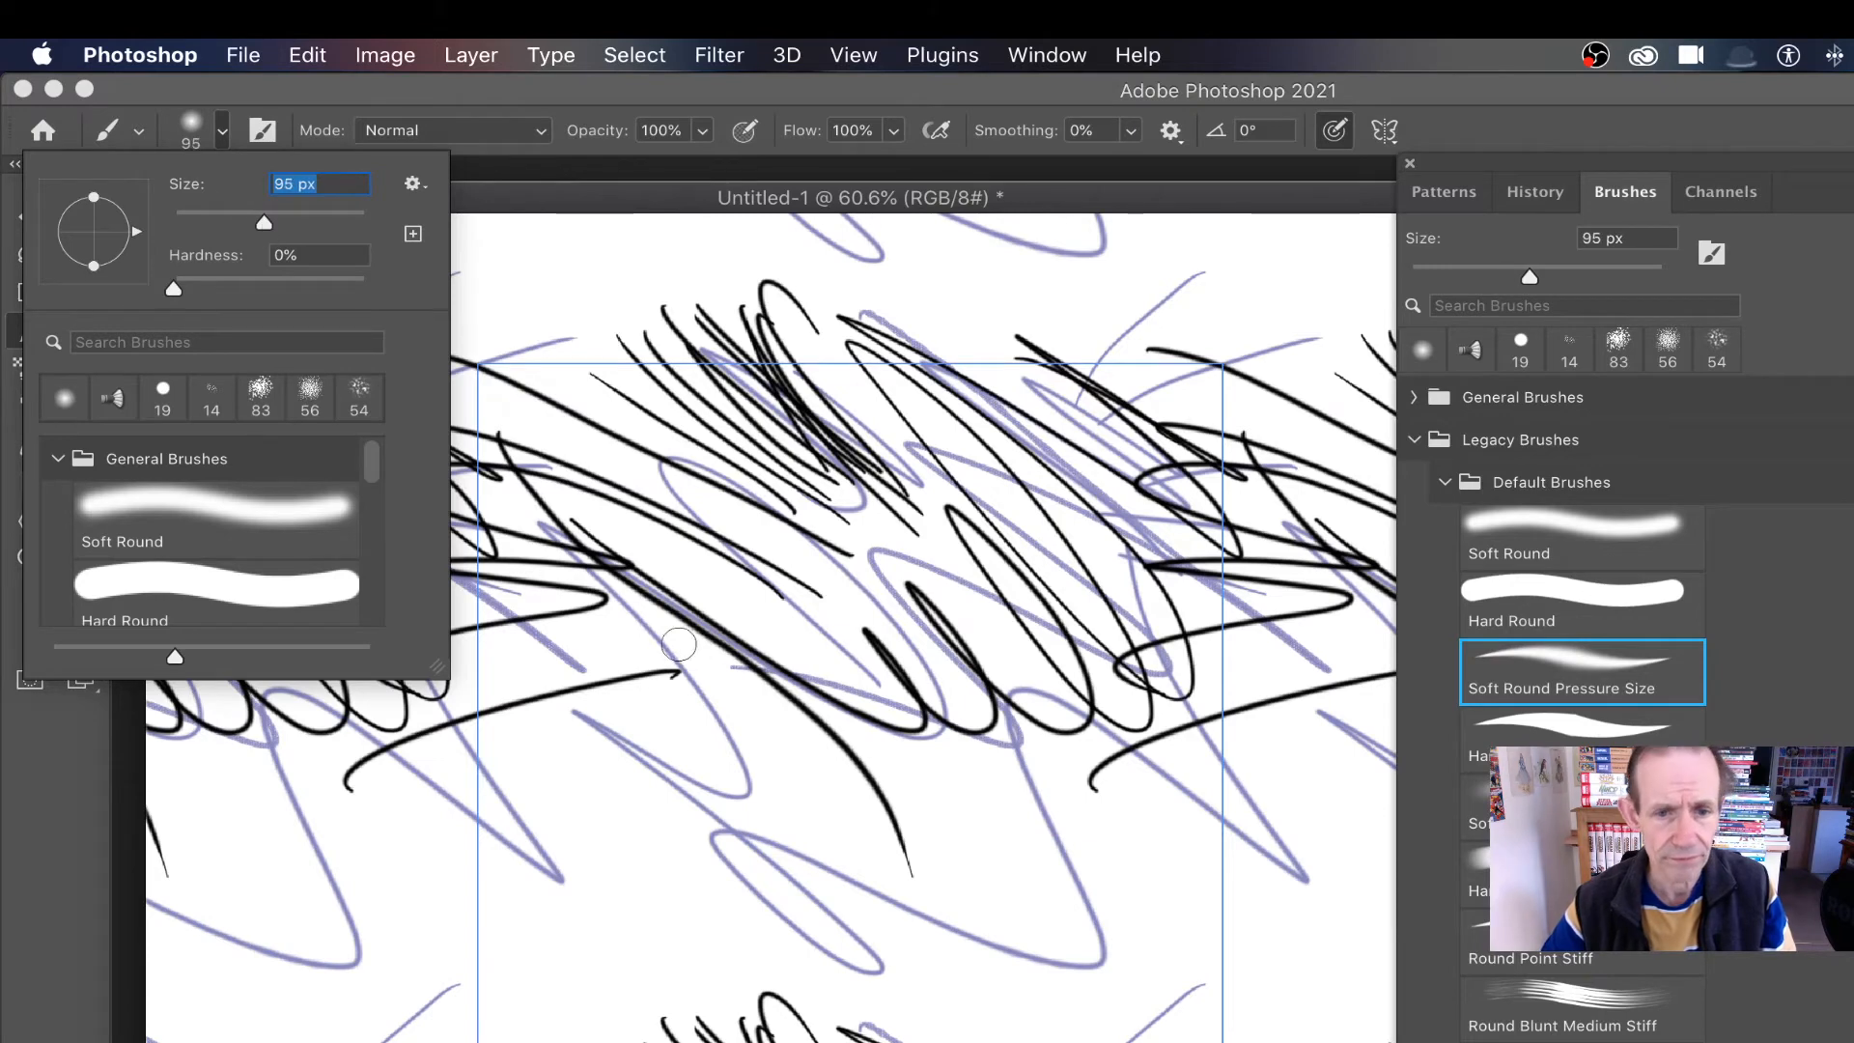
pyautogui.moveTo(680, 646); pyautogui.dragTo(1041, 745)
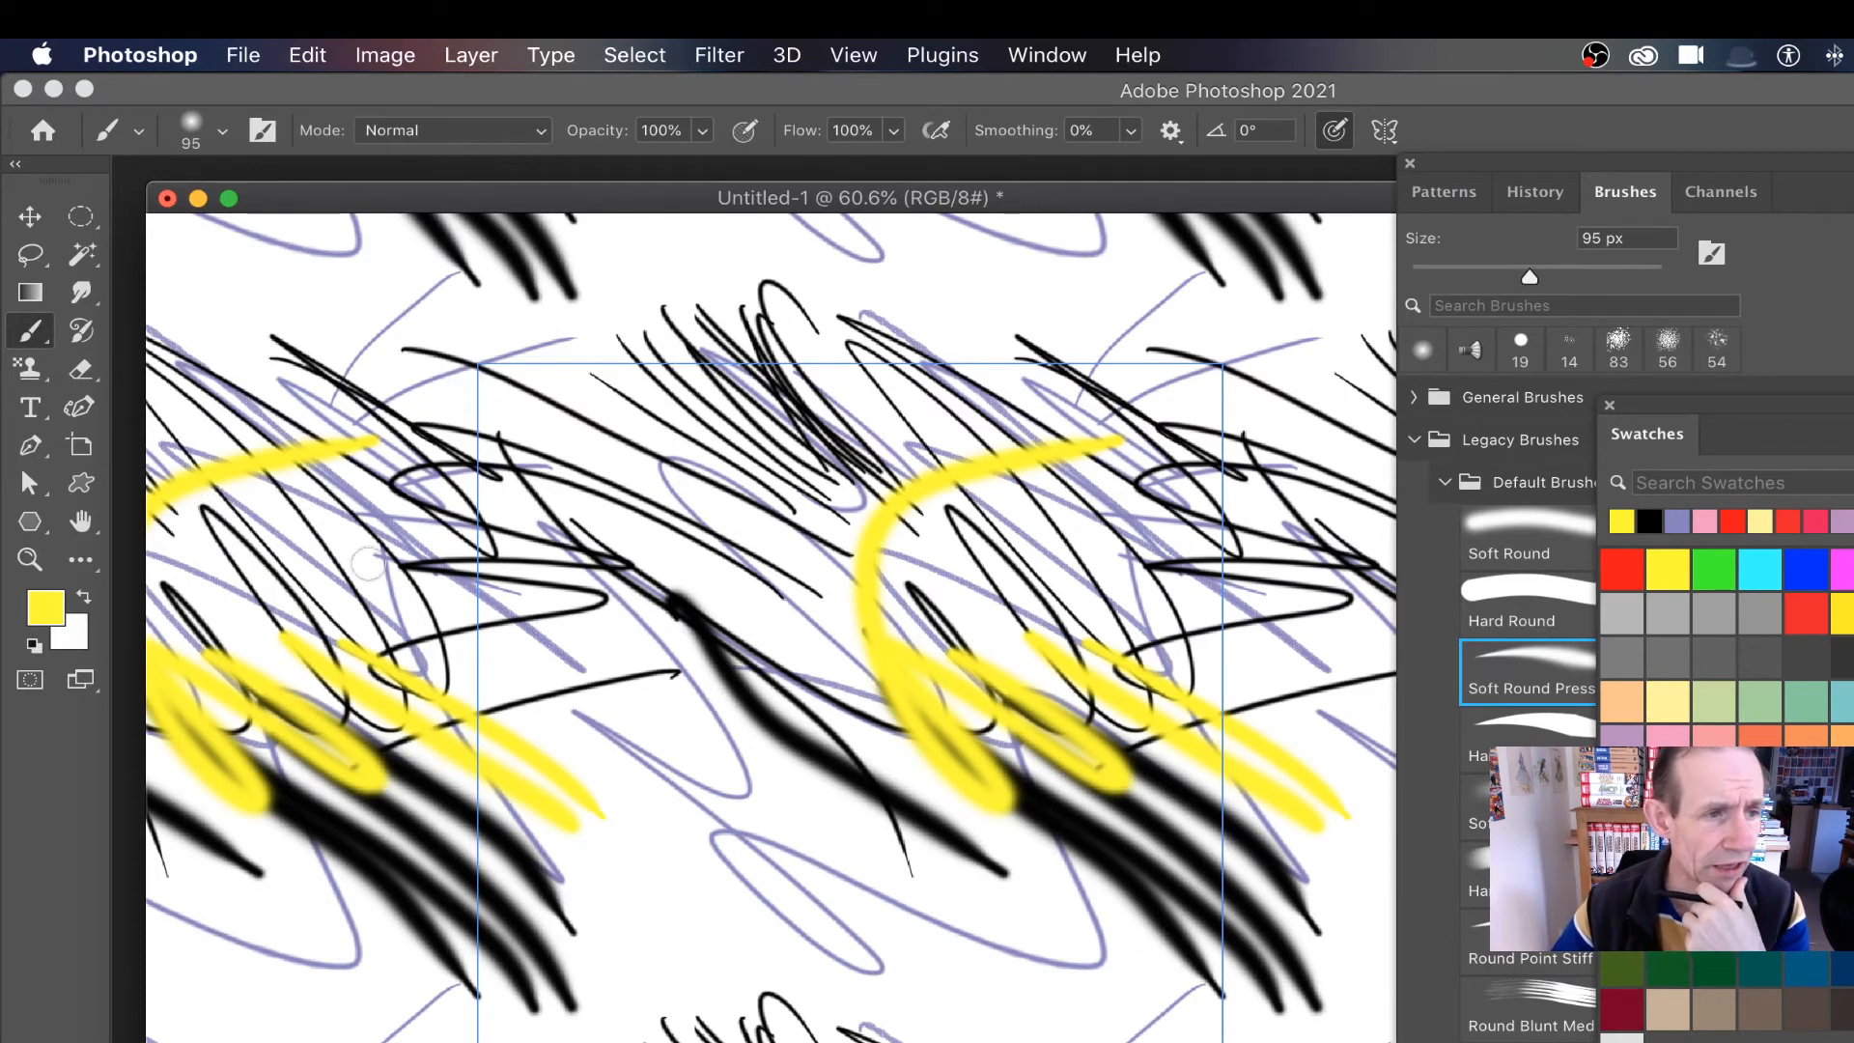
pyautogui.moveTo(30, 331)
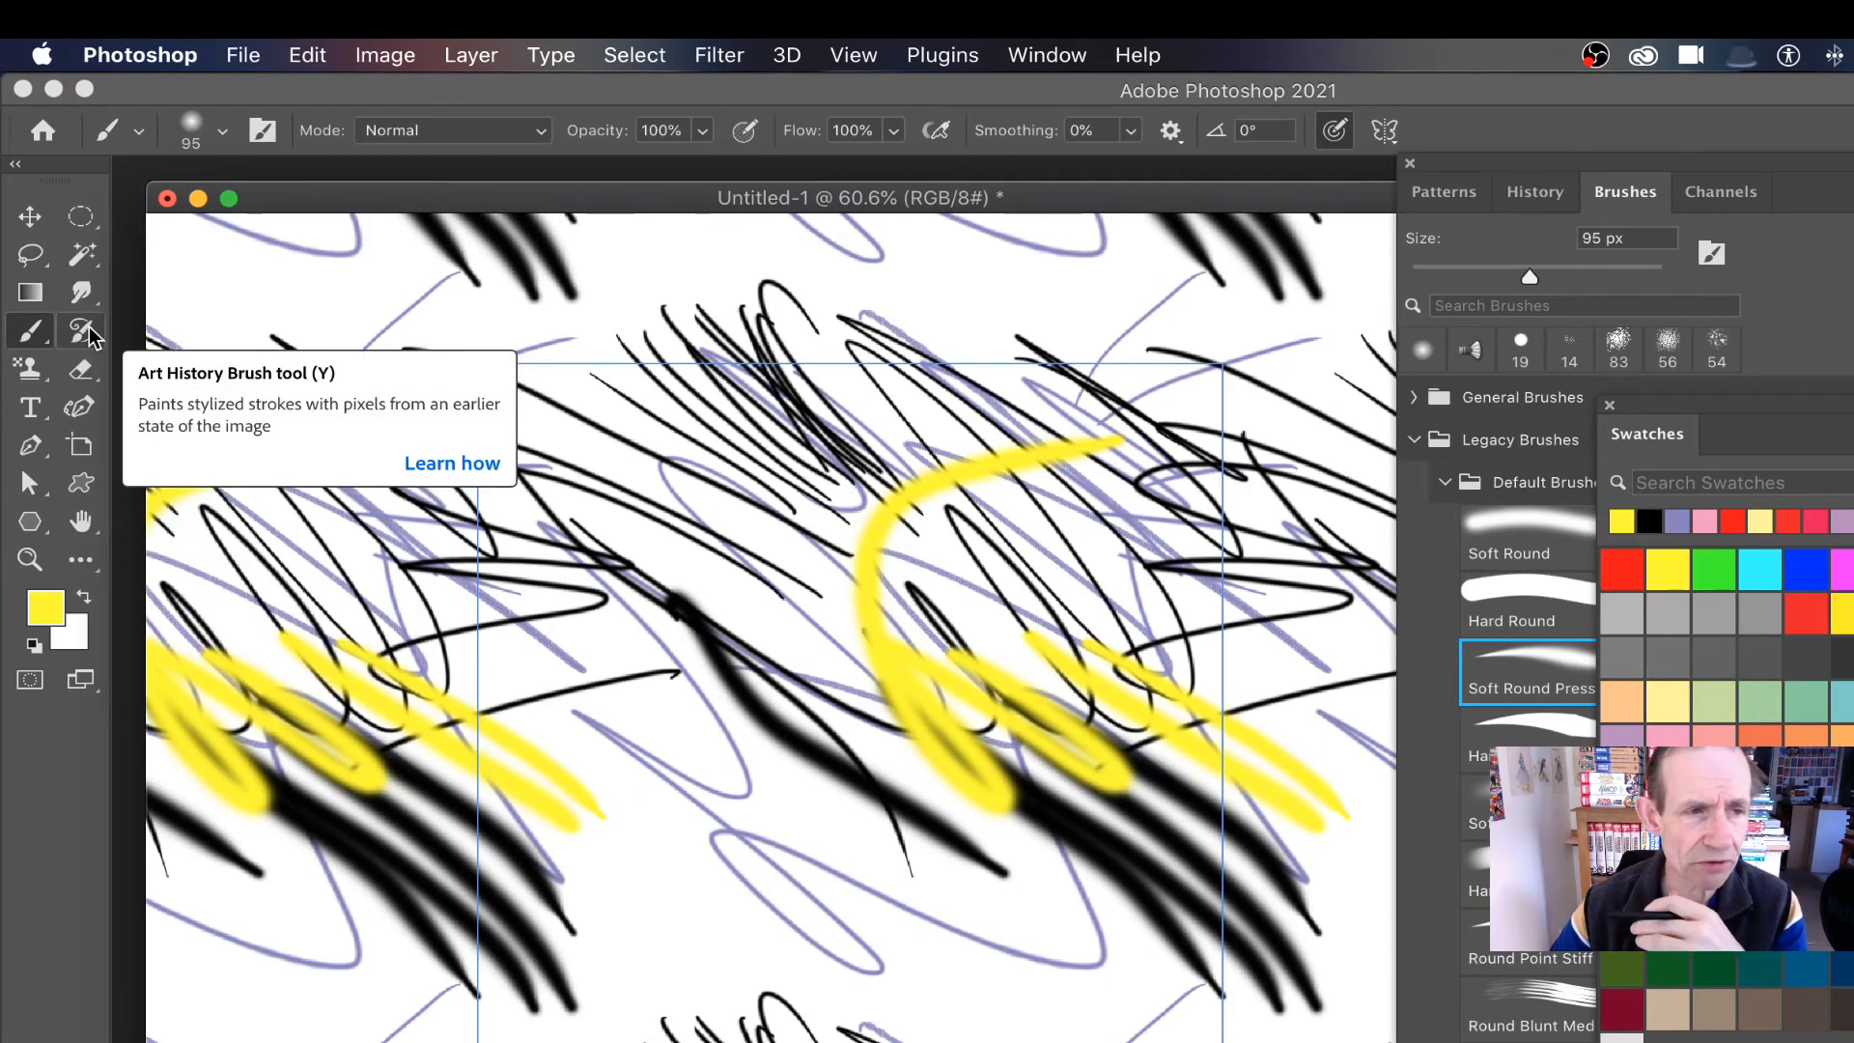
# - Try the Clone Stamp tool and dismiss its unsupported-tool warnings
pyautogui.click(79, 331)
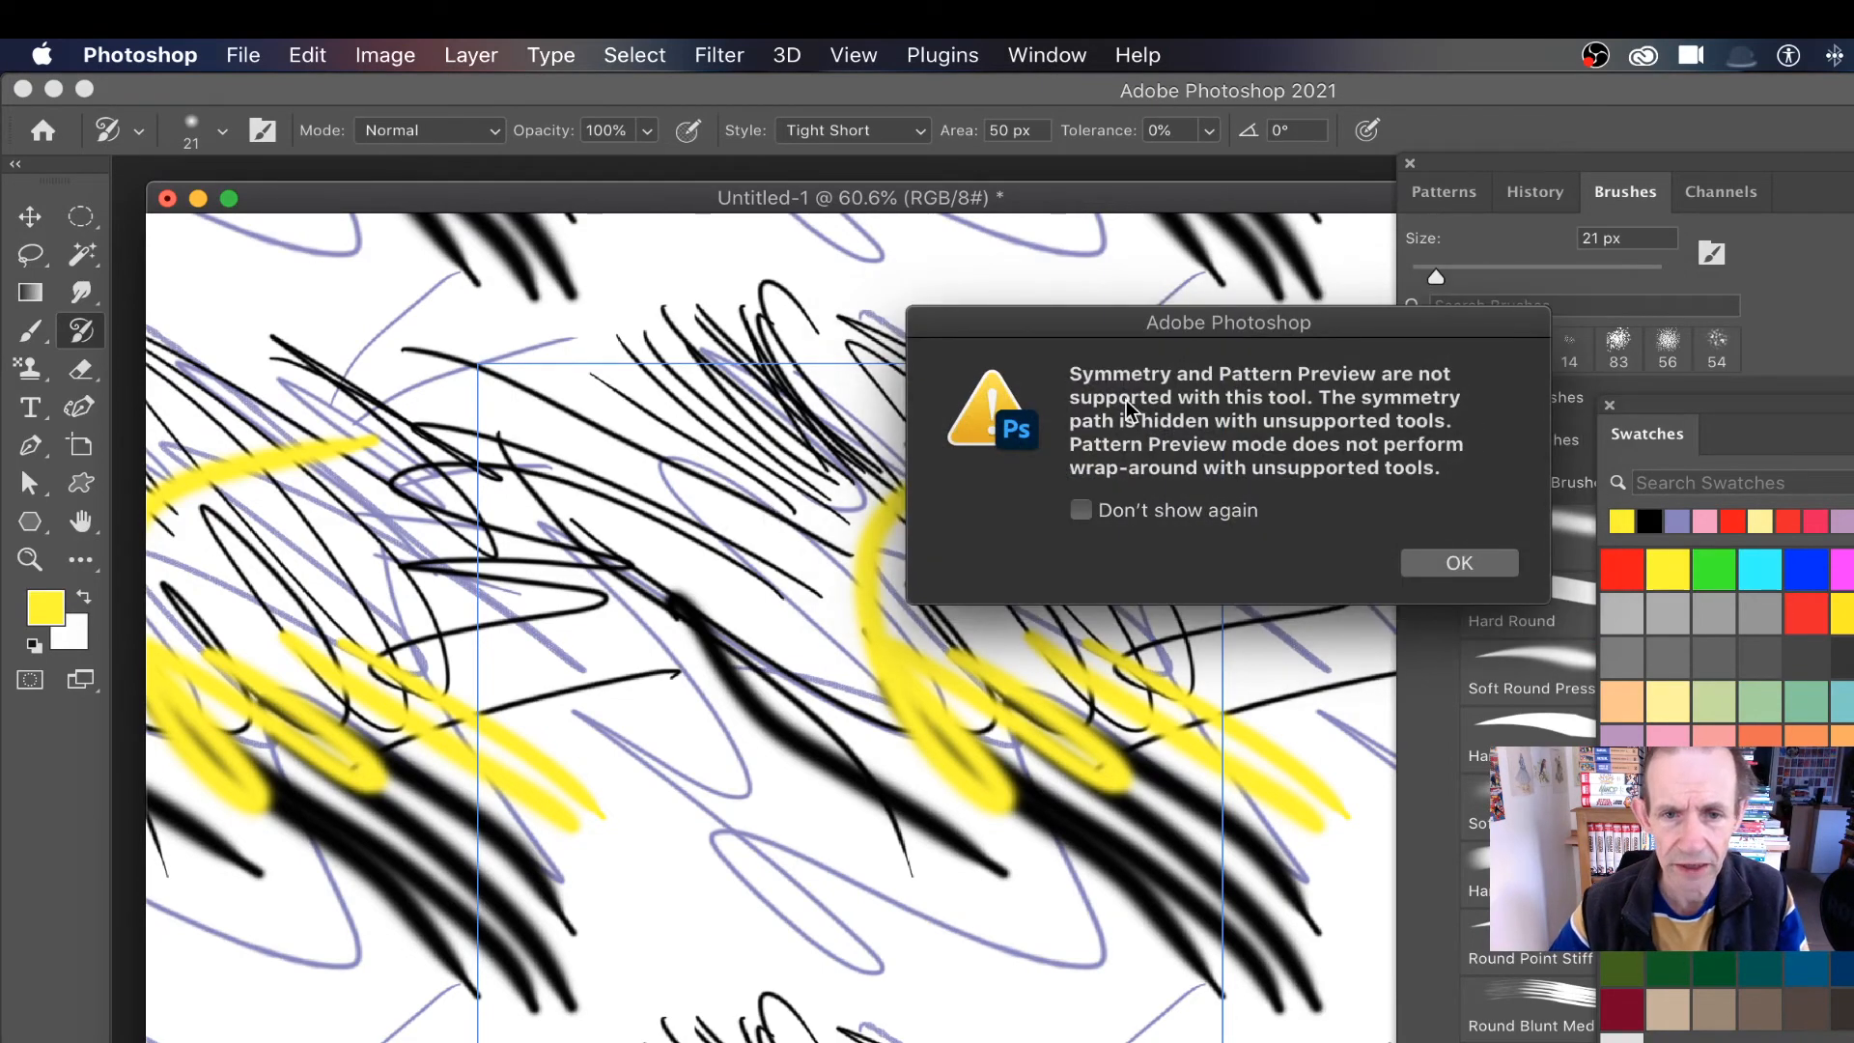
pyautogui.click(1459, 563)
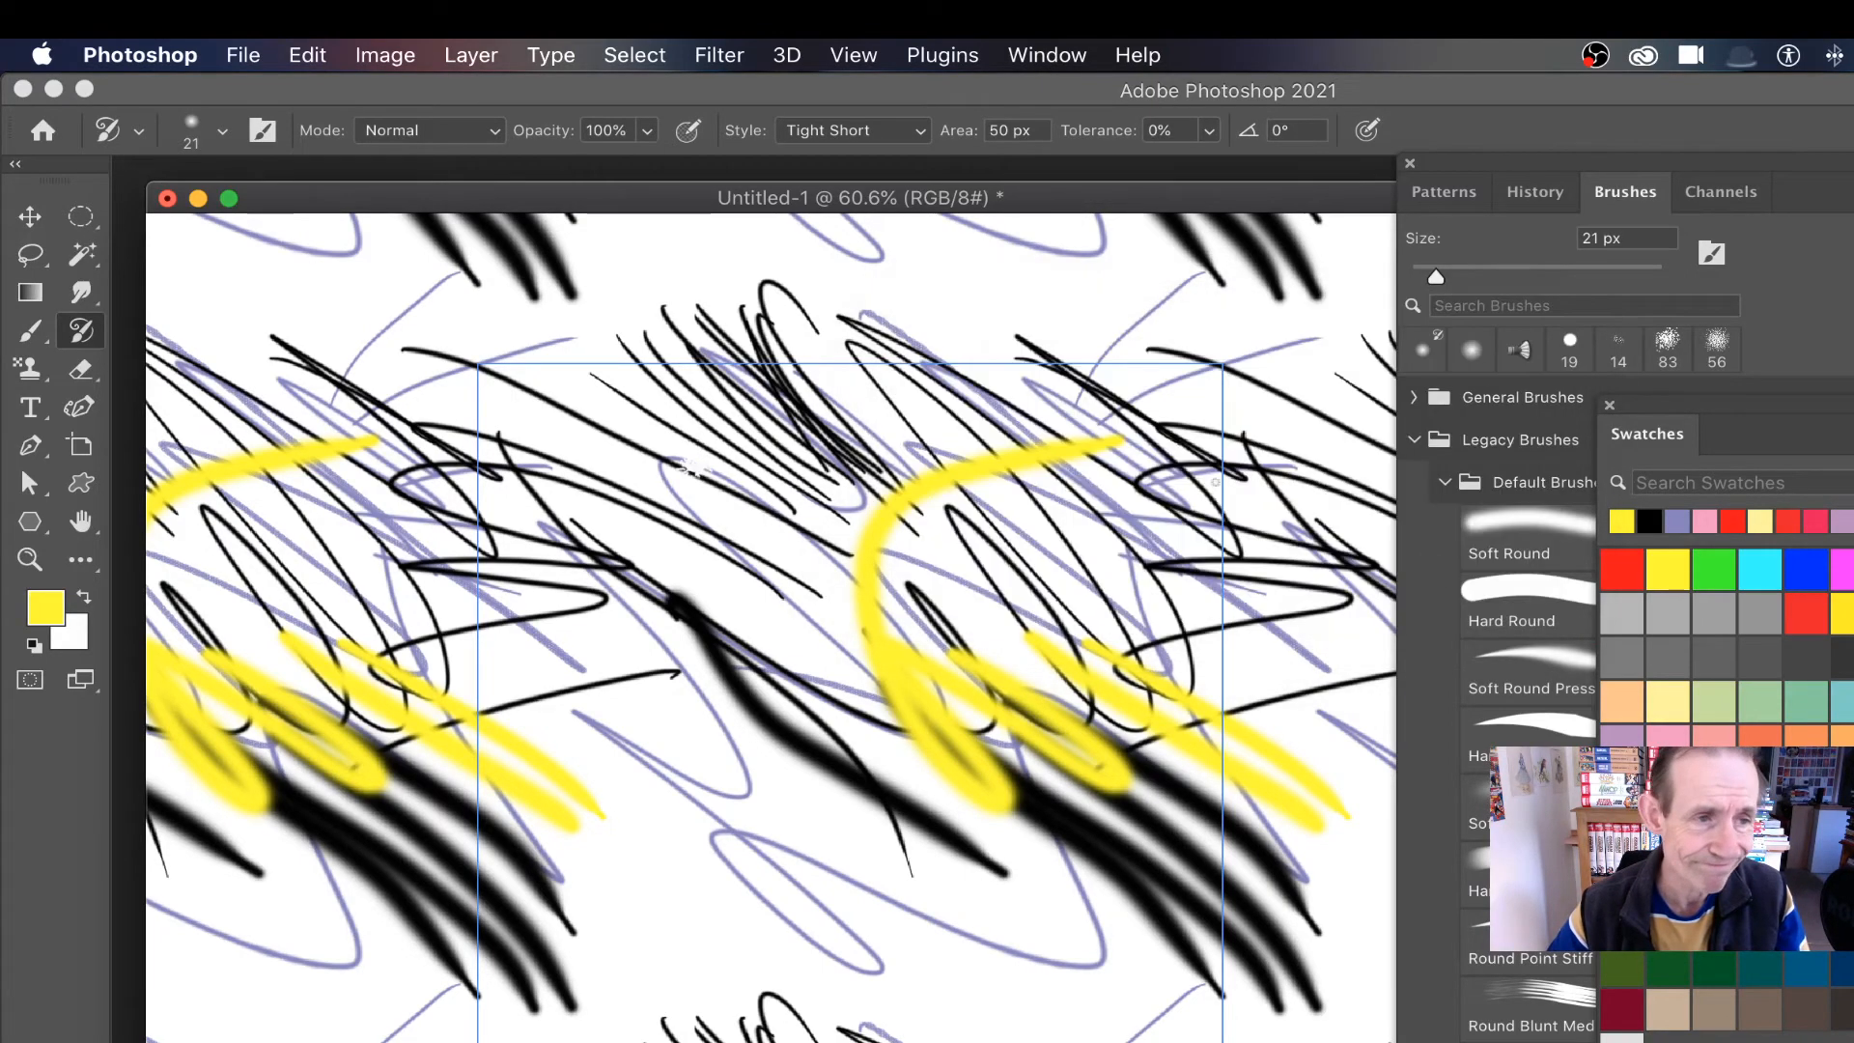
pyautogui.click(30, 367)
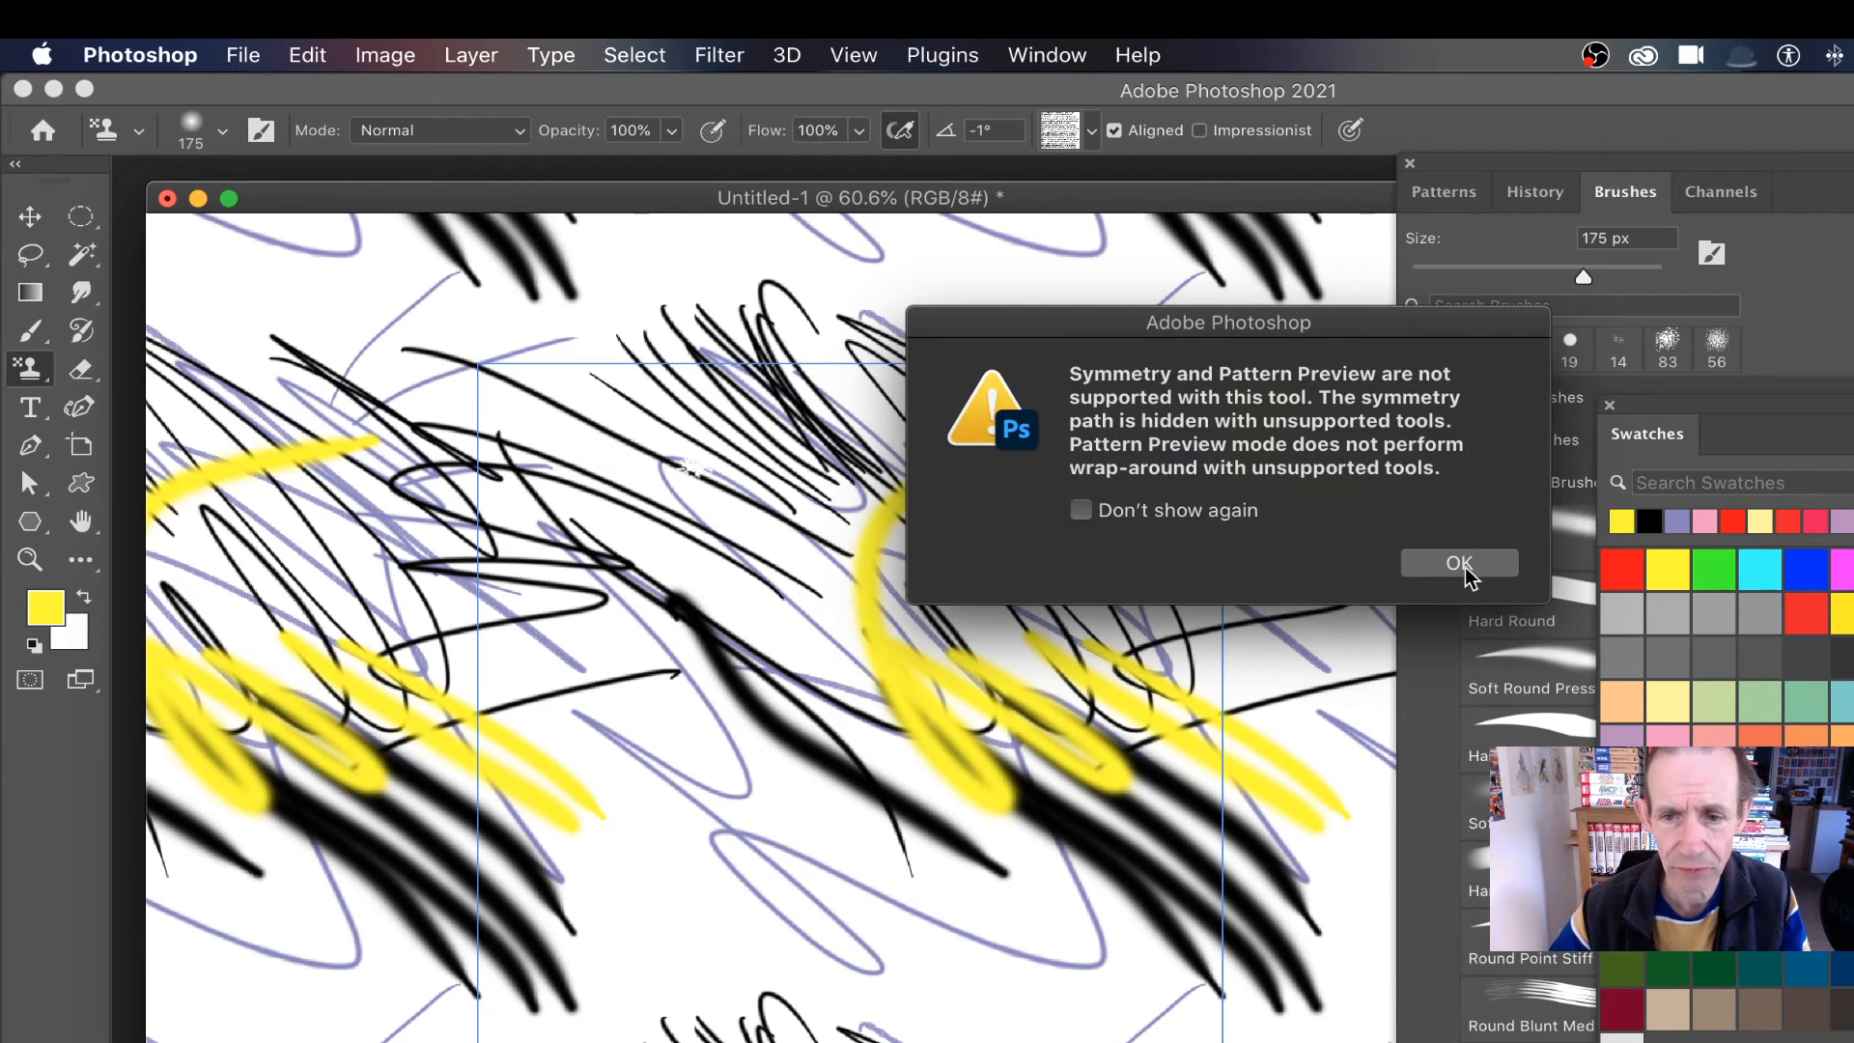
pyautogui.click(1459, 563)
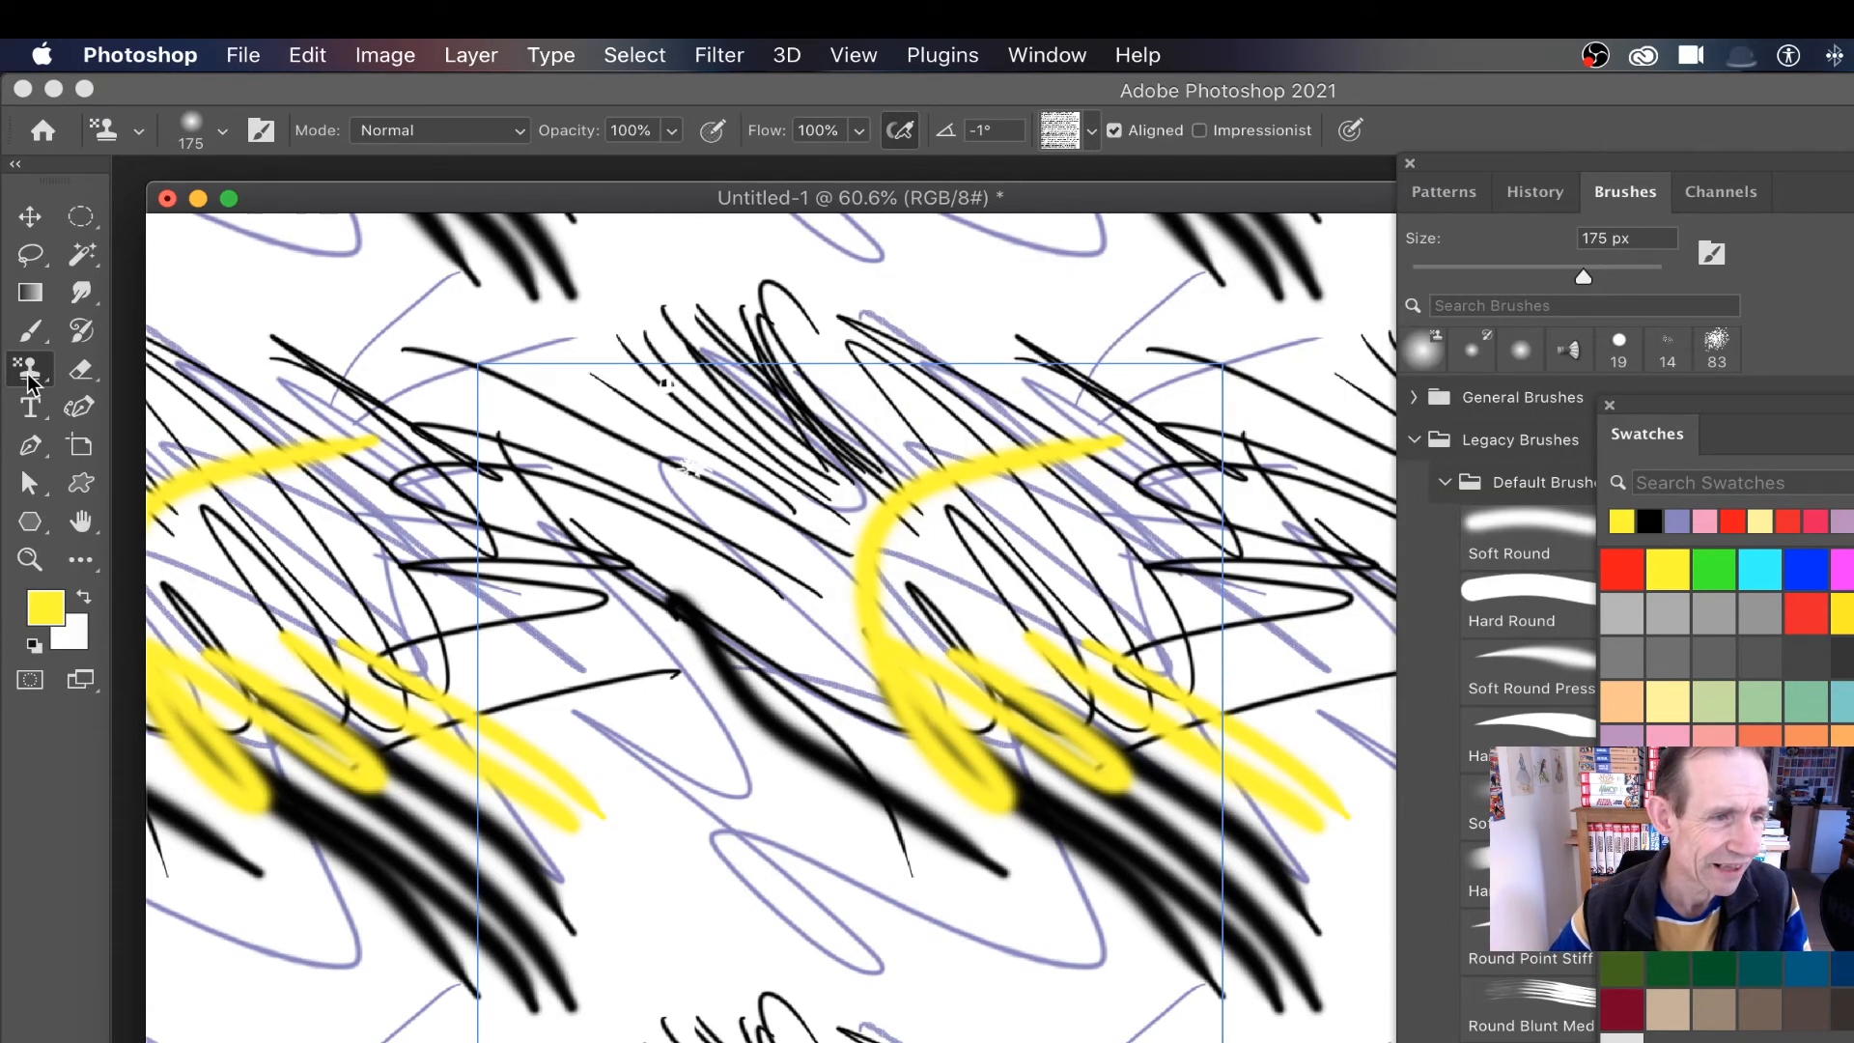
pyautogui.click(30, 367)
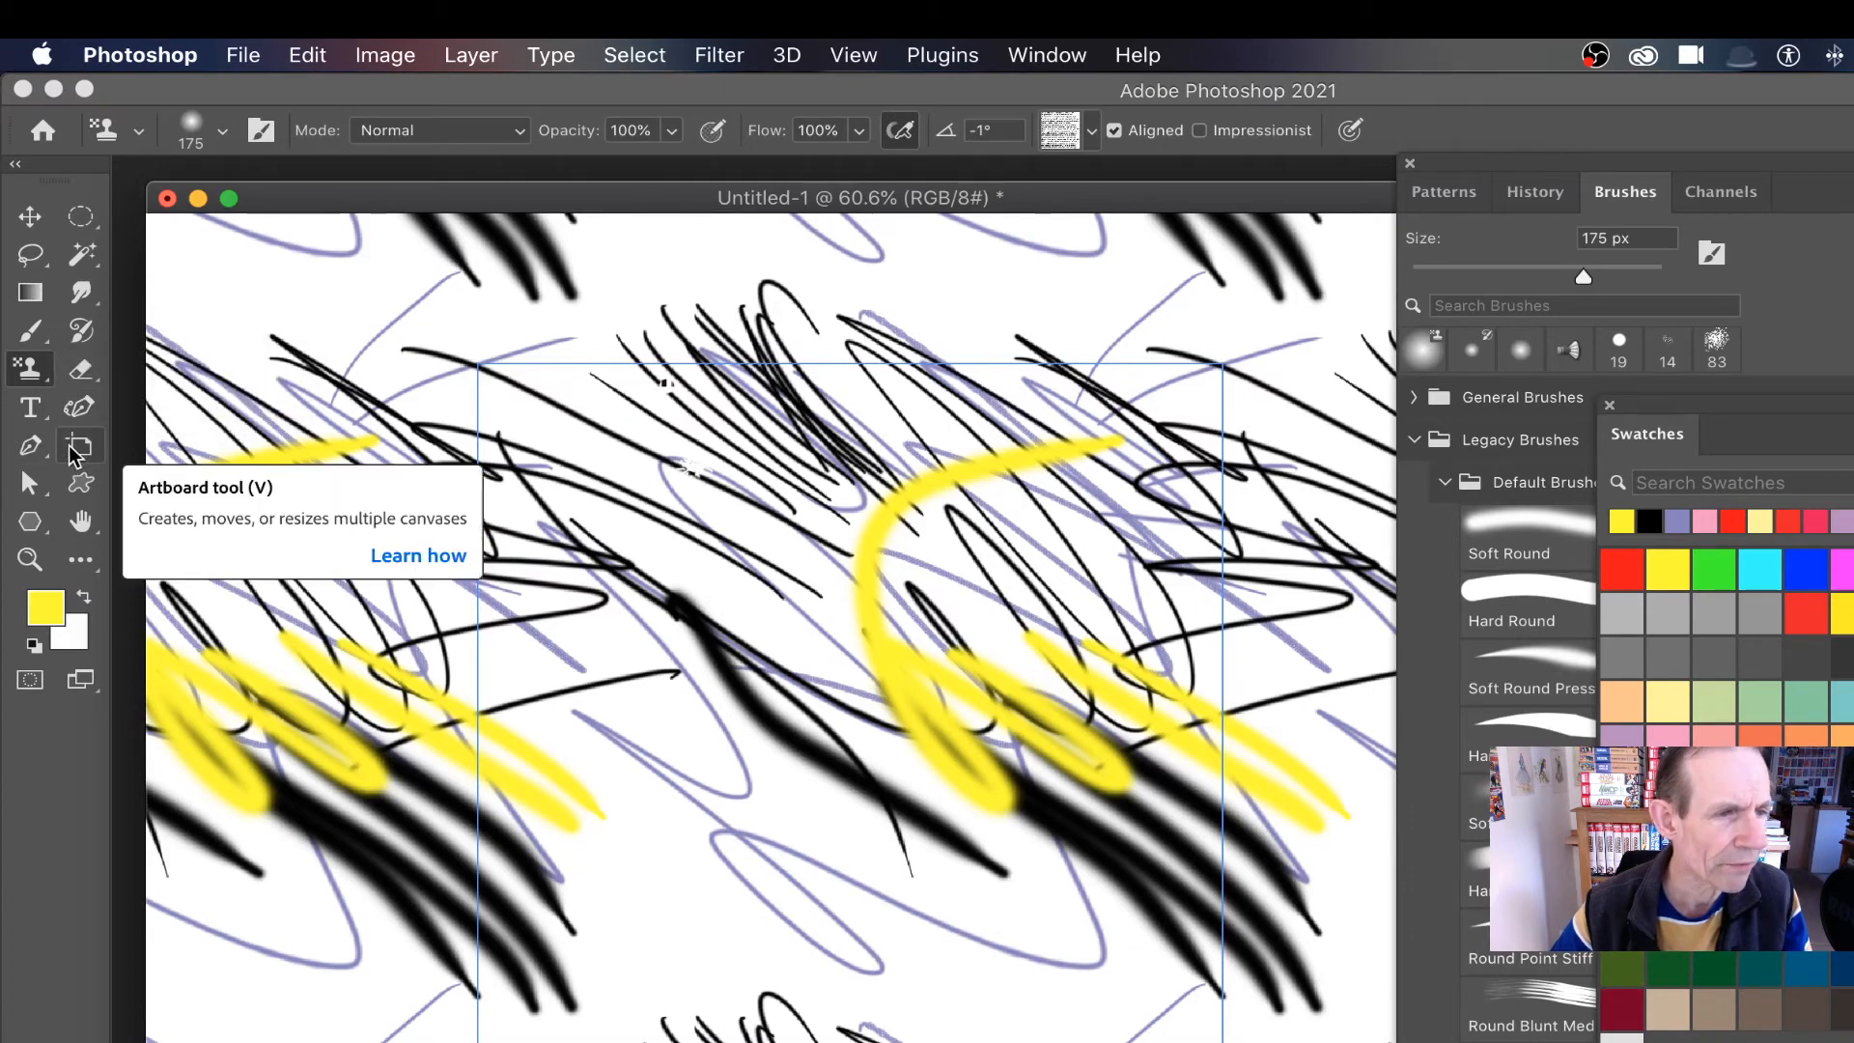
# - Try the Smudge tool, dismiss its warning, and select the Mixer Brush instead
pyautogui.click(79, 292)
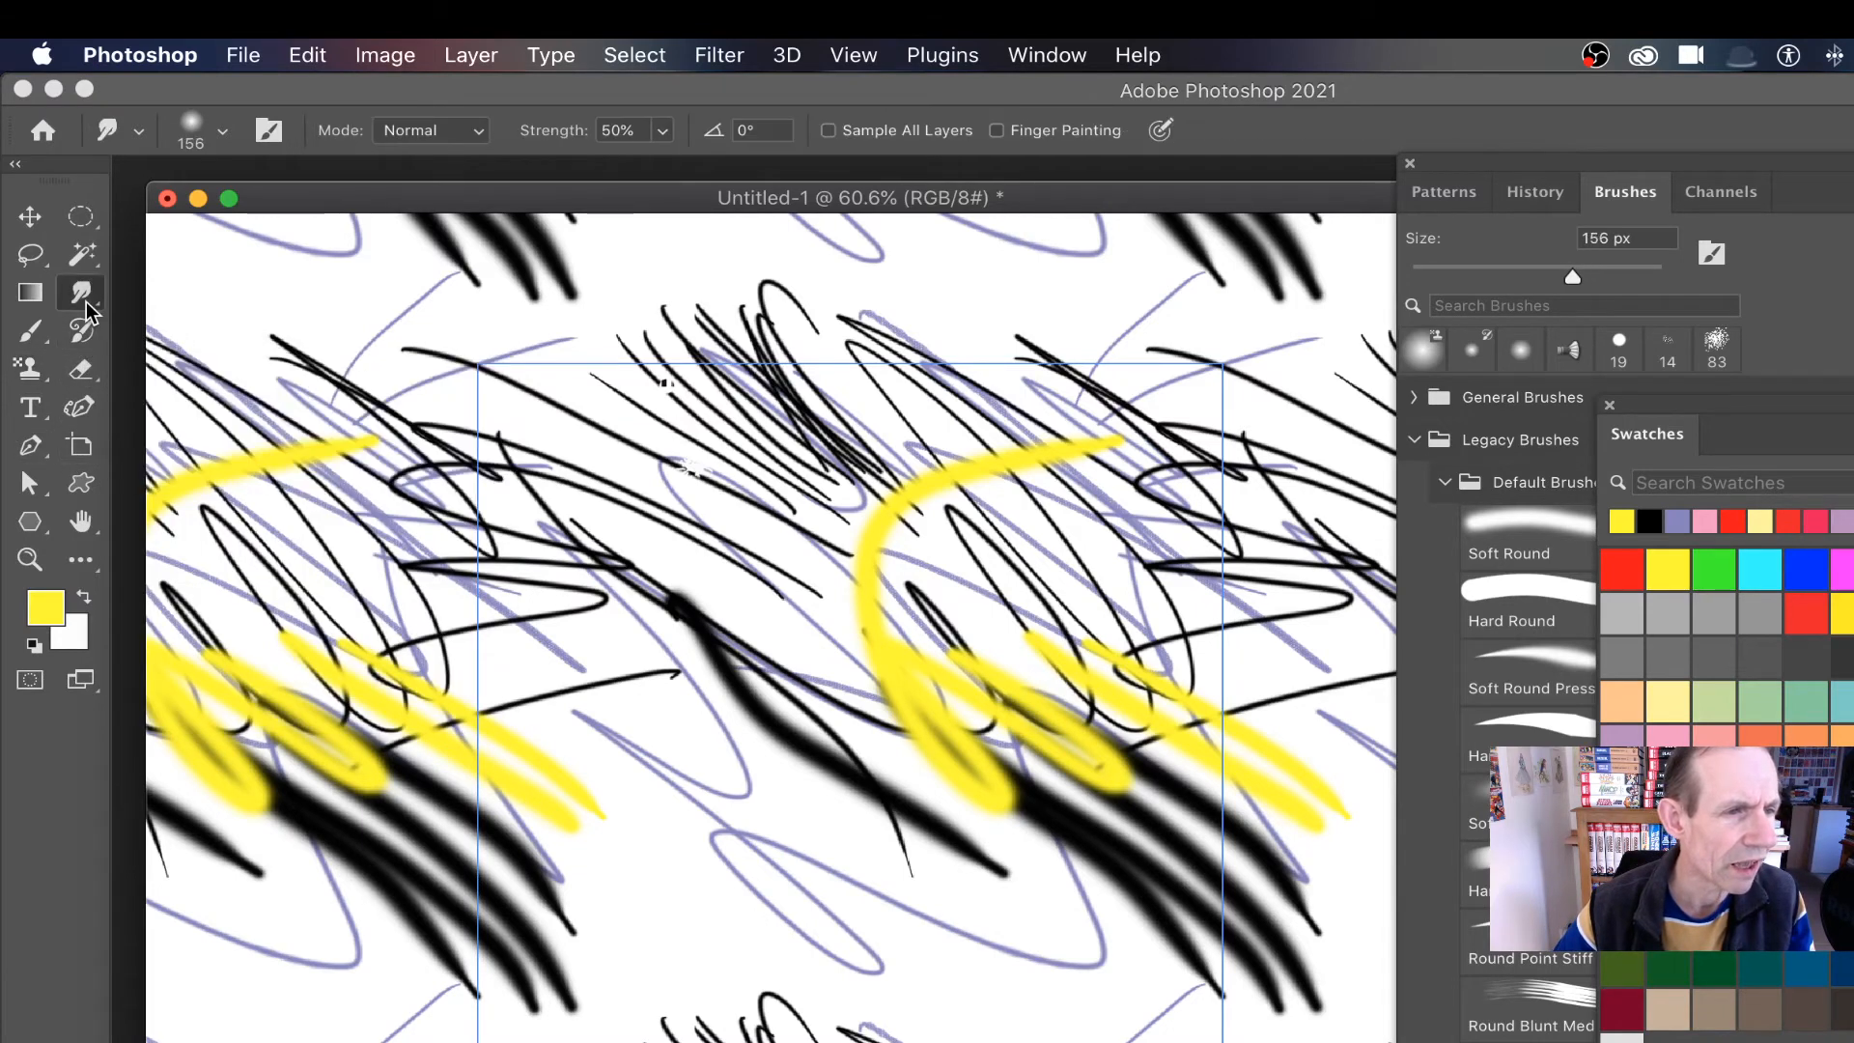
pyautogui.click(30, 292)
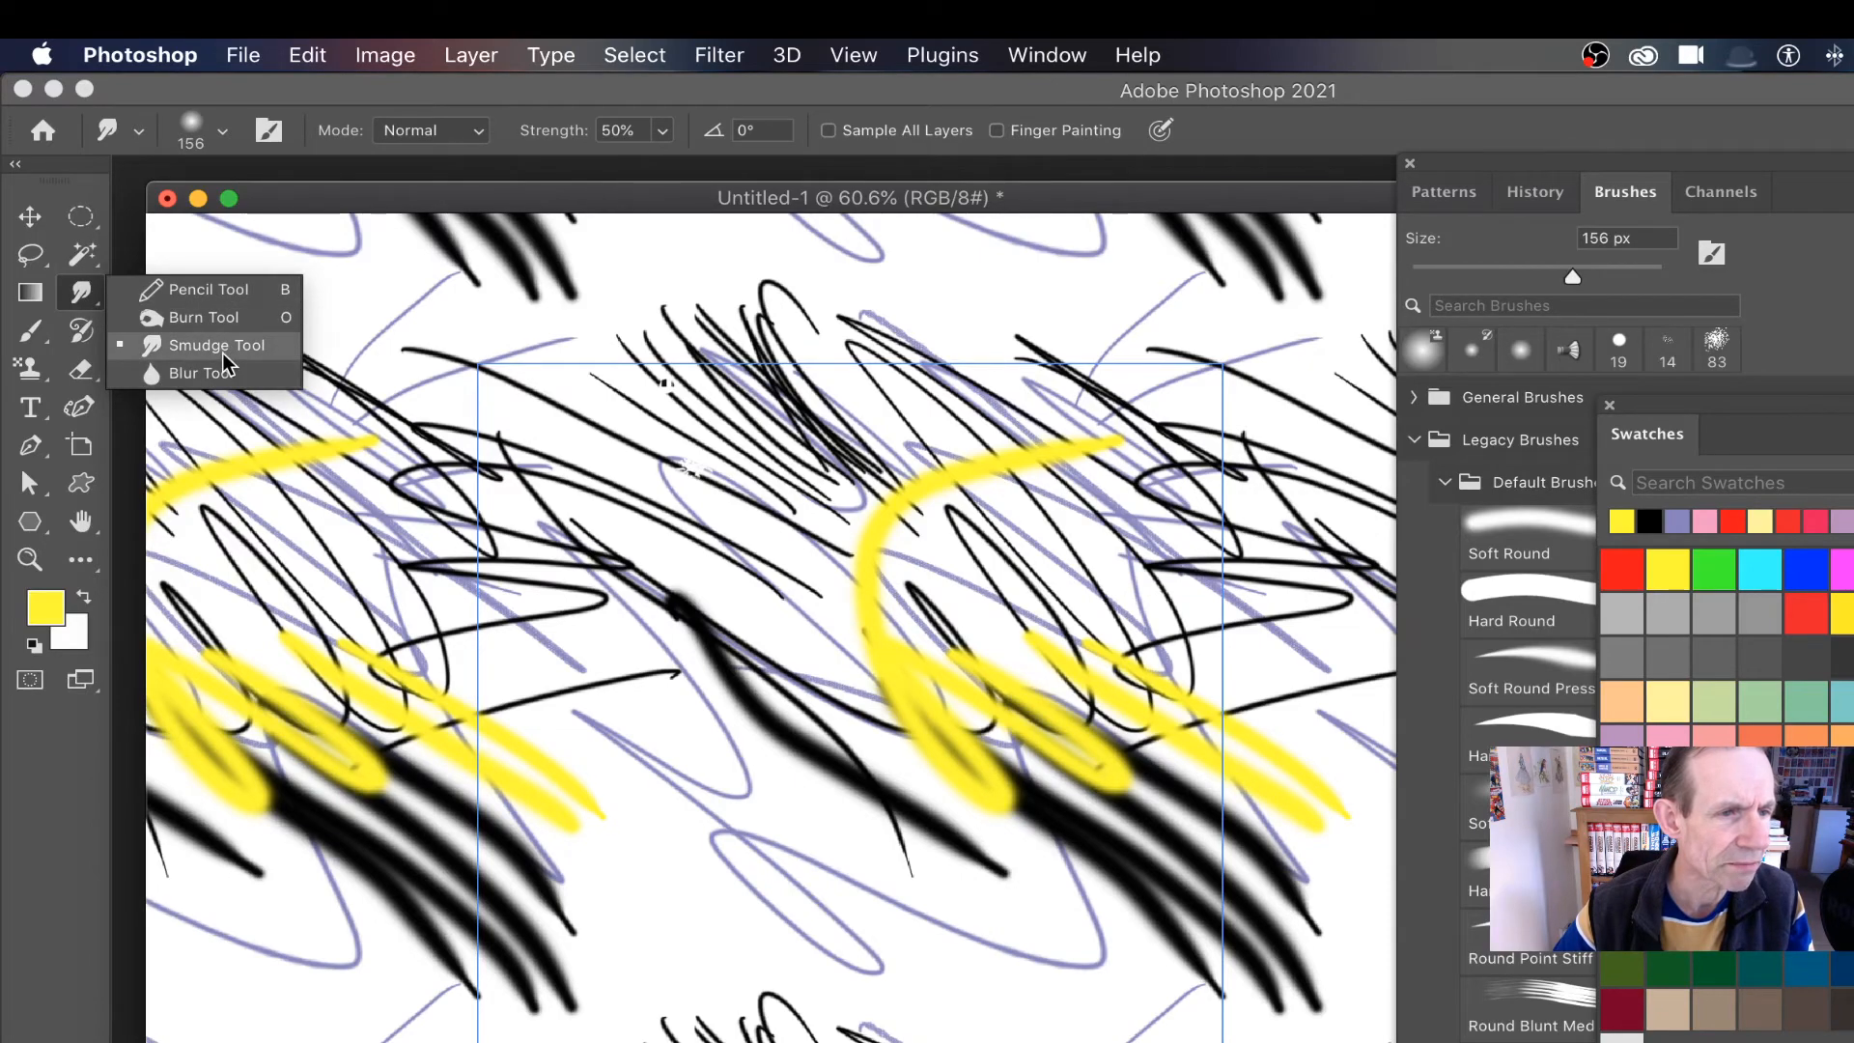
pyautogui.click(217, 344)
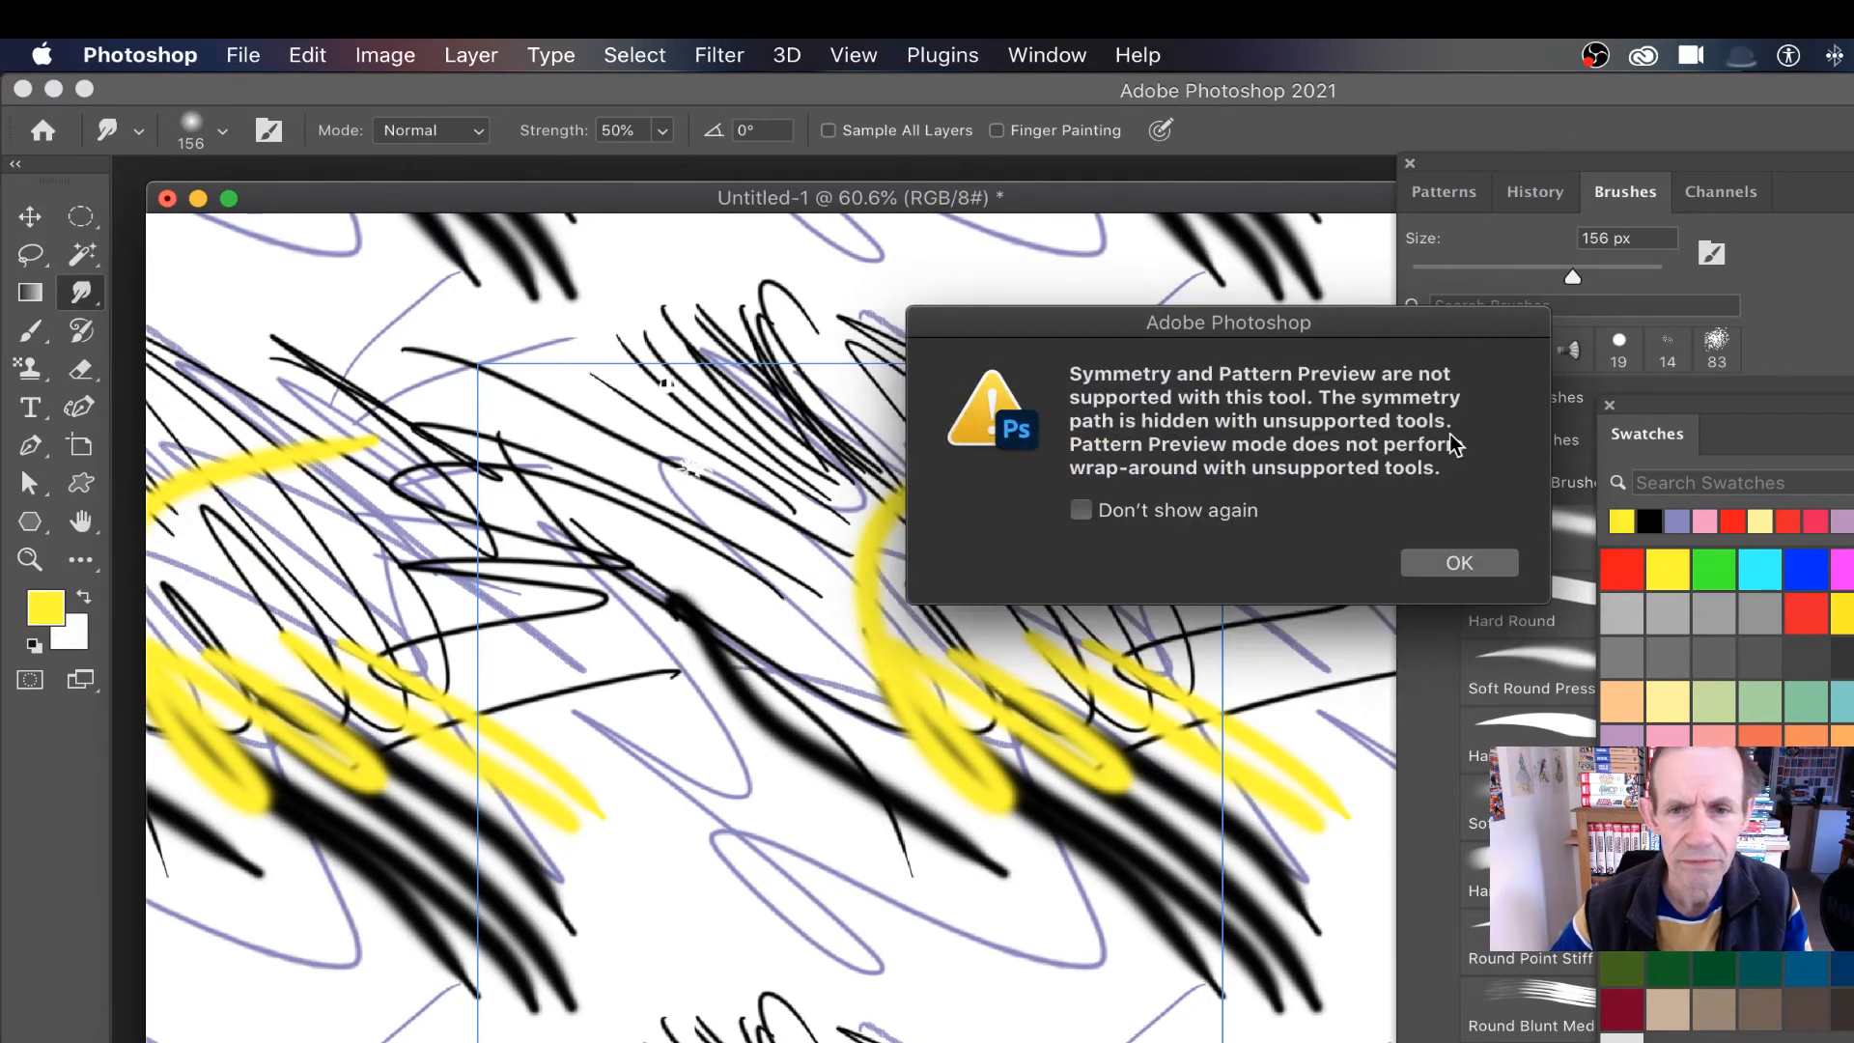
pyautogui.click(1458, 562)
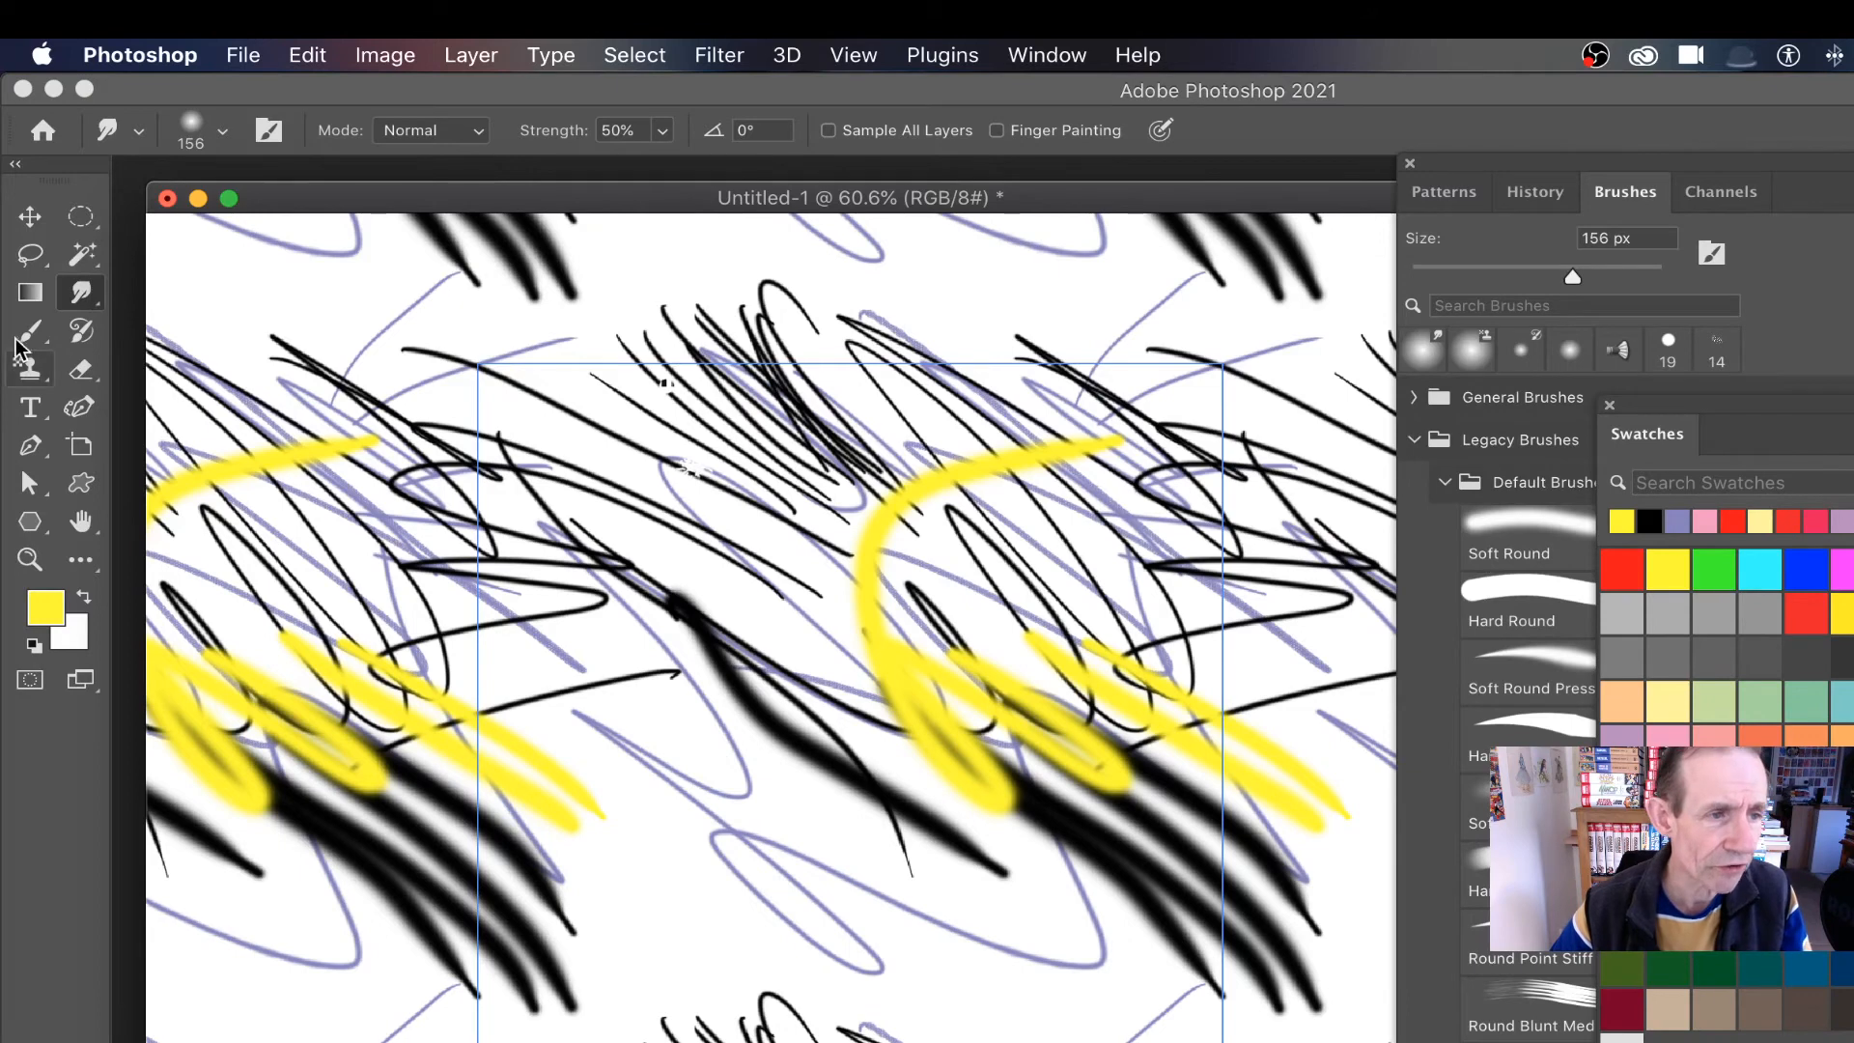
pyautogui.click(30, 332)
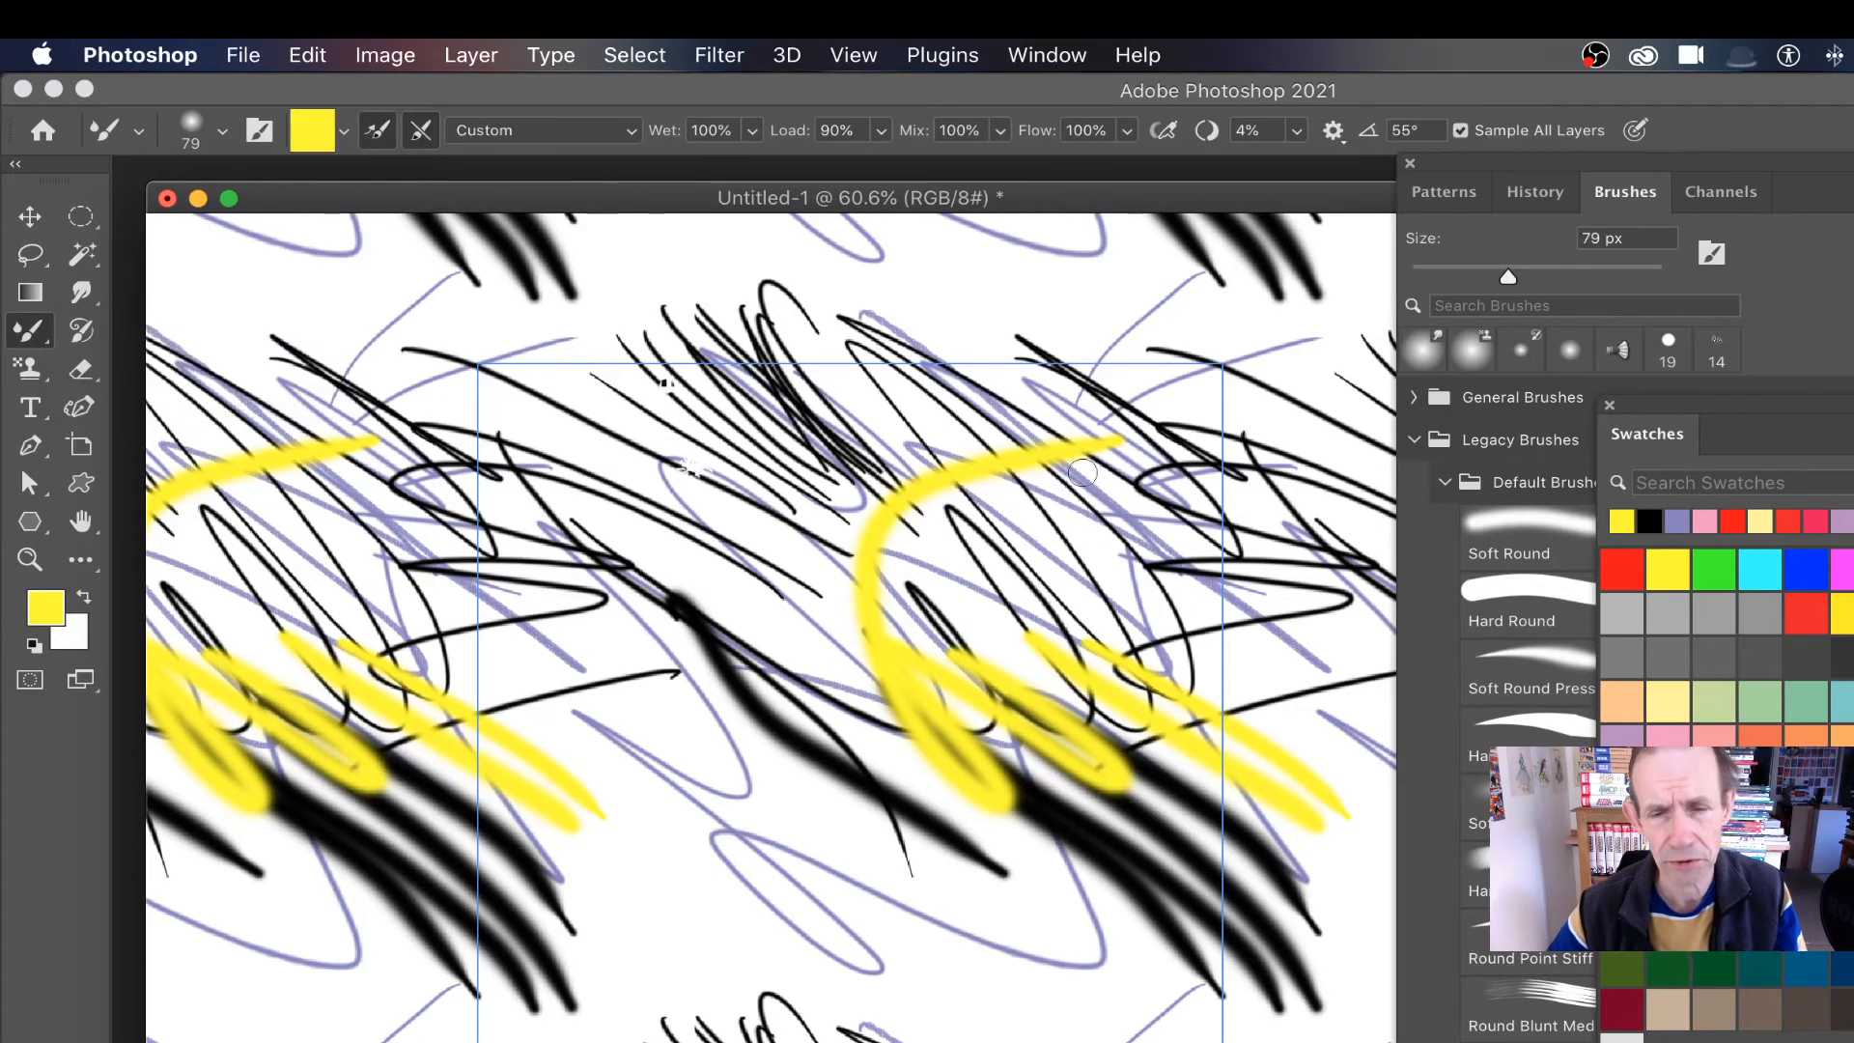
# - Smear the scribbles and yellow-black strokes into soft grey and yellow streaks
pyautogui.moveTo(1082, 473); pyautogui.dragTo(928, 449)
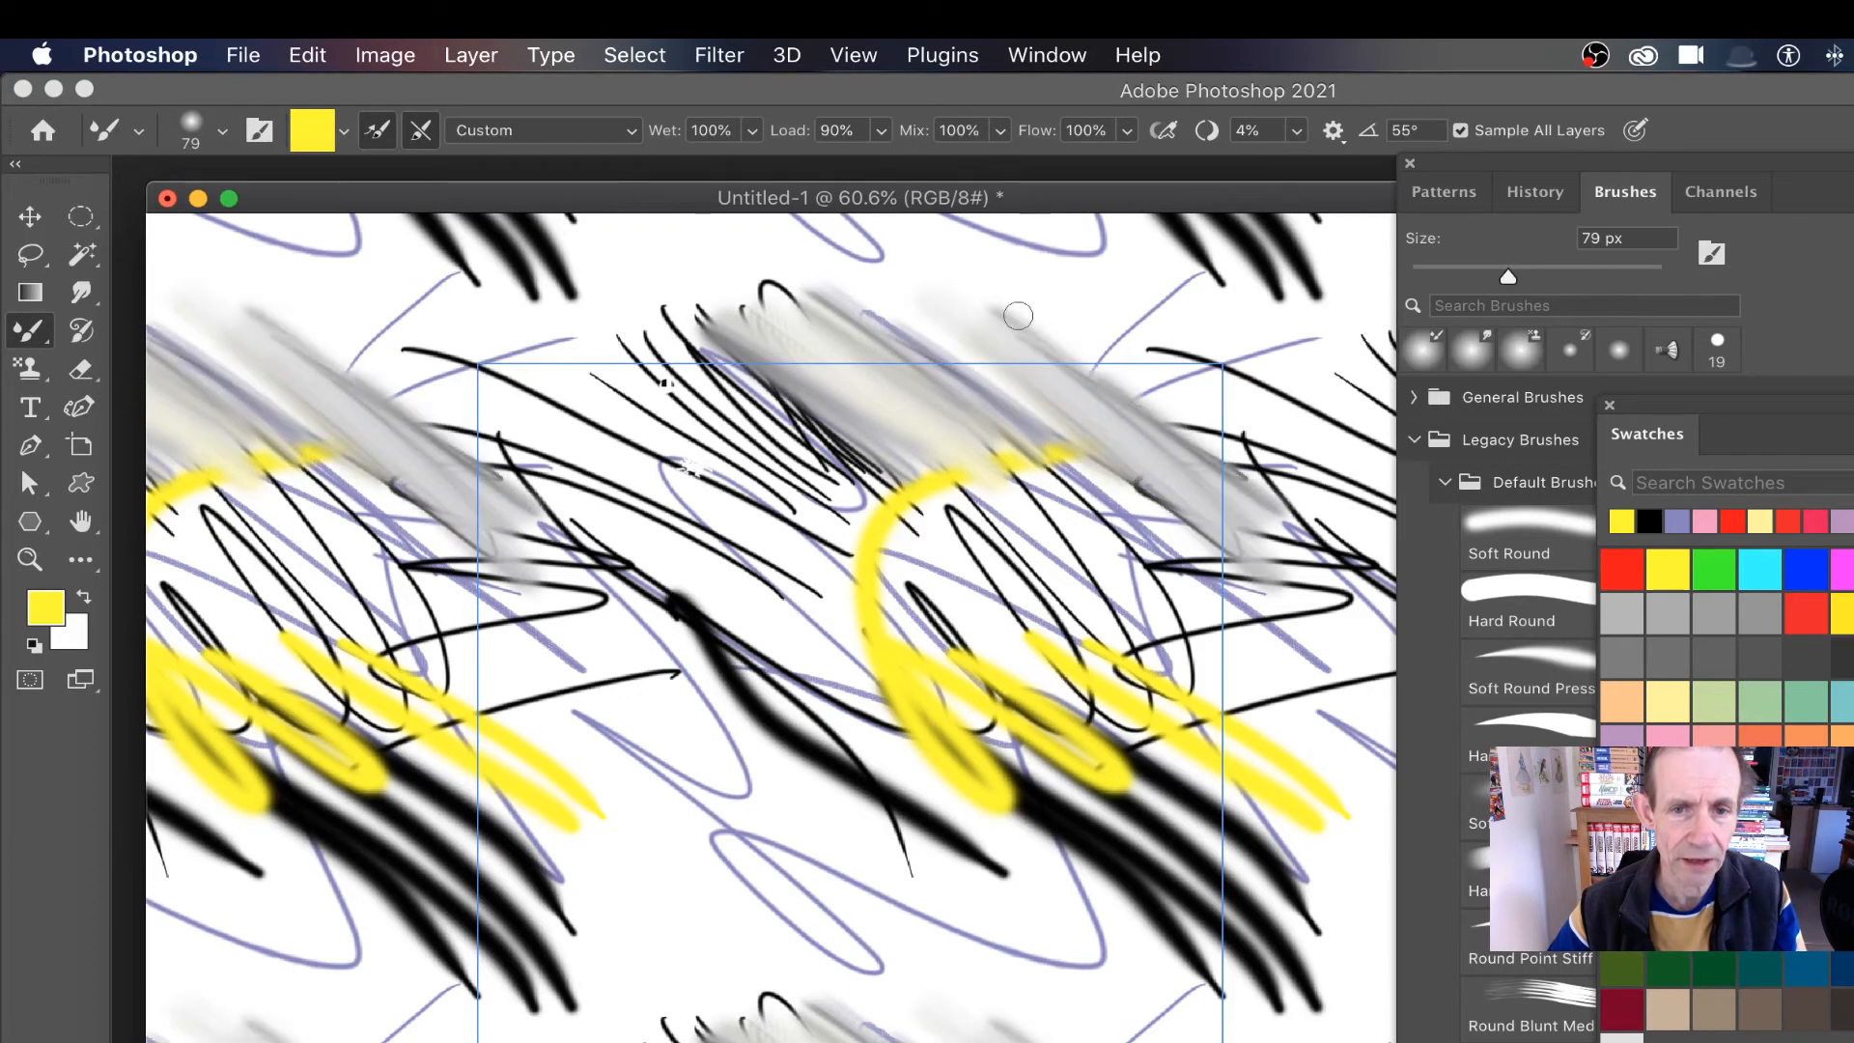
pyautogui.moveTo(1017, 316); pyautogui.dragTo(1248, 768)
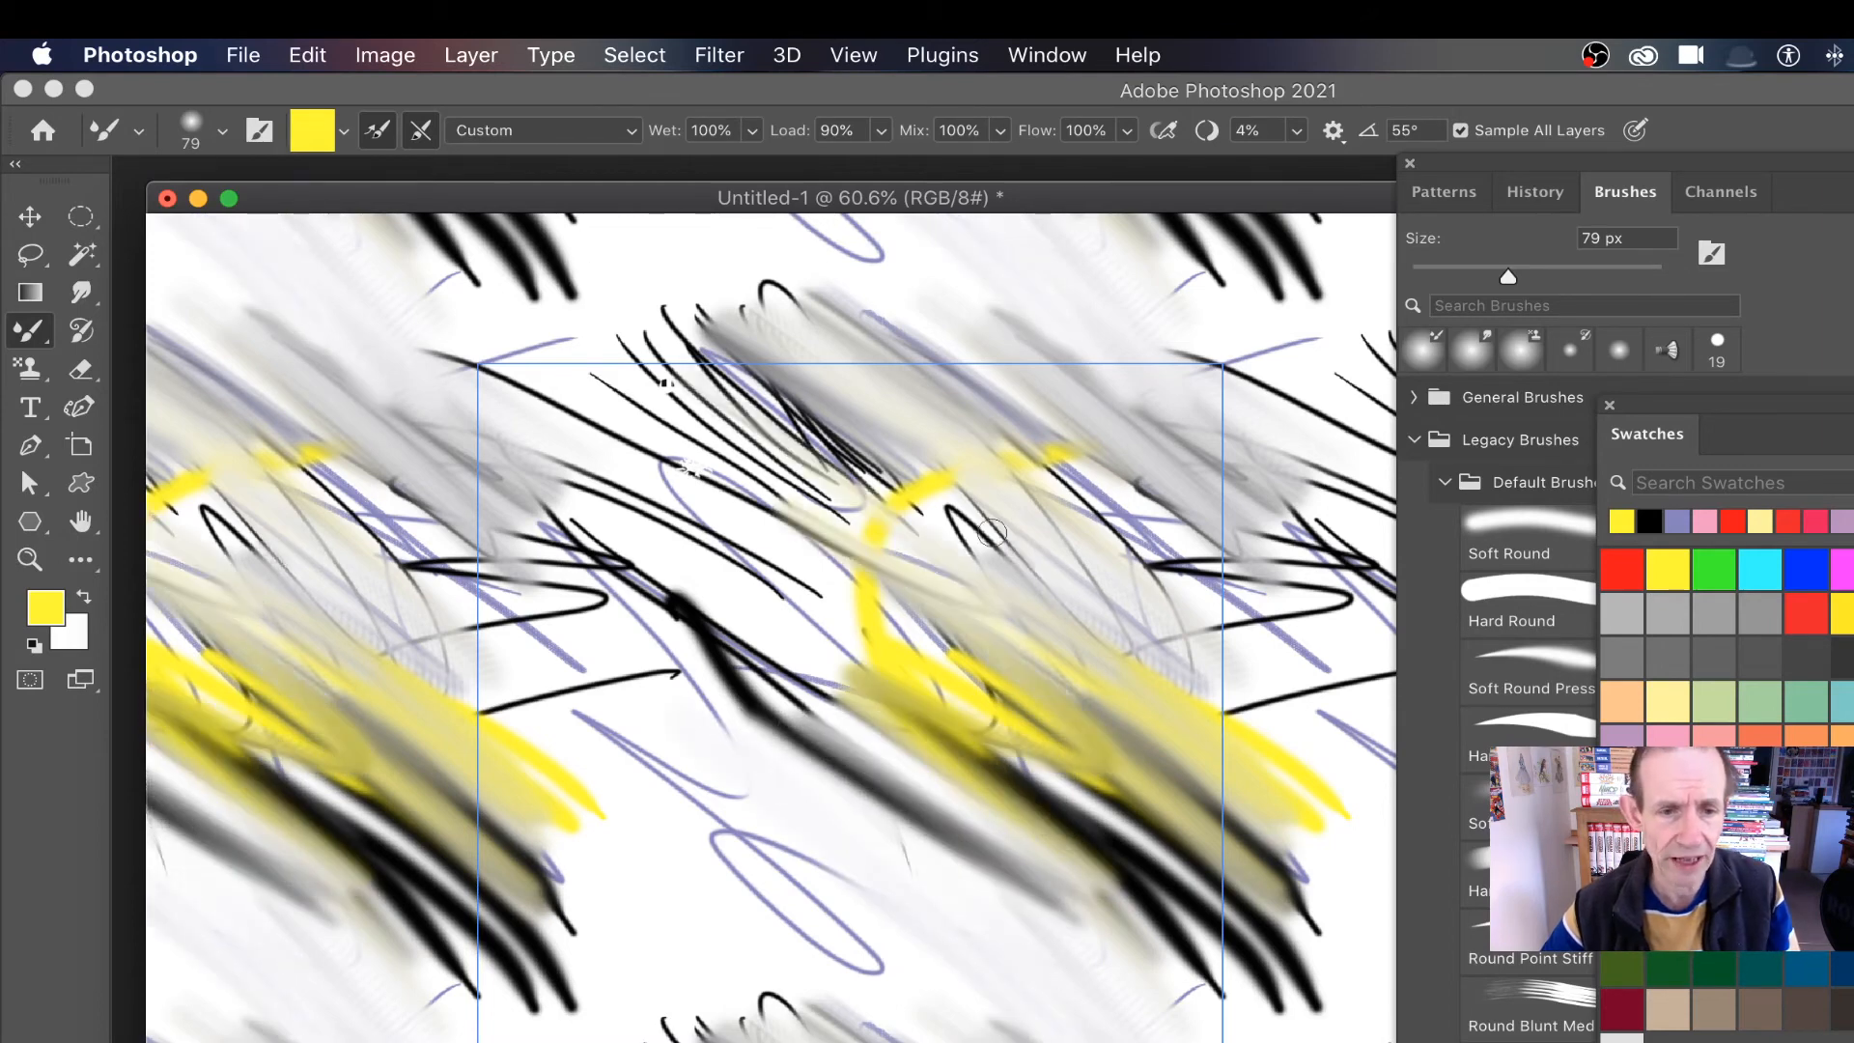
pyautogui.moveTo(994, 530); pyautogui.dragTo(485, 754)
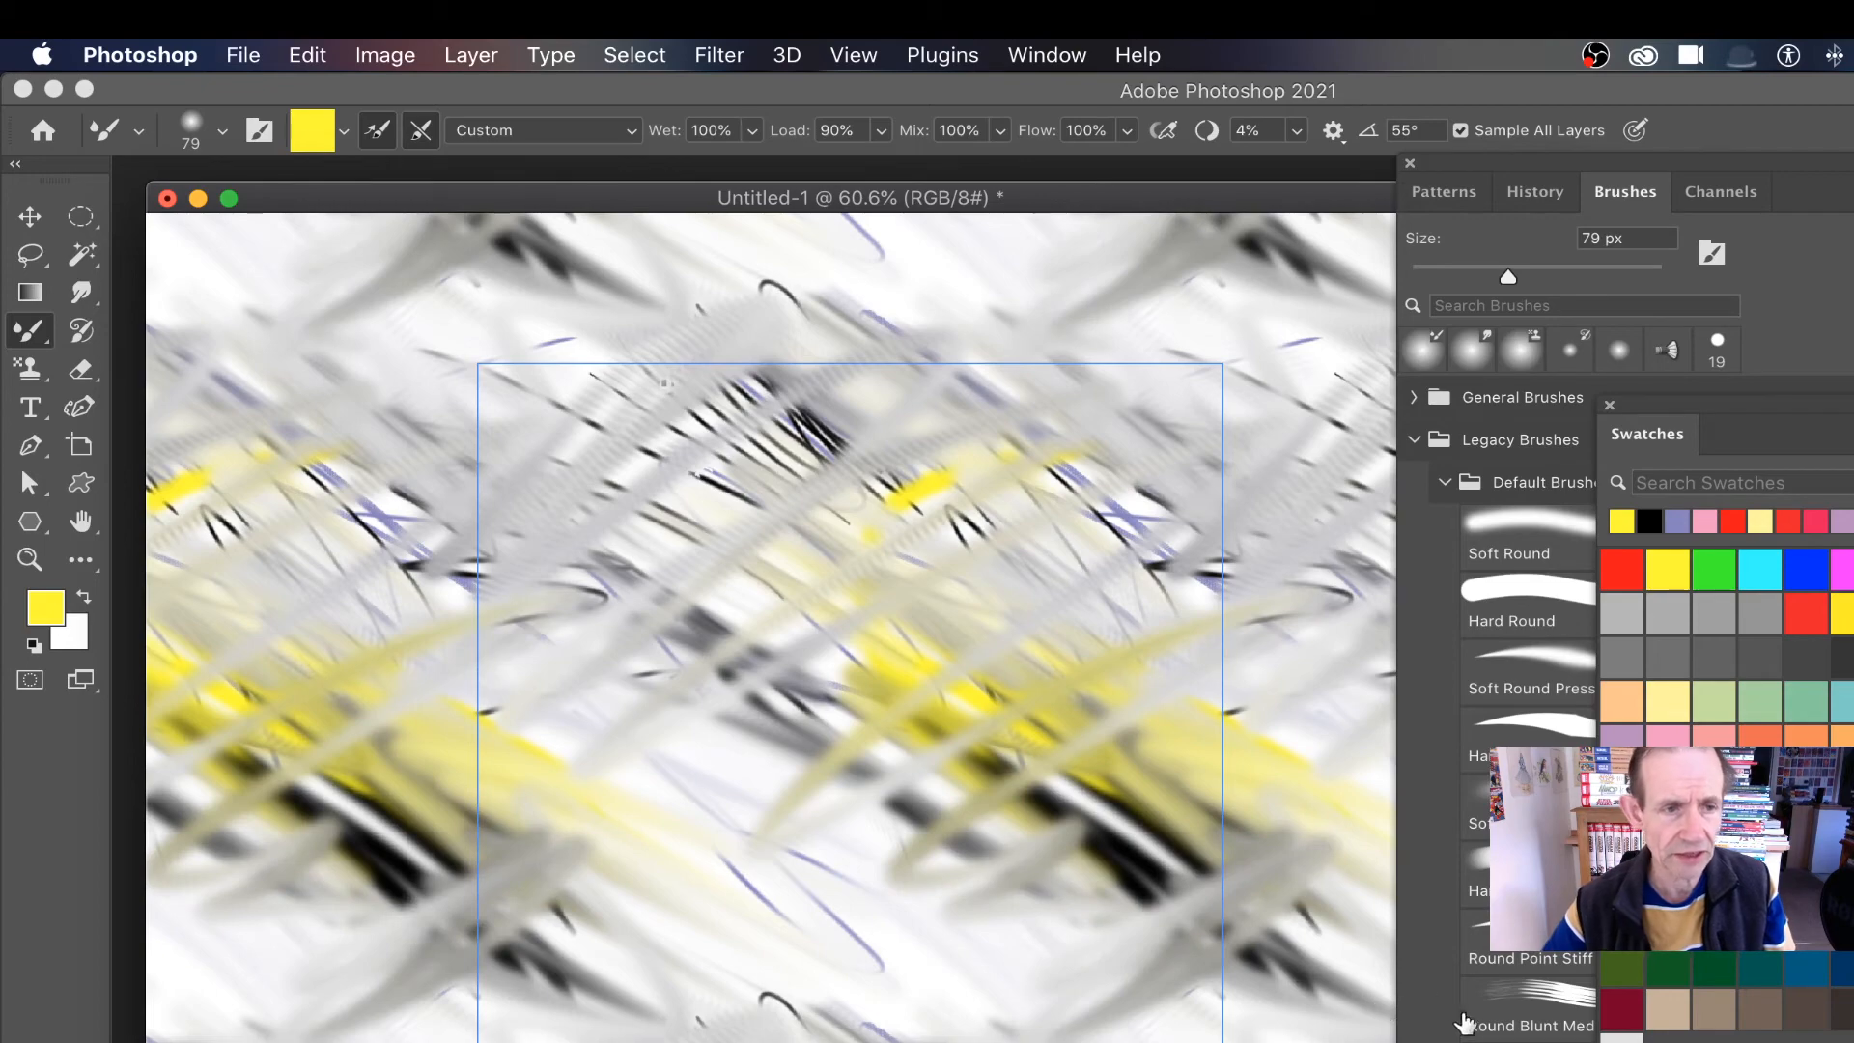
# - Save the tile as a new pattern with Edit > Define Pattern, keeping the default name
pyautogui.click(306, 54)
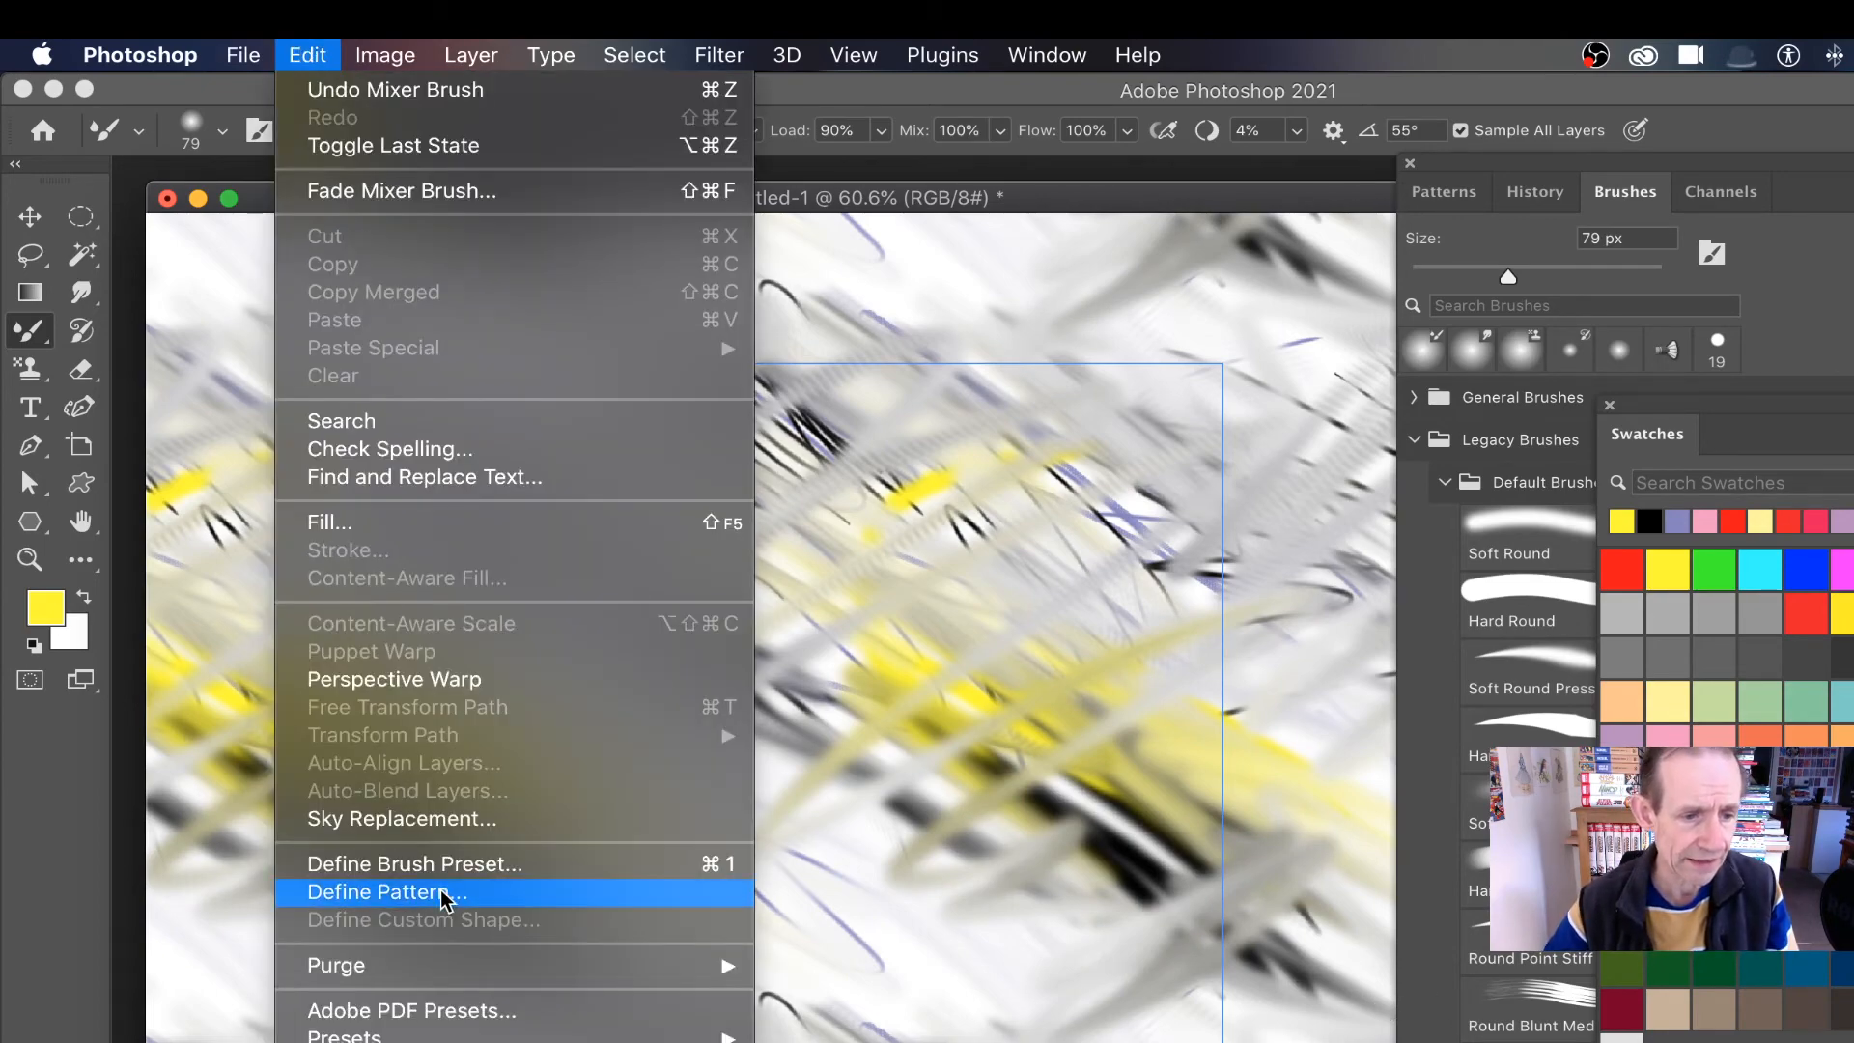
pyautogui.click(385, 891)
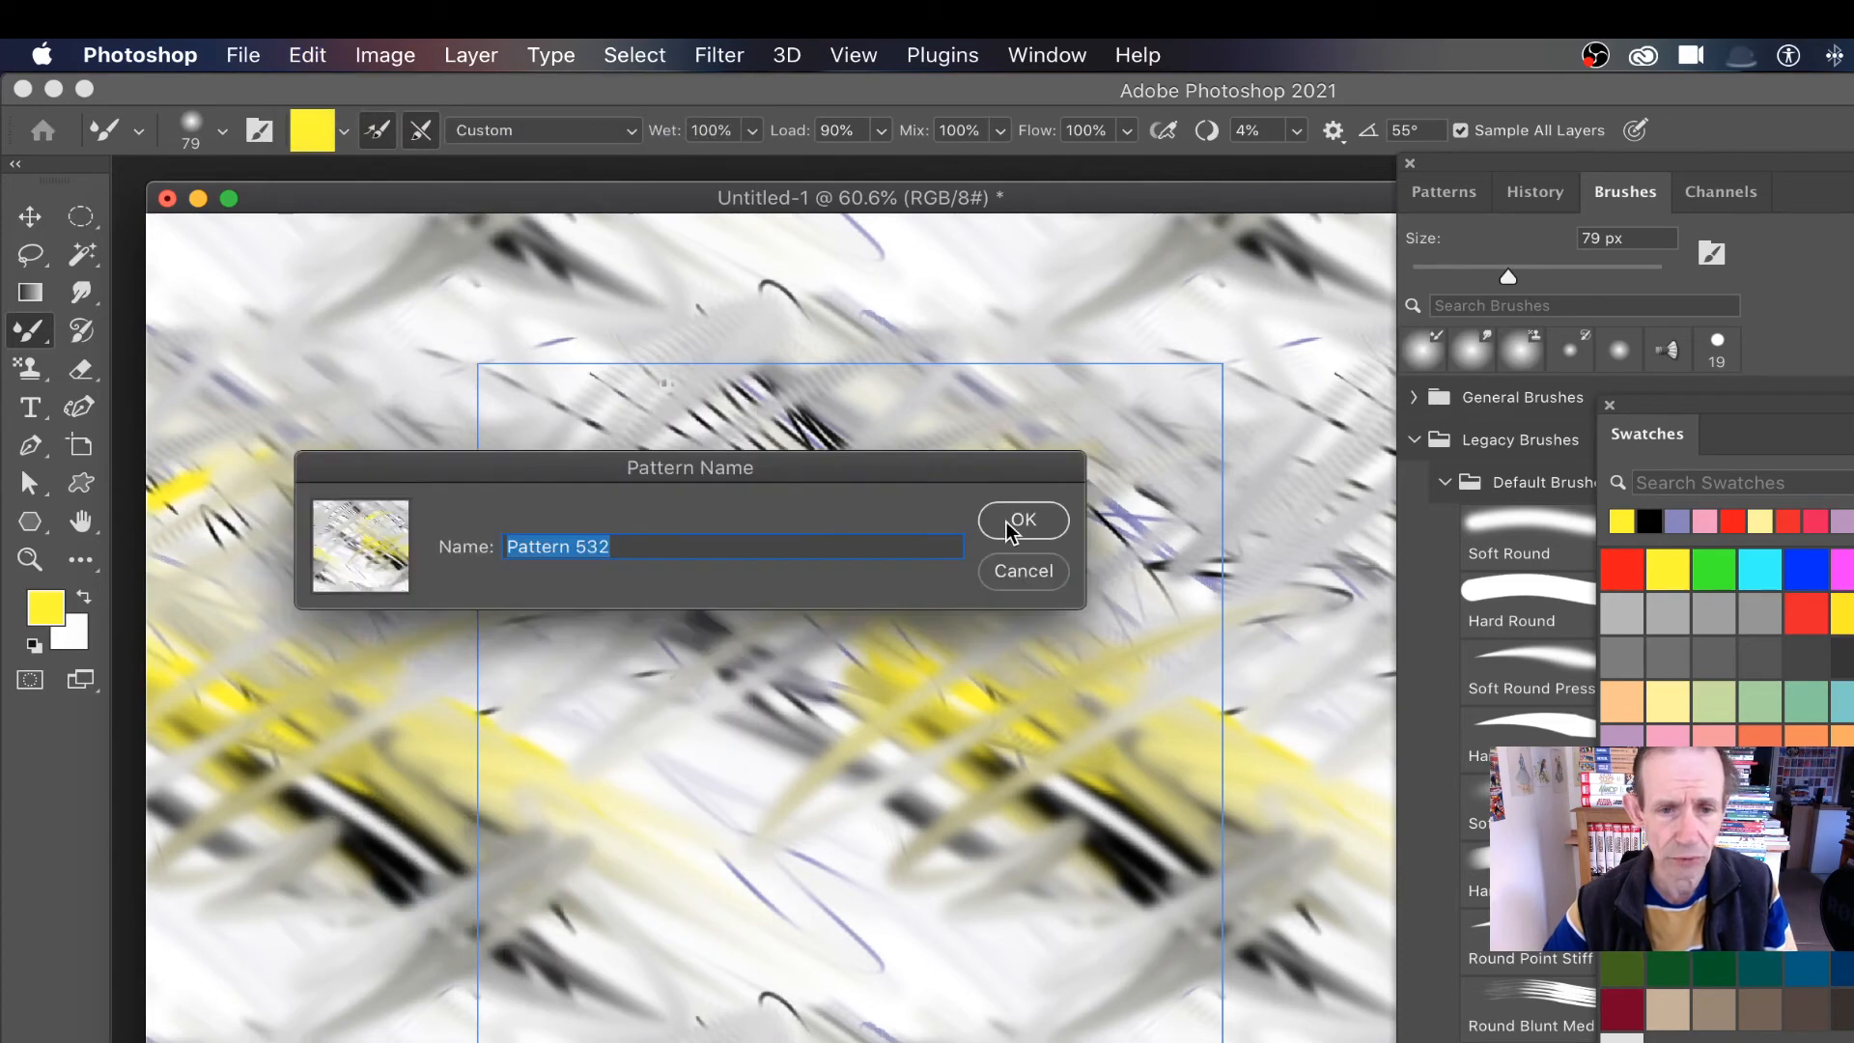
pyautogui.click(1022, 519)
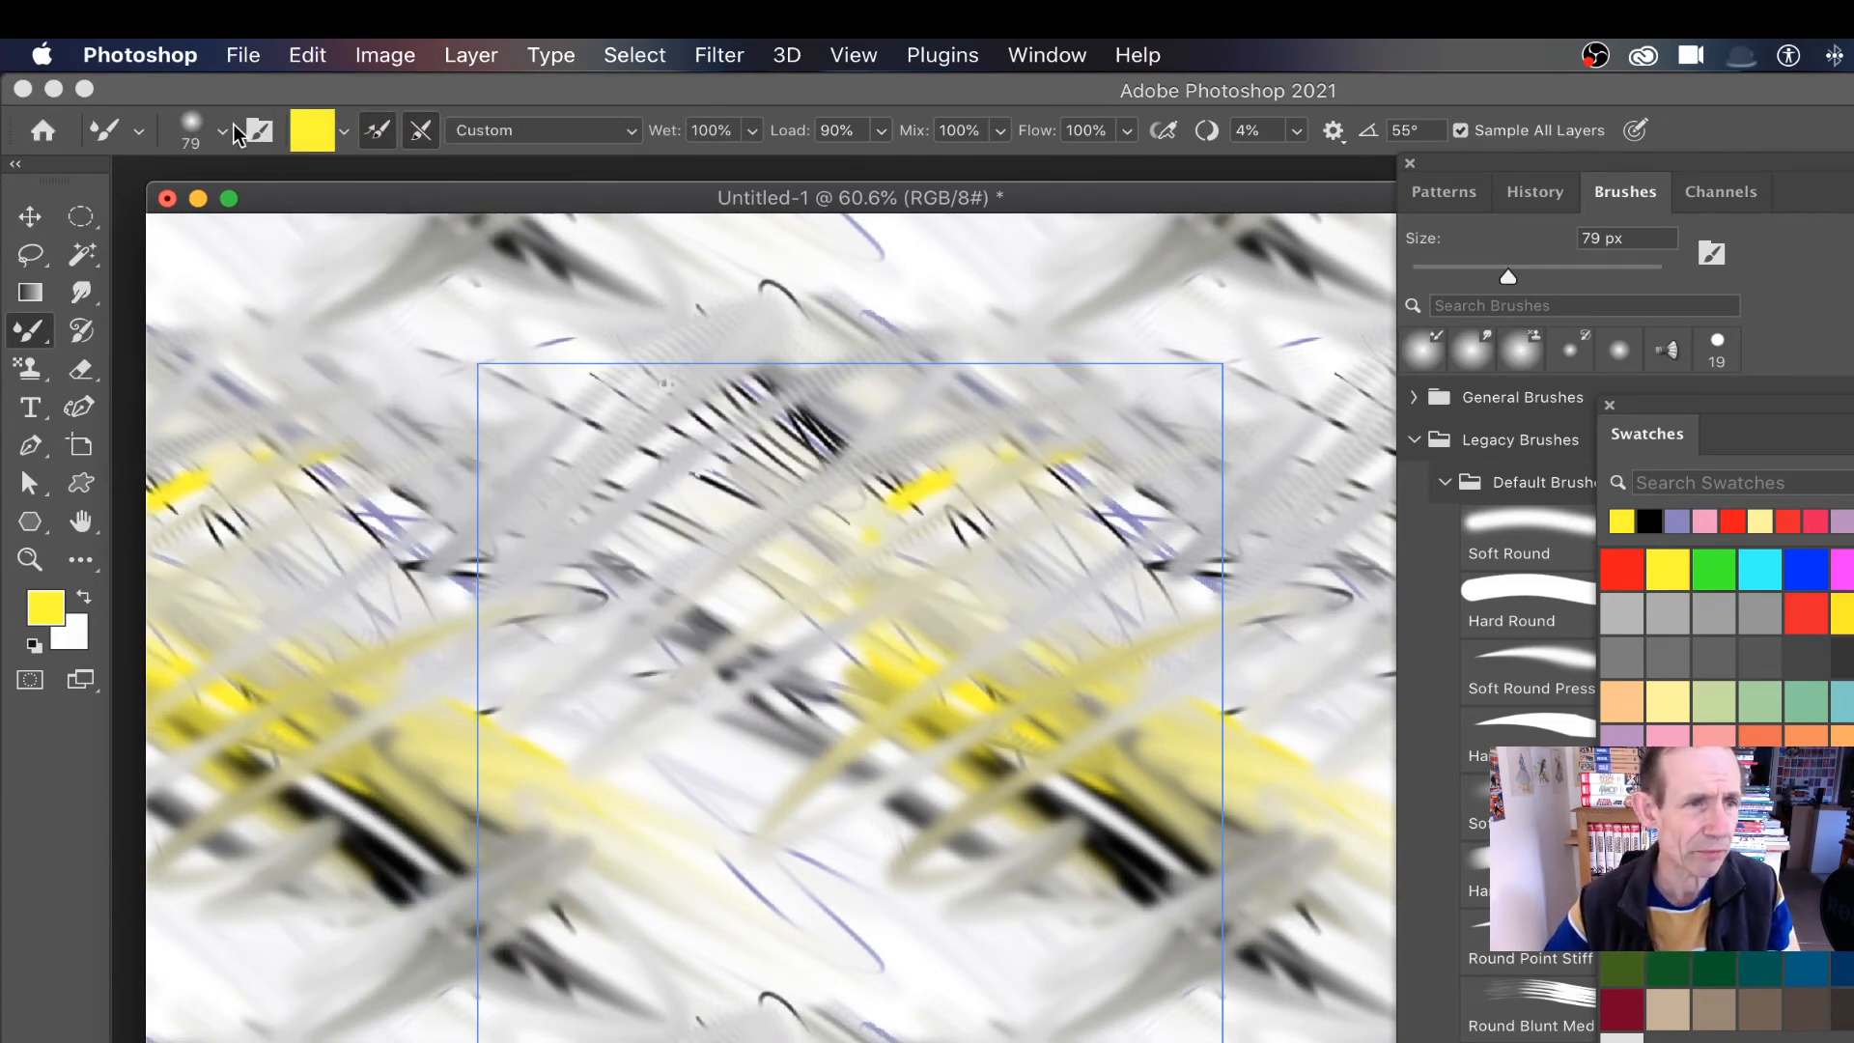
# - Open the brush preset picker and scroll down to the Legacy Brushes
pyautogui.click(221, 130)
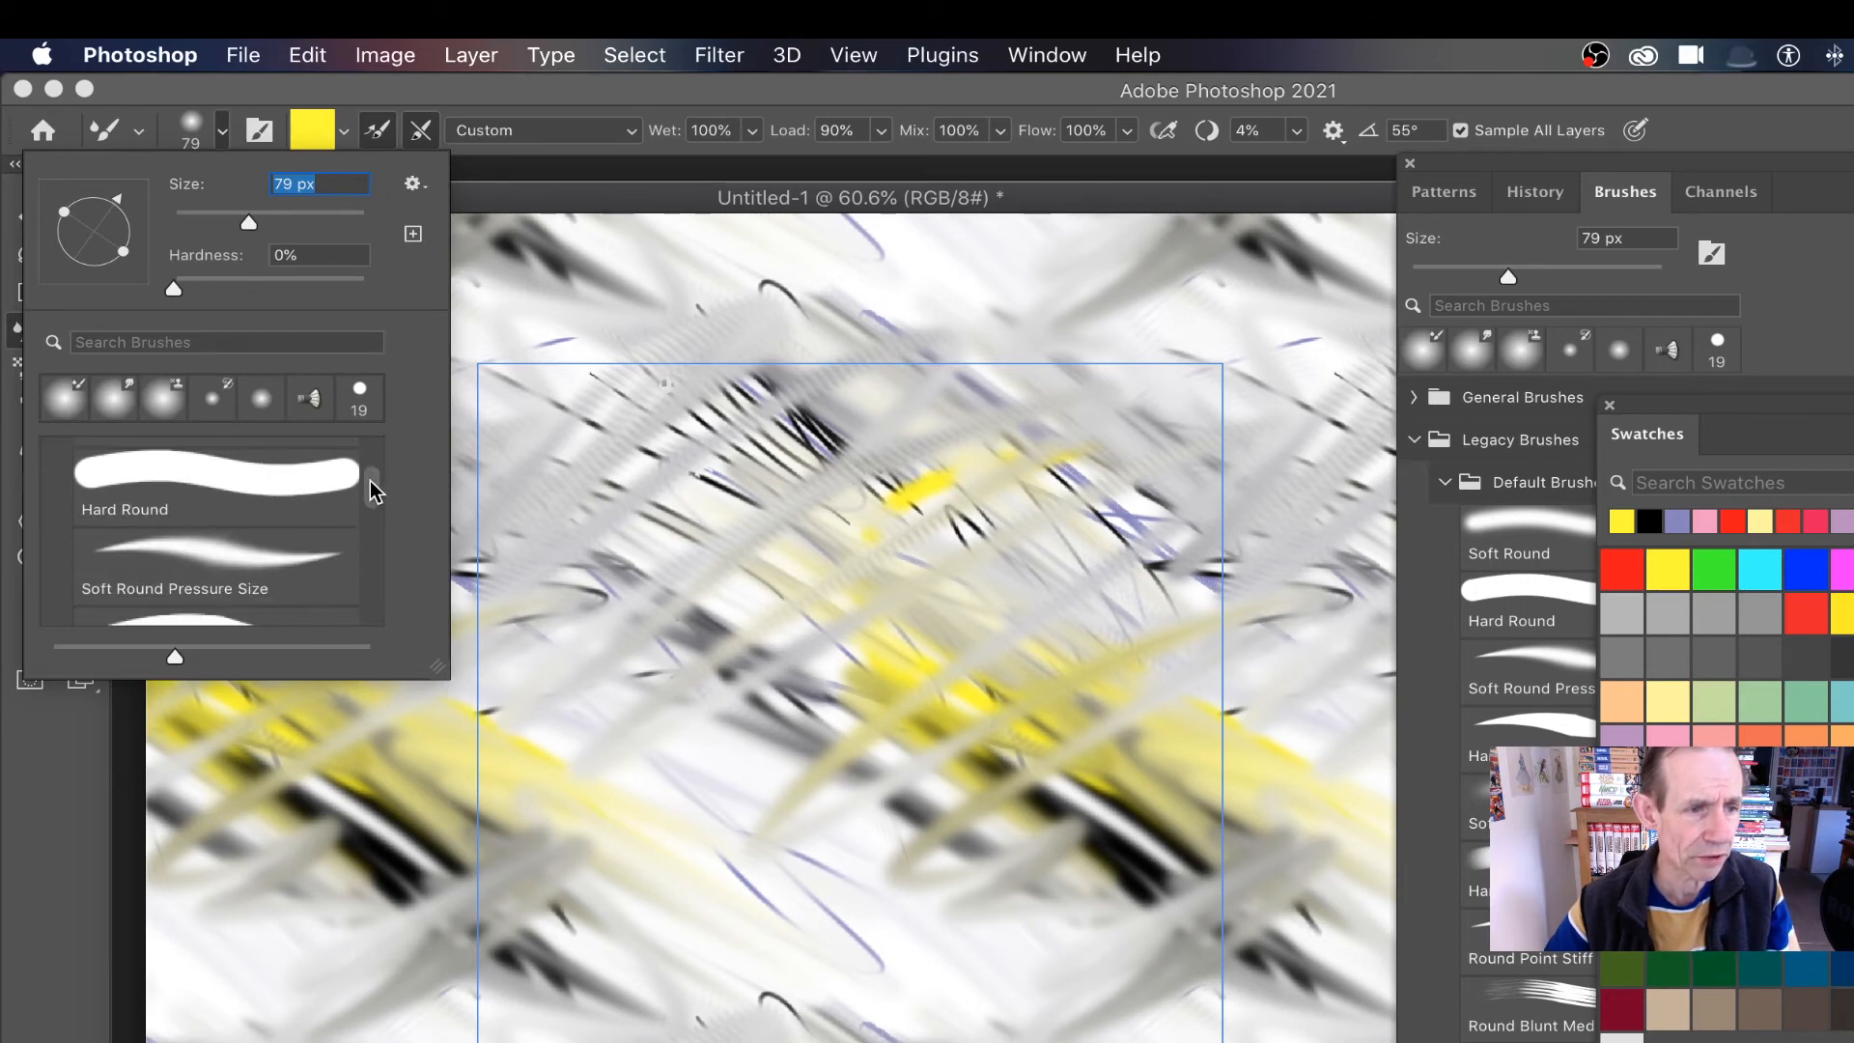
pyautogui.scroll(-3)
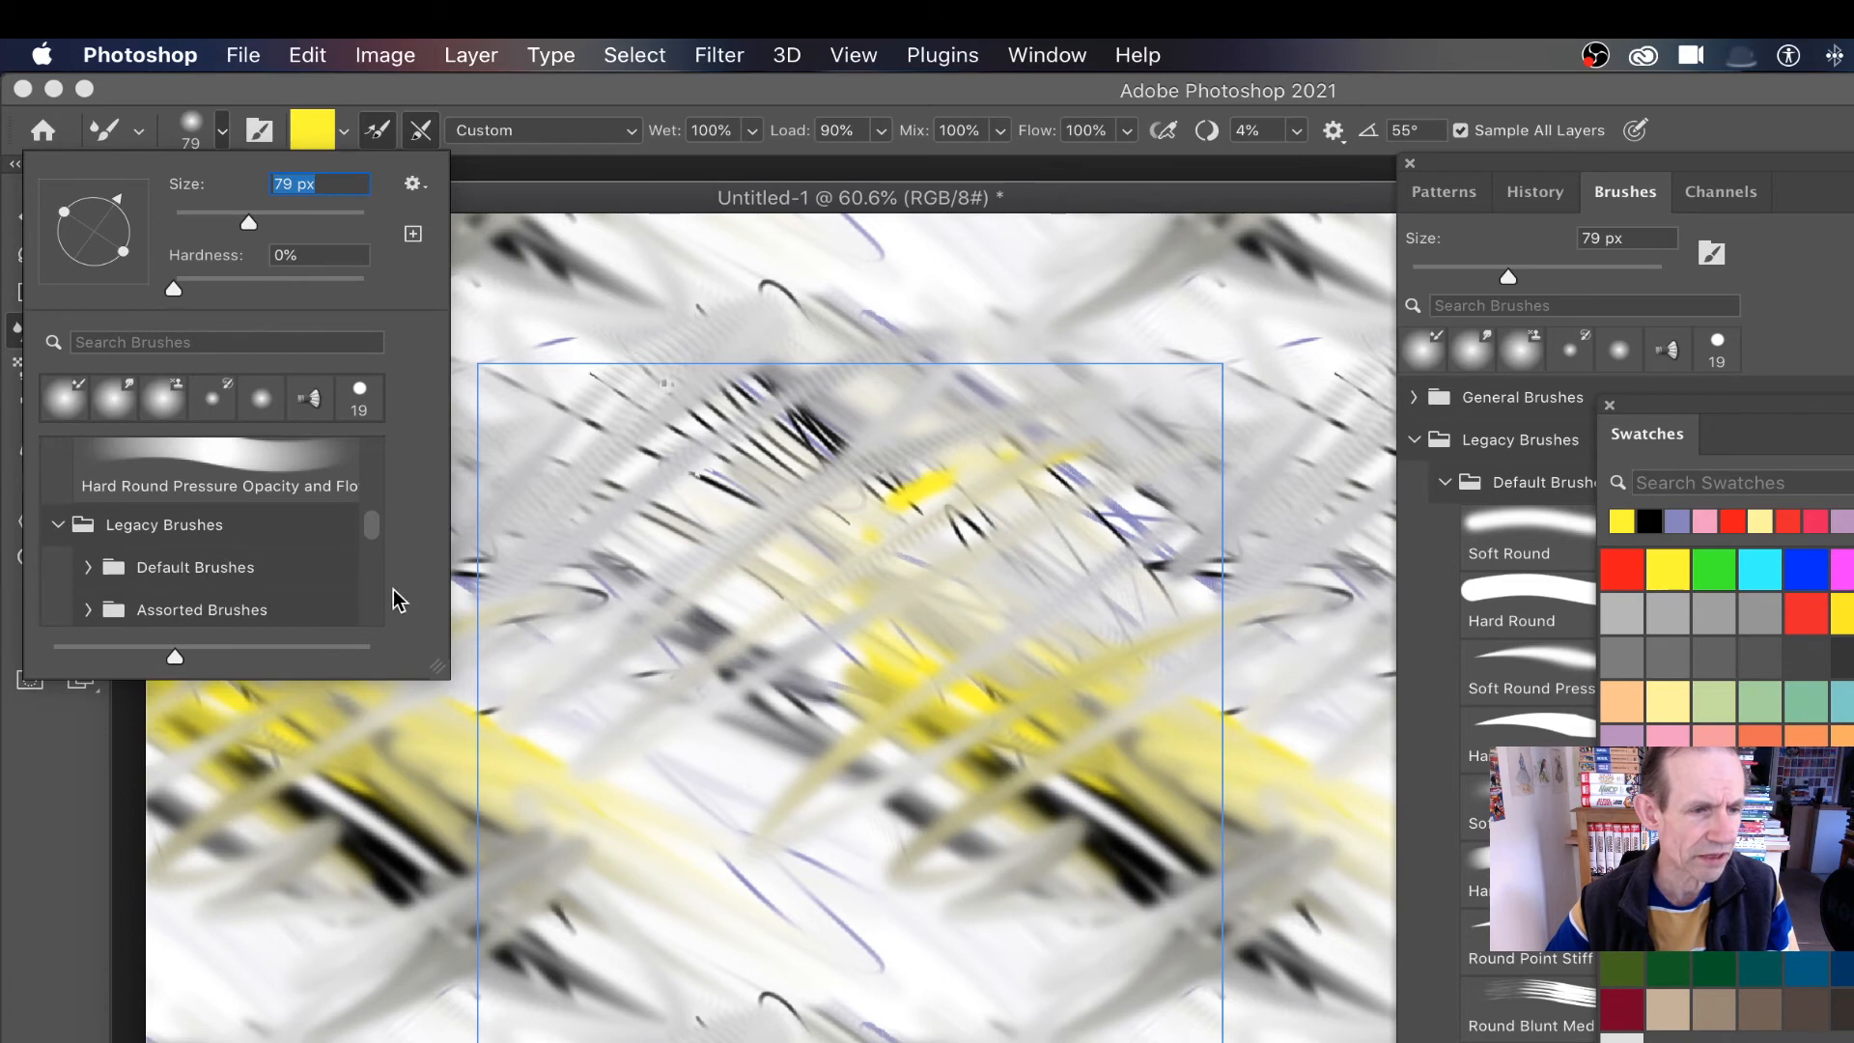
pyautogui.scroll(-3)
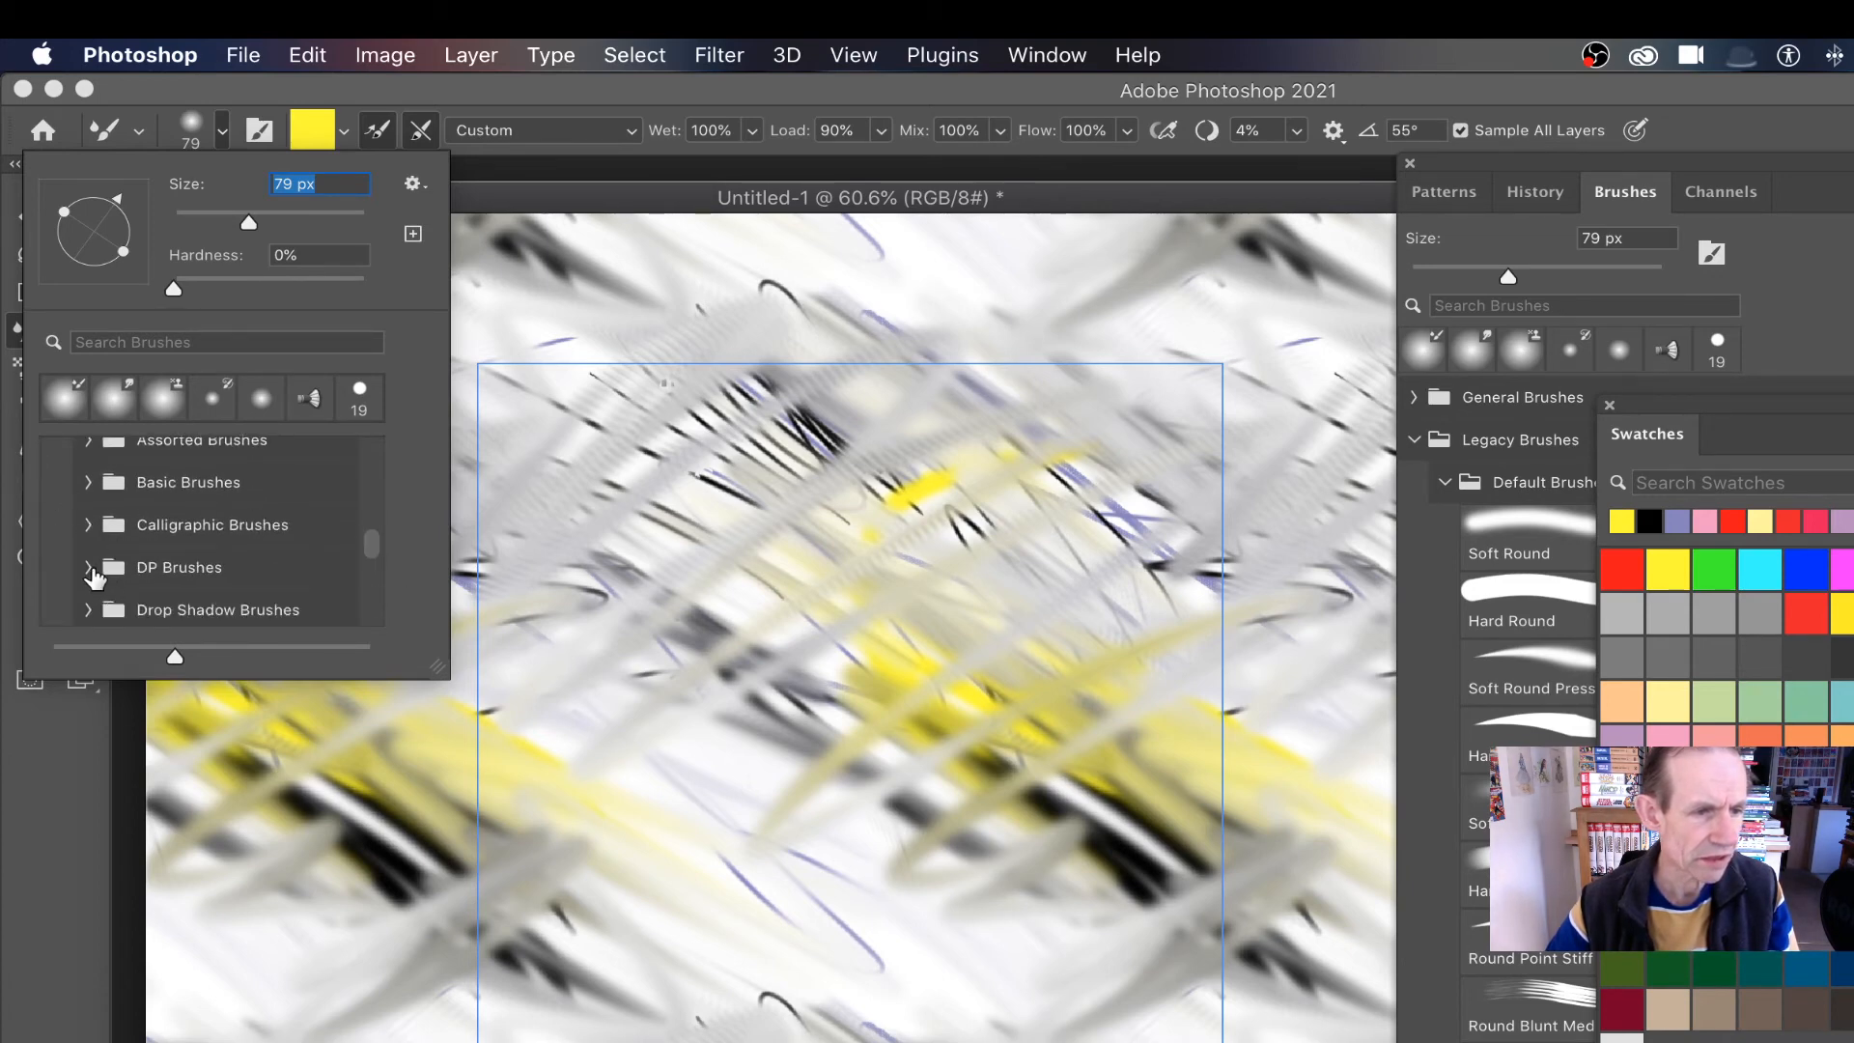
pyautogui.scroll(-3)
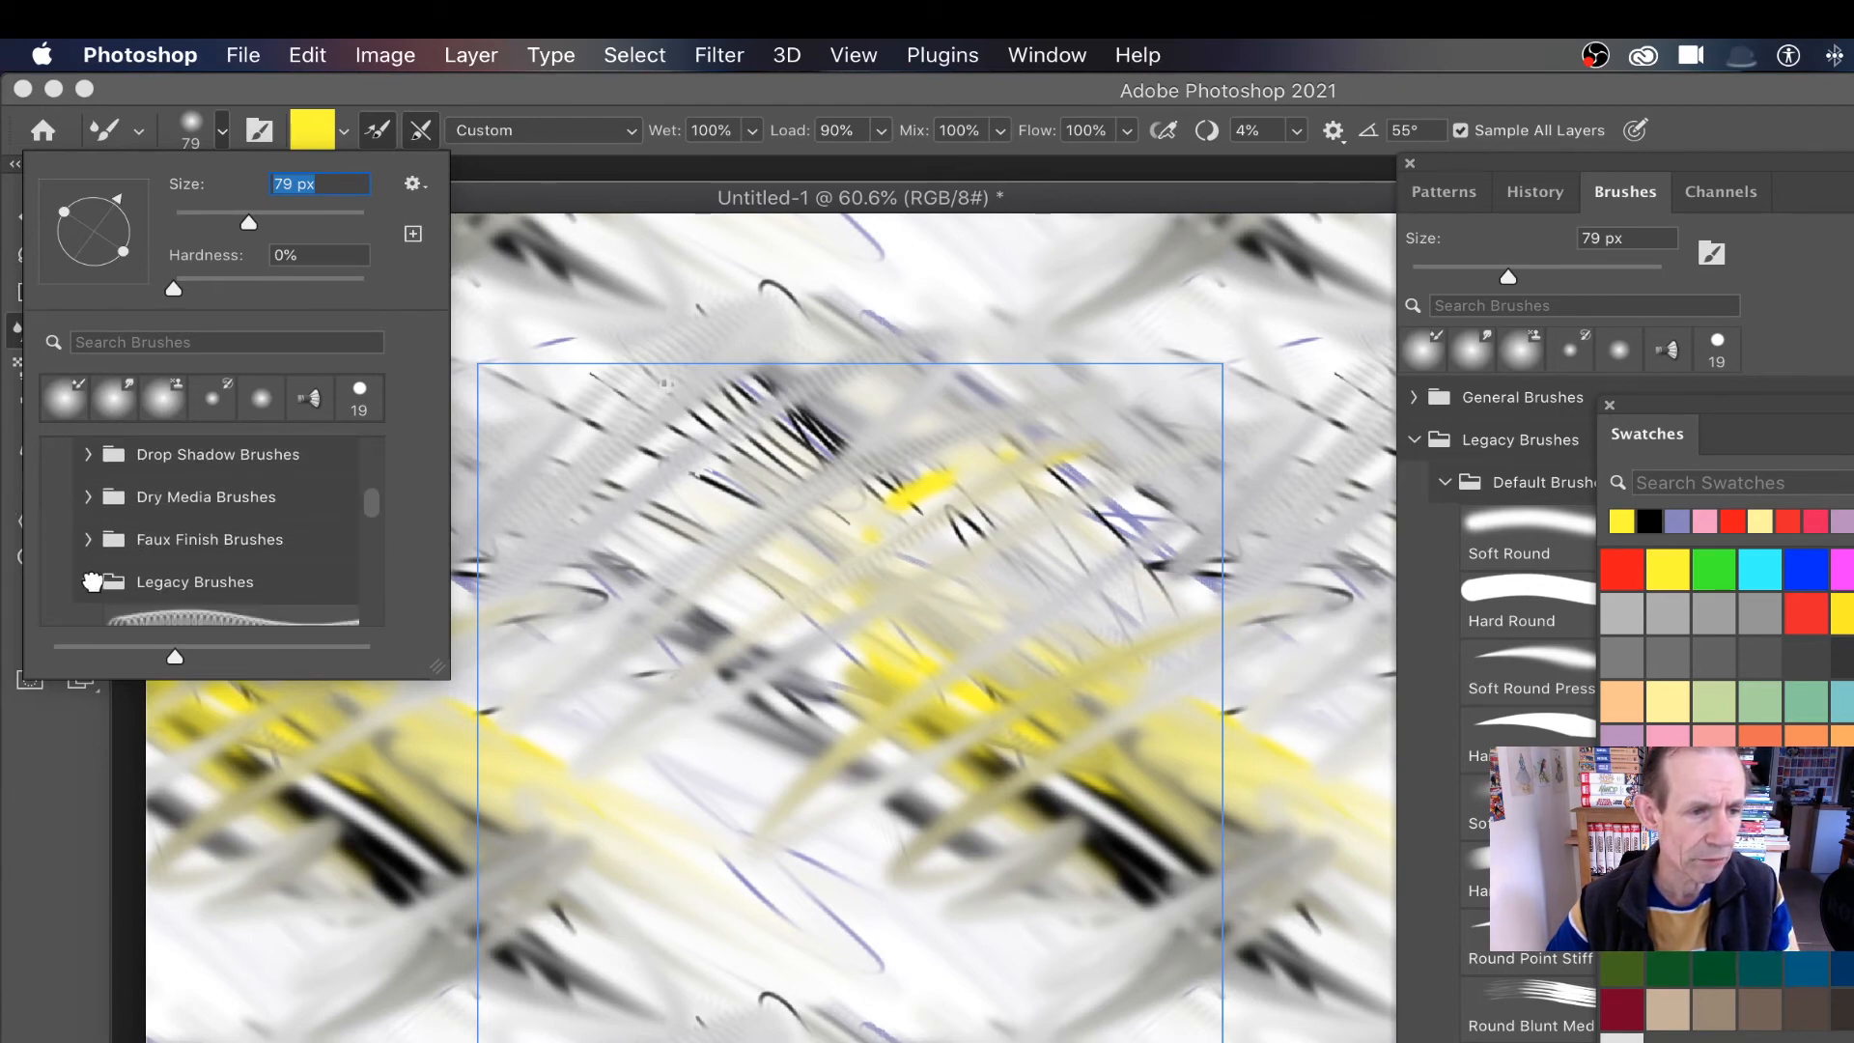
pyautogui.scroll(-3)
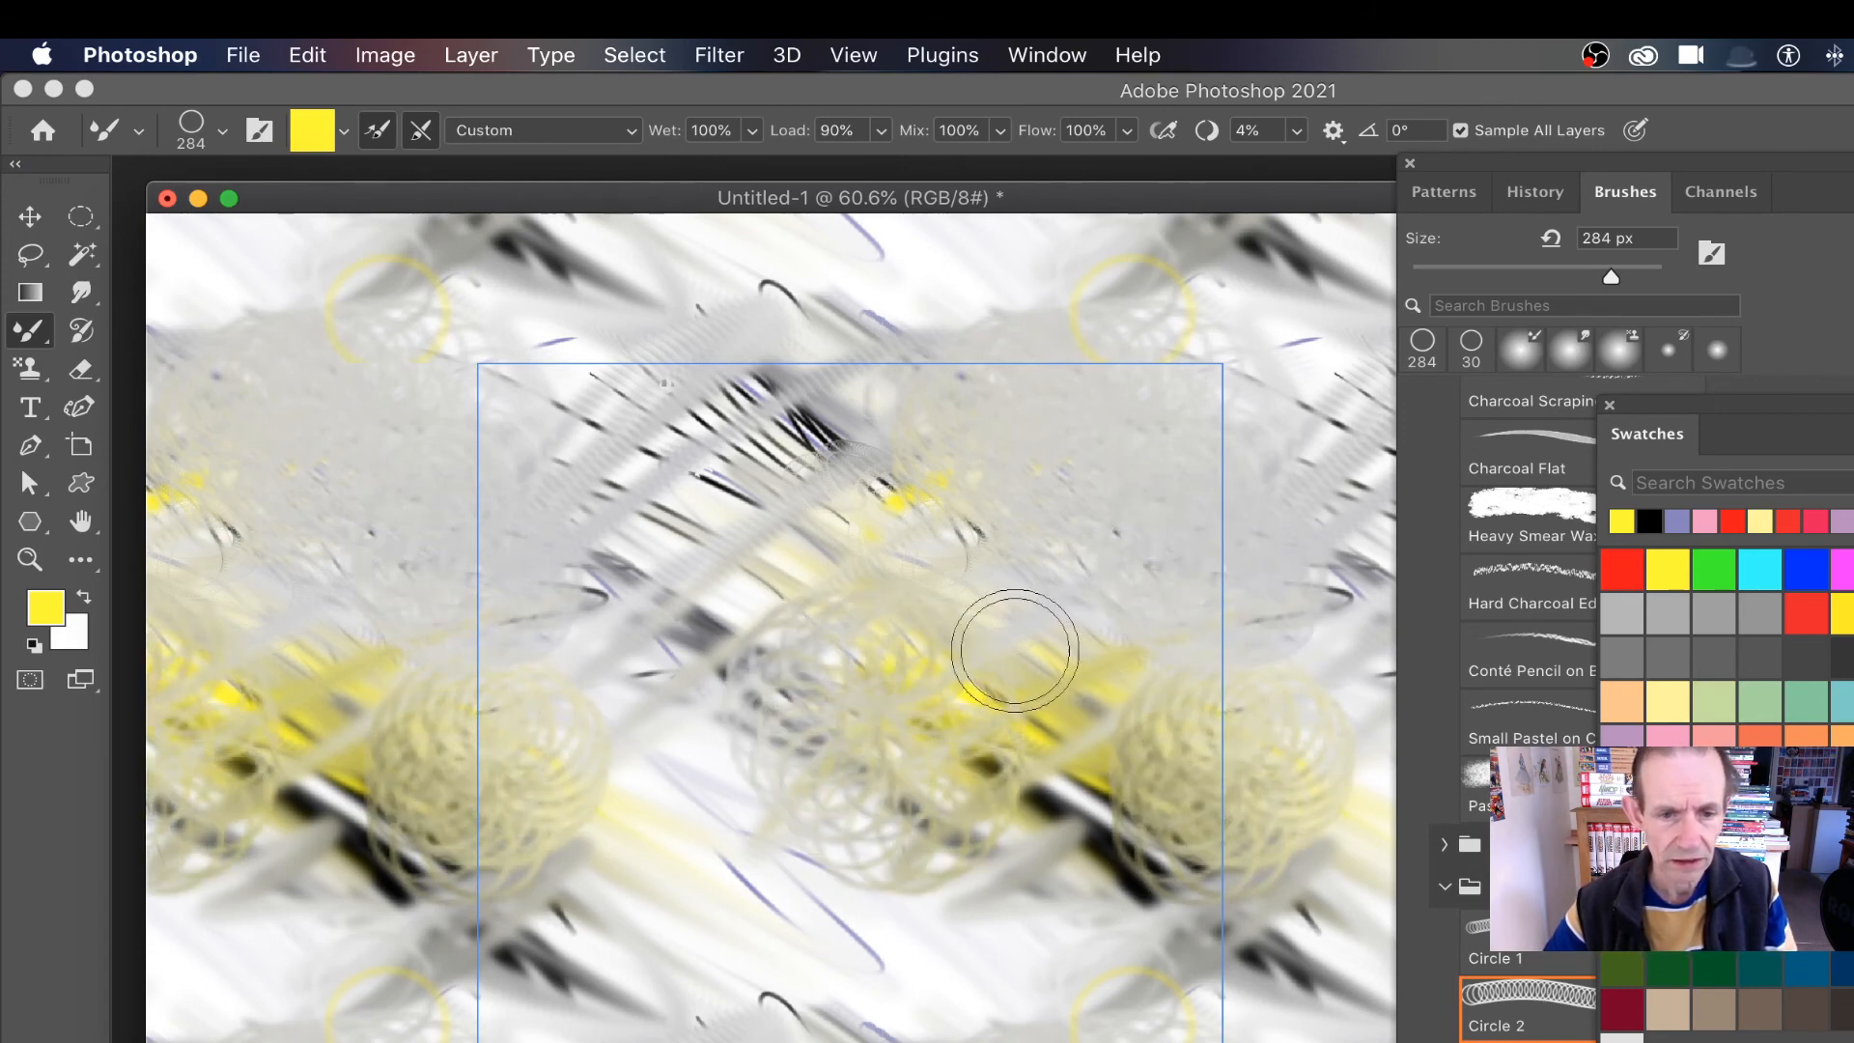
# - Paint pale yellow Circle 2 scribbles over the tile's centre and top
pyautogui.moveTo(1011, 650); pyautogui.dragTo(1053, 816)
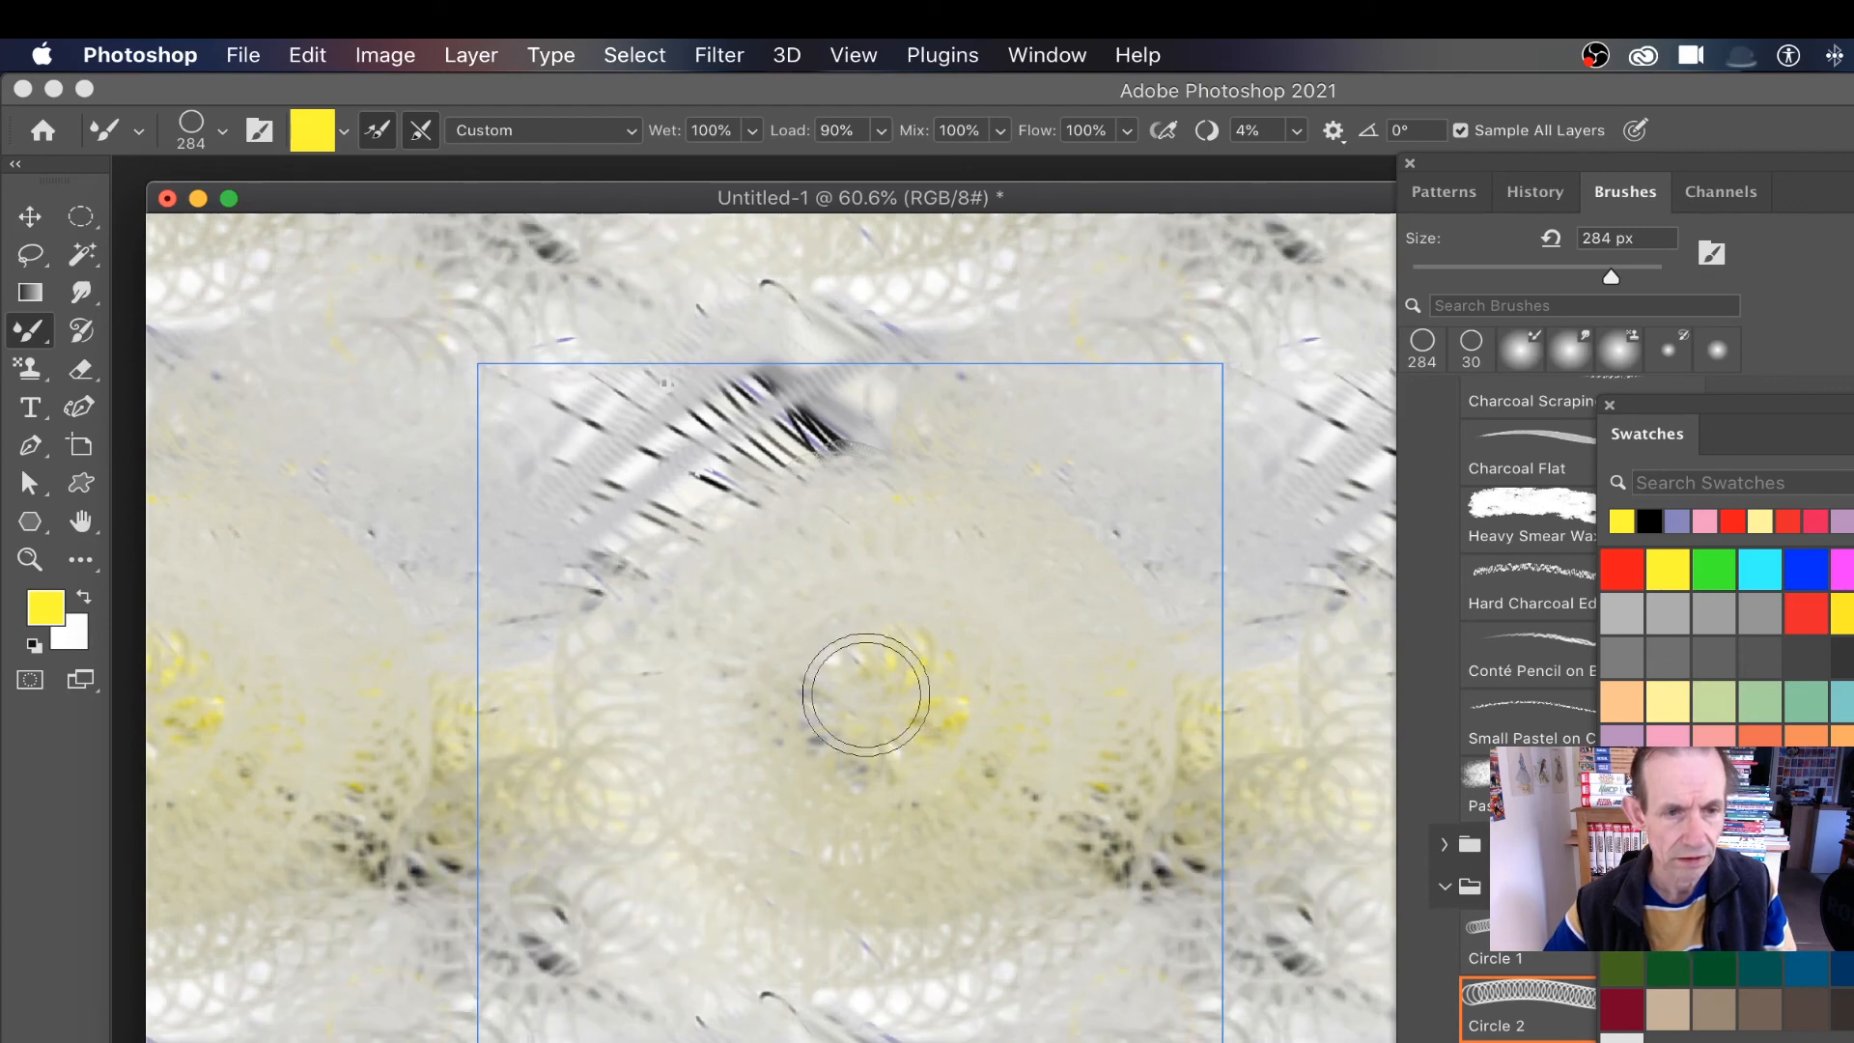
pyautogui.moveTo(863, 692); pyautogui.dragTo(911, 375)
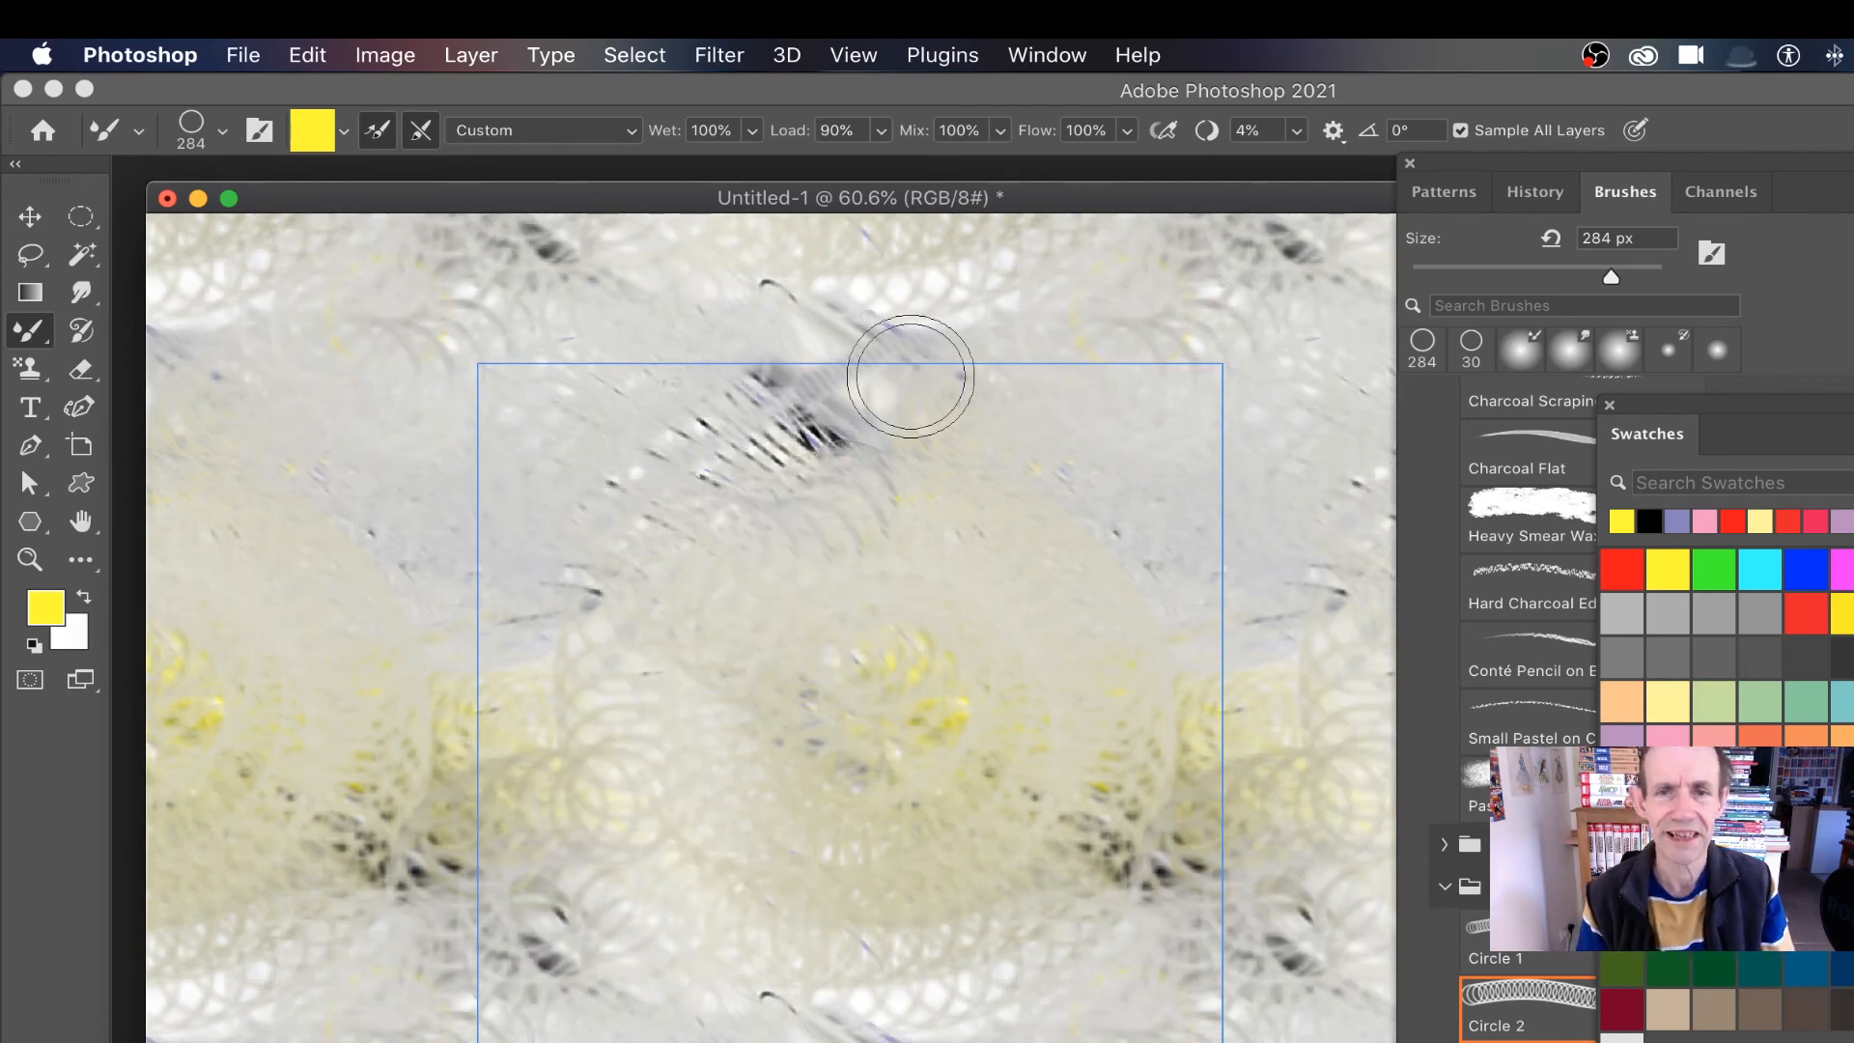